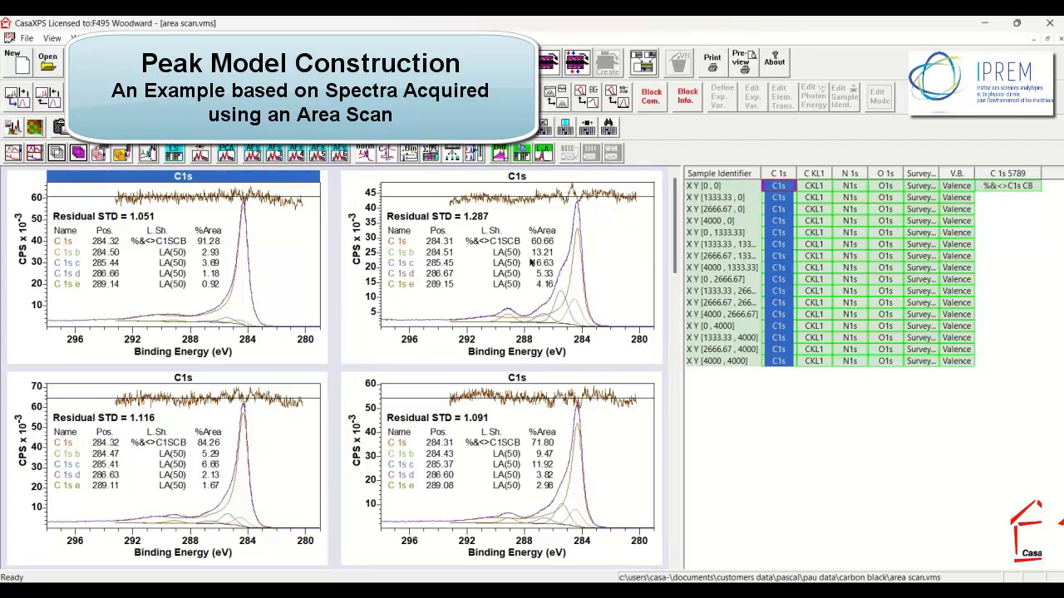
pyautogui.moveTo(511, 218)
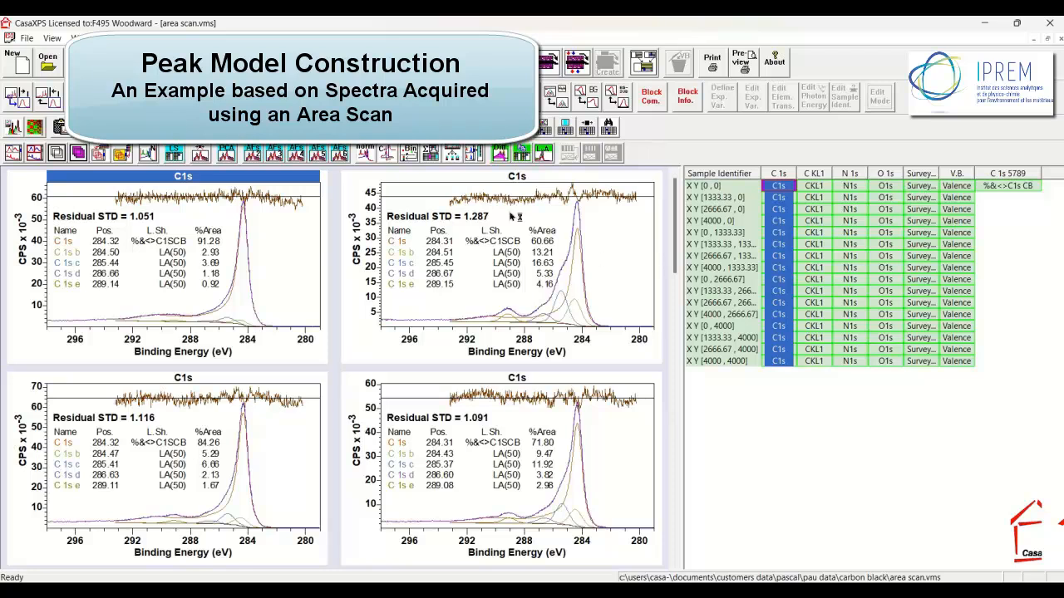
pyautogui.moveTo(479, 244)
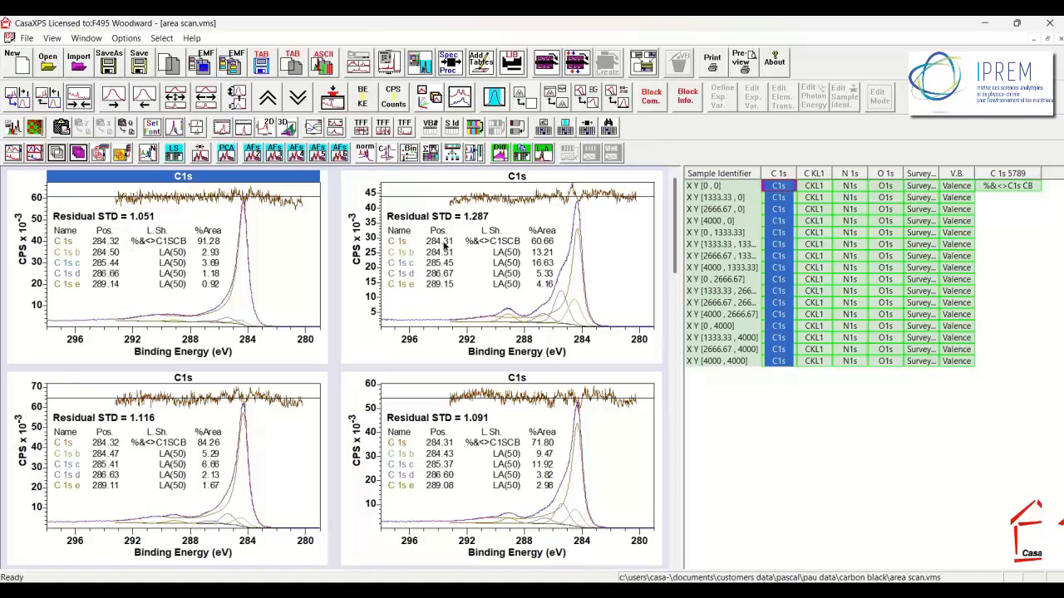
pyautogui.moveTo(476, 249)
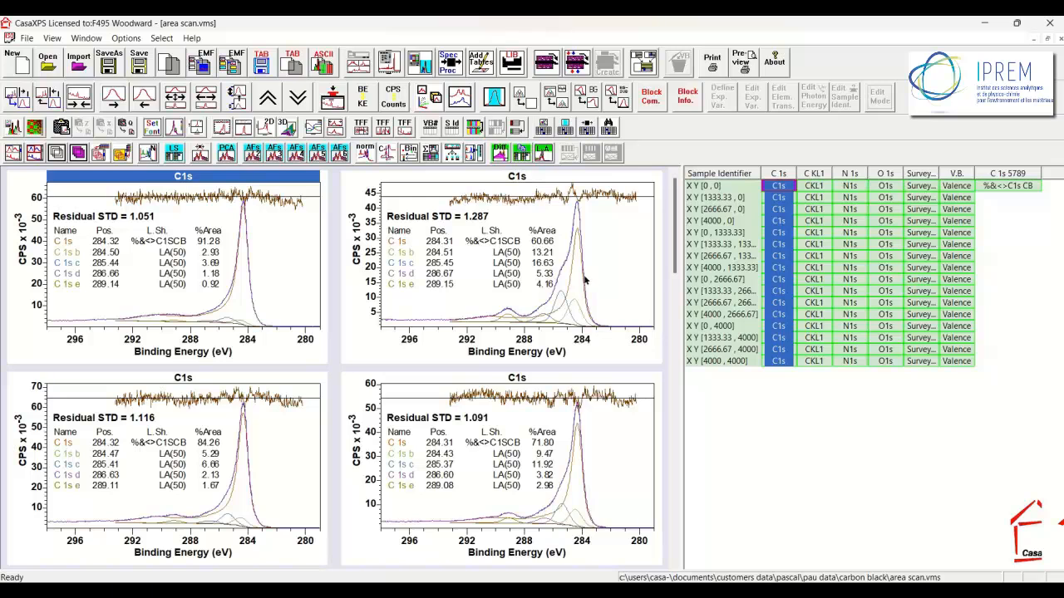
pyautogui.moveTo(590, 241)
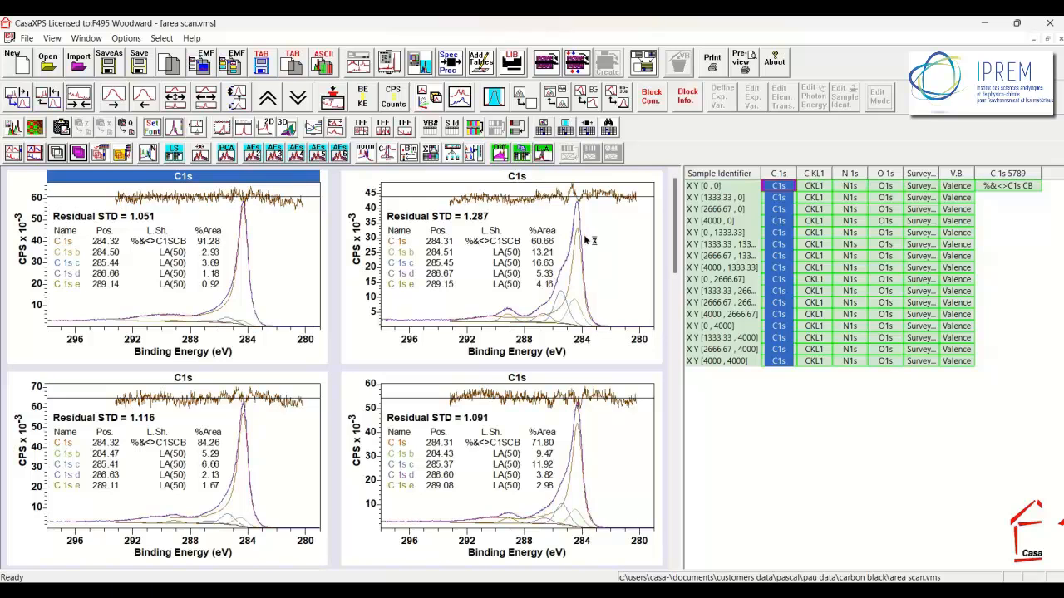
pyautogui.moveTo(241, 251)
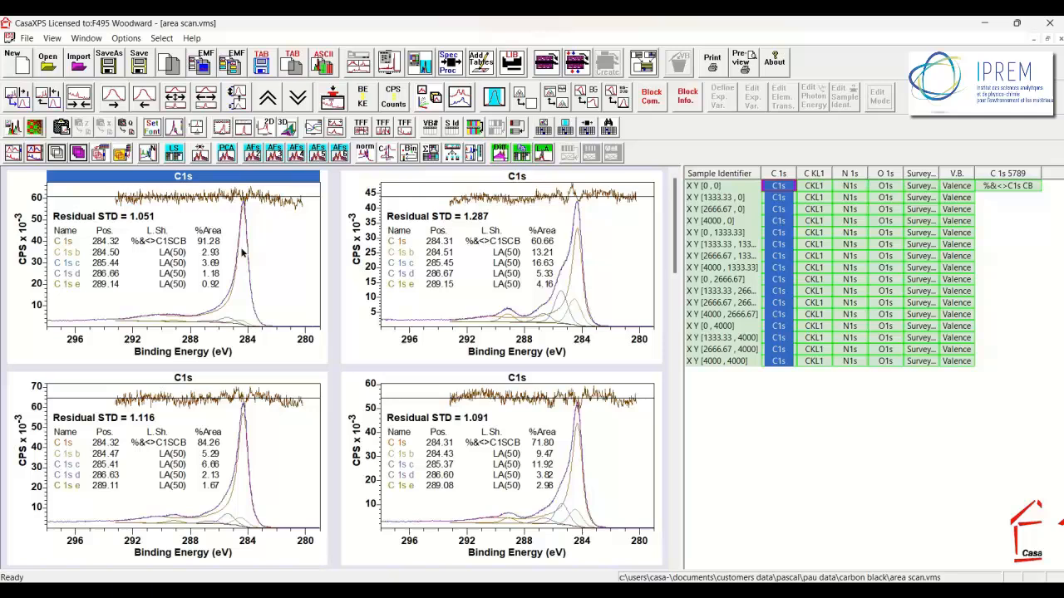
pyautogui.moveTo(480, 258)
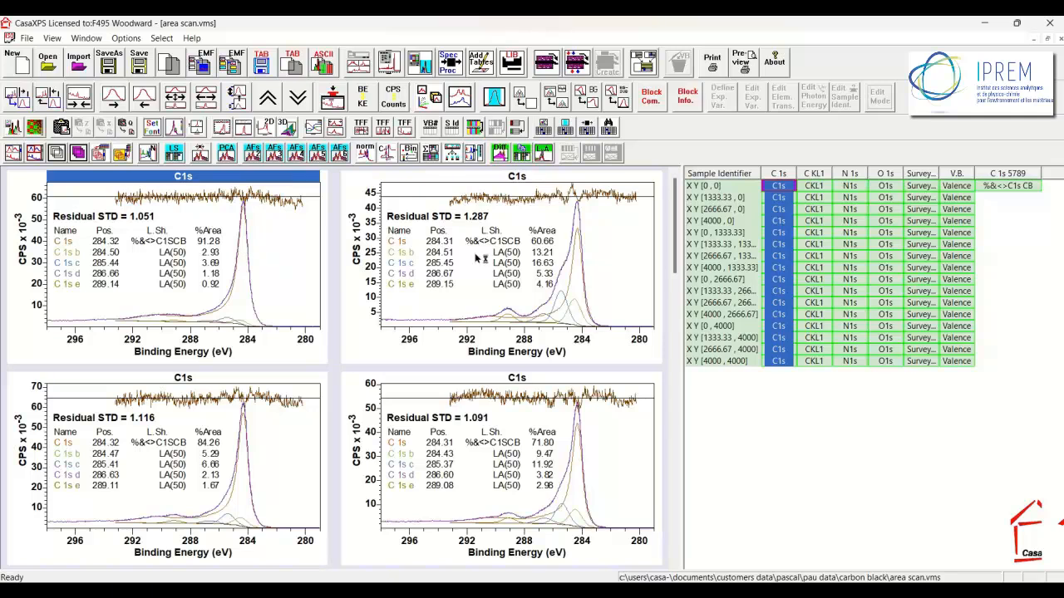
pyautogui.moveTo(416, 257)
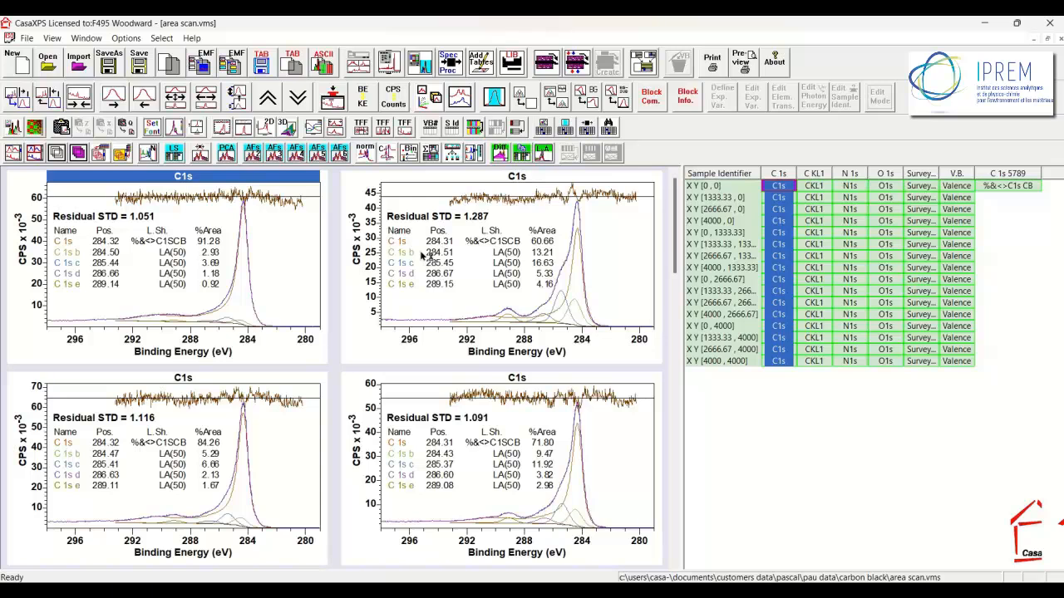
pyautogui.moveTo(419, 256)
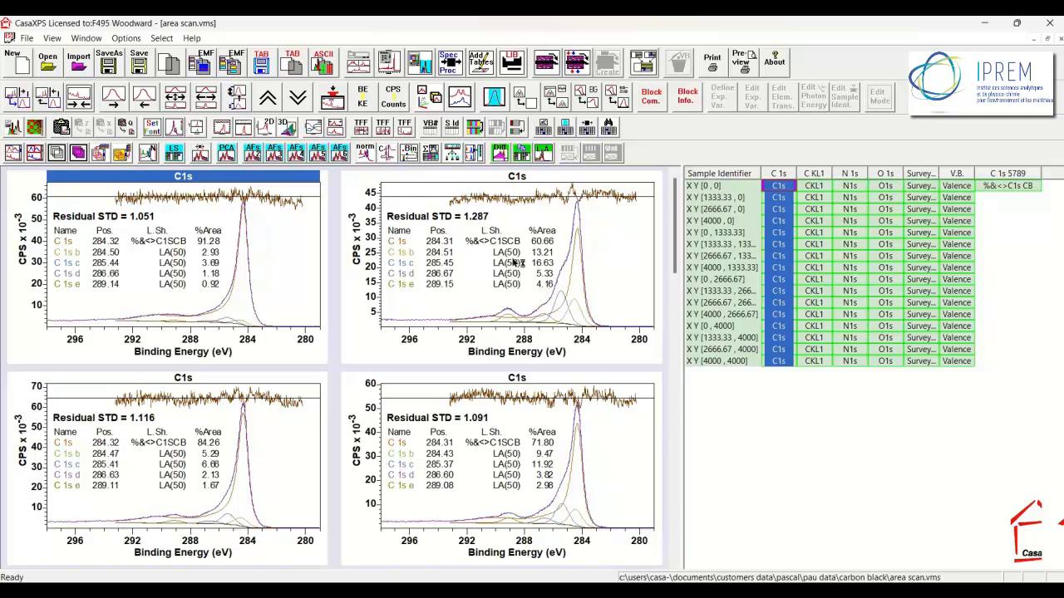
pyautogui.moveTo(493, 264)
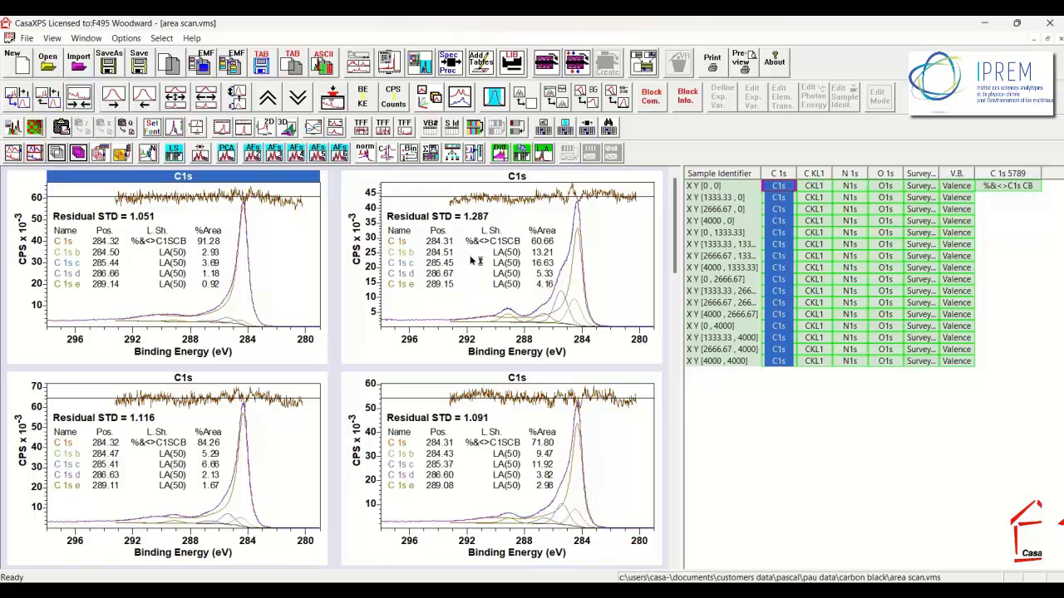
pyautogui.moveTo(460, 264)
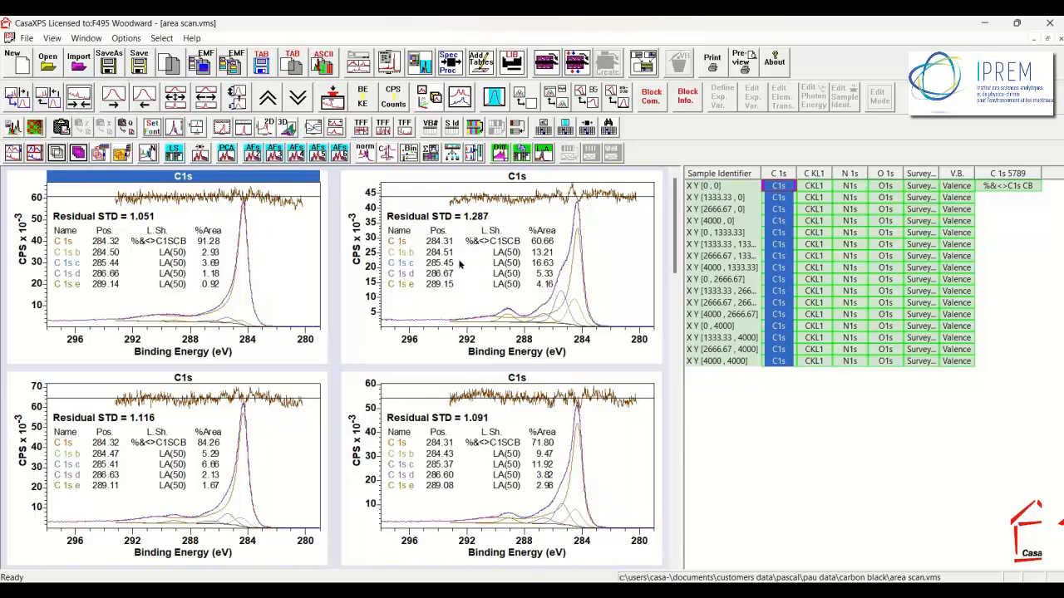
pyautogui.moveTo(507, 262)
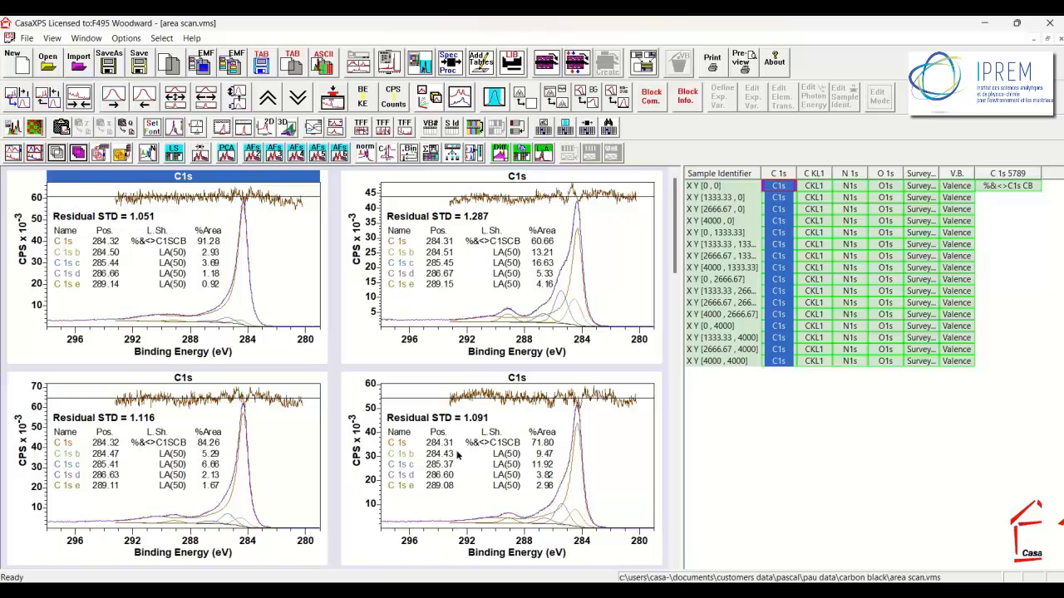
pyautogui.moveTo(557, 295)
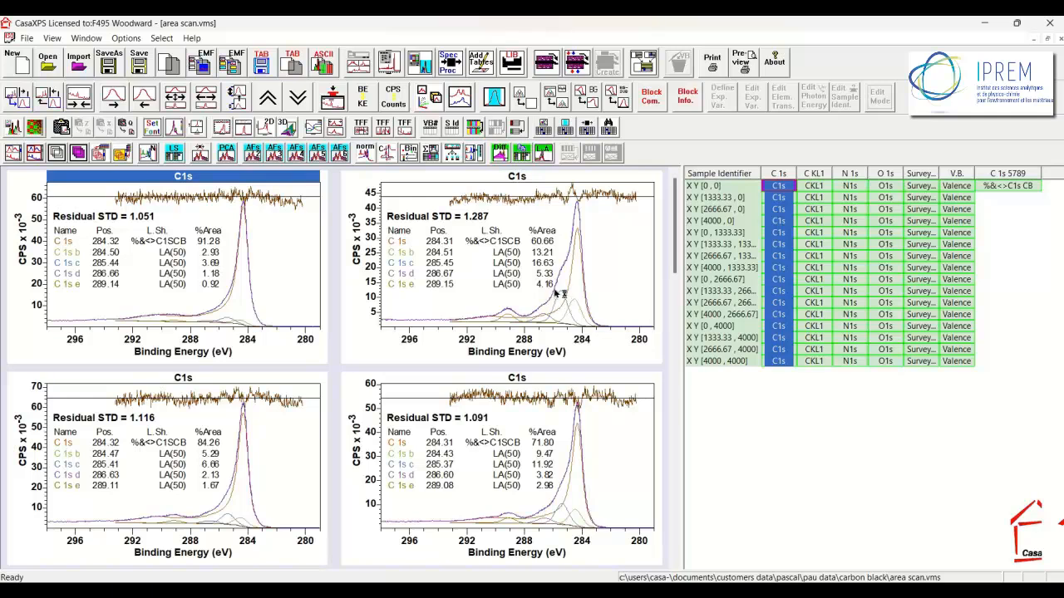
pyautogui.moveTo(498, 273)
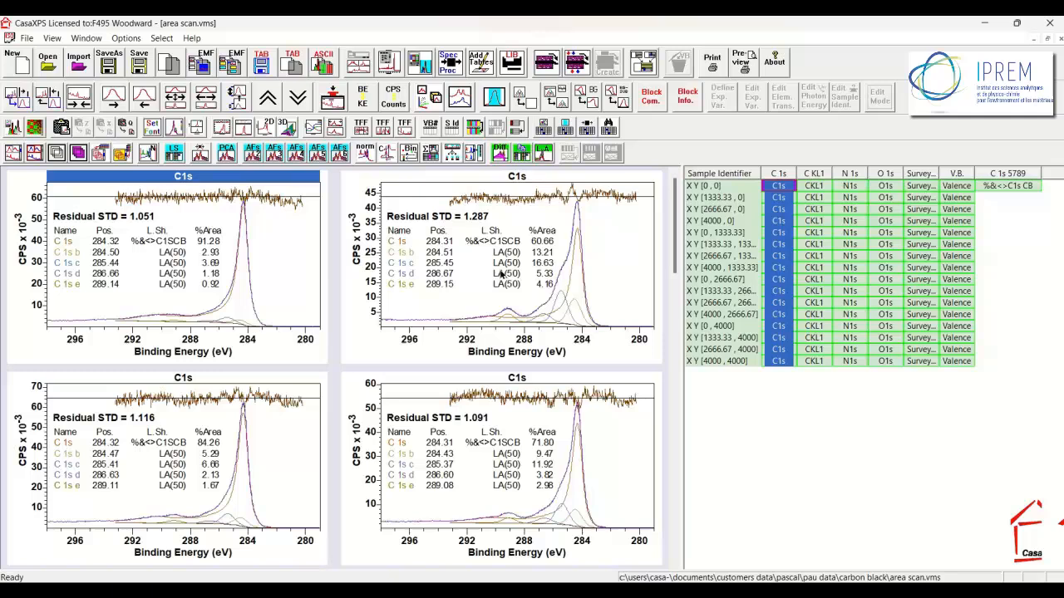
pyautogui.moveTo(586, 349)
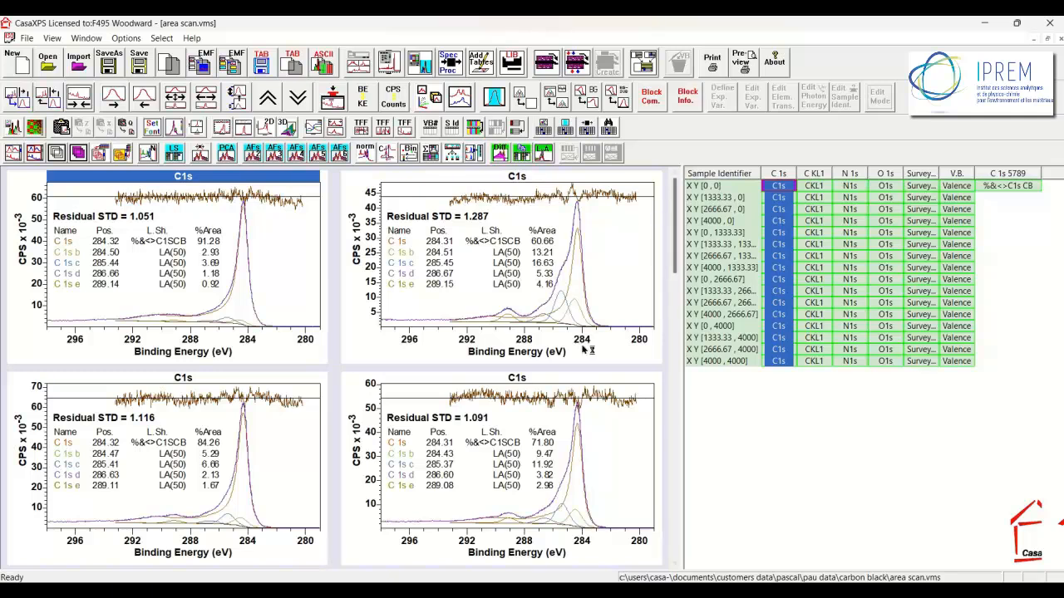
pyautogui.moveTo(478, 322)
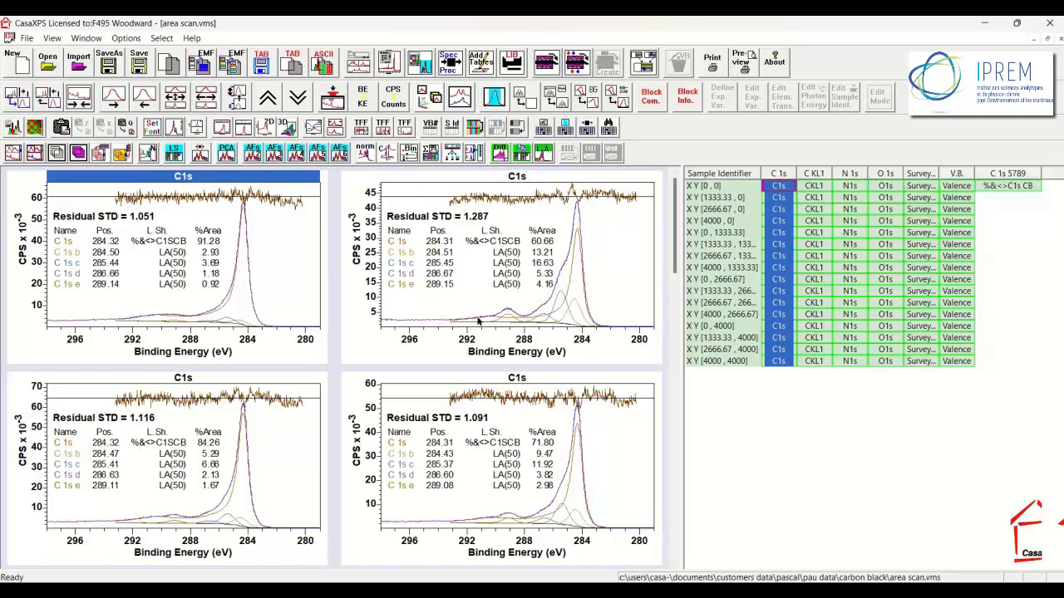
pyautogui.moveTo(495, 322)
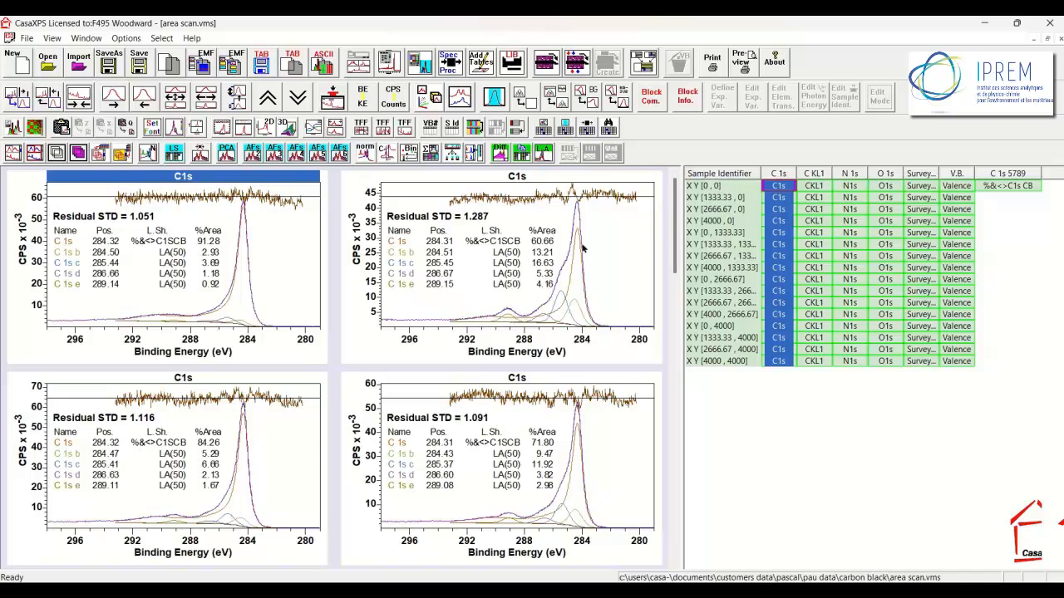
pyautogui.moveTo(577, 237)
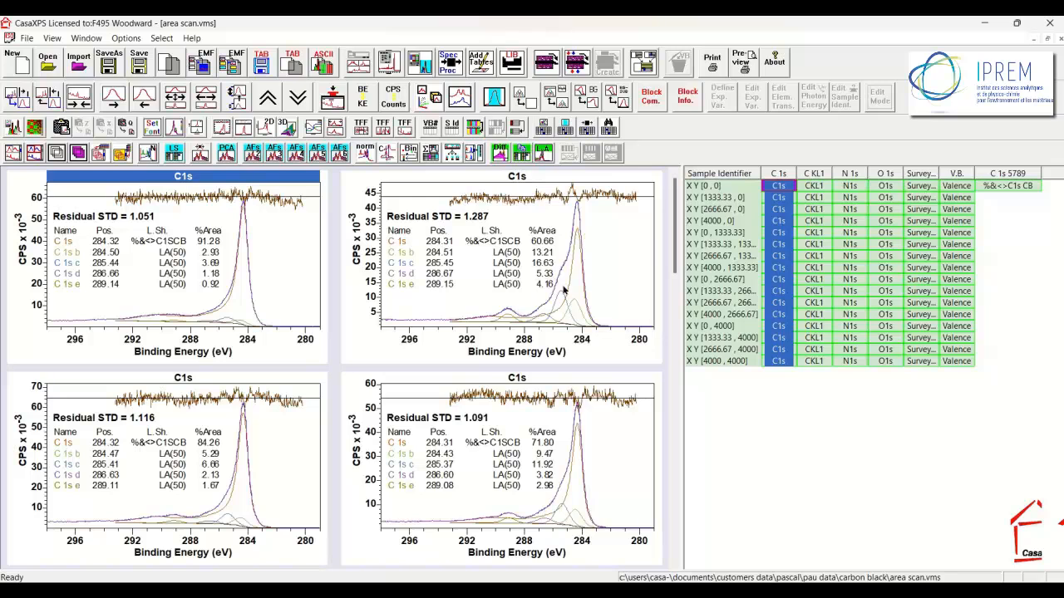
pyautogui.moveTo(571, 311)
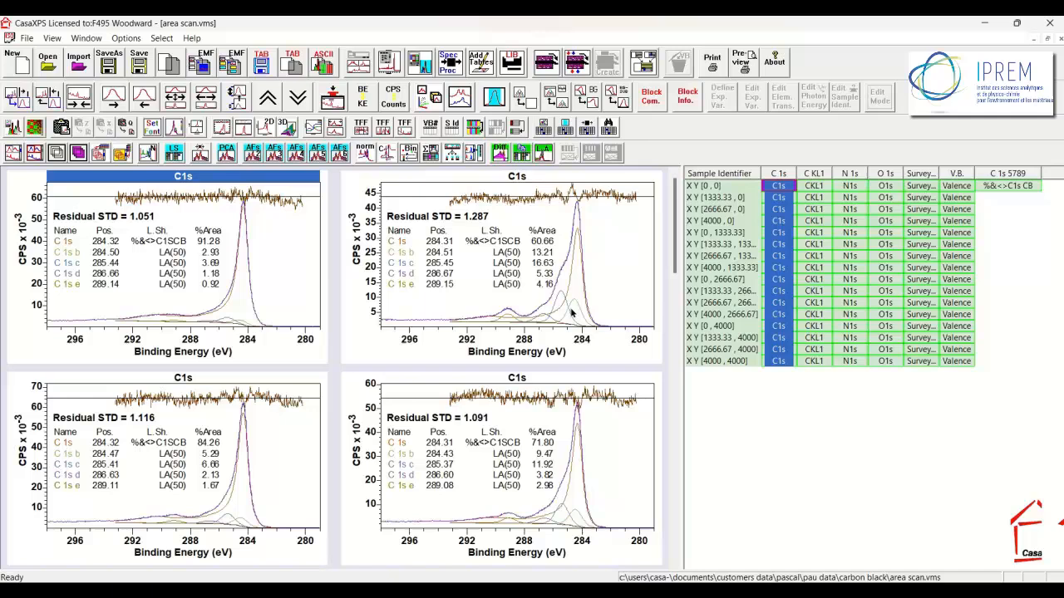
pyautogui.moveTo(579, 269)
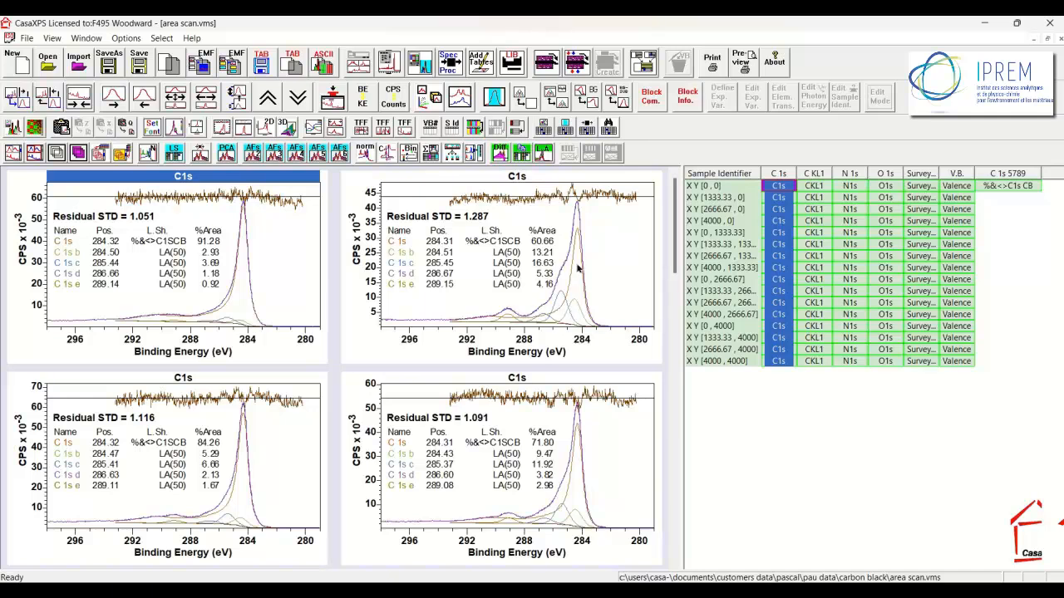
pyautogui.moveTo(570, 285)
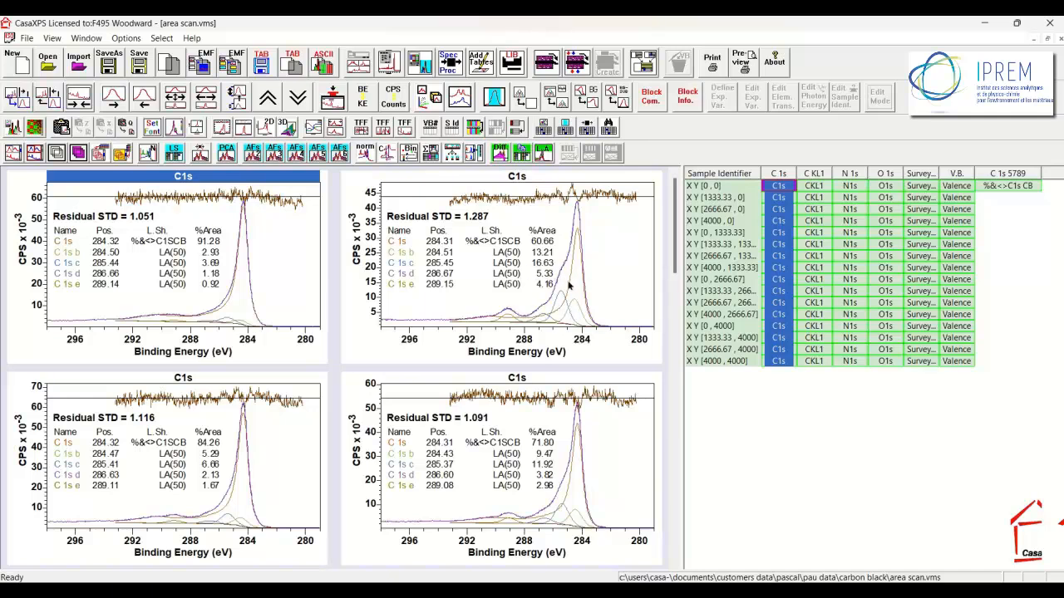
pyautogui.moveTo(581, 270)
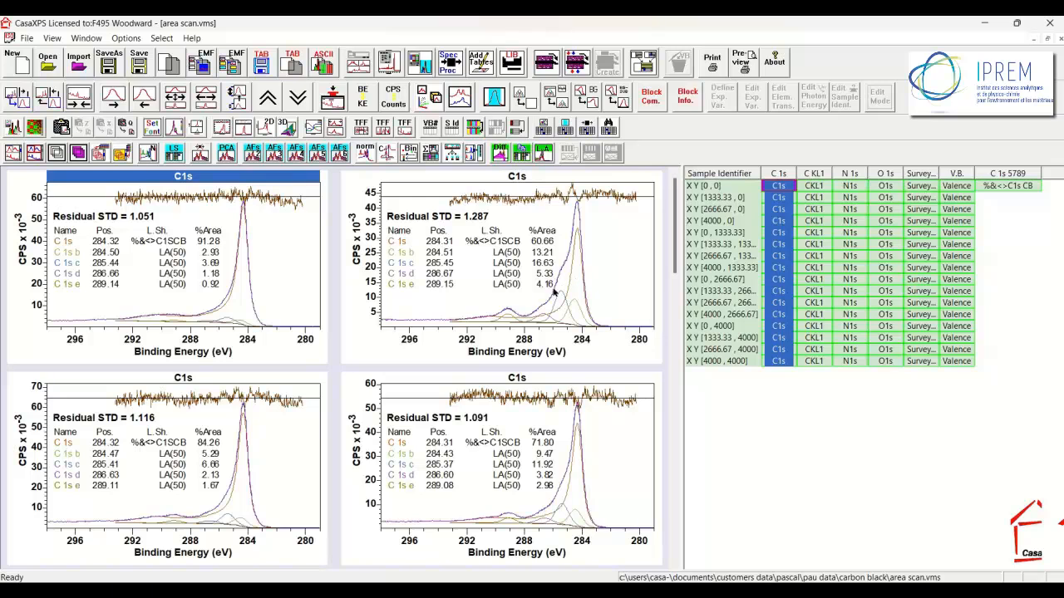
pyautogui.moveTo(574, 296)
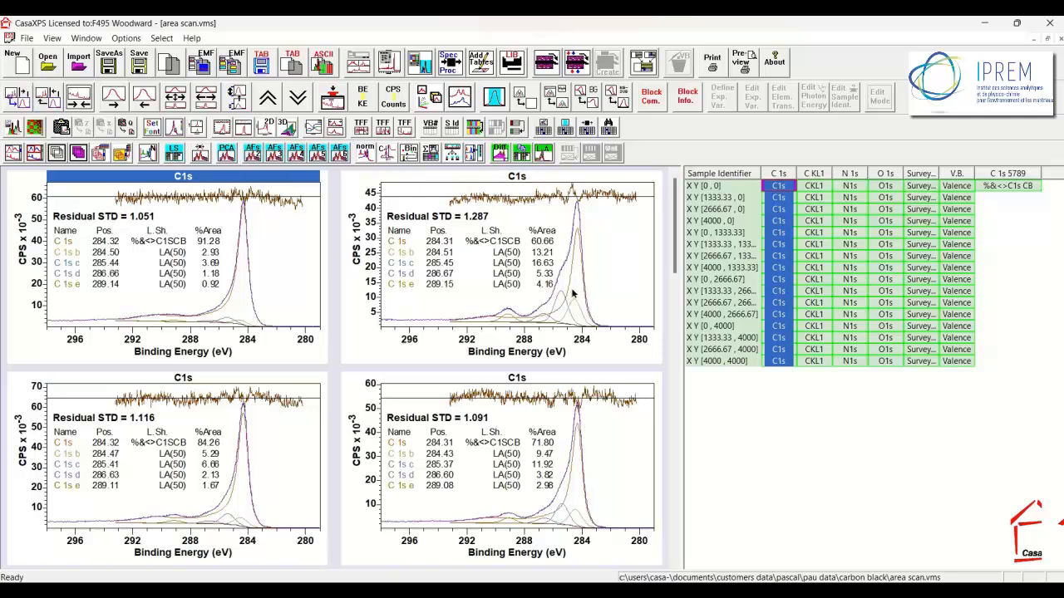
pyautogui.moveTo(578, 287)
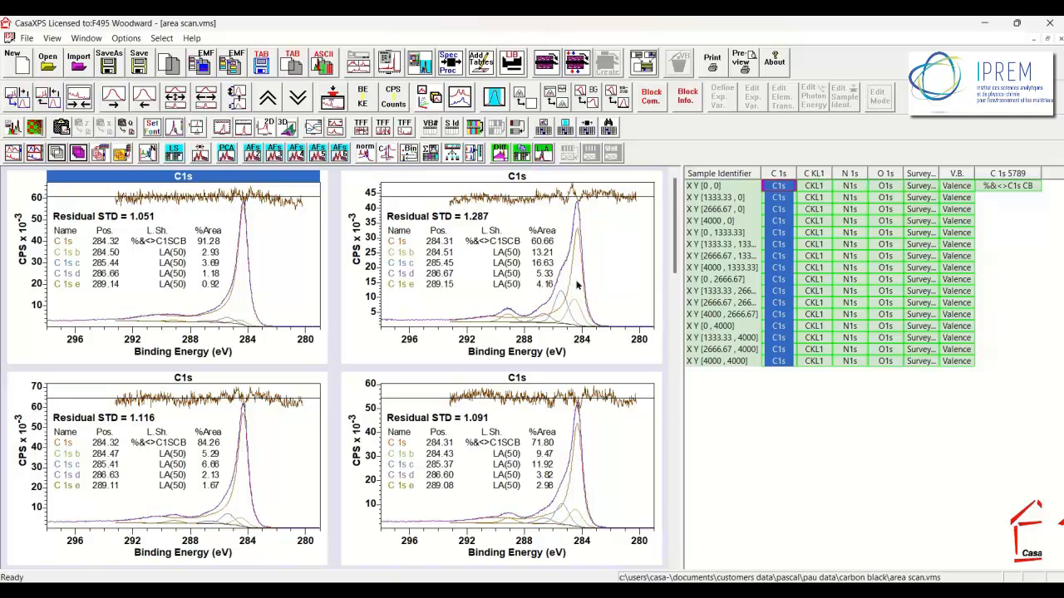
pyautogui.moveTo(553, 310)
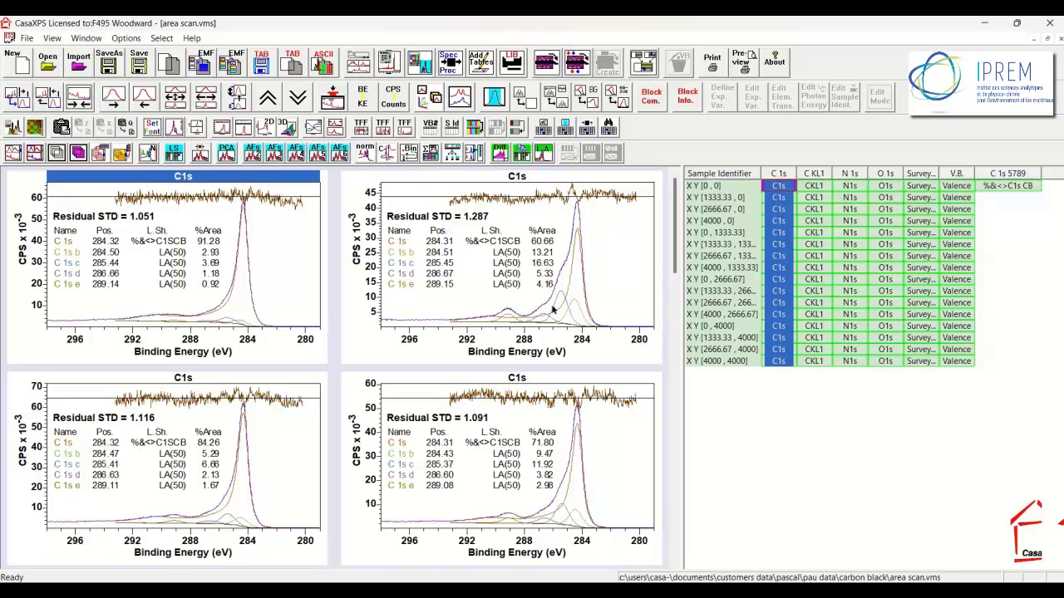
pyautogui.moveTo(582, 242)
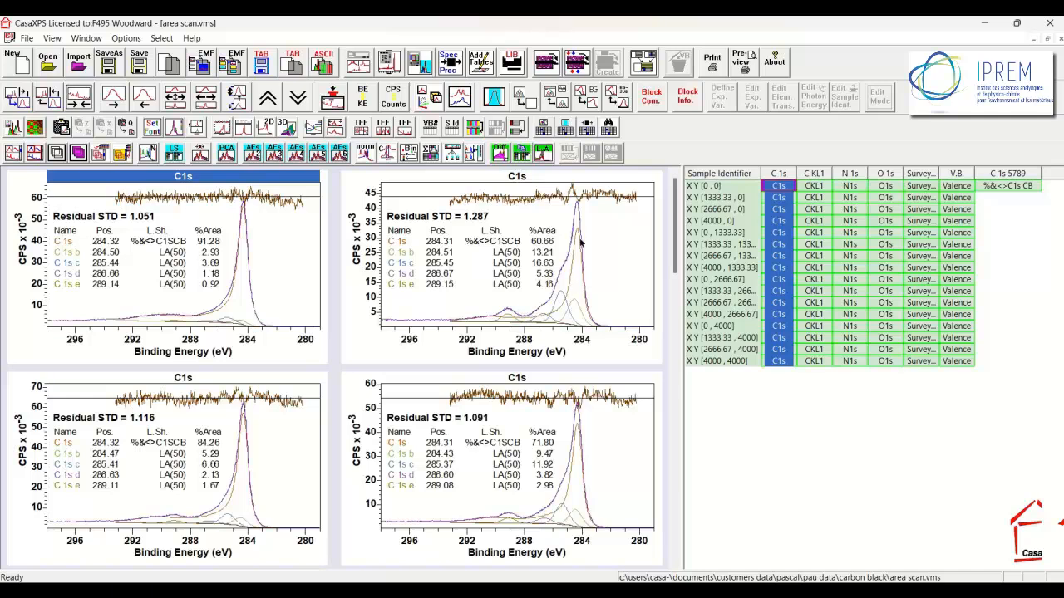
pyautogui.moveTo(498, 241)
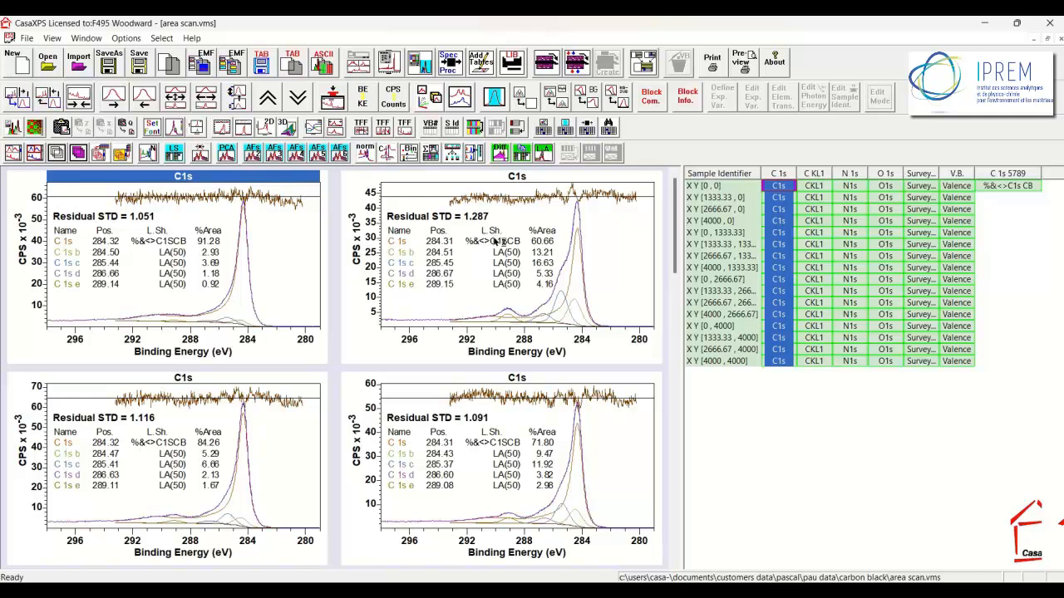
pyautogui.moveTo(582, 312)
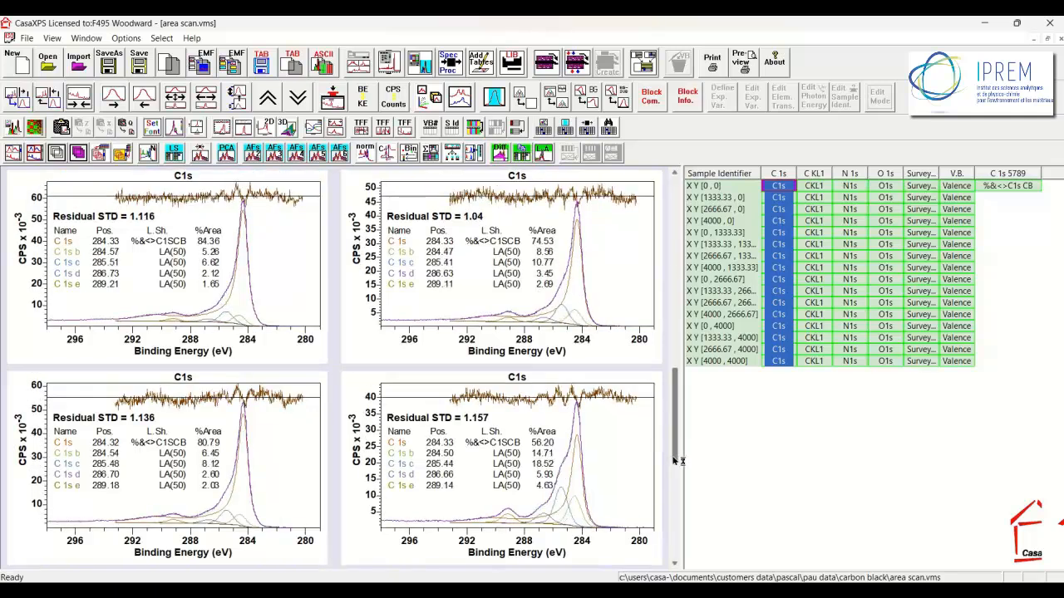
pyautogui.moveTo(581, 495)
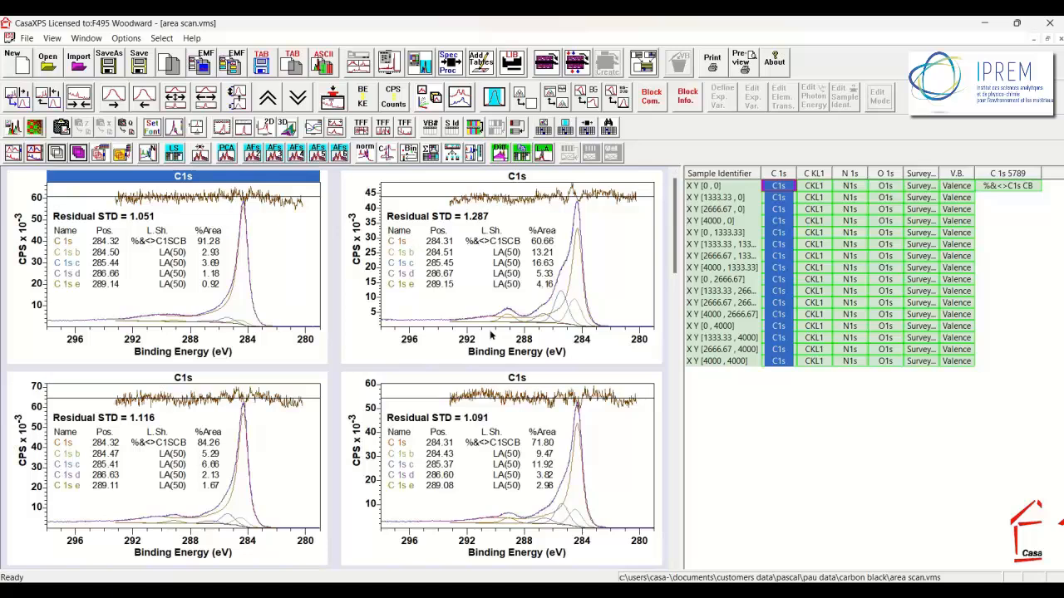
pyautogui.moveTo(494, 335)
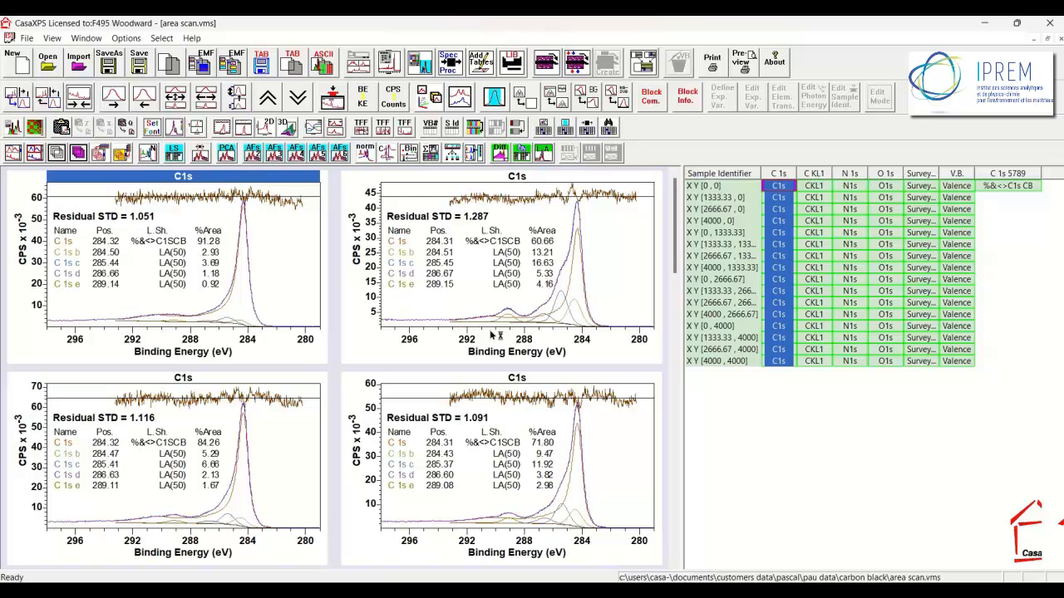
pyautogui.moveTo(495, 337)
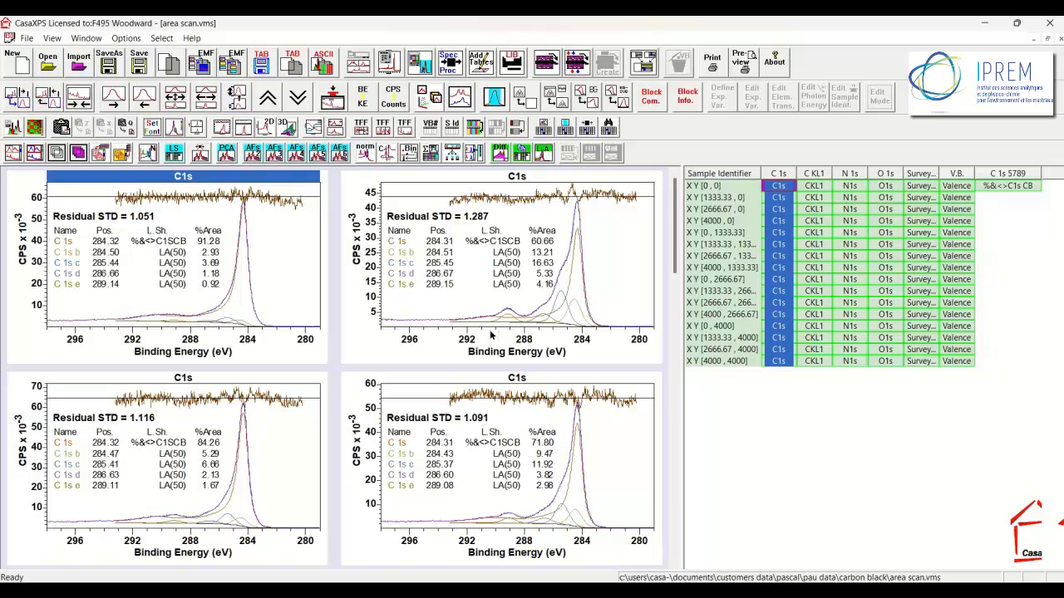
pyautogui.moveTo(494, 337)
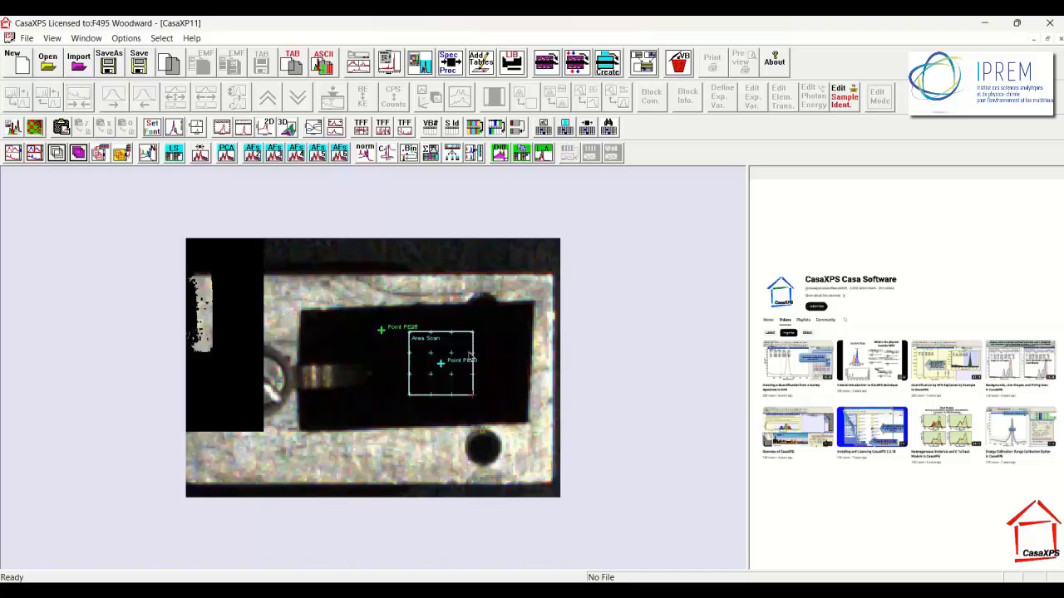
pyautogui.moveTo(453, 330)
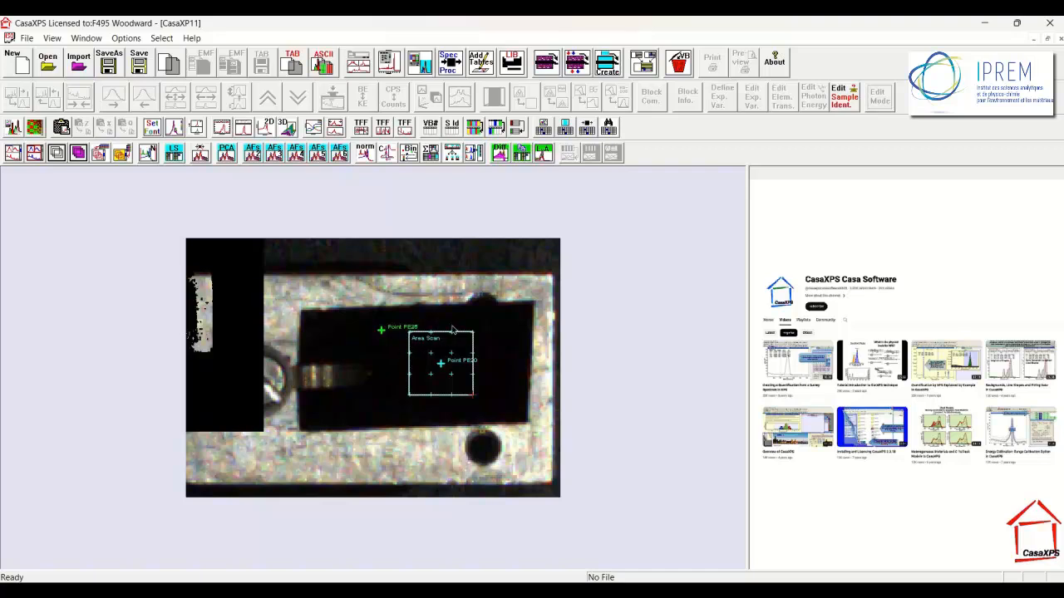
pyautogui.moveTo(449, 332)
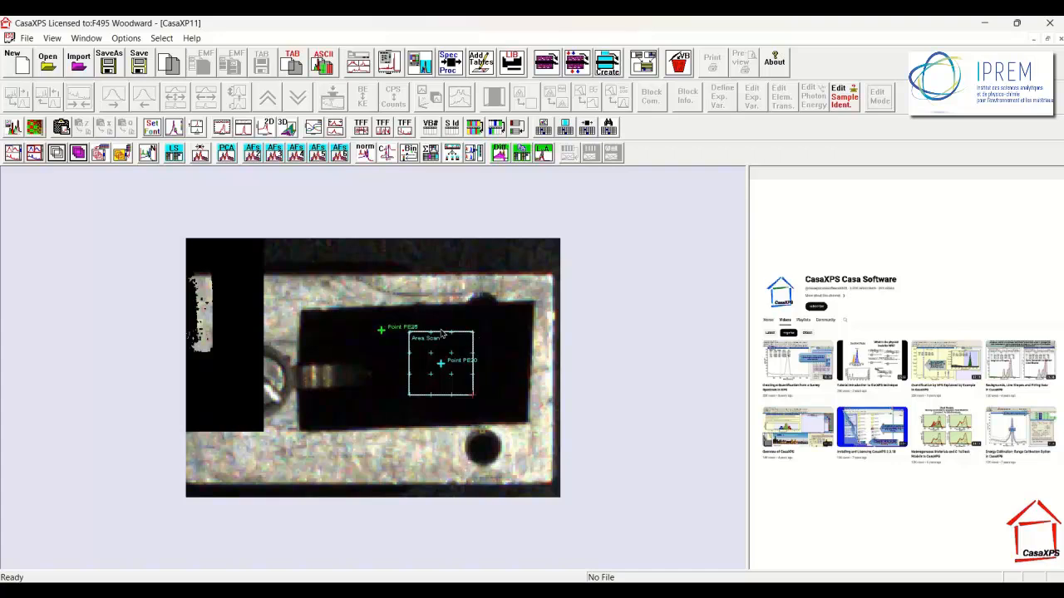
pyautogui.moveTo(472, 361)
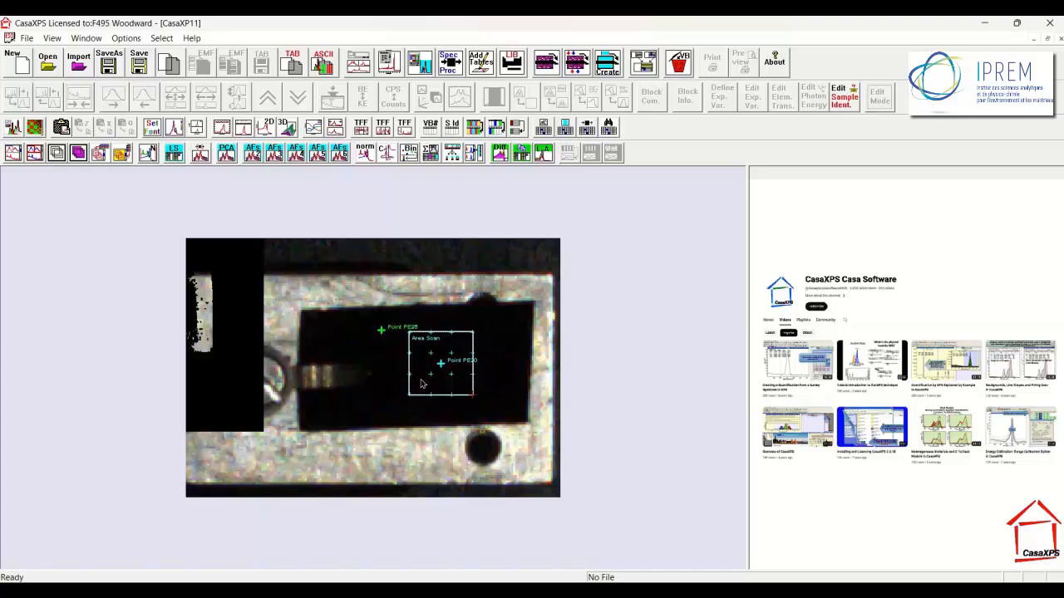
pyautogui.moveTo(380, 345)
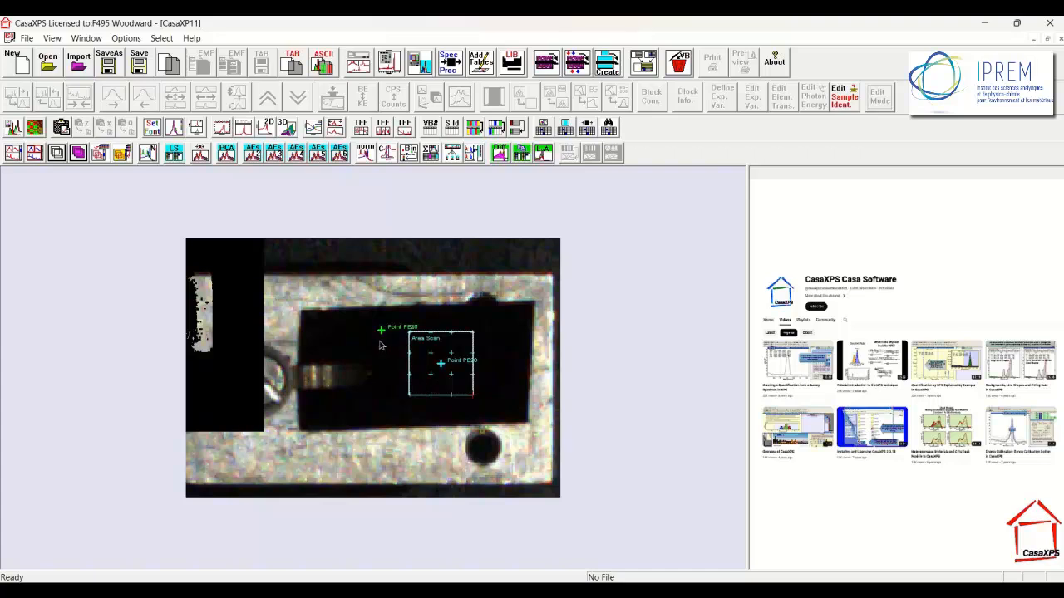
pyautogui.moveTo(411, 339)
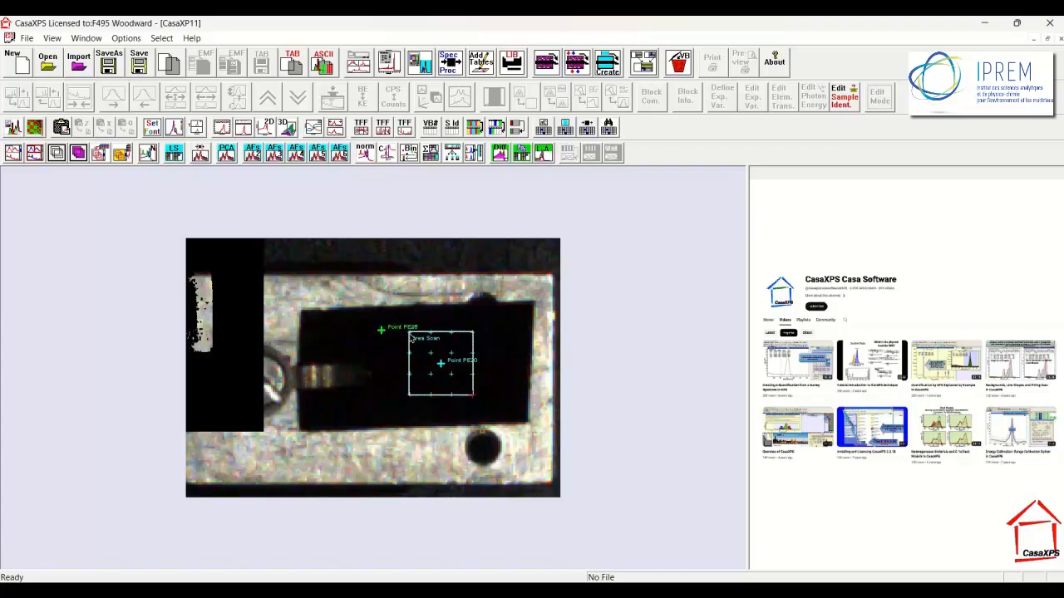
pyautogui.moveTo(432, 340)
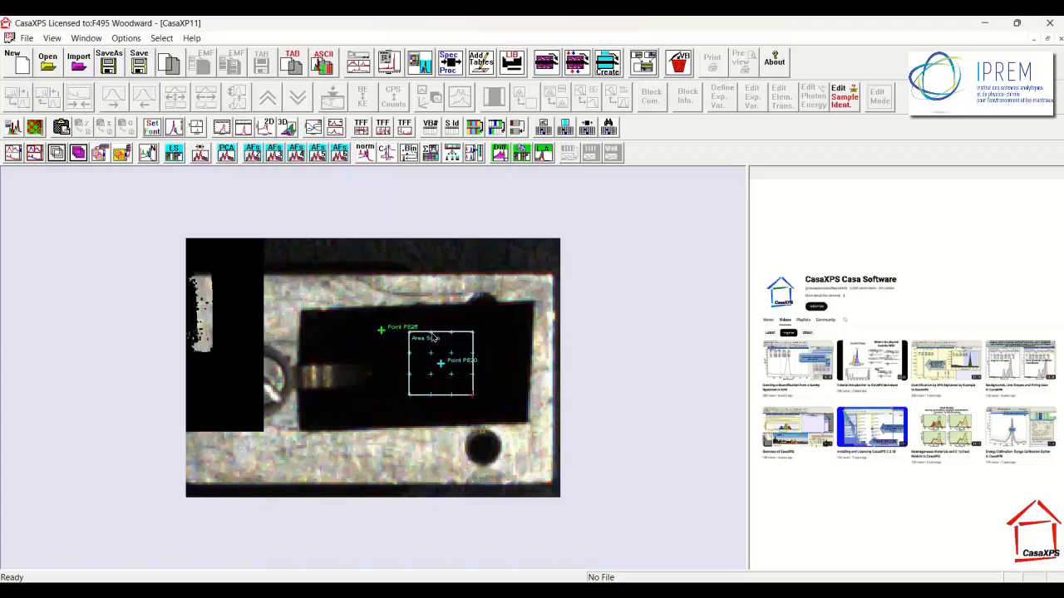
pyautogui.moveTo(428, 379)
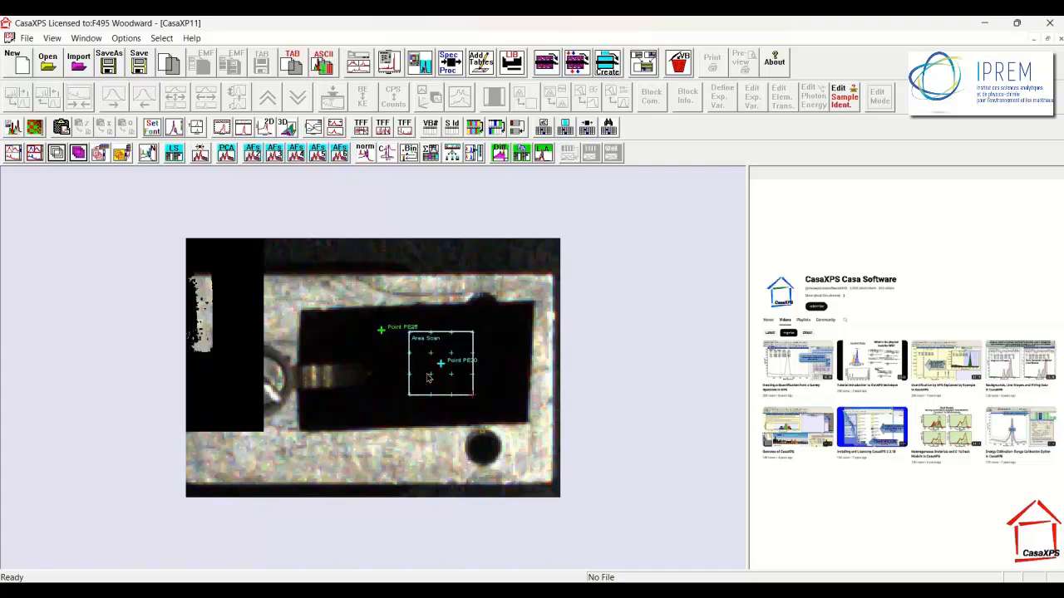
# Open the area scan.vms data file from the Open VAMAS file dialog.
pyautogui.click(47, 61)
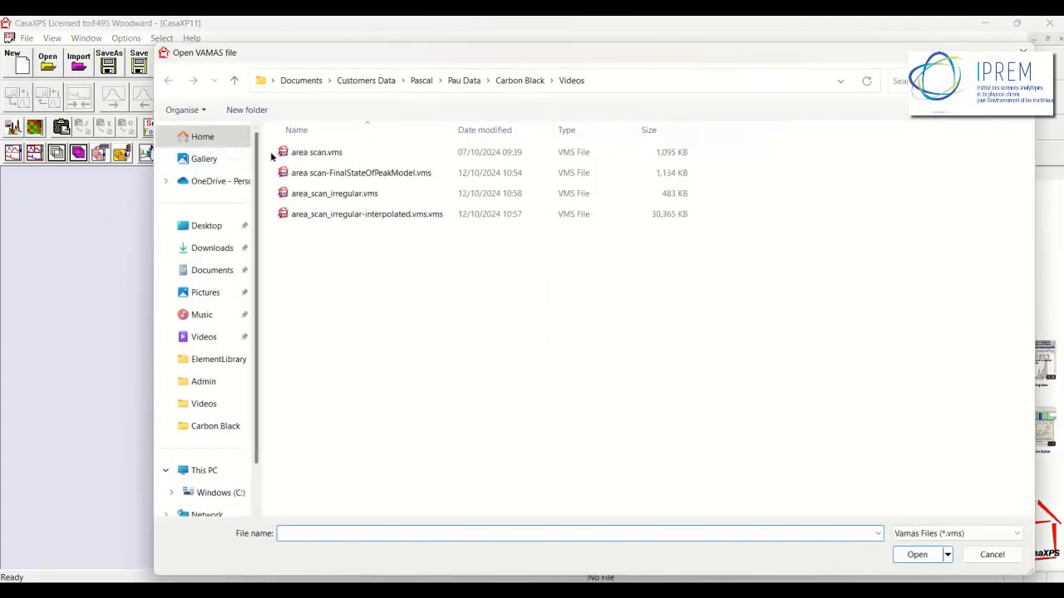
pyautogui.doubleClick(316, 151)
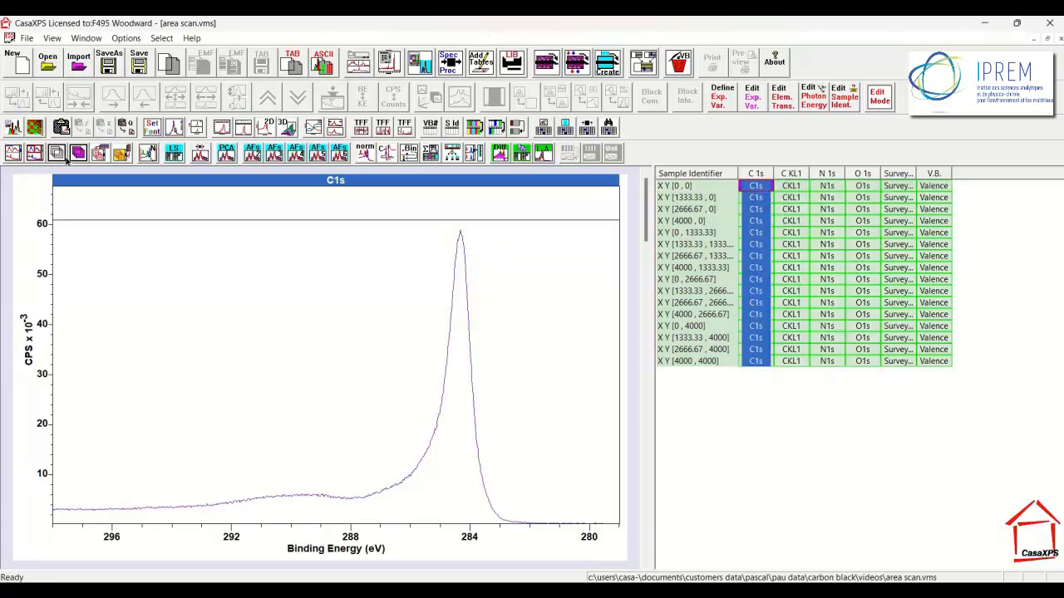
# Overlay all sixteen grid-position C 1s spectra, then overlay the sixteen O 1s spectra instead.
pyautogui.click(754, 173)
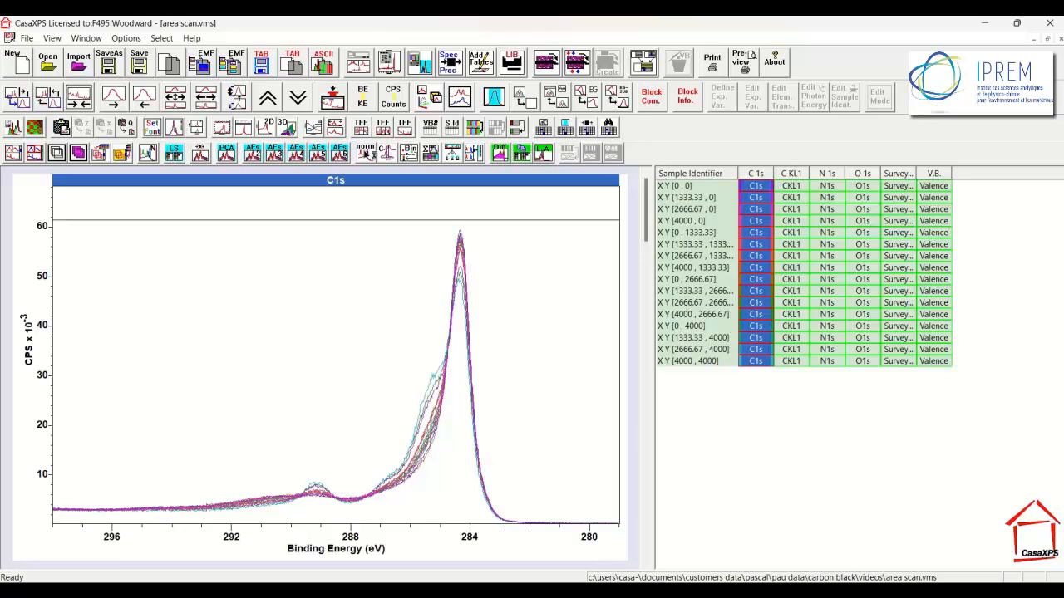
pyautogui.click(862, 185)
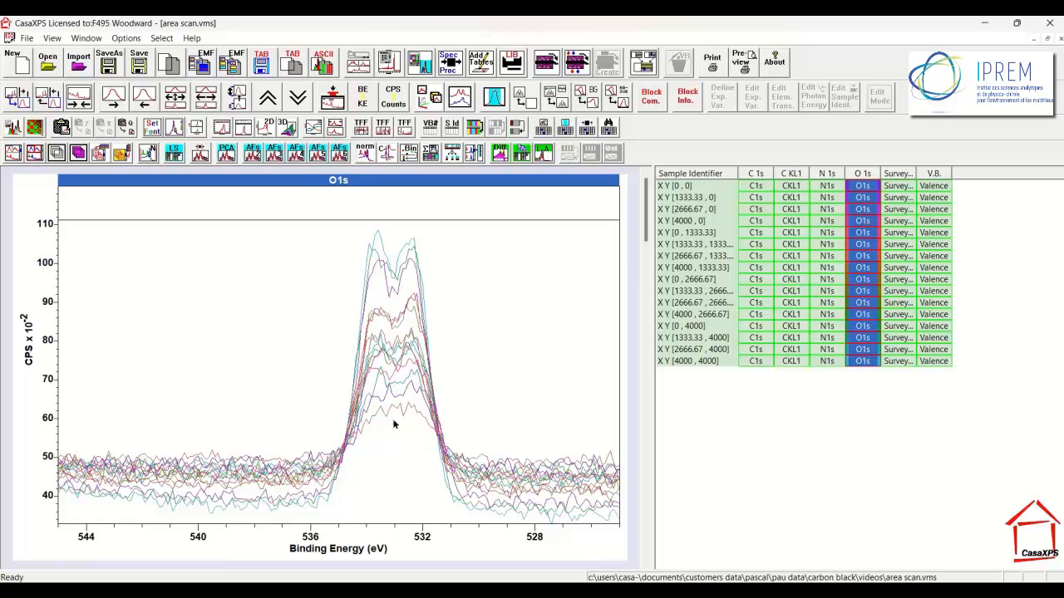
pyautogui.moveTo(399, 330)
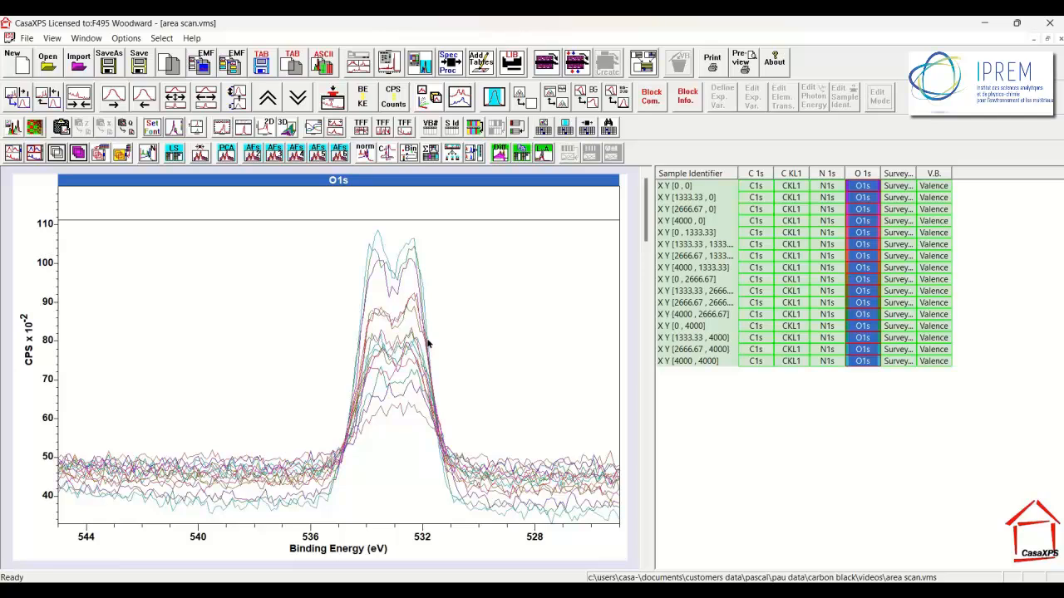
pyautogui.moveTo(435, 344)
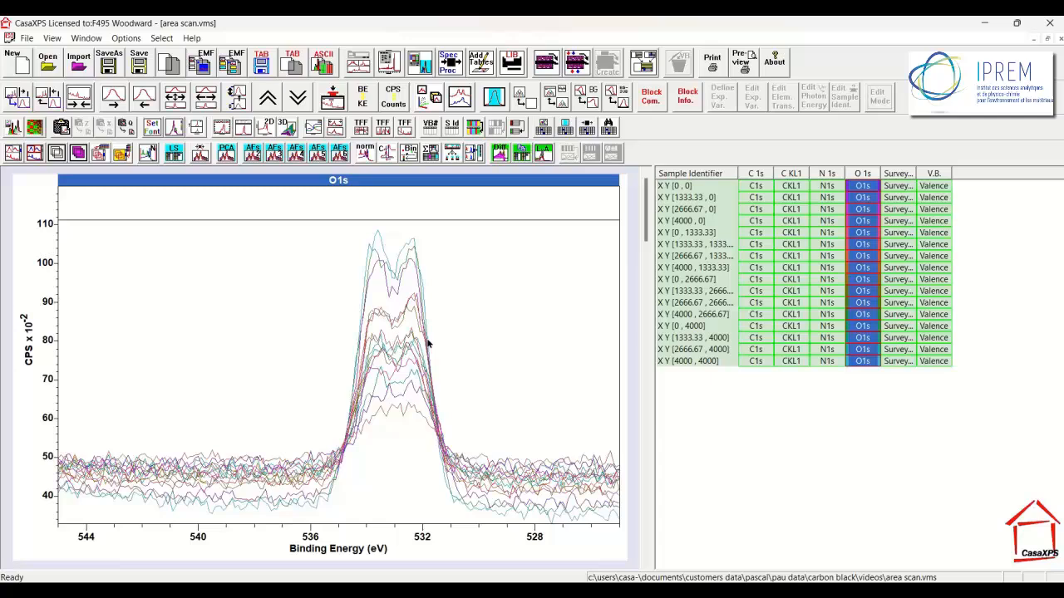
pyautogui.moveTo(436, 344)
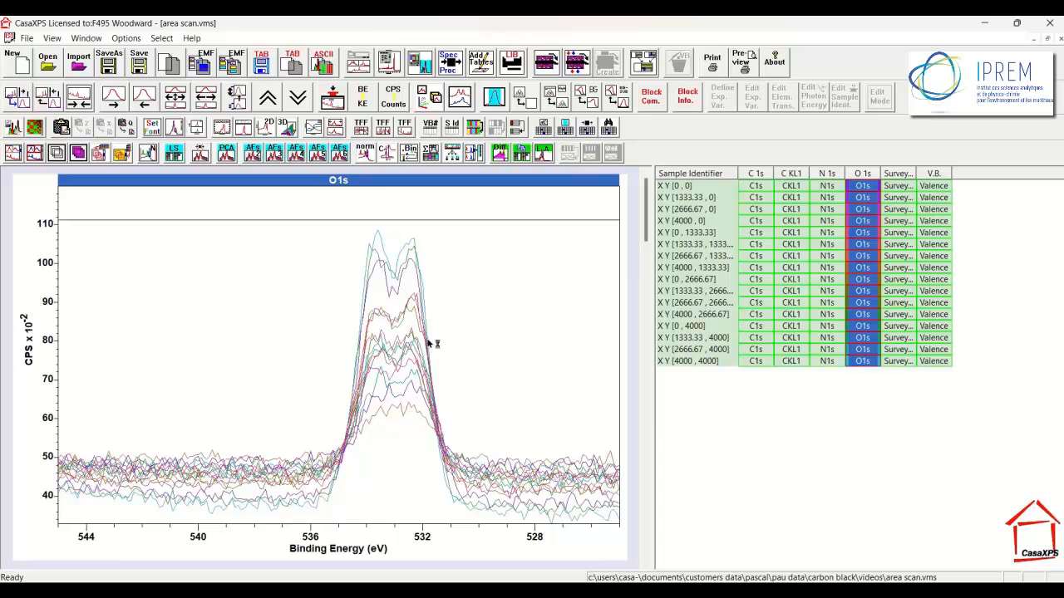
pyautogui.moveTo(428, 343)
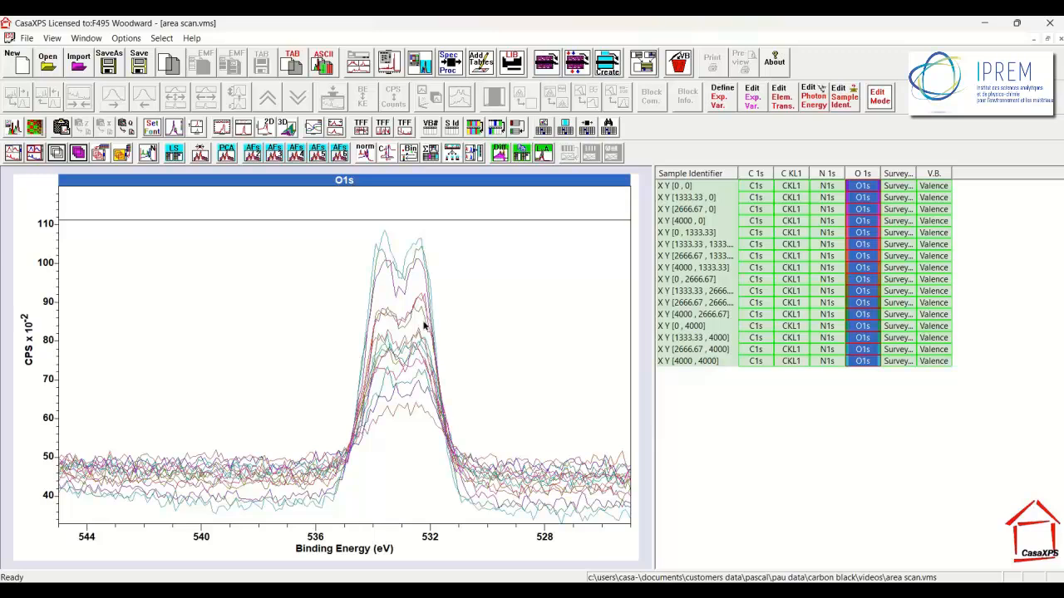
pyautogui.moveTo(432, 314)
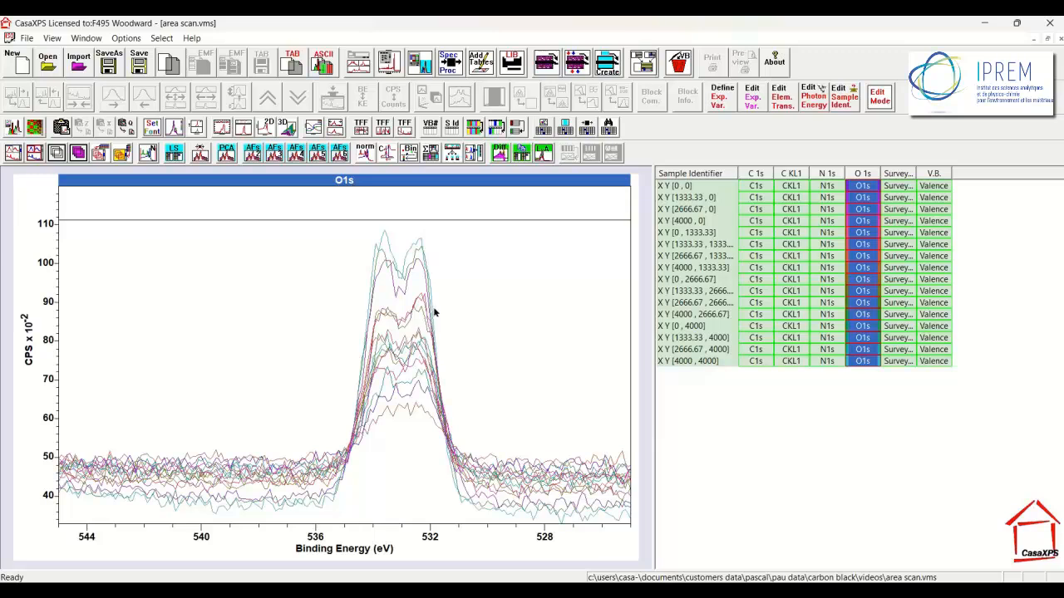
pyautogui.moveTo(627, 227)
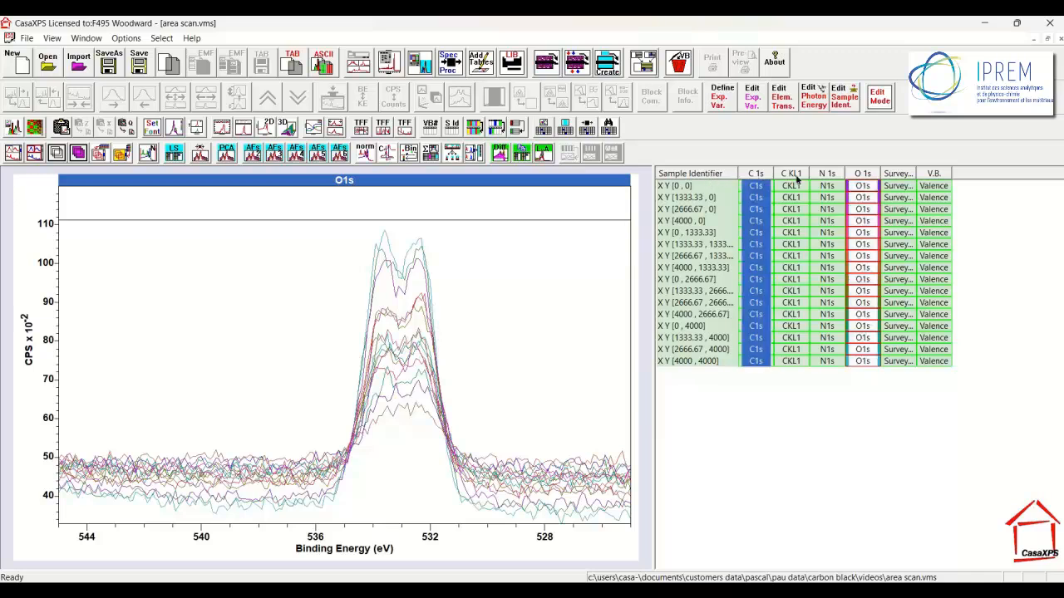
# Add the O 1s blocks to the C 1s selection and display both peaks per position.
pyautogui.click(862, 173)
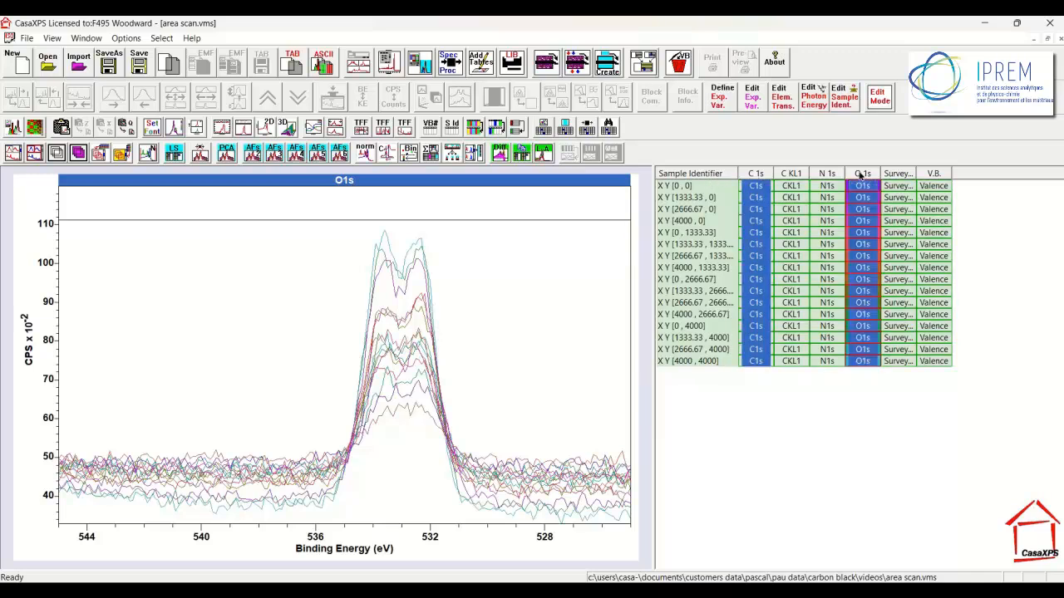
pyautogui.click(862, 173)
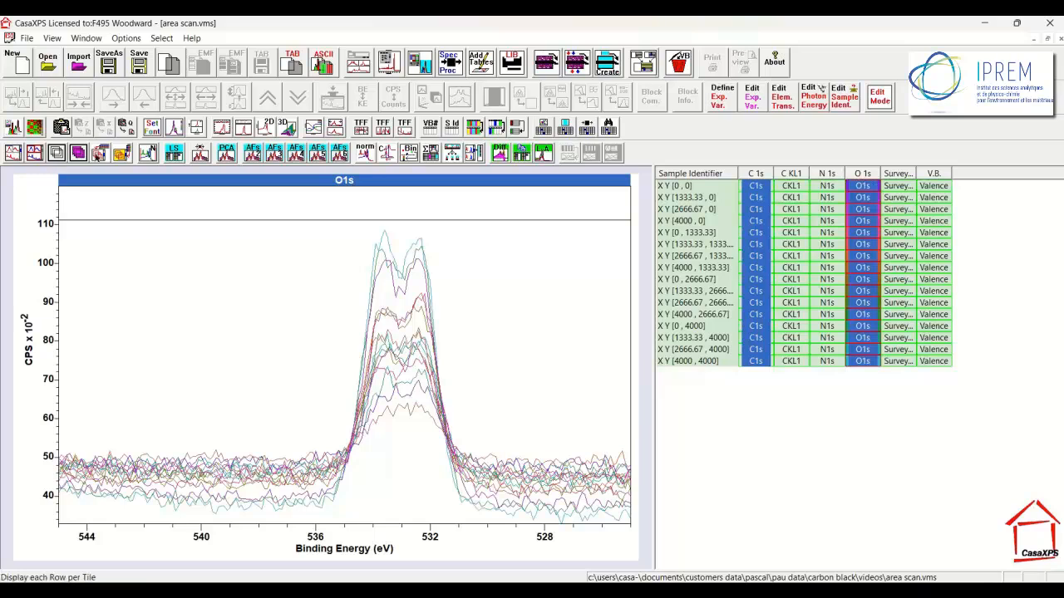
pyautogui.click(754, 173)
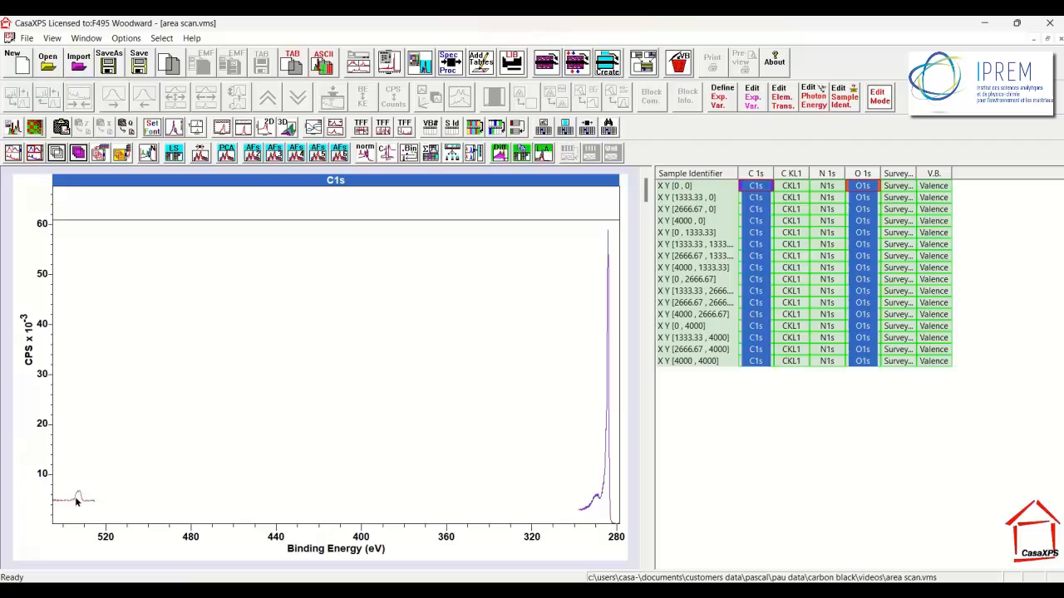
pyautogui.moveTo(600, 461)
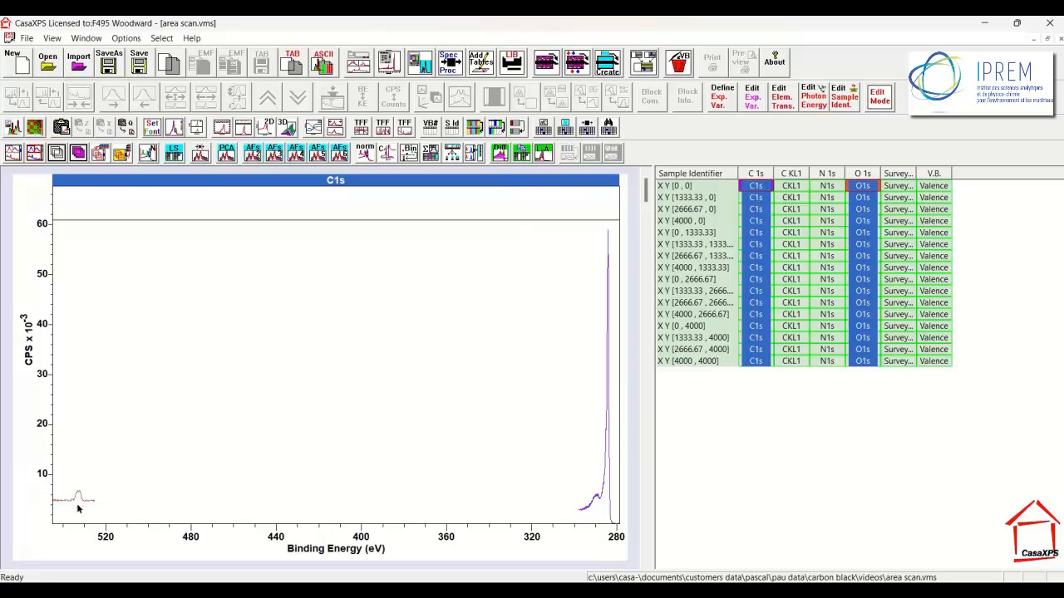
pyautogui.moveTo(201, 453)
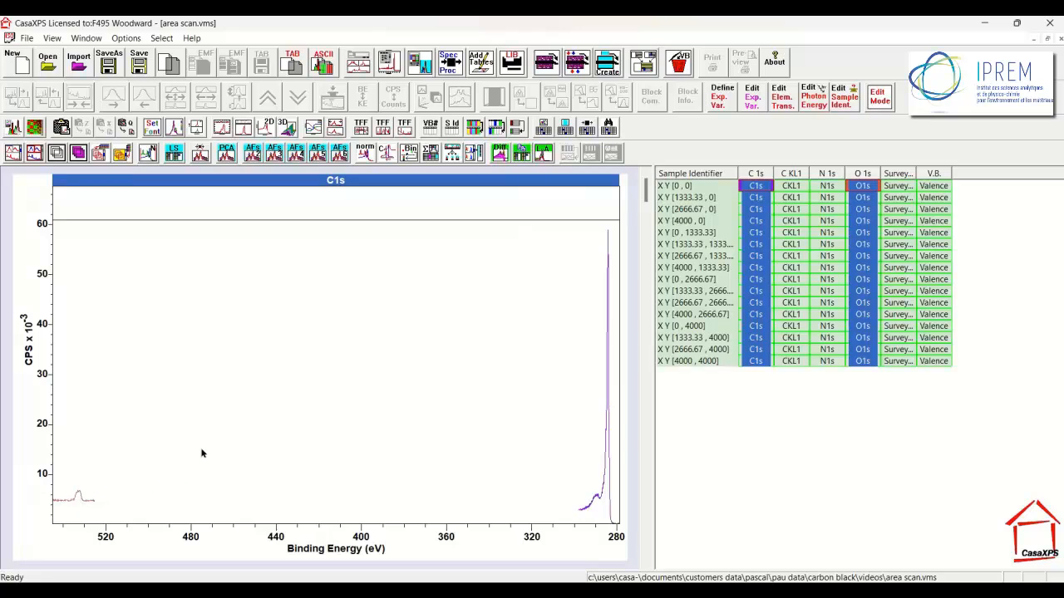
pyautogui.moveTo(239, 408)
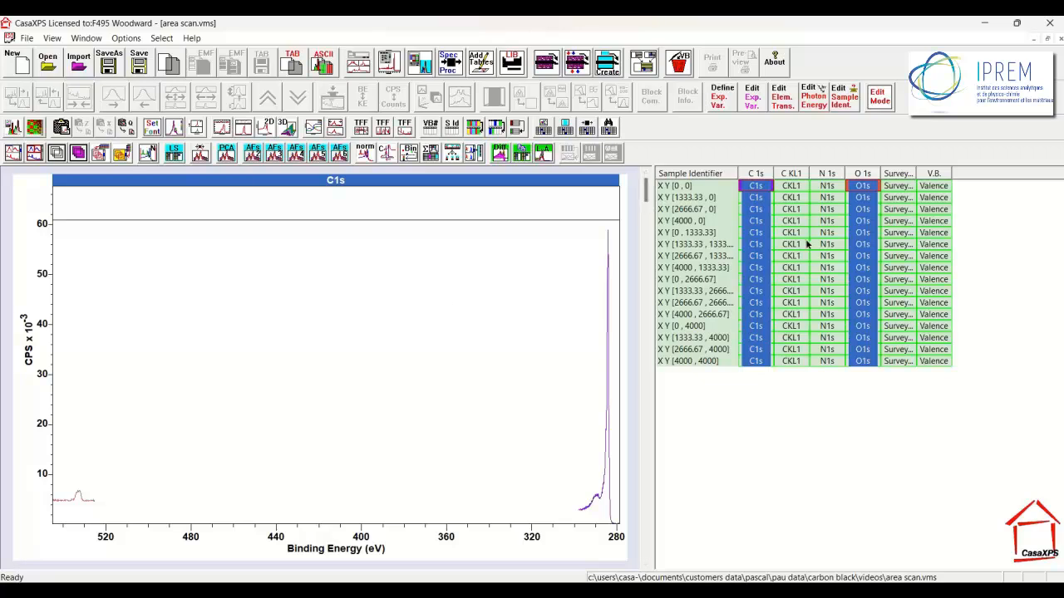
pyautogui.moveTo(592, 350)
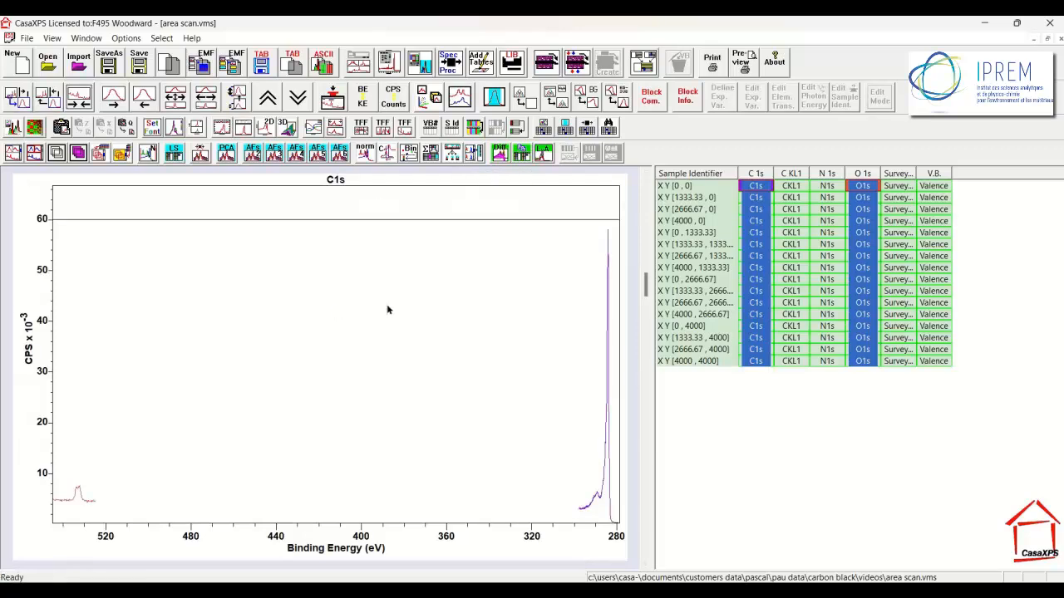
pyautogui.moveTo(477, 177)
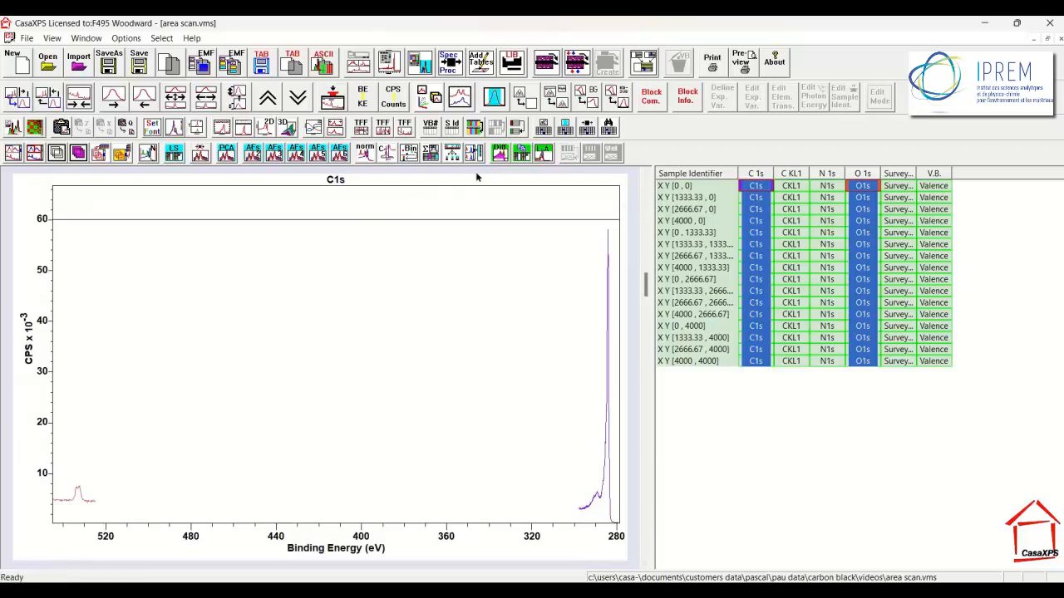
# Merge each position's overlaid C 1s and O 1s blocks into combined spectra in a new file.
pyautogui.click(473, 152)
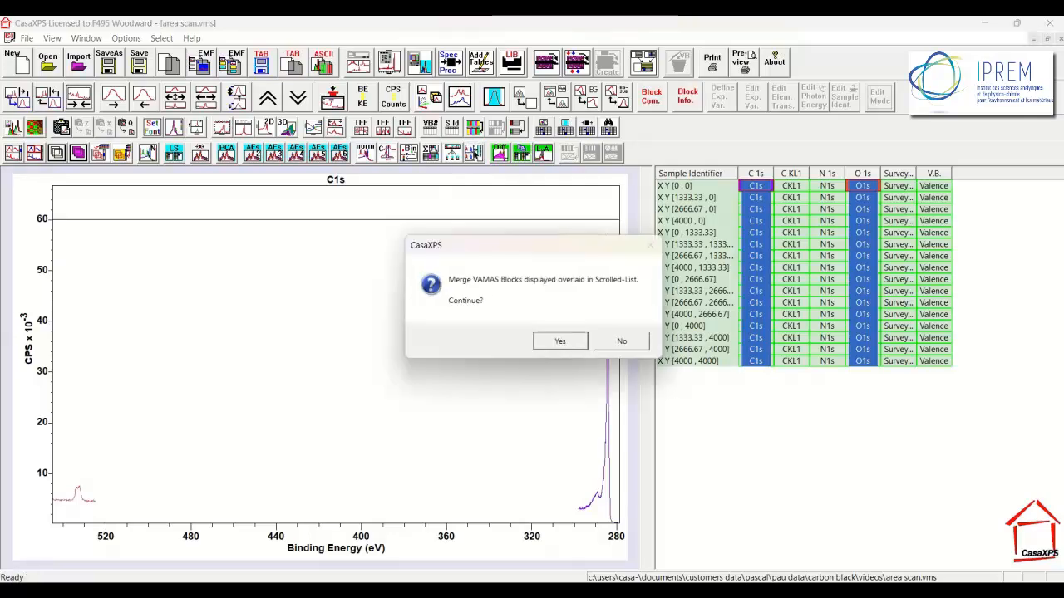
pyautogui.click(559, 341)
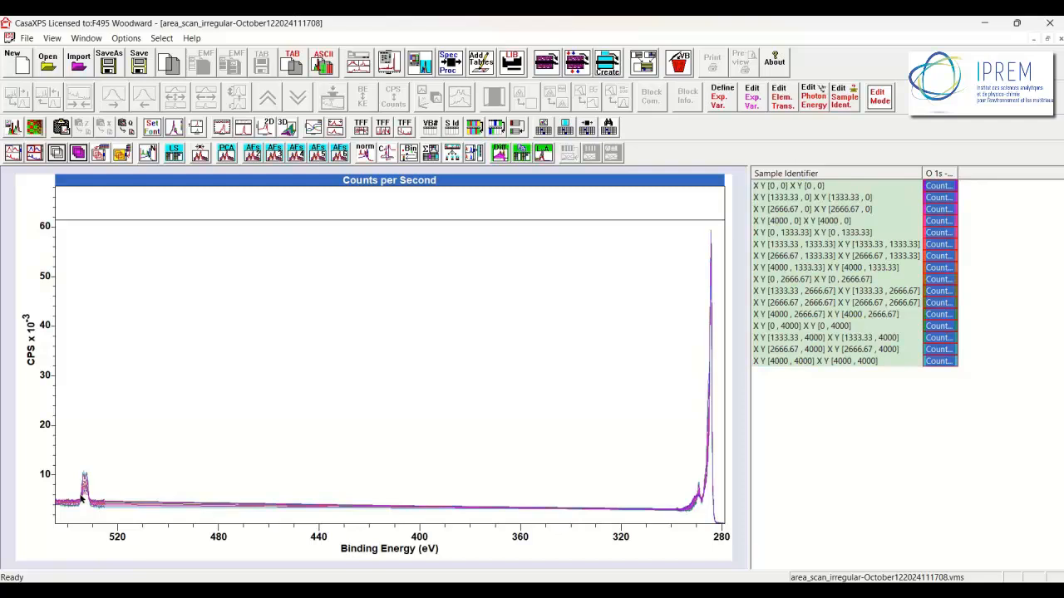
pyautogui.moveTo(709, 460)
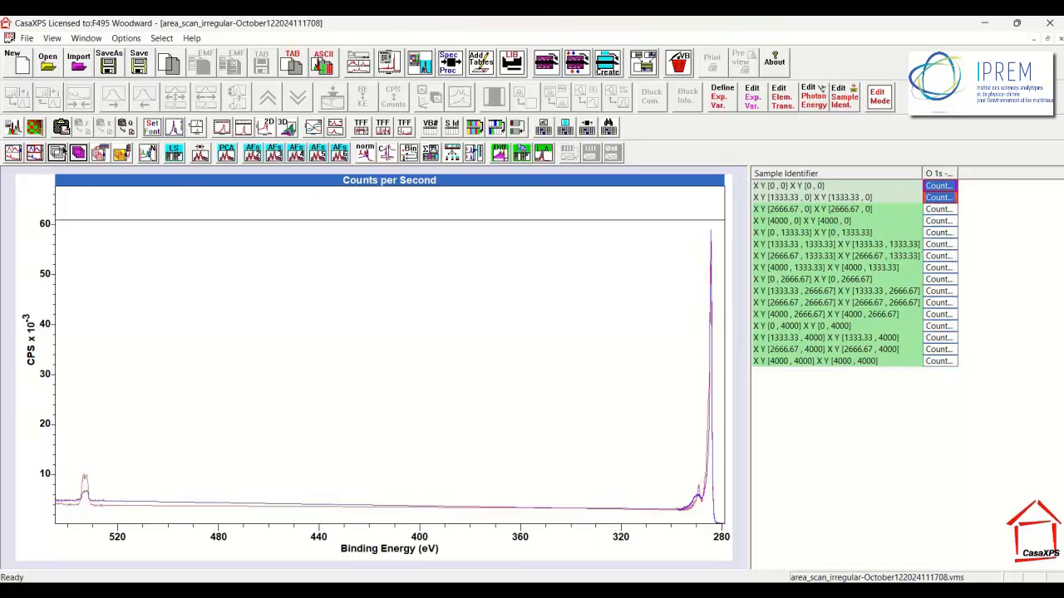
pyautogui.moveTo(47, 462)
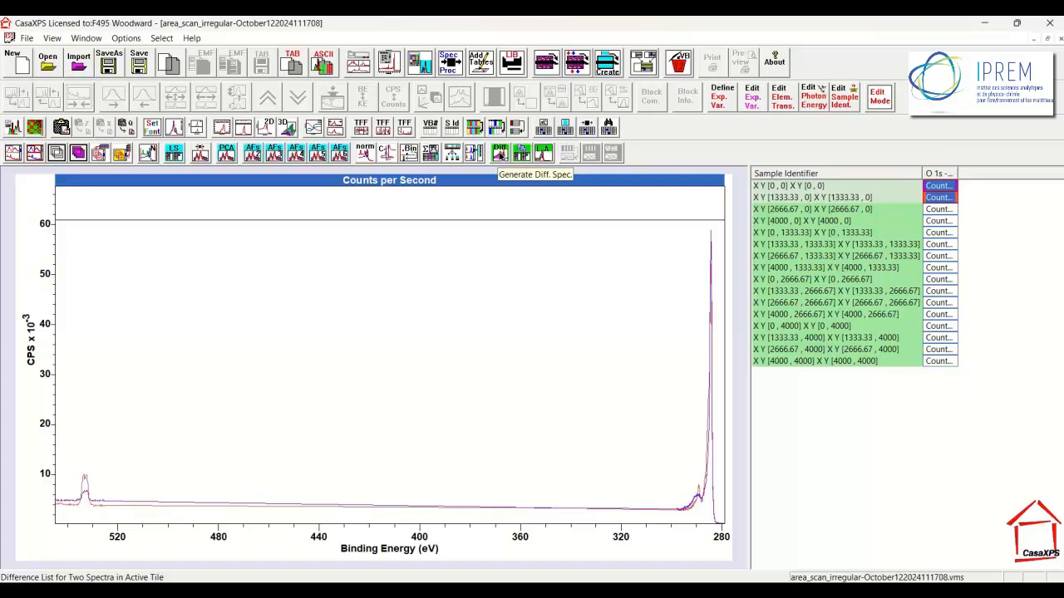
# Generate interpolated spectra, show the Exp Variable column, and display a later interpolated block.
pyautogui.click(535, 174)
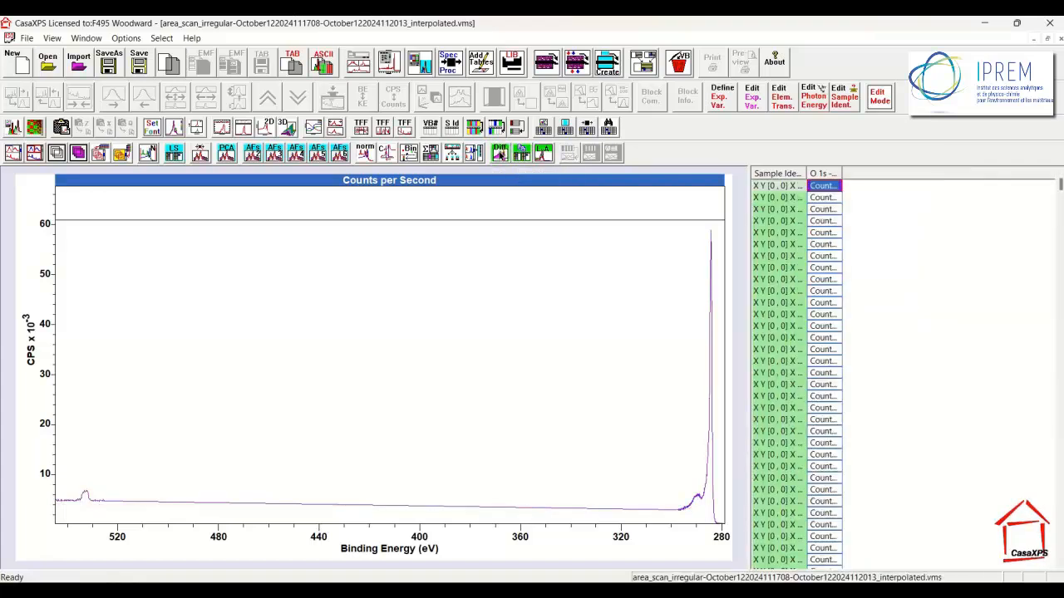
pyautogui.click(823, 196)
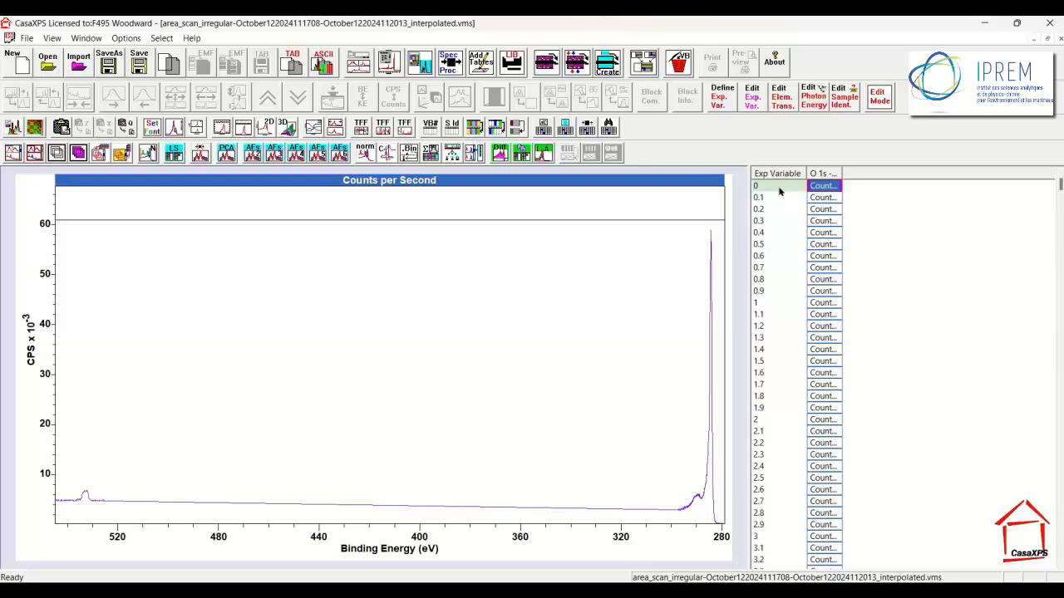
pyautogui.moveTo(91, 499)
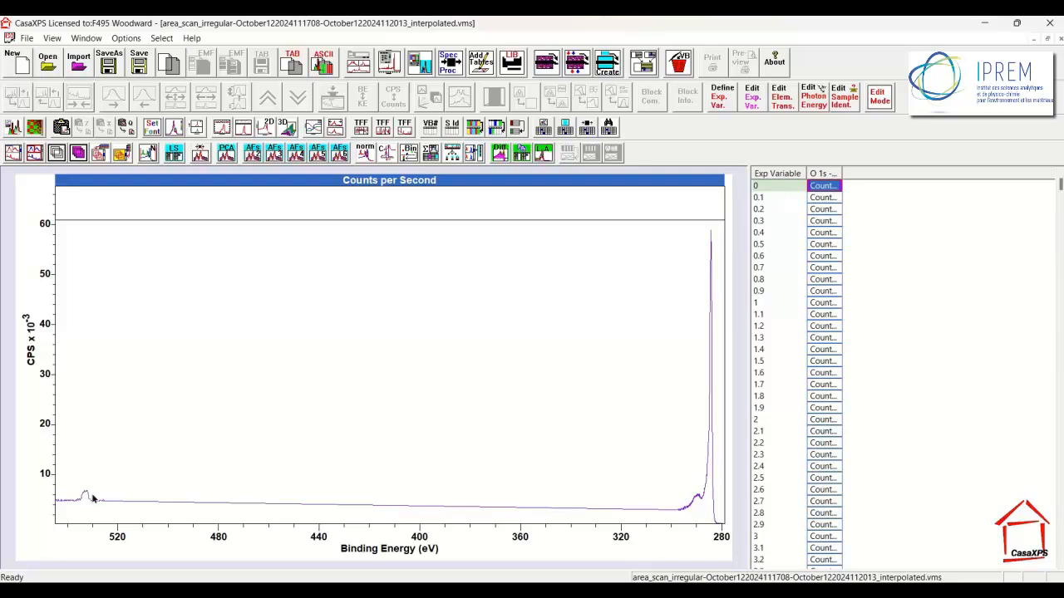
pyautogui.moveTo(685, 489)
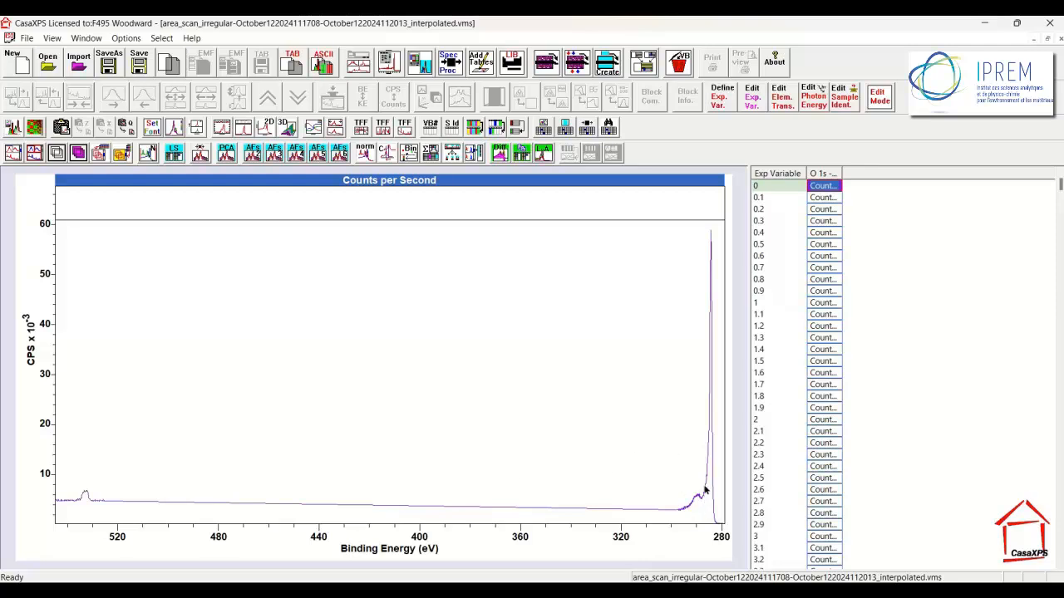
pyautogui.moveTo(708, 426)
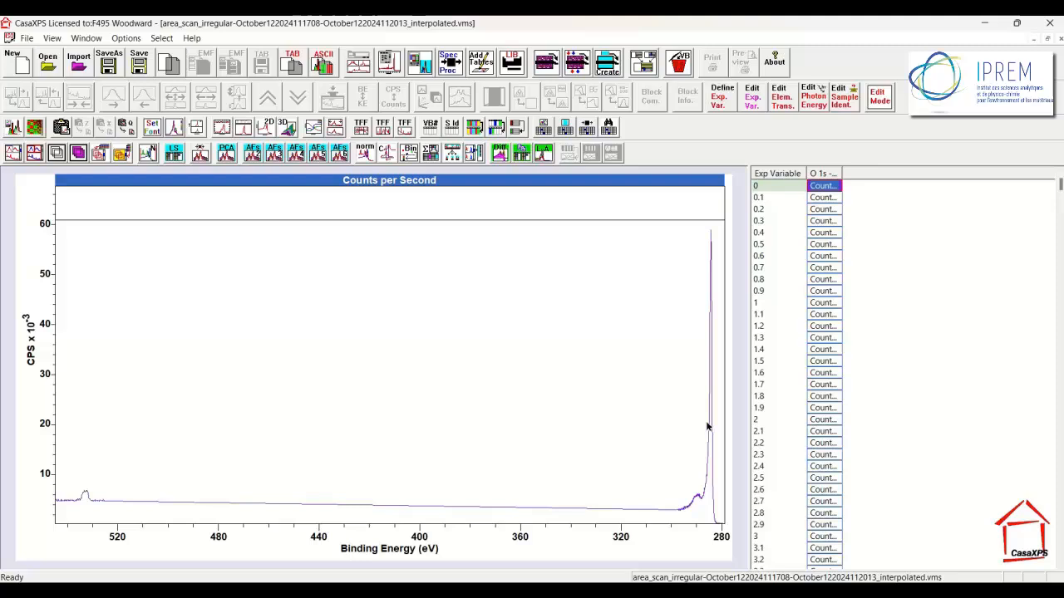
pyautogui.moveTo(601, 231)
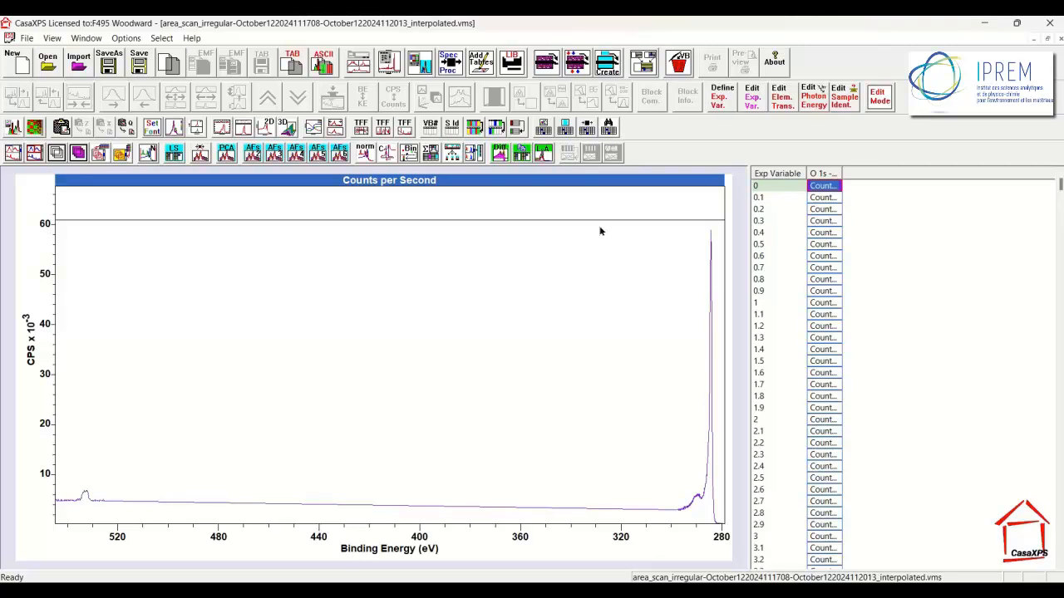
pyautogui.click(823, 290)
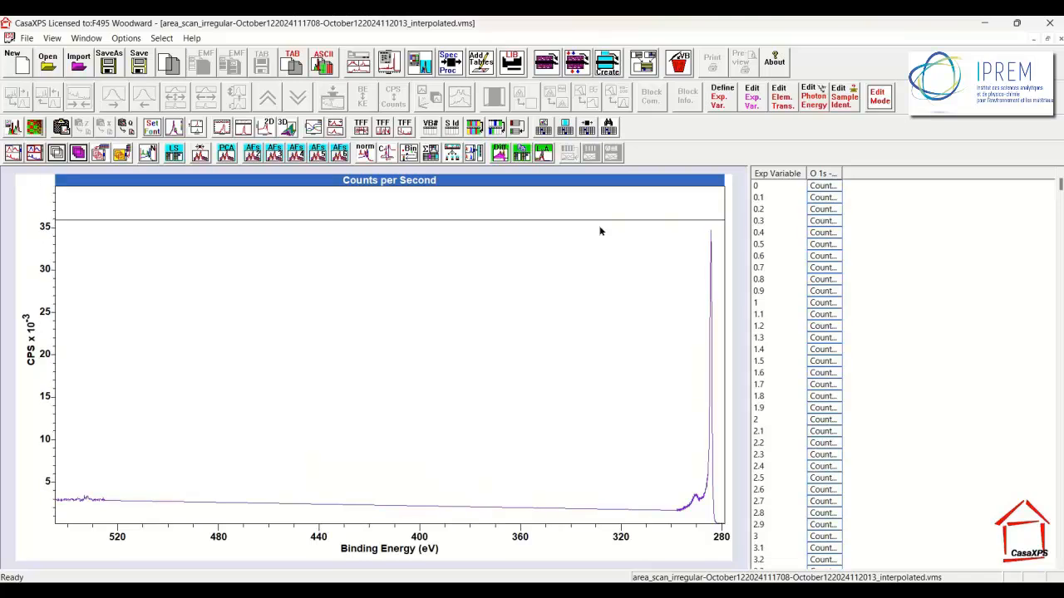
# Zoom in on the C 1s region, about 308 to 280 eV, with its peak near 284 eV.
pyautogui.moveTo(54, 487); pyautogui.dragTo(113, 515)
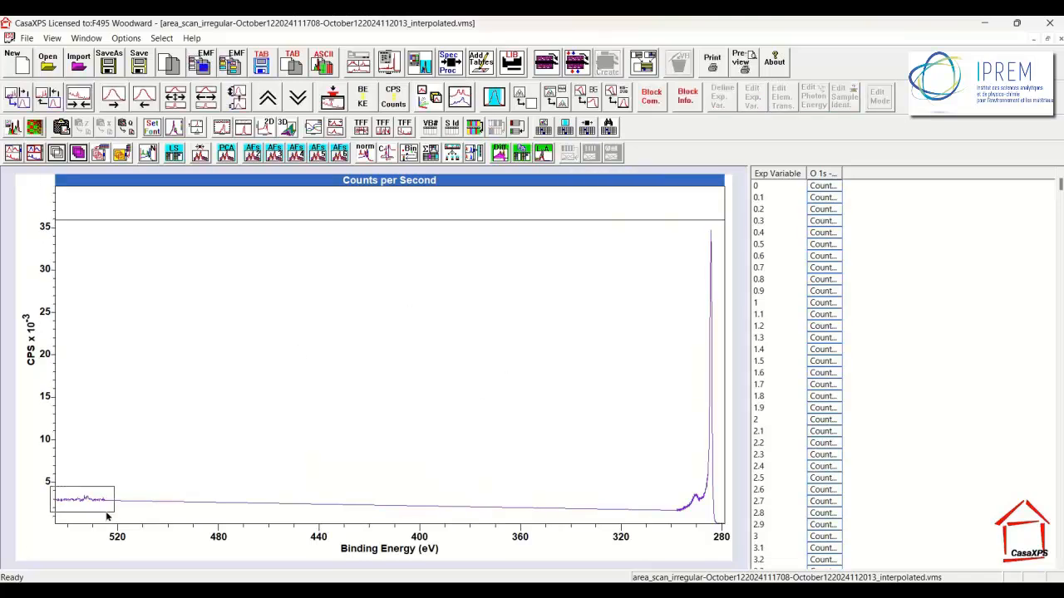
pyautogui.moveTo(54, 478); pyautogui.dragTo(112, 519)
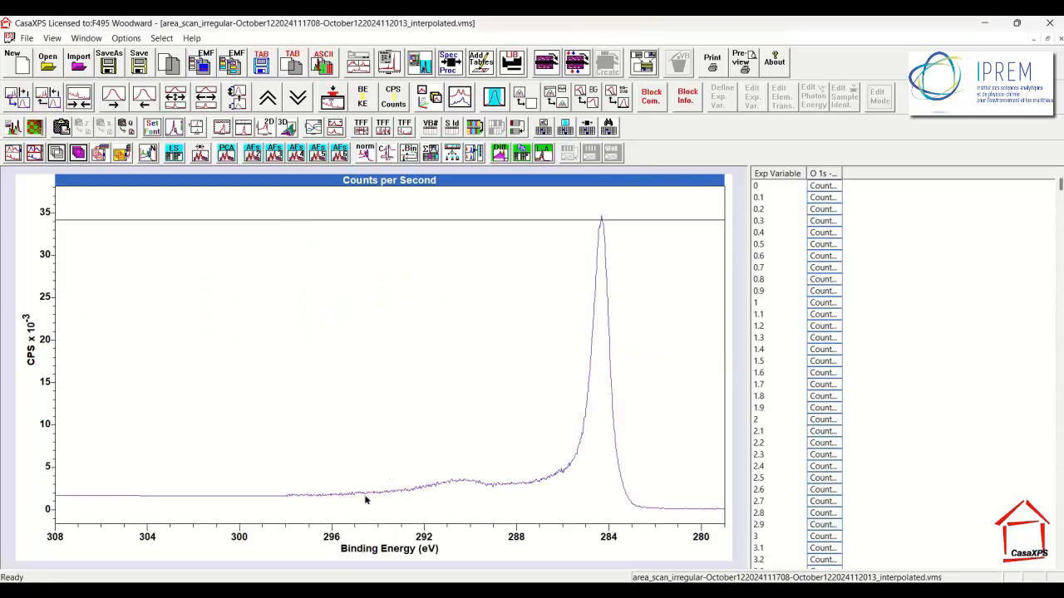
pyautogui.moveTo(562, 478)
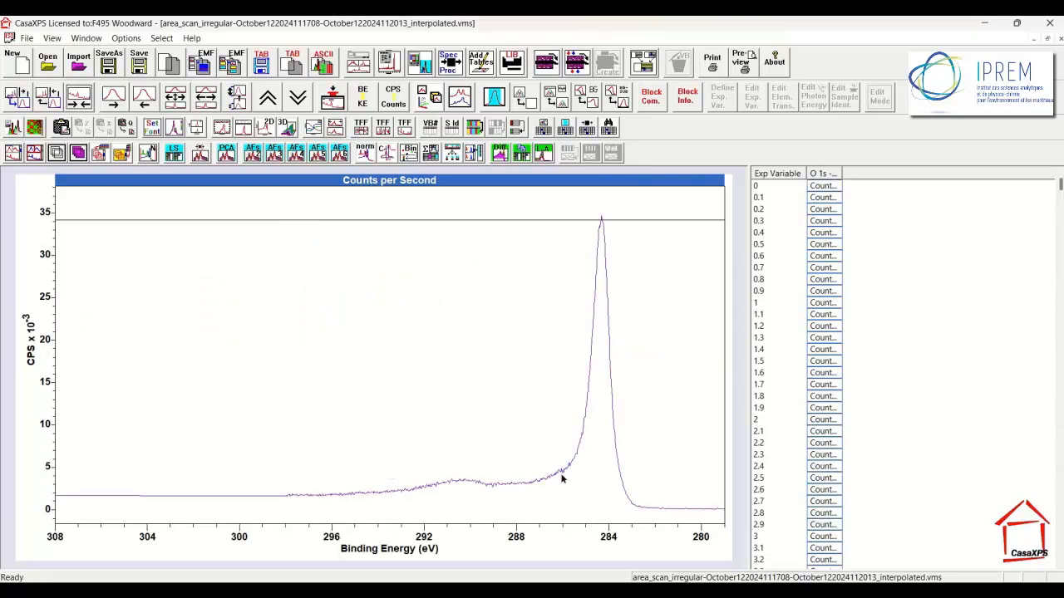
pyautogui.moveTo(559, 456)
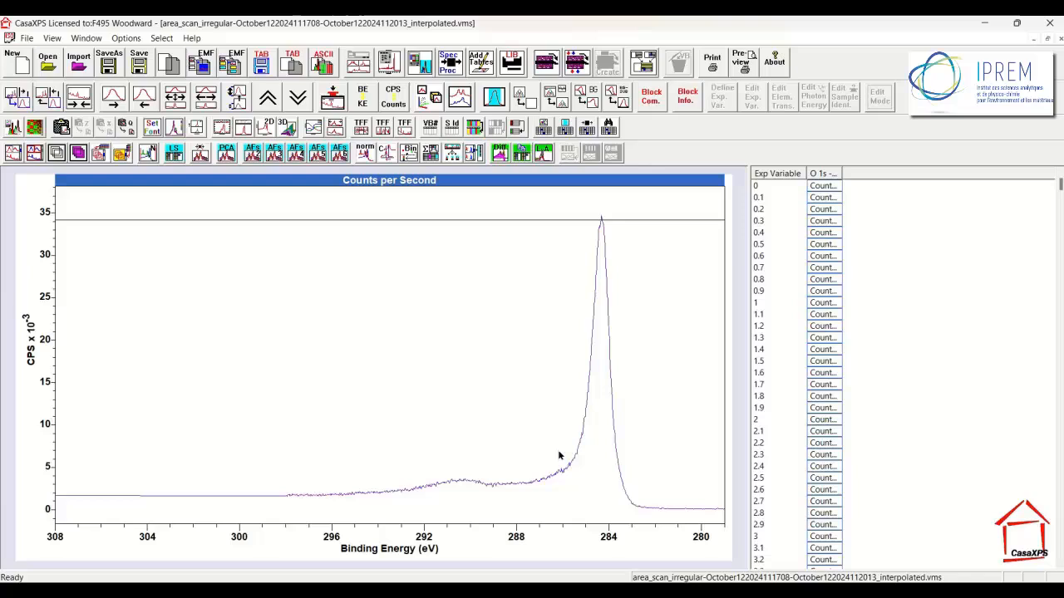
pyautogui.moveTo(431, 300)
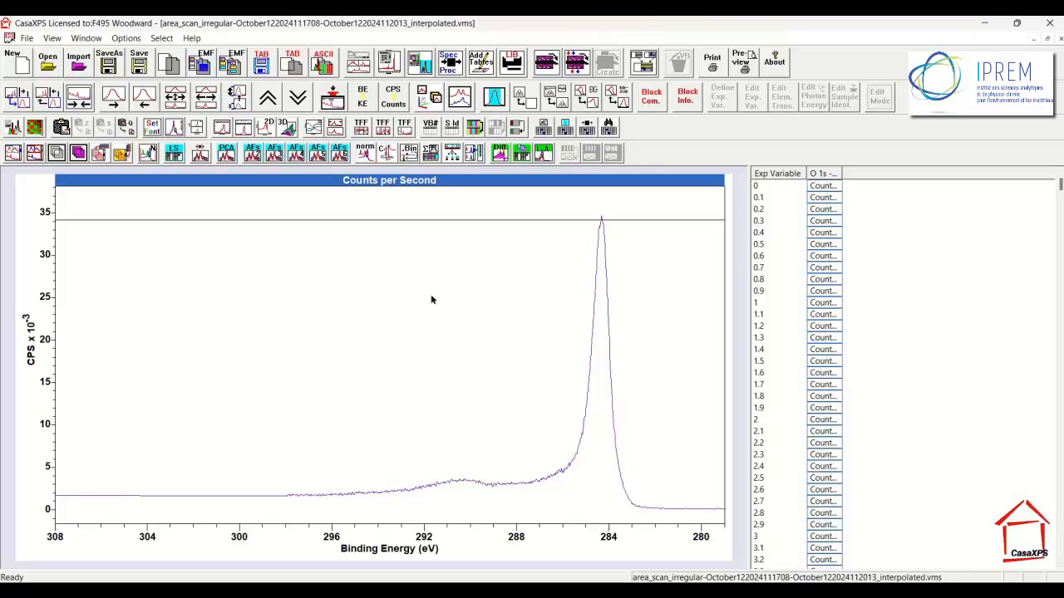
pyautogui.moveTo(427, 301)
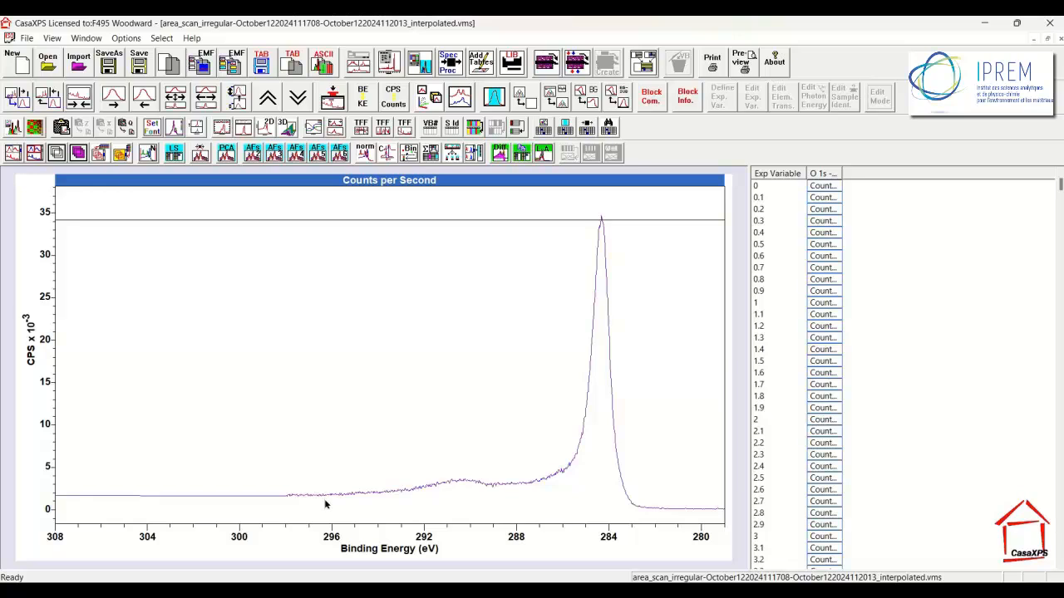
pyautogui.moveTo(587, 453)
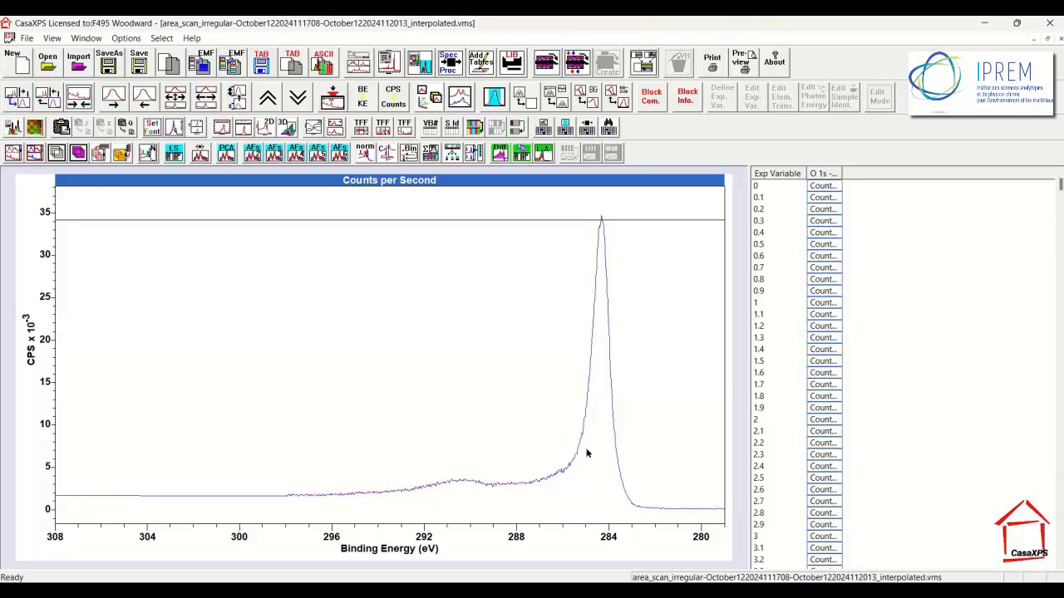
pyautogui.moveTo(885, 354)
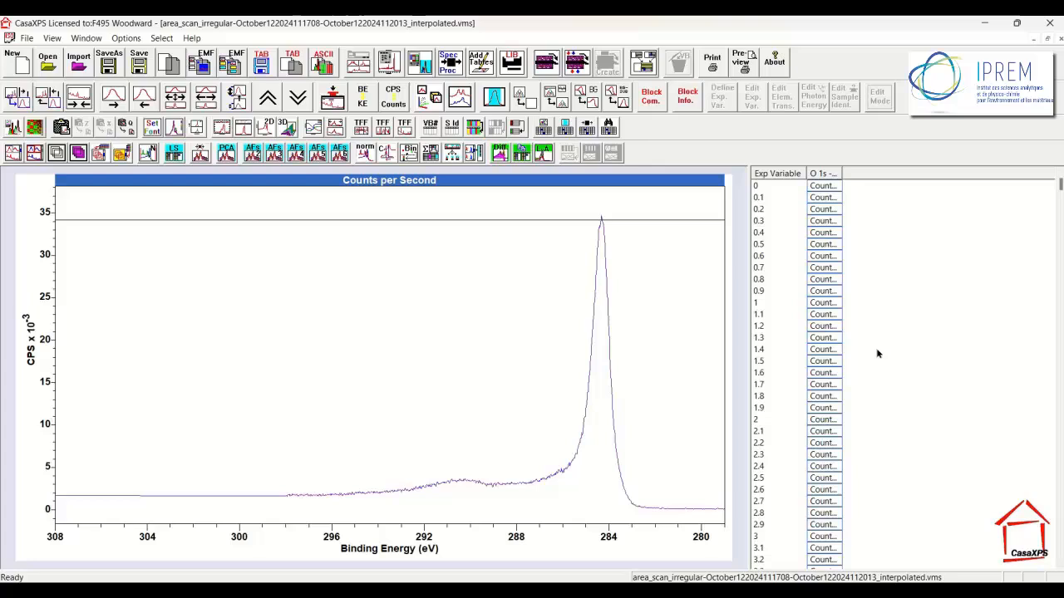
pyautogui.moveTo(740, 391)
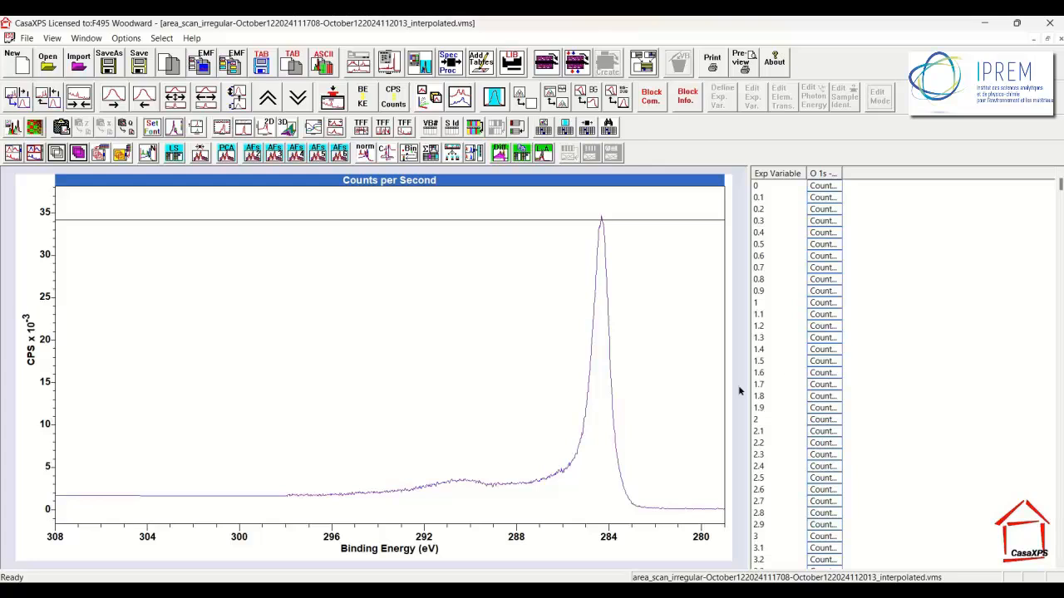
pyautogui.moveTo(663, 493)
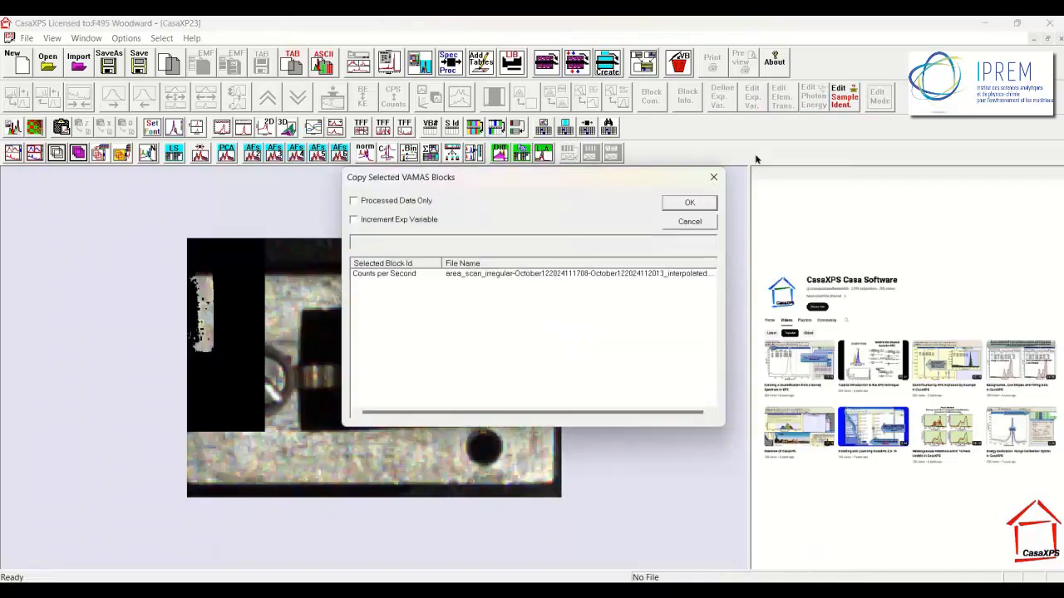
# Copy the interpolated block with experimental variable 21.8 into the new CasaXP23 document.
pyautogui.click(689, 202)
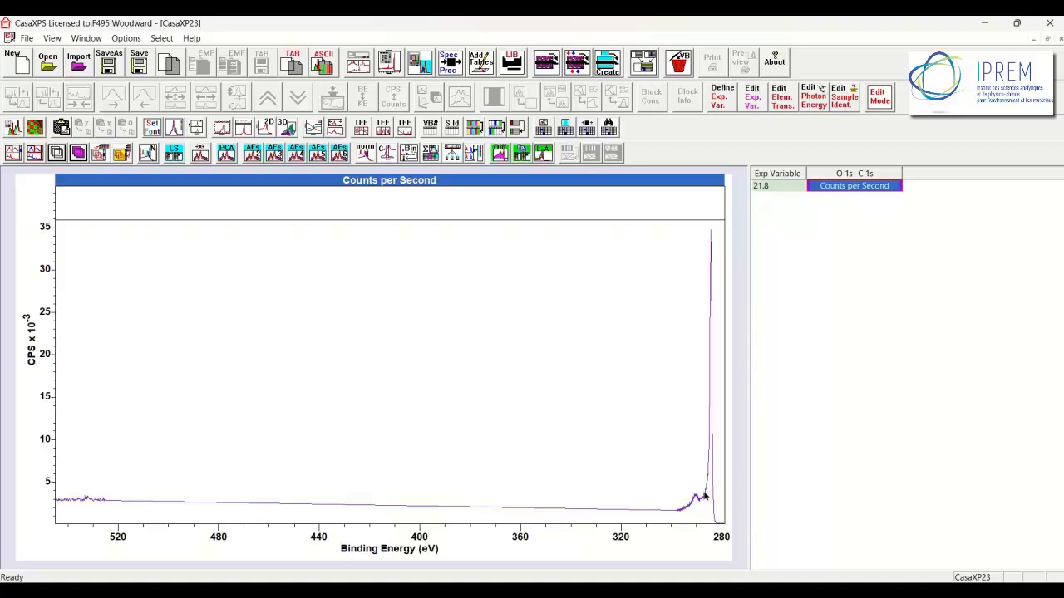
pyautogui.moveTo(695, 358)
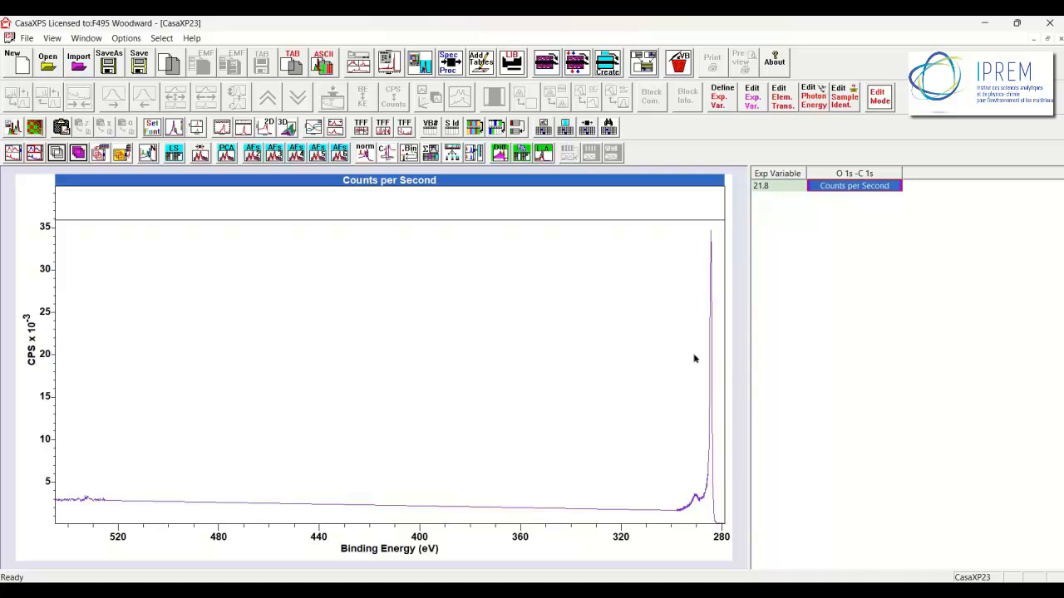
pyautogui.moveTo(695, 232)
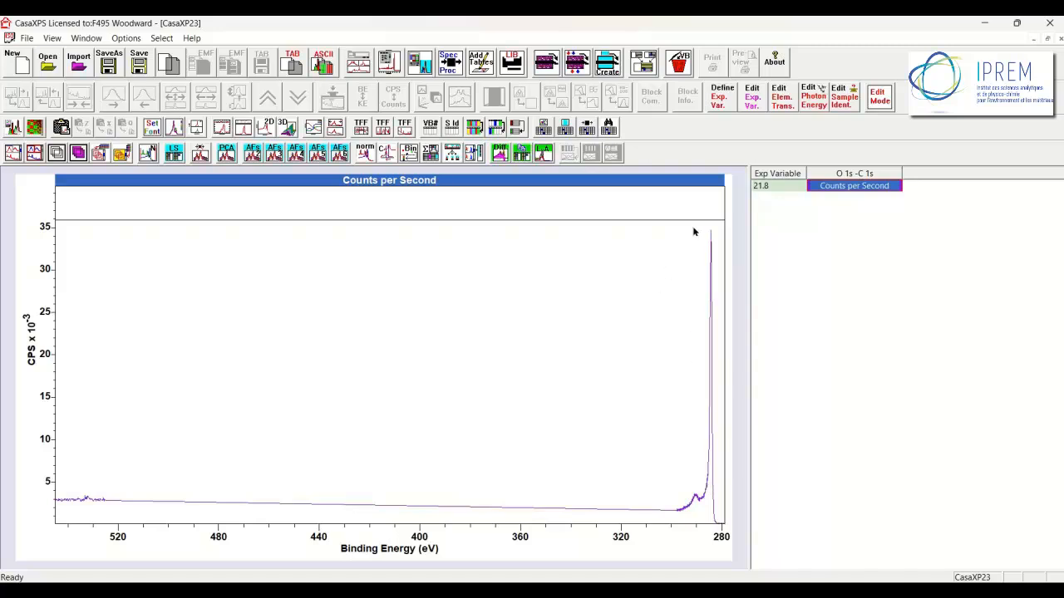
pyautogui.moveTo(676, 118)
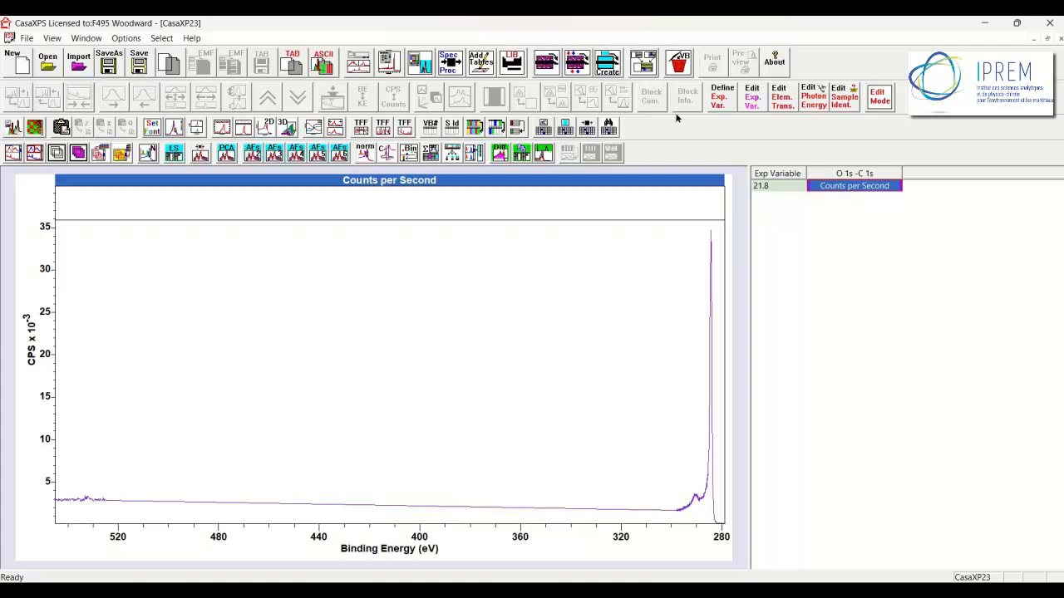
pyautogui.moveTo(875, 117)
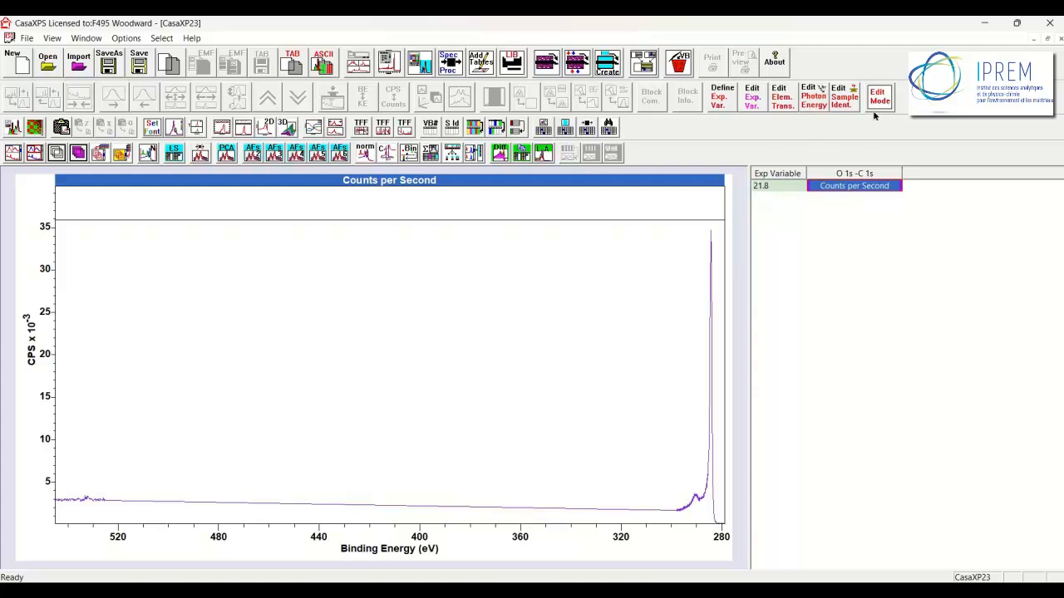
pyautogui.click(841, 96)
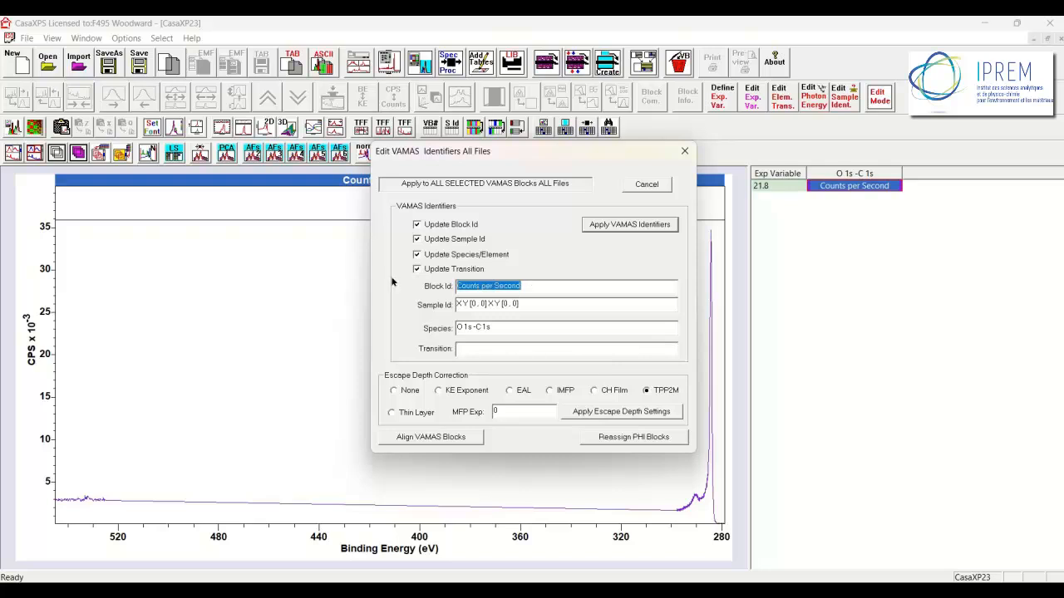
pyautogui.write('IR')
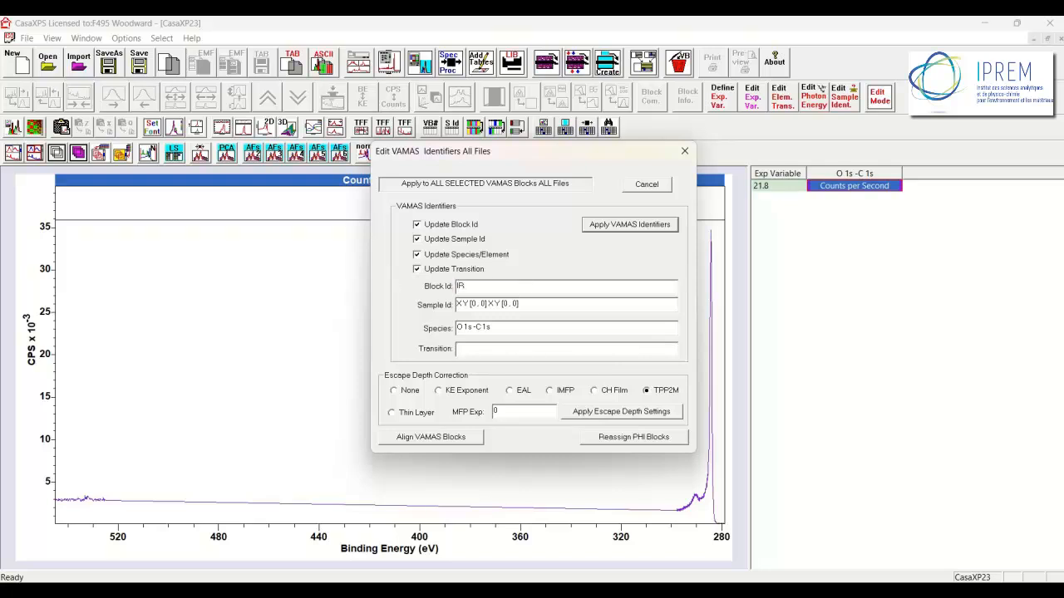
pyautogui.write('F C1s')
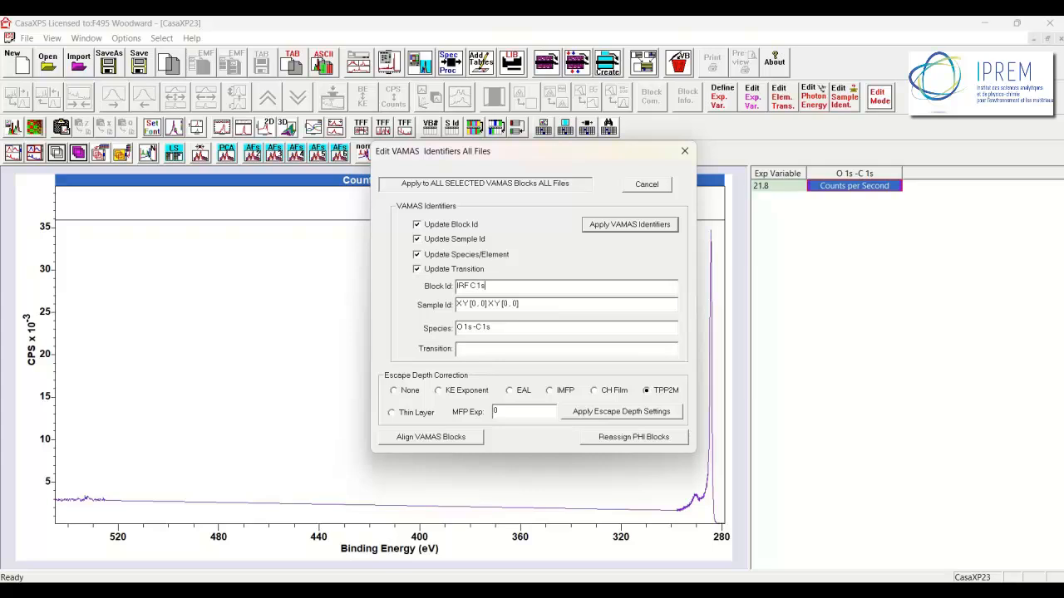
pyautogui.click(629, 224)
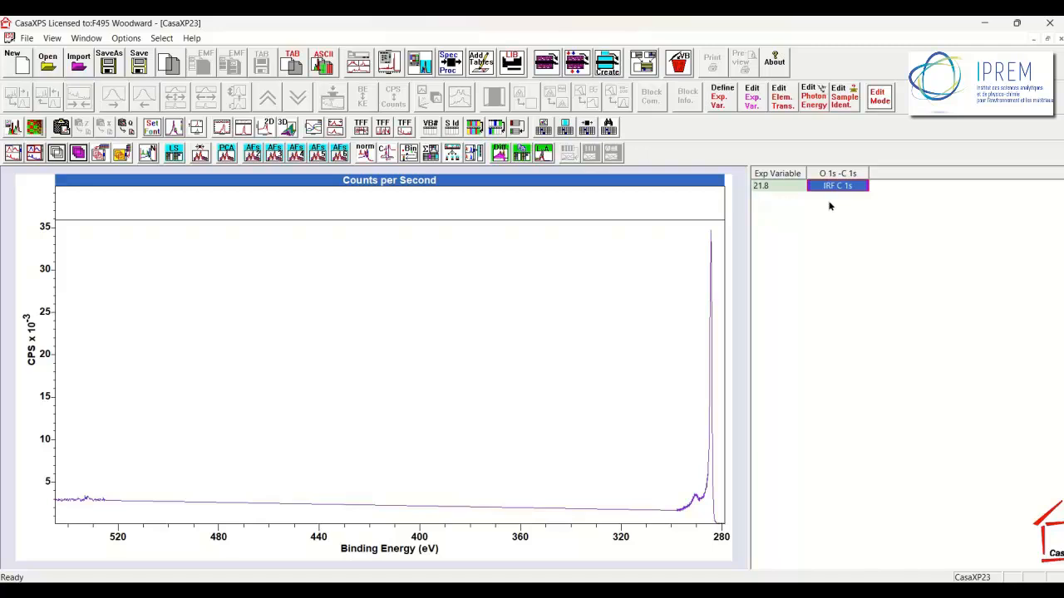
pyautogui.moveTo(846, 202)
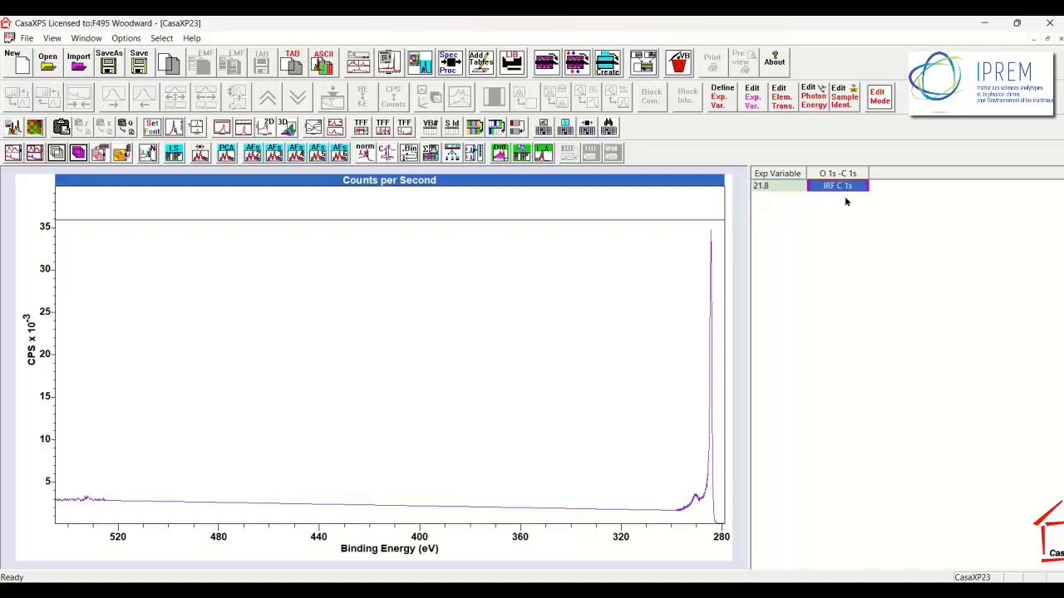
pyautogui.moveTo(802, 196)
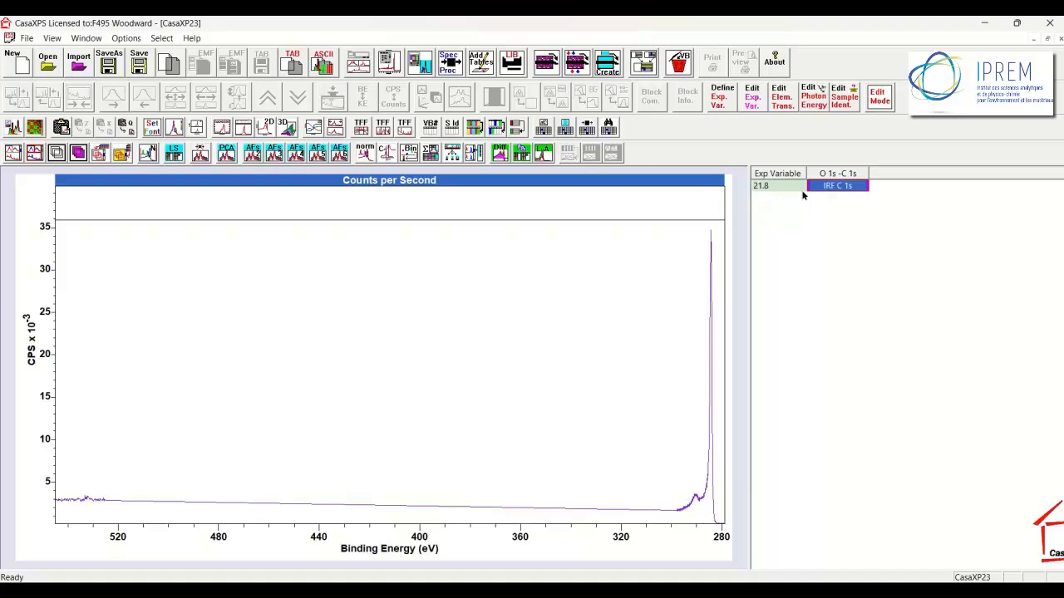
pyautogui.moveTo(823, 191)
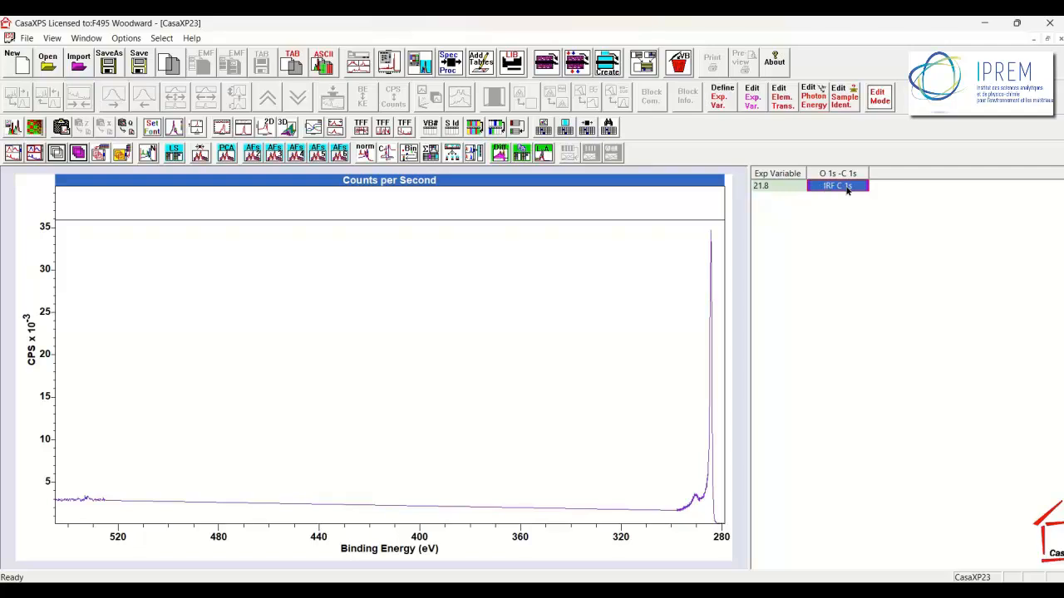
pyautogui.moveTo(783, 200)
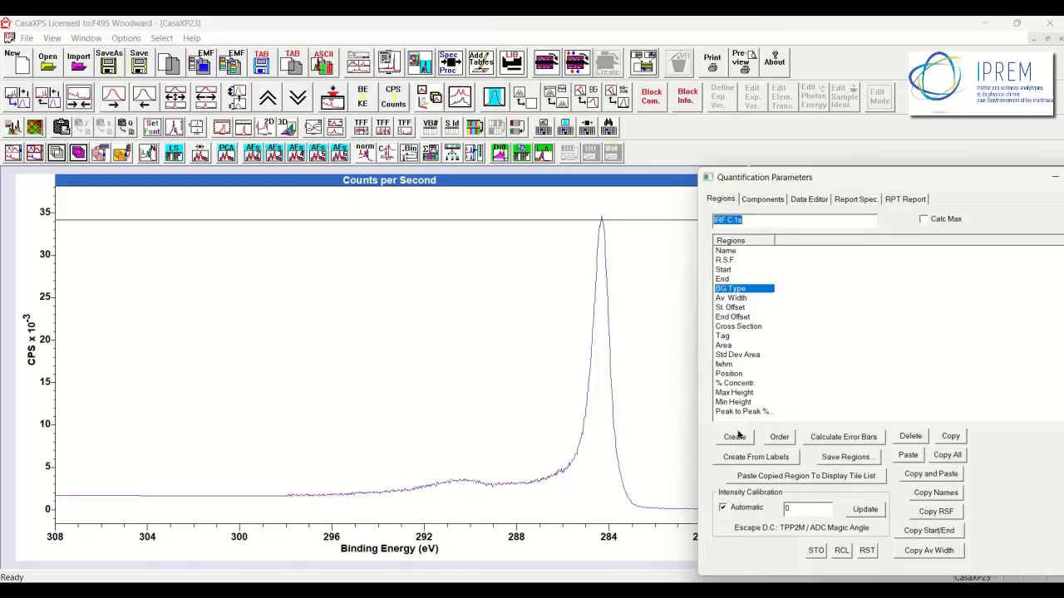
# Create a Shirley background region over the IRF C 1s peak in Quantification Parameters.
pyautogui.click(734, 436)
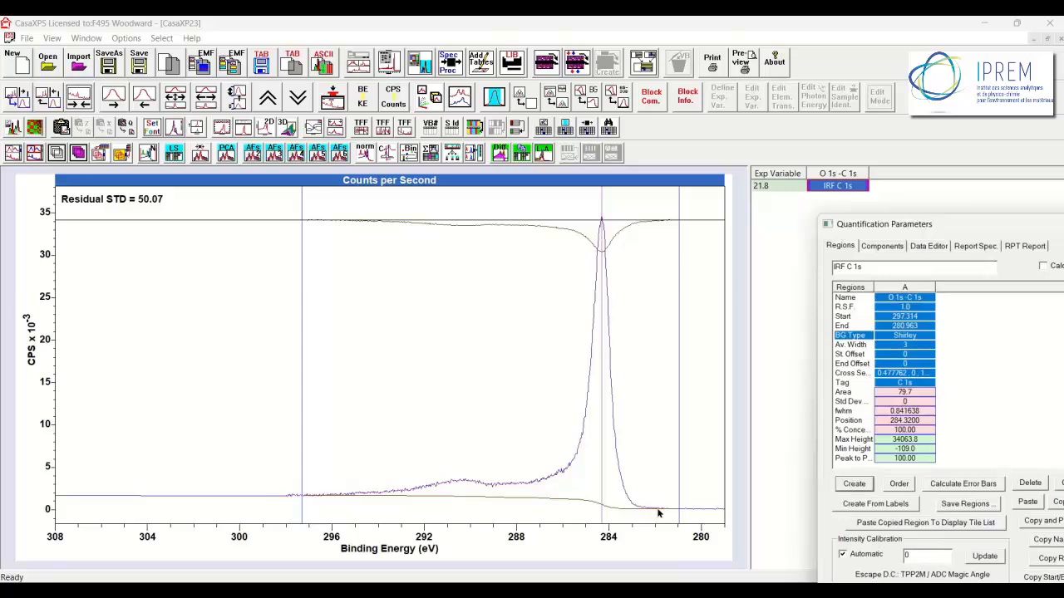
pyautogui.moveTo(361, 507)
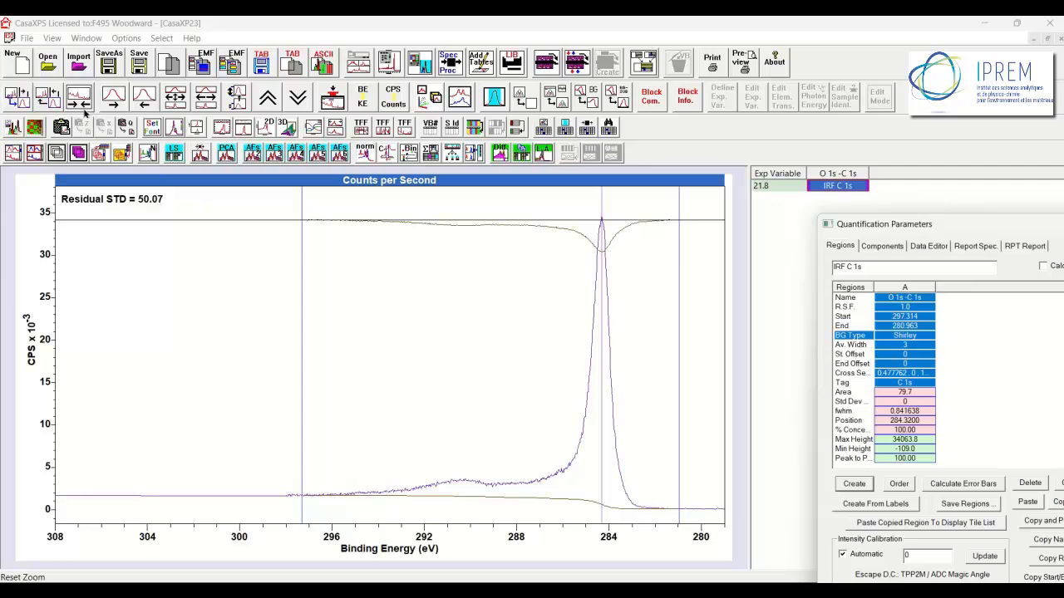
pyautogui.click(173, 152)
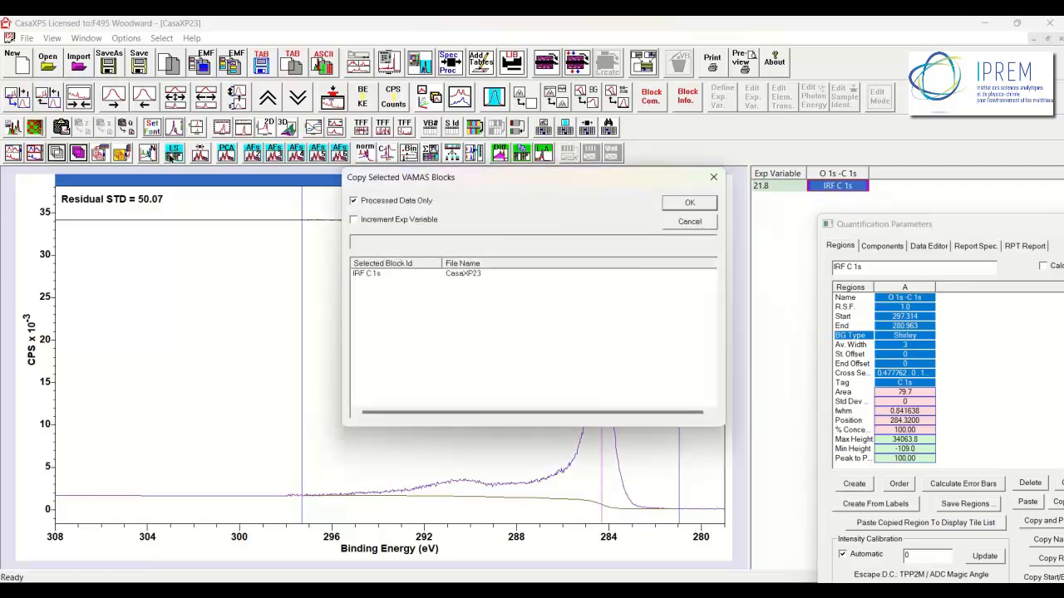
# Copy the IRF C 1s block as processed data only, named %&<>IRF C 1s.
pyautogui.click(689, 203)
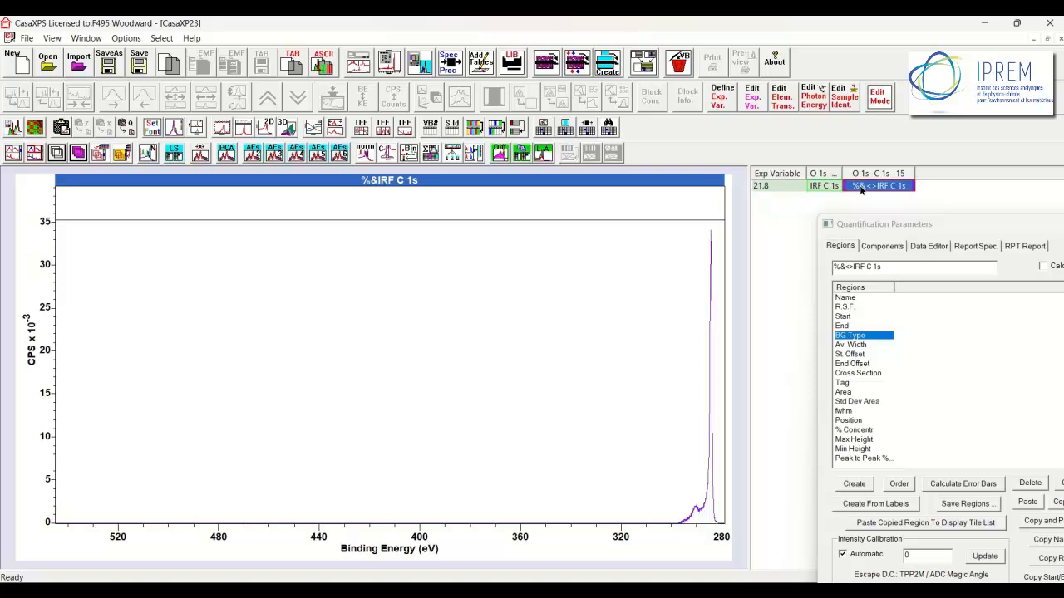
pyautogui.moveTo(827, 193)
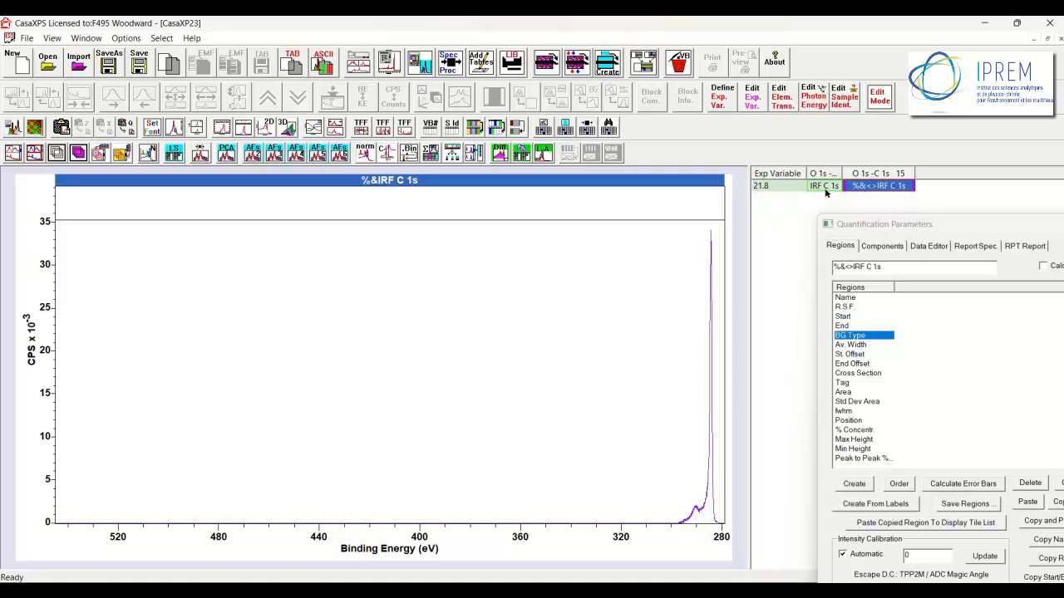
# Inspect the copied %&<>IRF C 1s block's name, then return to IRF C 1s.
pyautogui.click(823, 185)
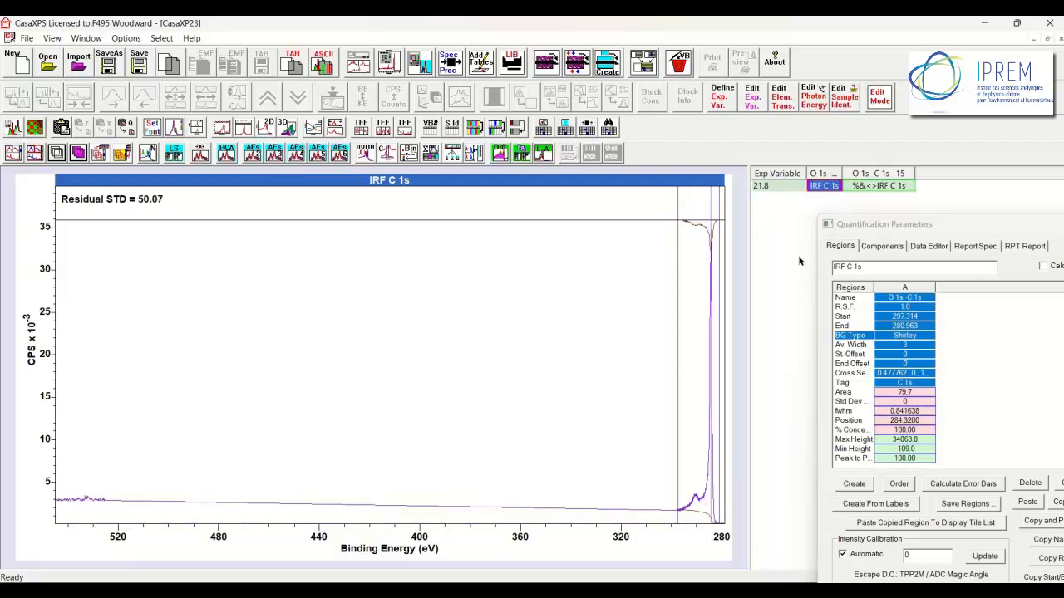
pyautogui.click(877, 186)
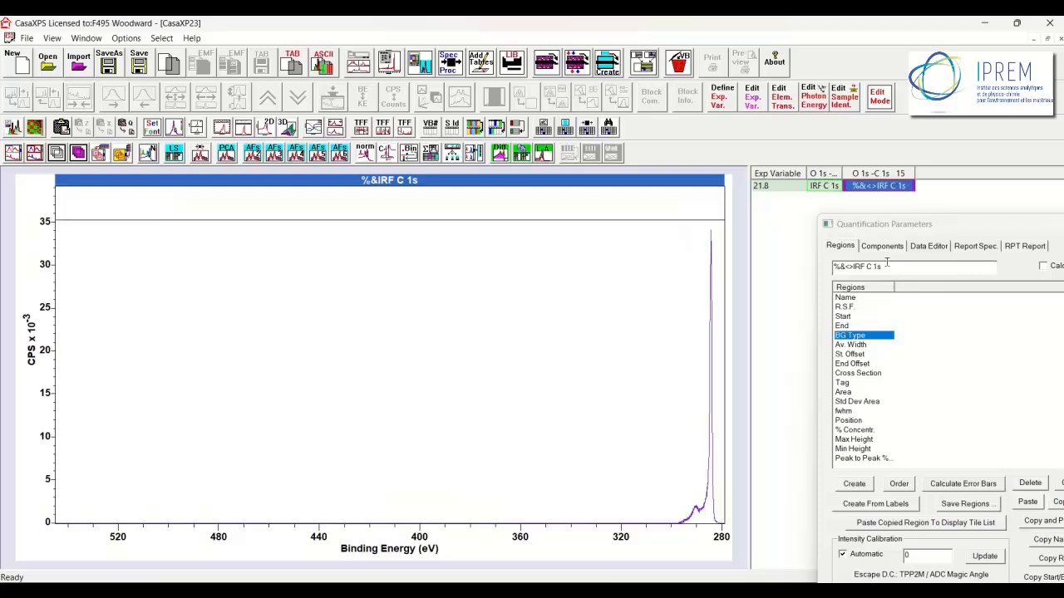
pyautogui.tripleClick(856, 266)
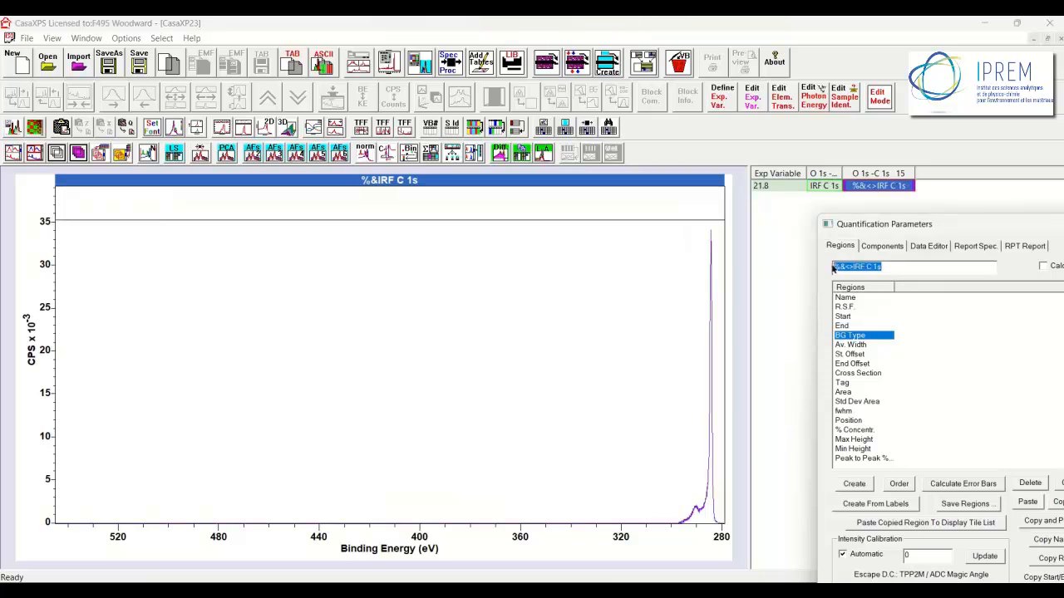
pyautogui.click(823, 185)
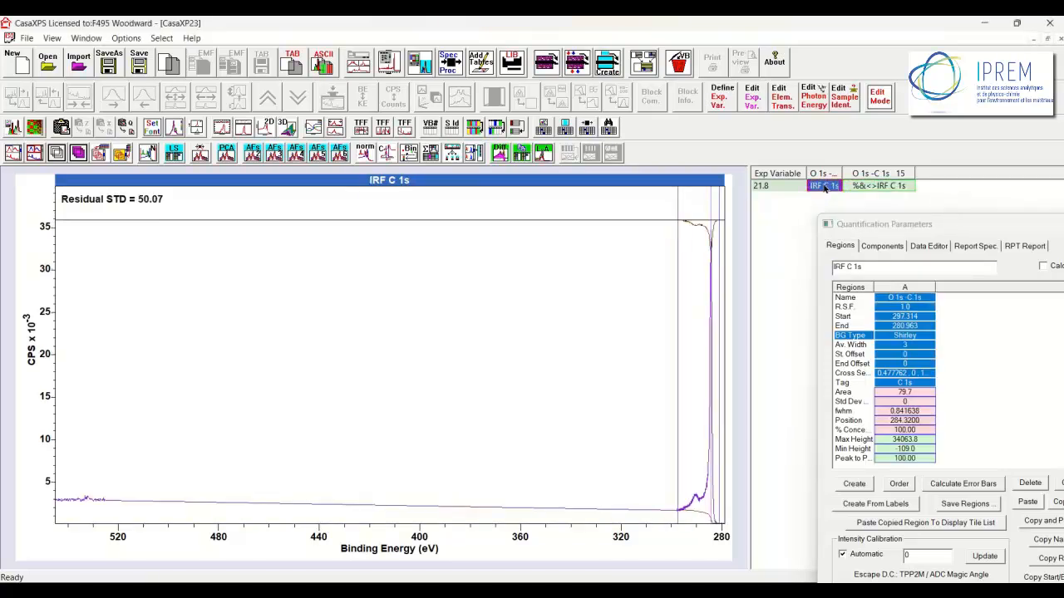
# Add a fixed-FWHM component using the %&<>IRFC1S line shape to IRF C 1s.
pyautogui.click(882, 245)
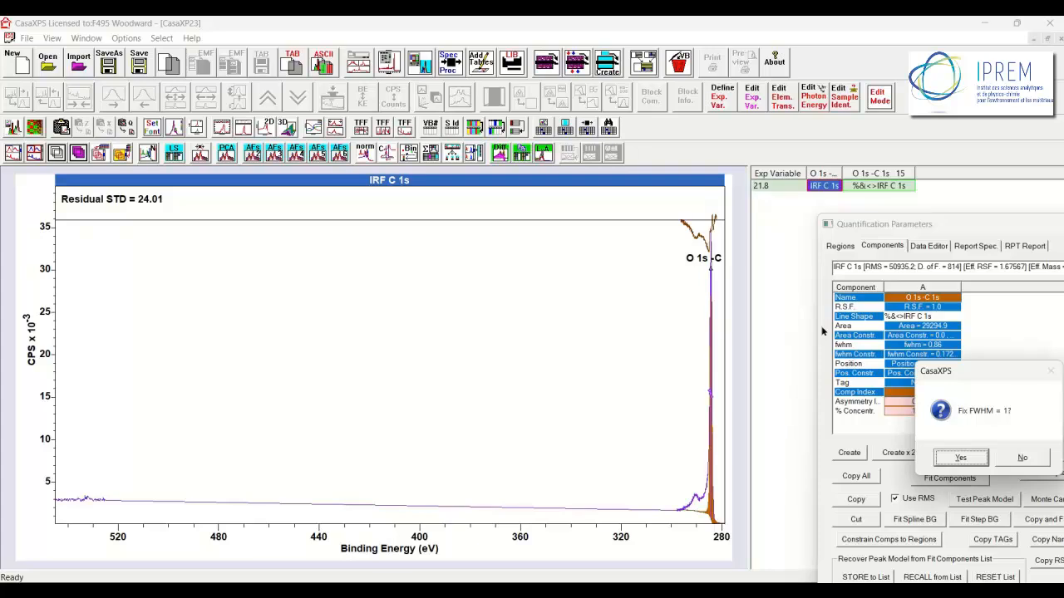
pyautogui.click(961, 457)
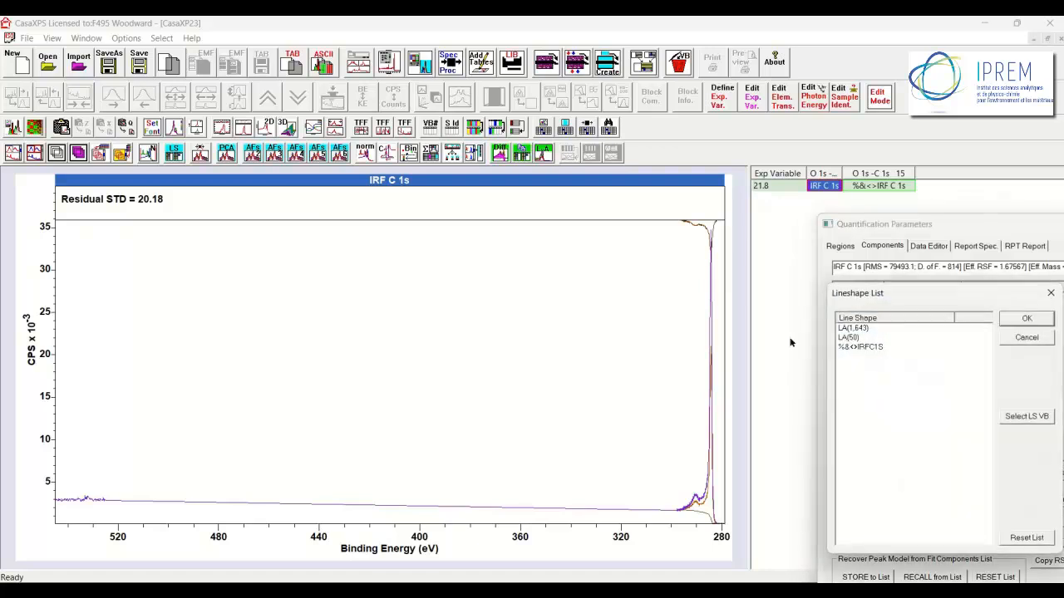
pyautogui.click(860, 347)
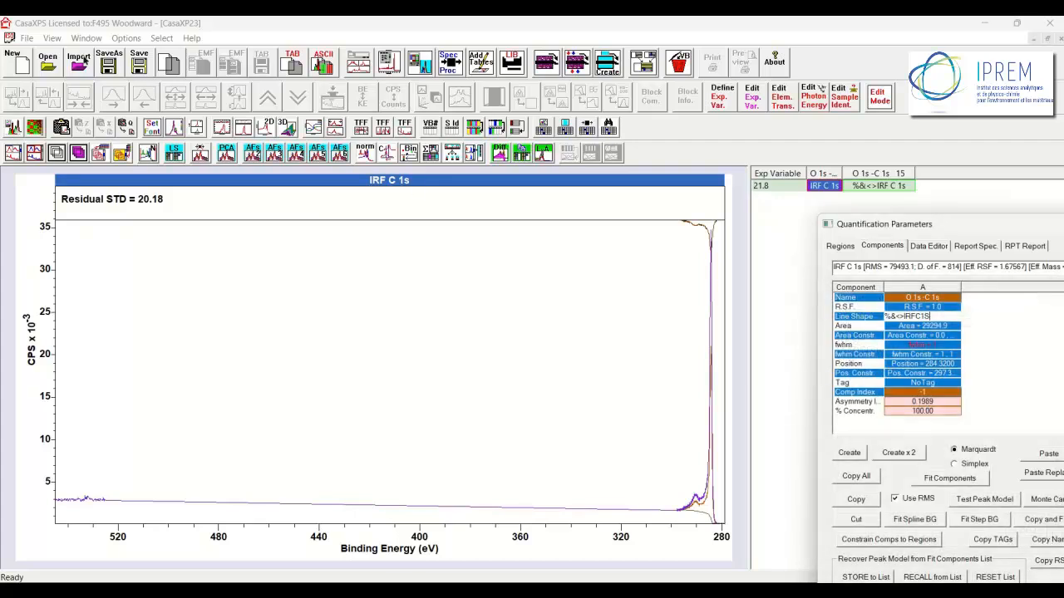
# Copy the first C1s block of area scan.vms into a new document.
pyautogui.click(86, 38)
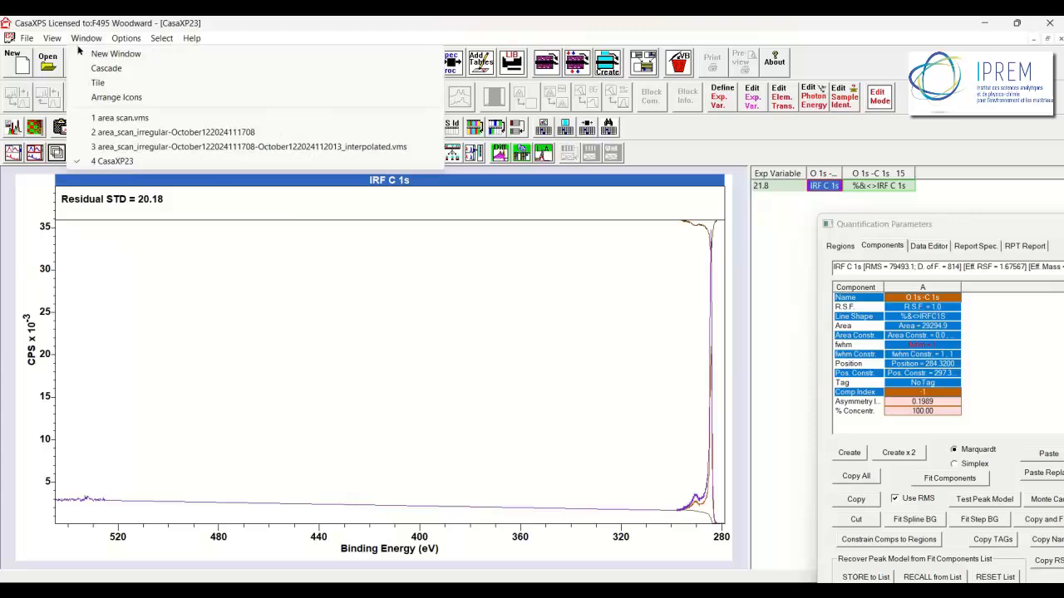
pyautogui.click(118, 117)
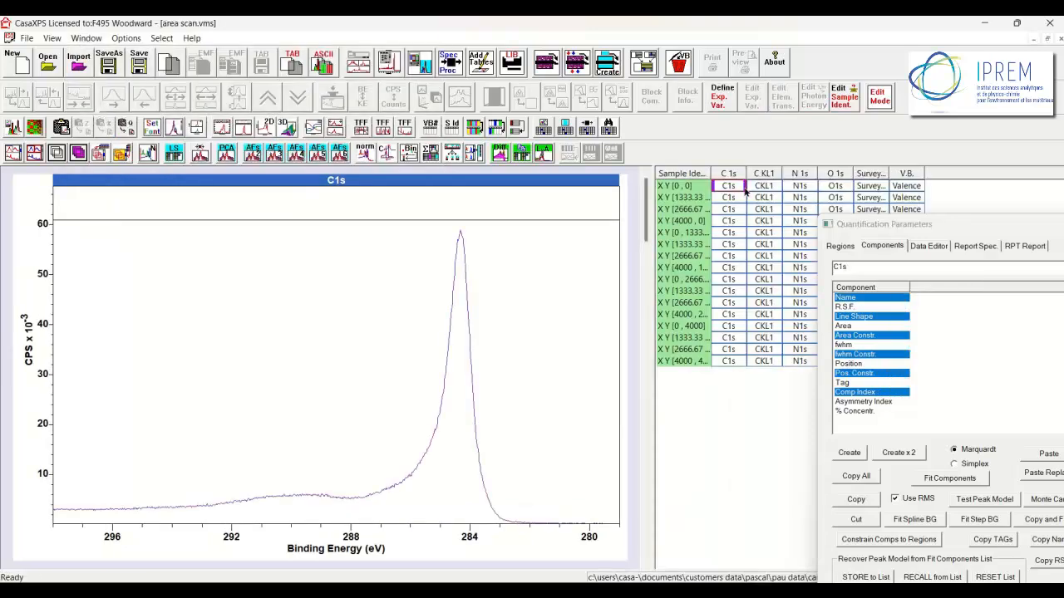
pyautogui.click(728, 185)
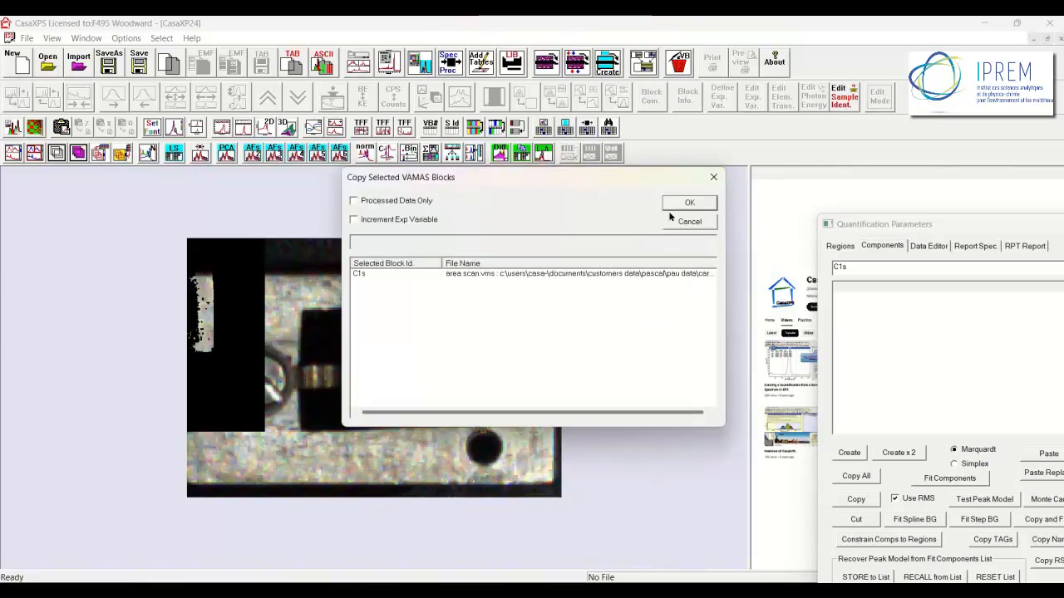
pyautogui.click(689, 202)
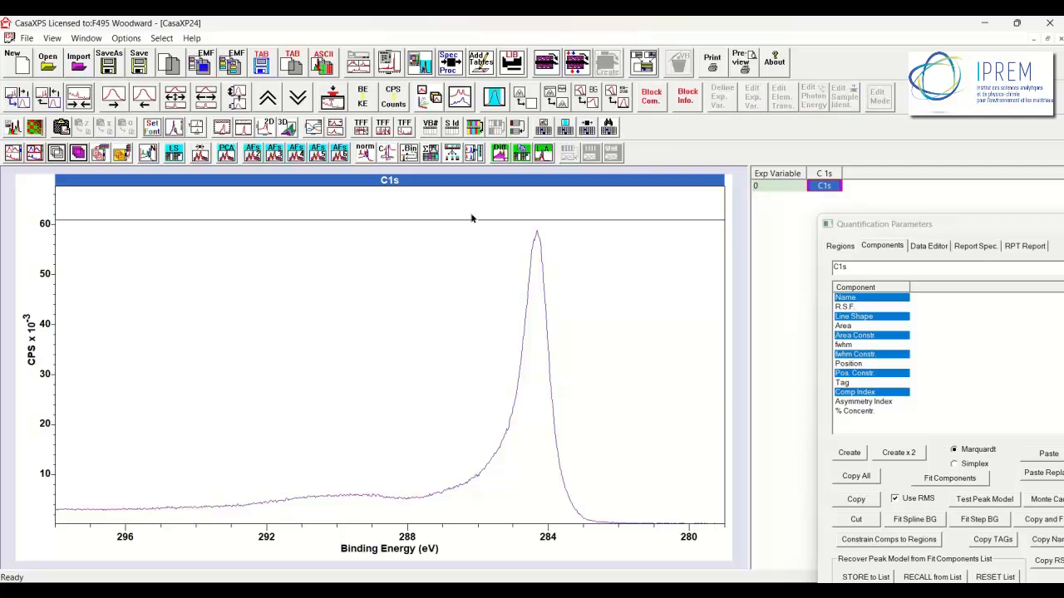
pyautogui.moveTo(541, 312)
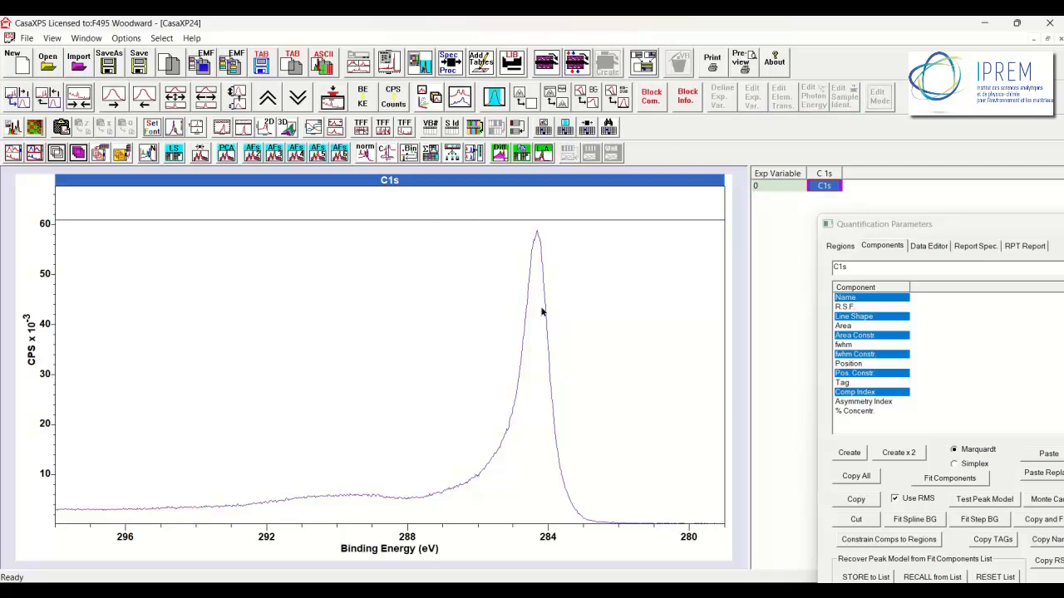
pyautogui.moveTo(636, 272)
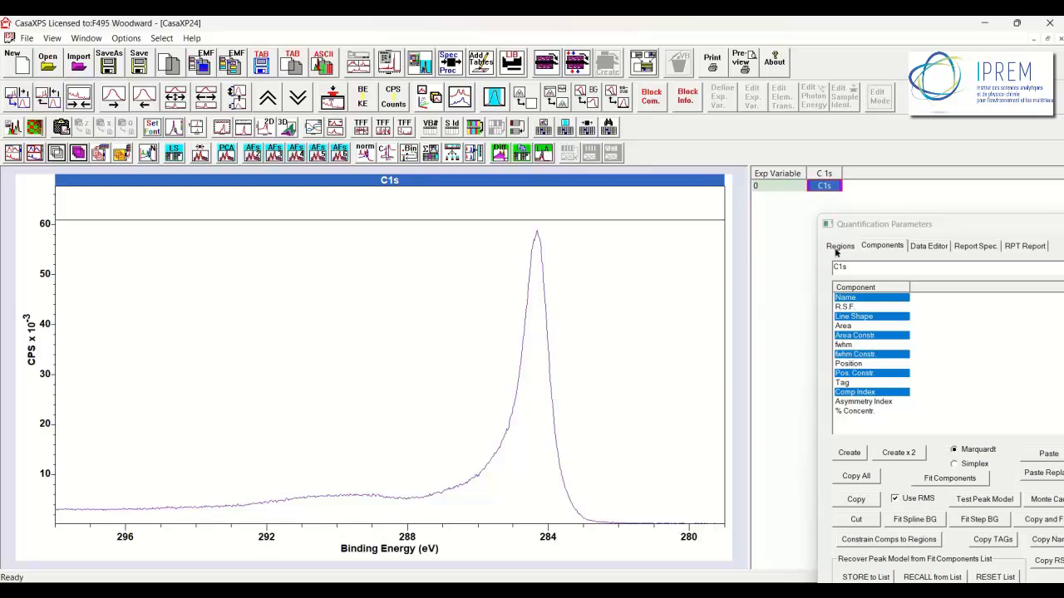
pyautogui.click(840, 245)
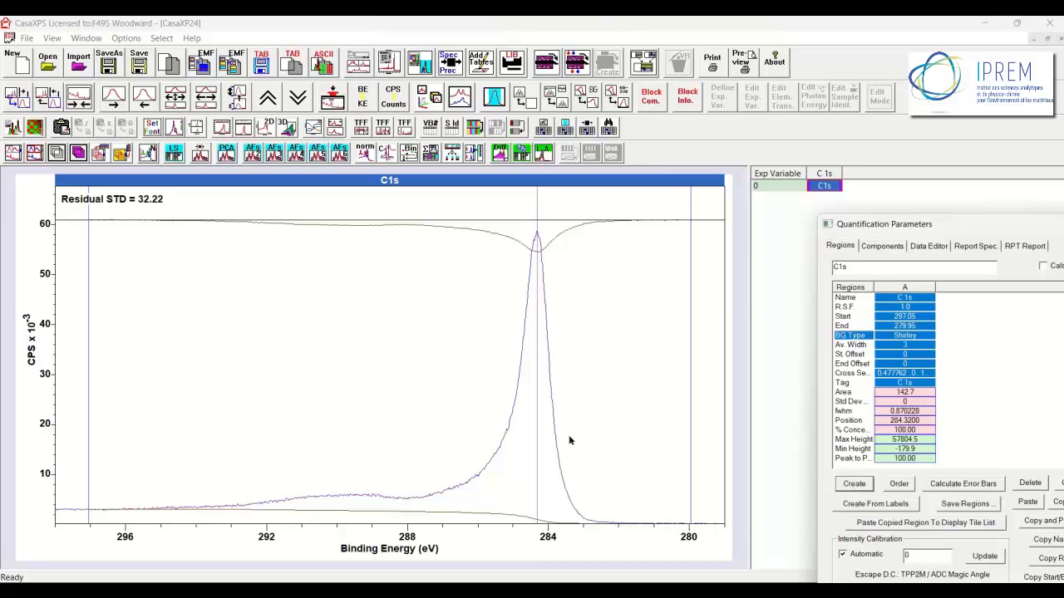
pyautogui.click(881, 246)
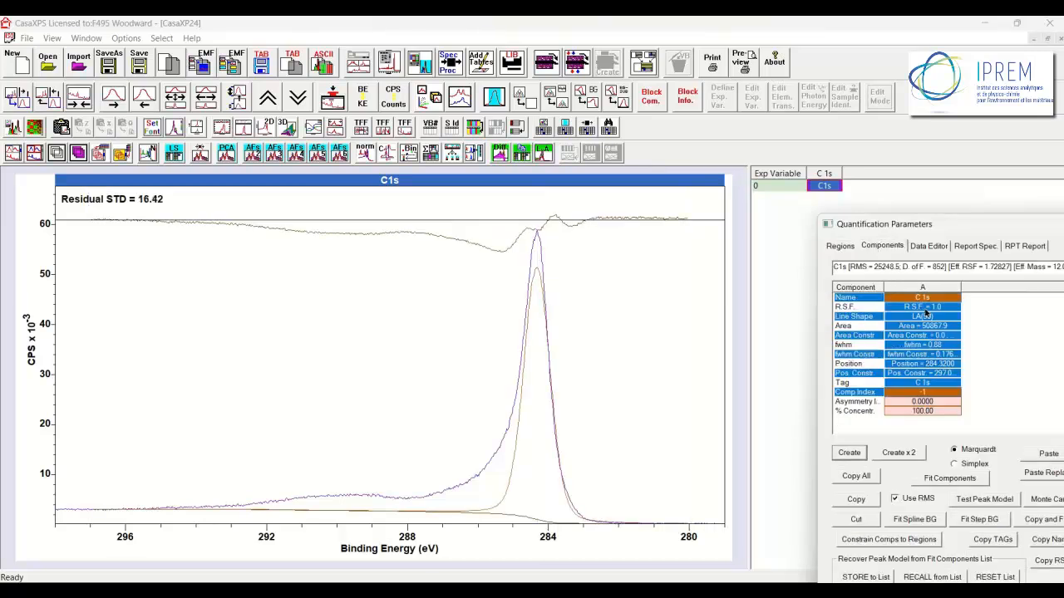
pyautogui.click(923, 316)
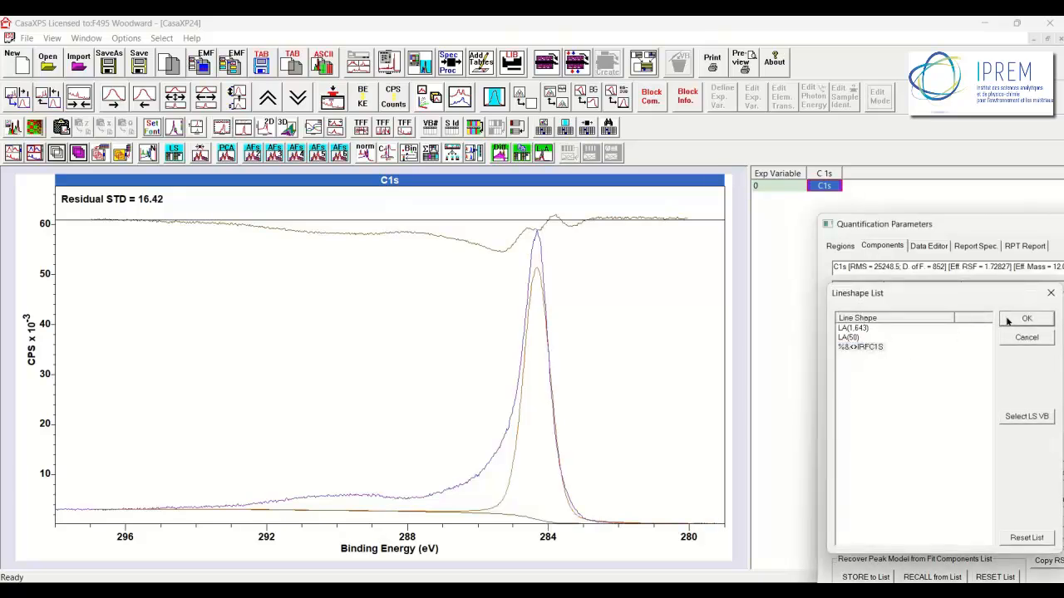
pyautogui.click(1026, 318)
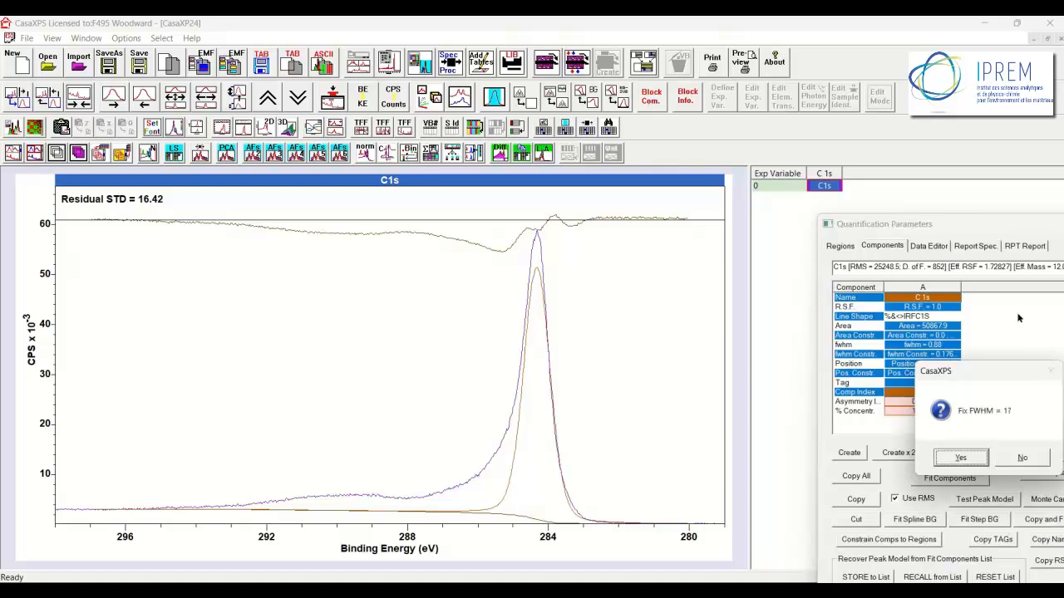
pyautogui.click(960, 457)
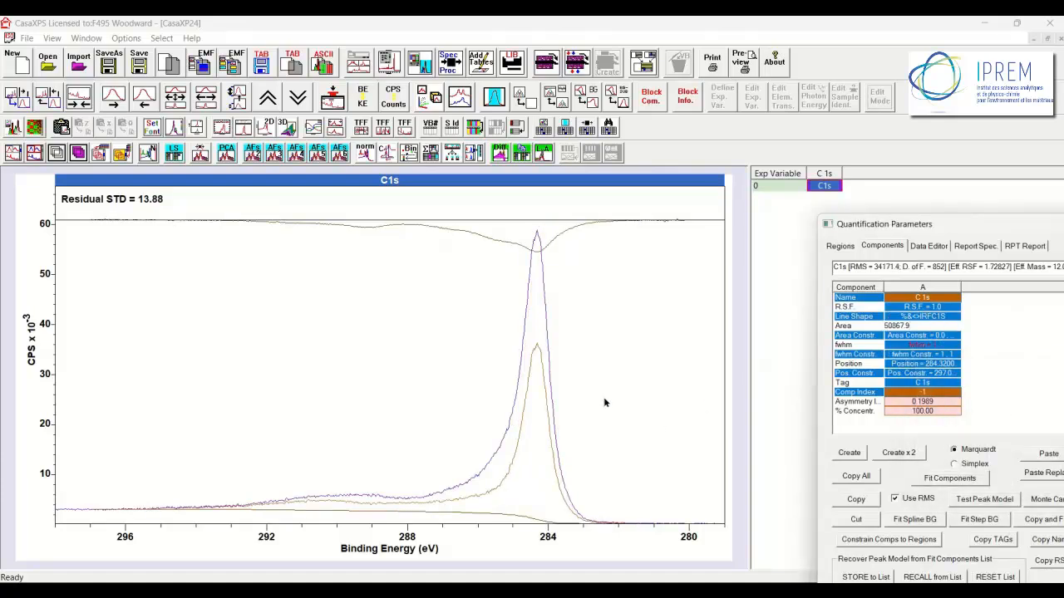
pyautogui.moveTo(542, 353)
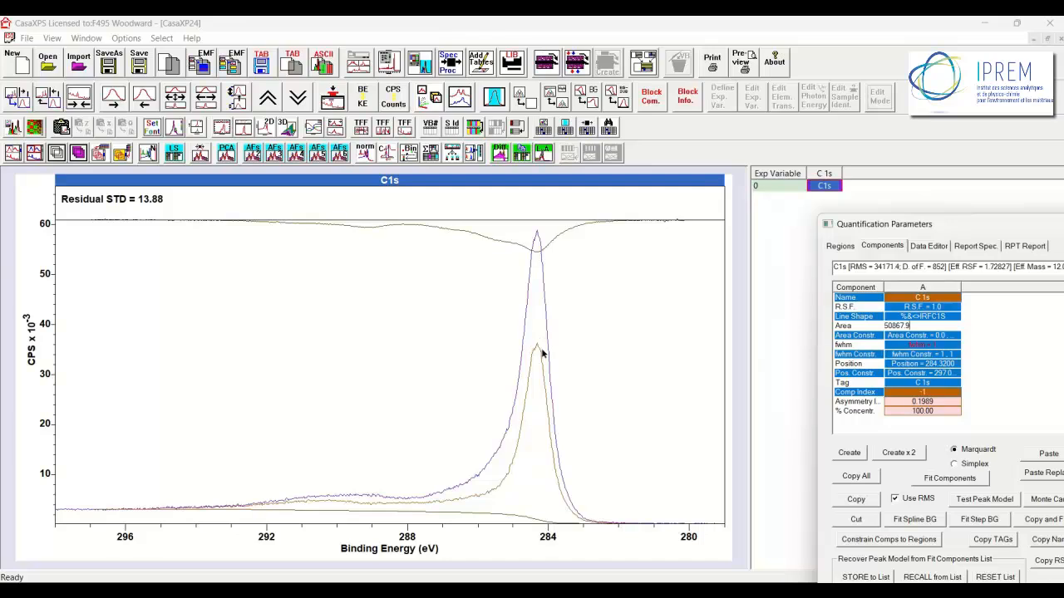
pyautogui.click(950, 478)
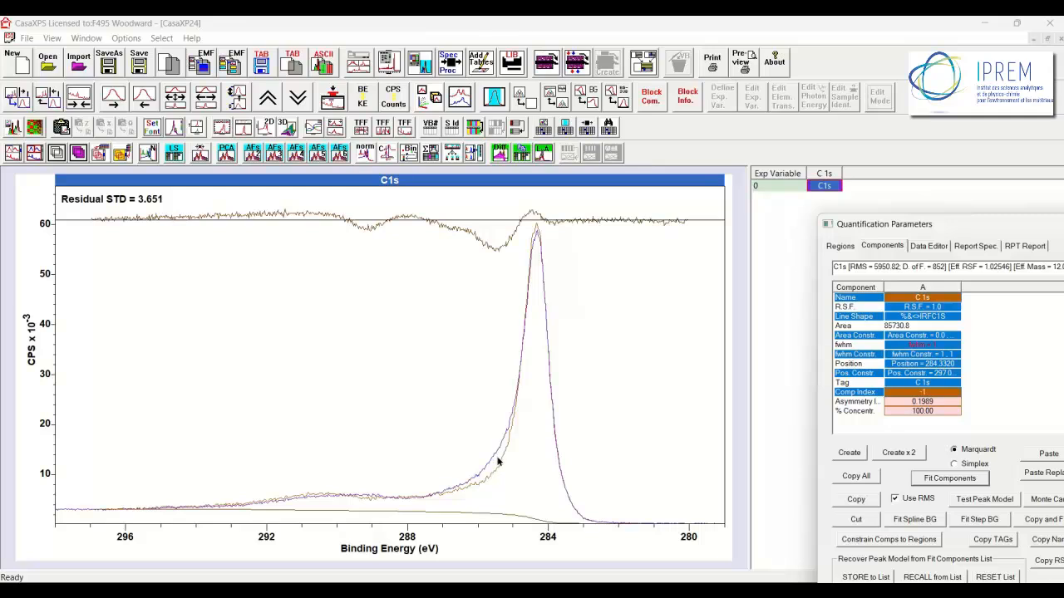
pyautogui.moveTo(494, 414)
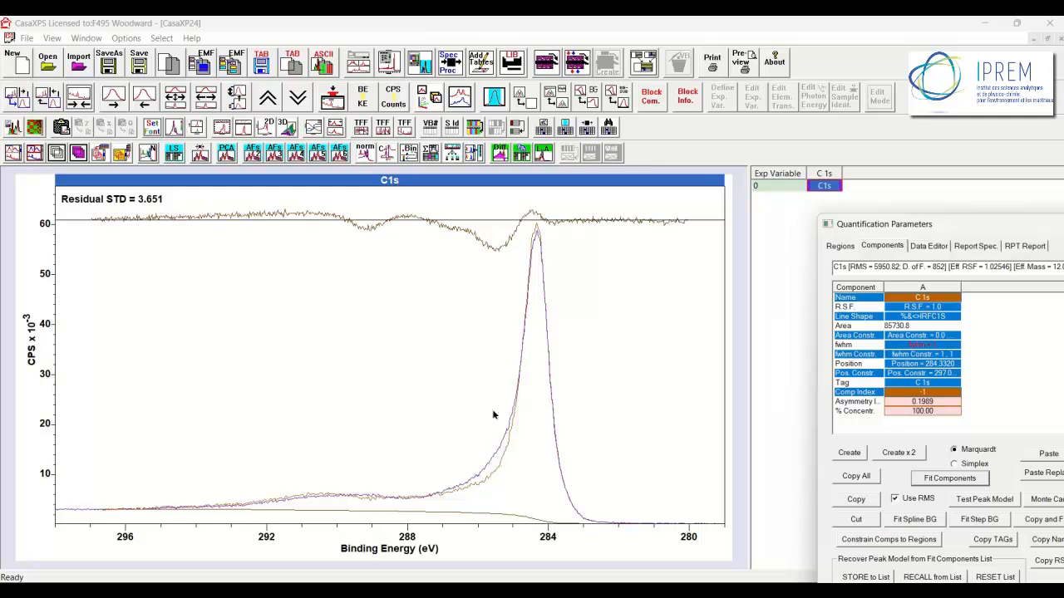
pyautogui.moveTo(542, 223)
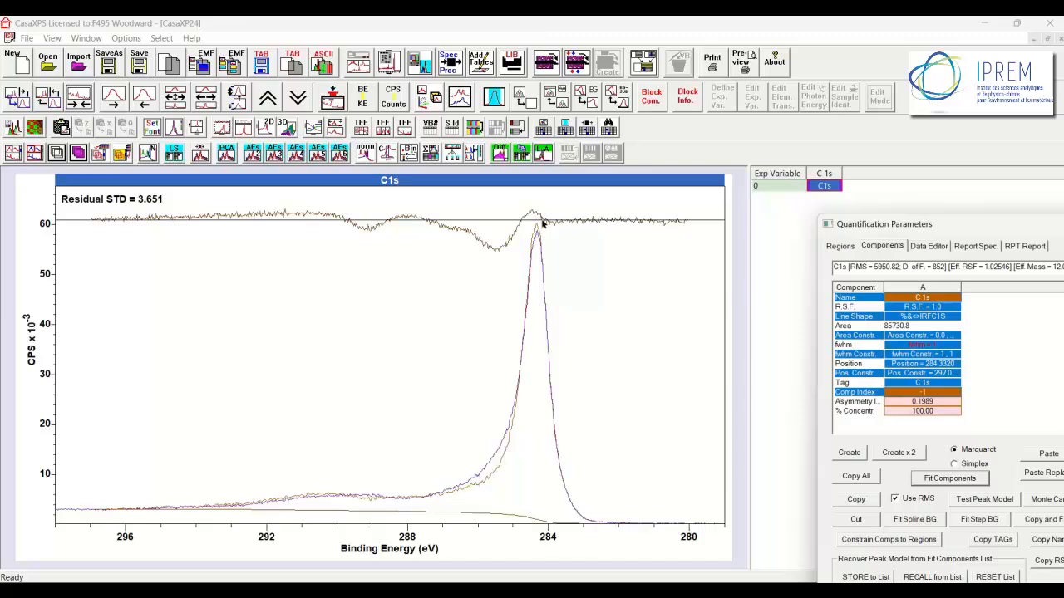
pyautogui.moveTo(547, 250)
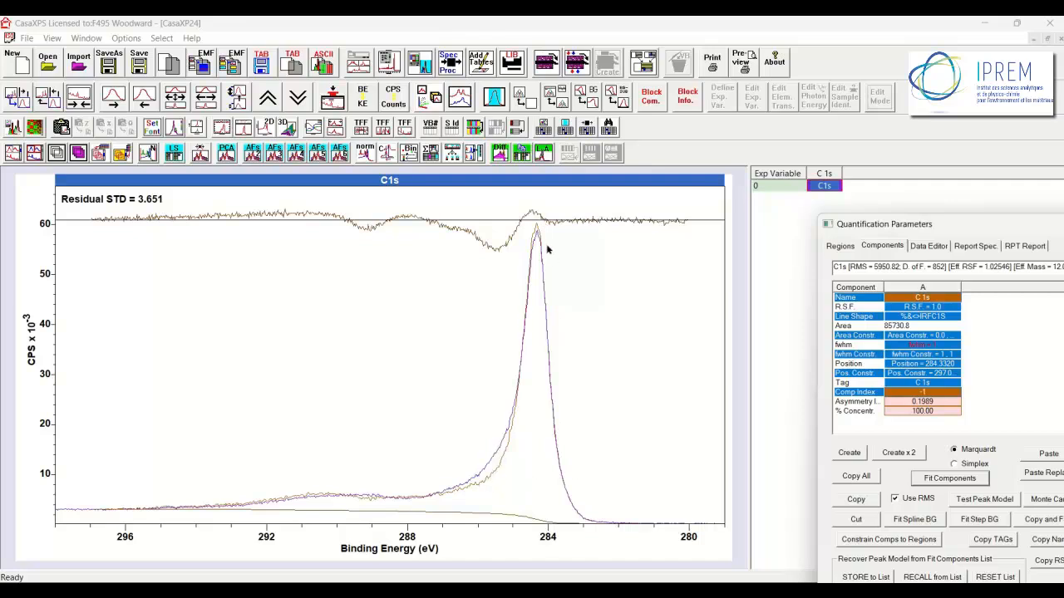
pyautogui.moveTo(490, 467)
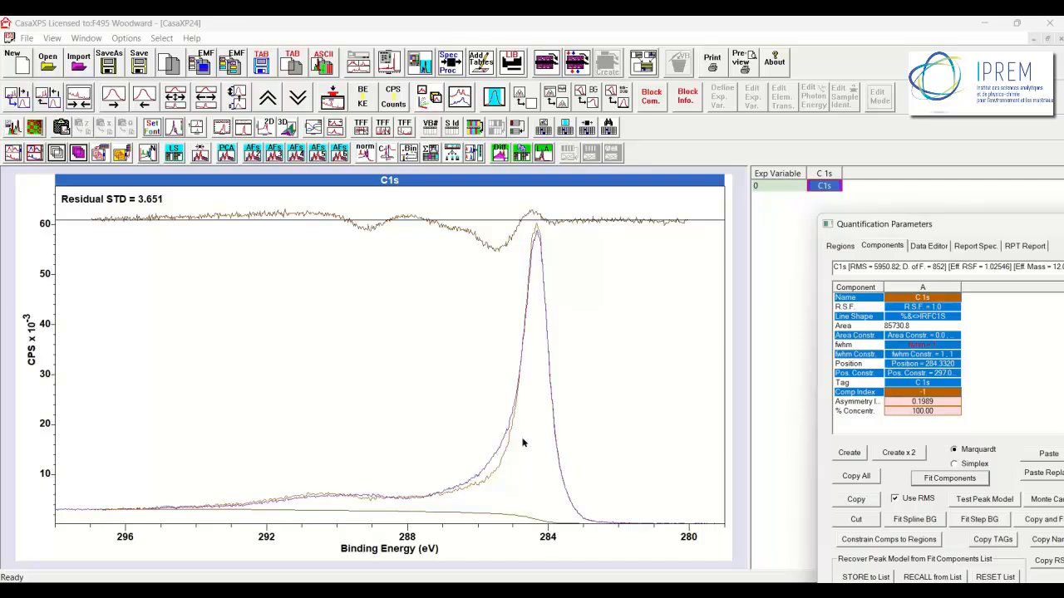
pyautogui.moveTo(318, 517)
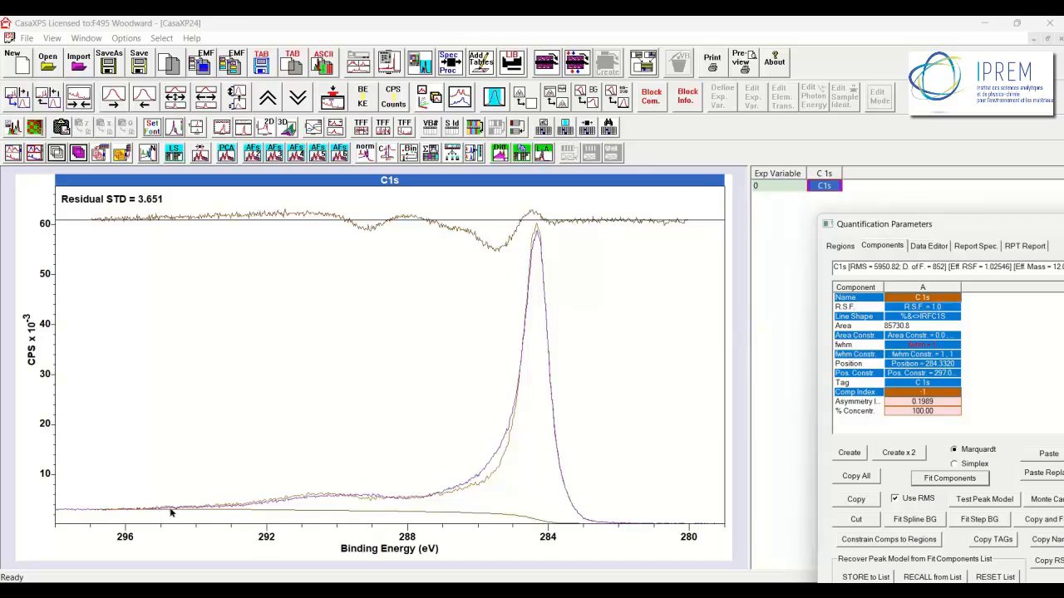
pyautogui.moveTo(455, 474)
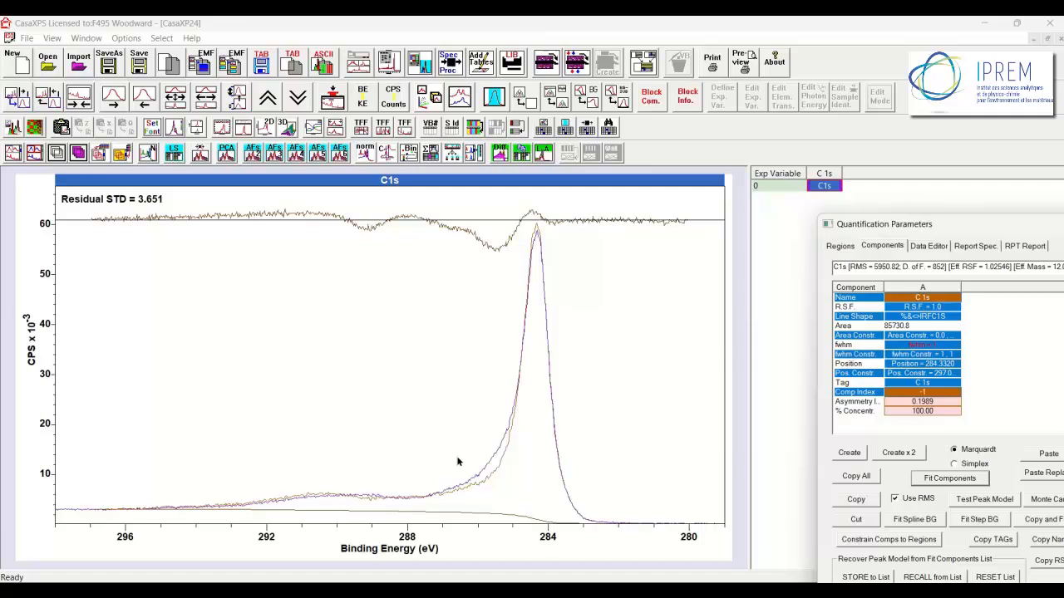
pyautogui.moveTo(865, 266)
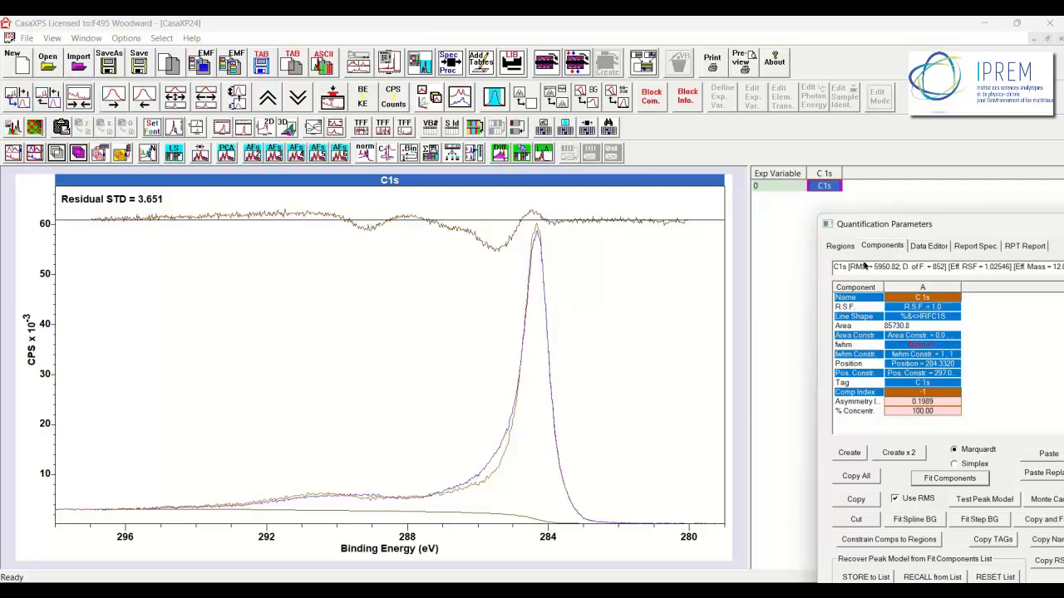
# Set the C1s region background to Zero, then return to the component parameters.
pyautogui.click(840, 246)
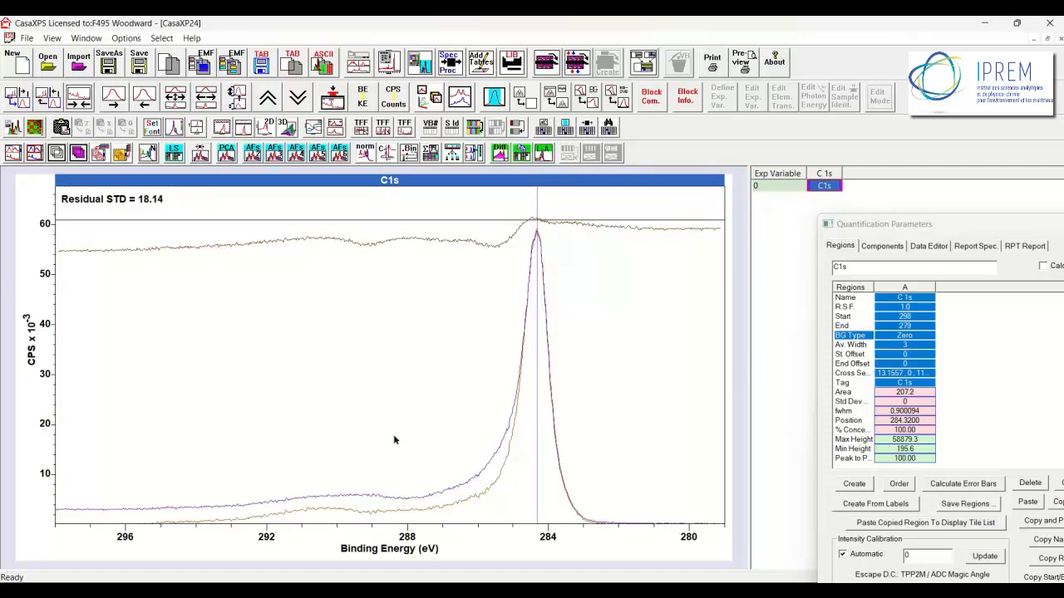
pyautogui.moveTo(447, 484)
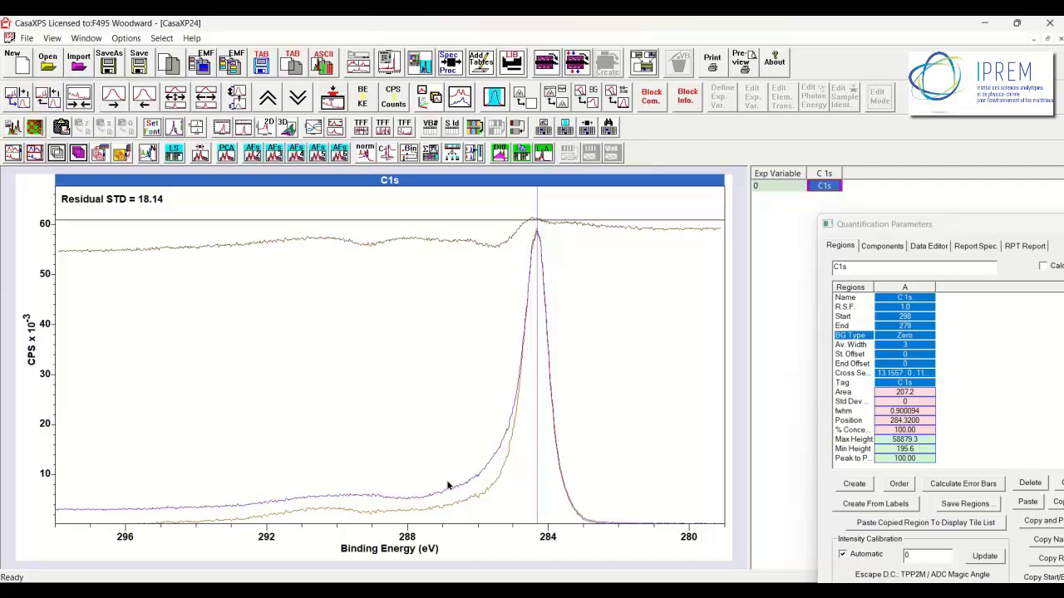
pyautogui.moveTo(454, 500)
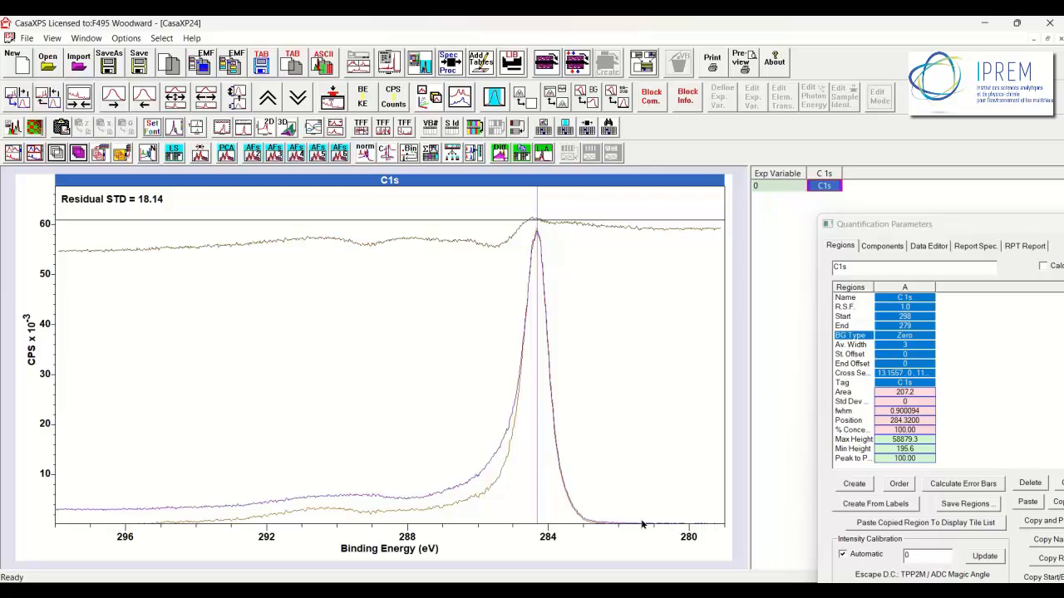
pyautogui.moveTo(499, 478)
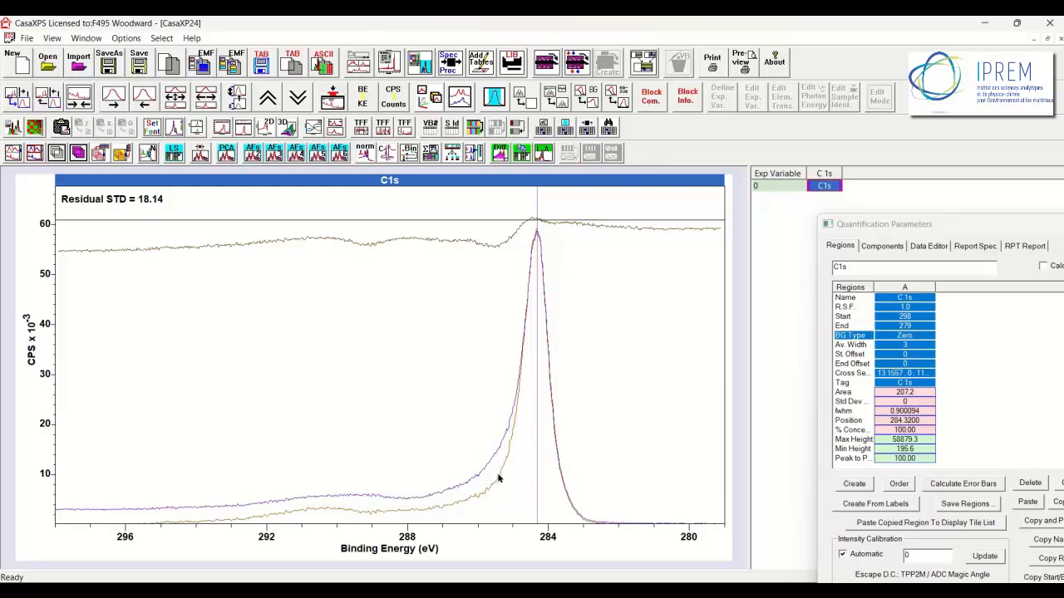
pyautogui.moveTo(454, 473)
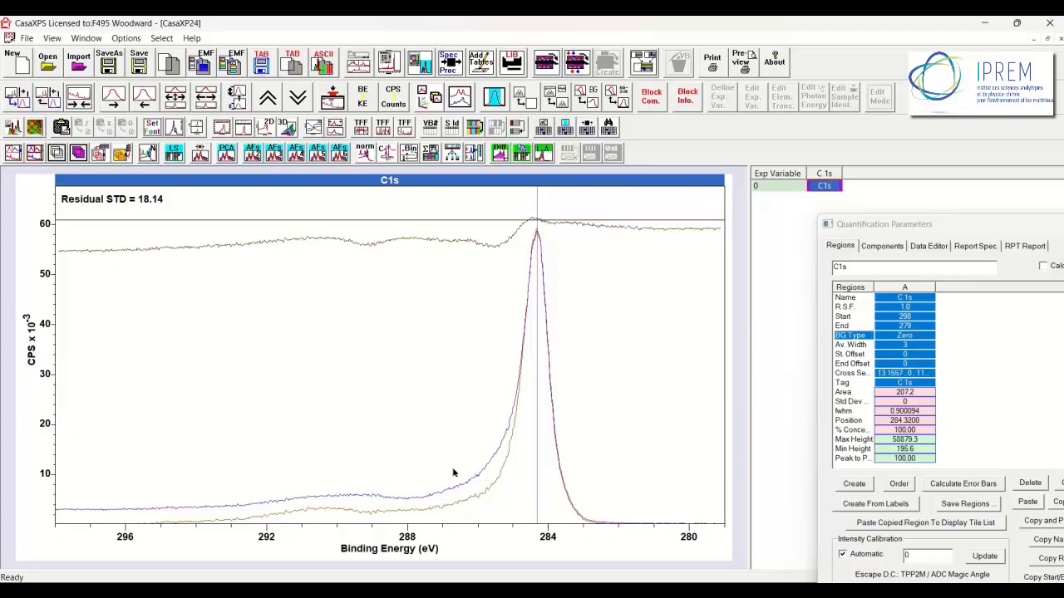
pyautogui.moveTo(308, 455)
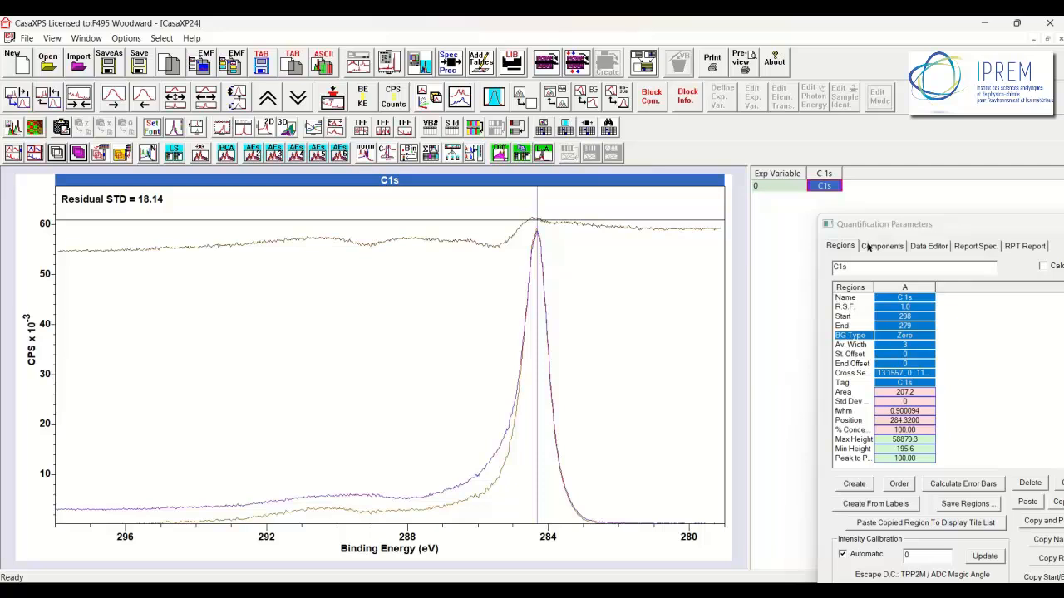
pyautogui.click(882, 245)
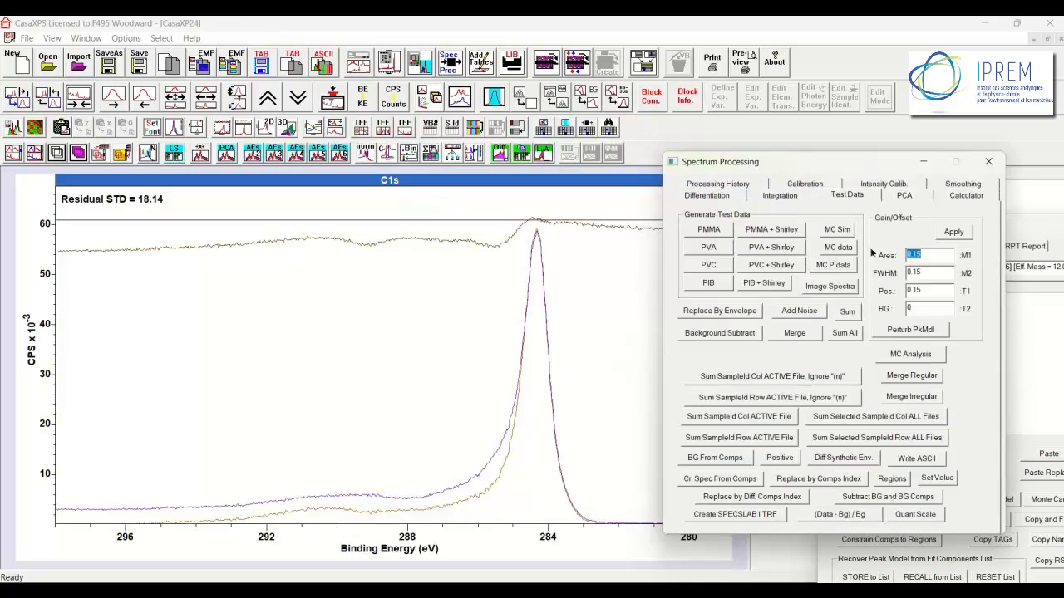
pyautogui.moveTo(700, 314)
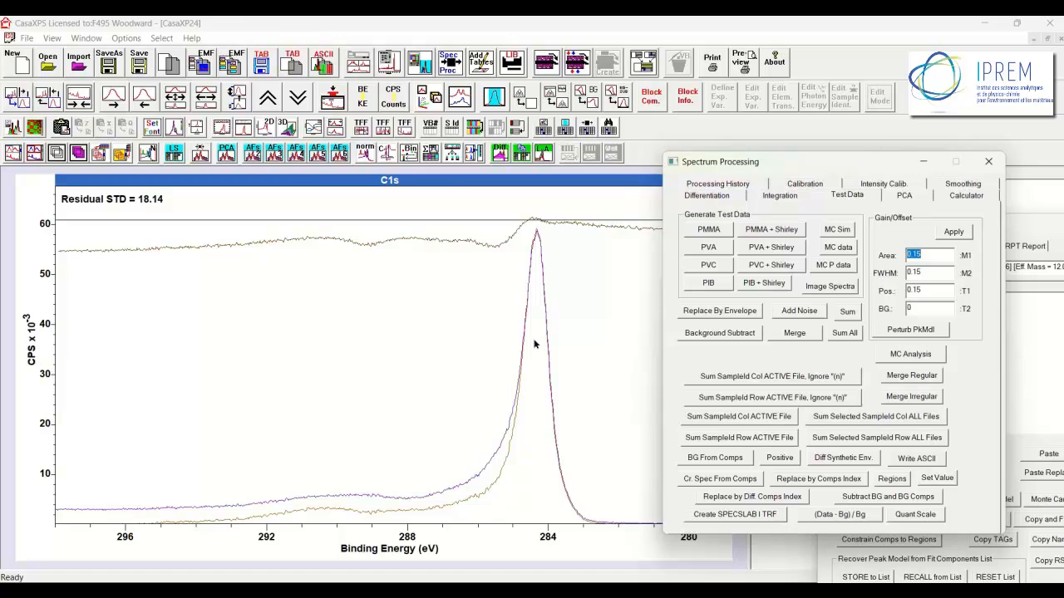
pyautogui.moveTo(524, 339)
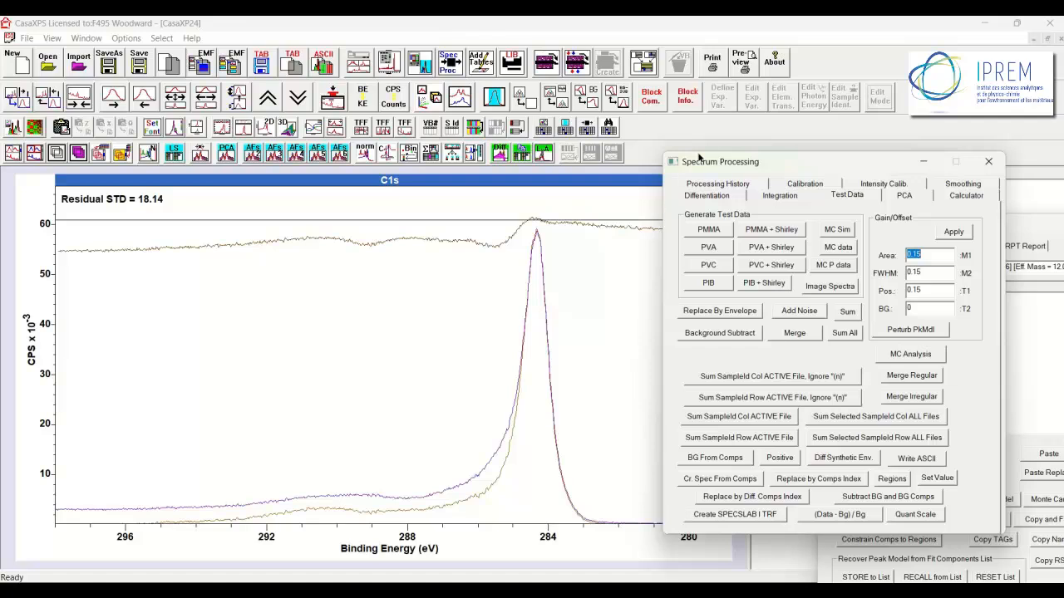
pyautogui.moveTo(591, 356)
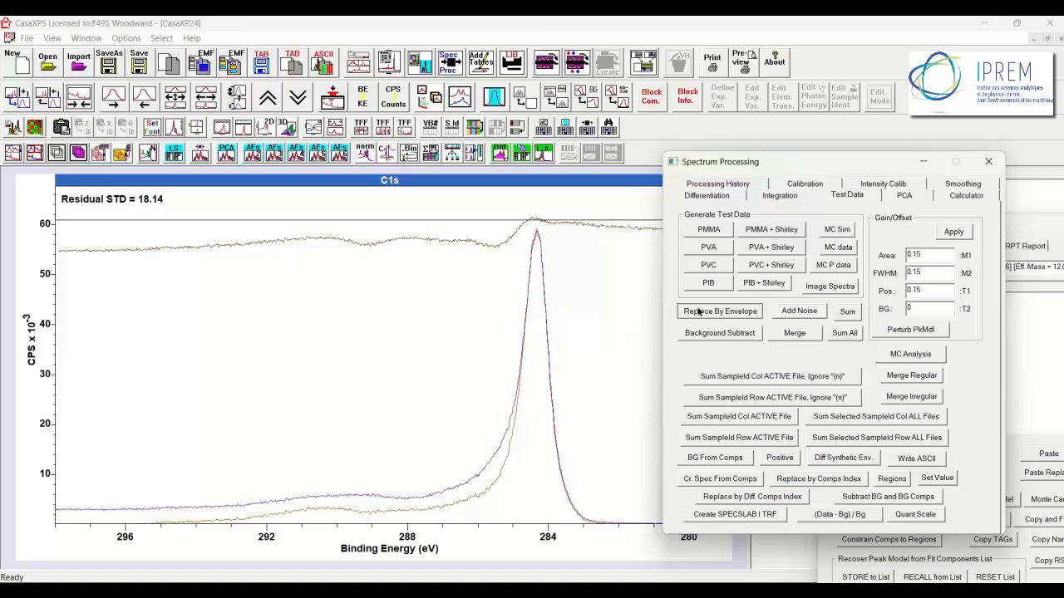
# Replace the C1s spectrum with its fitted envelope.
pyautogui.click(719, 310)
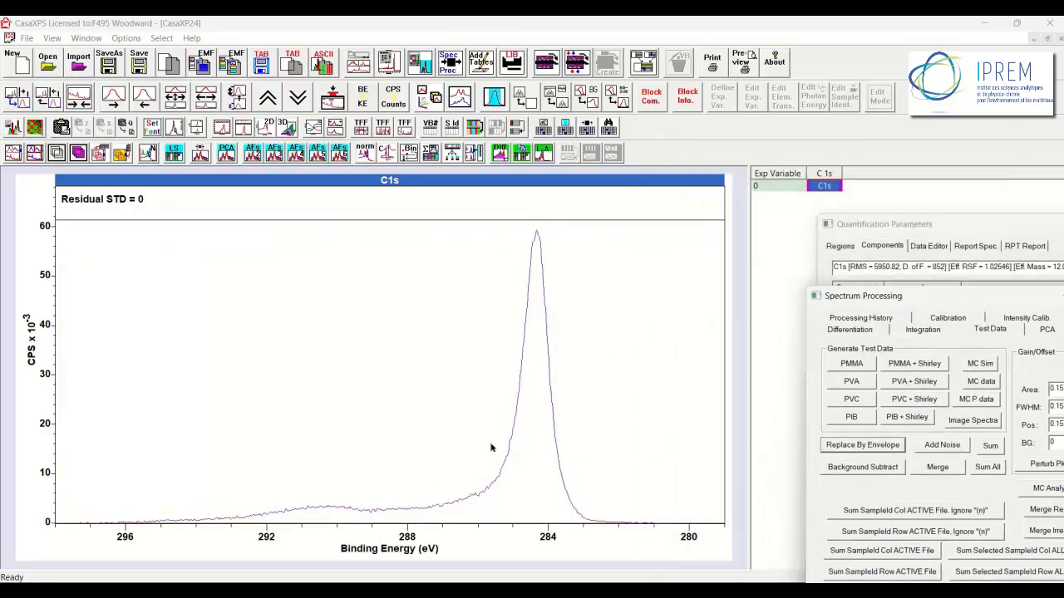
# Check the processing history and copy the envelope spectrum as processed-data-only block C 1s 16.
pyautogui.click(860, 317)
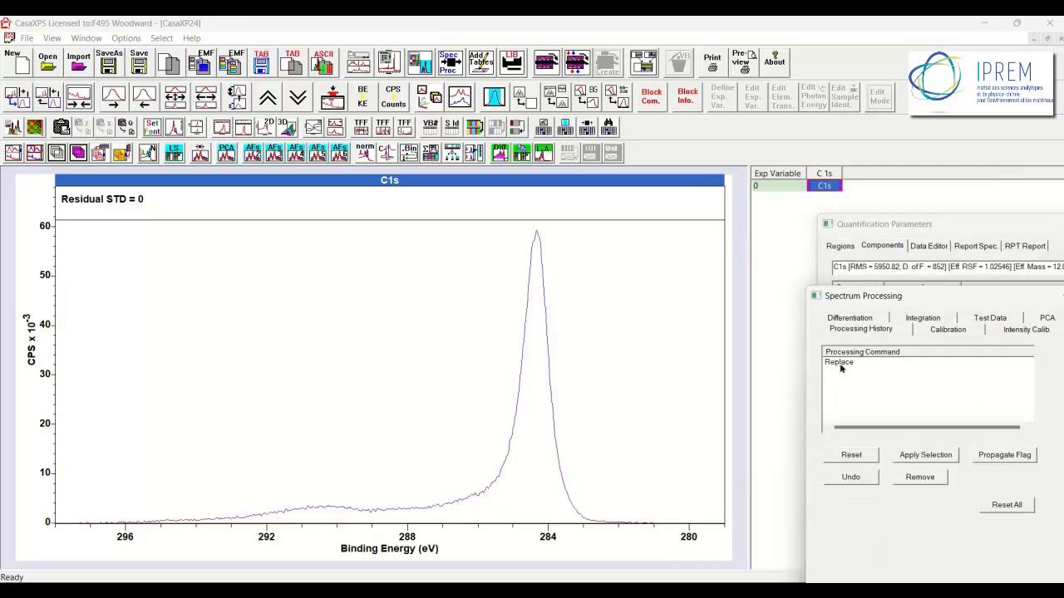
pyautogui.moveTo(539, 266)
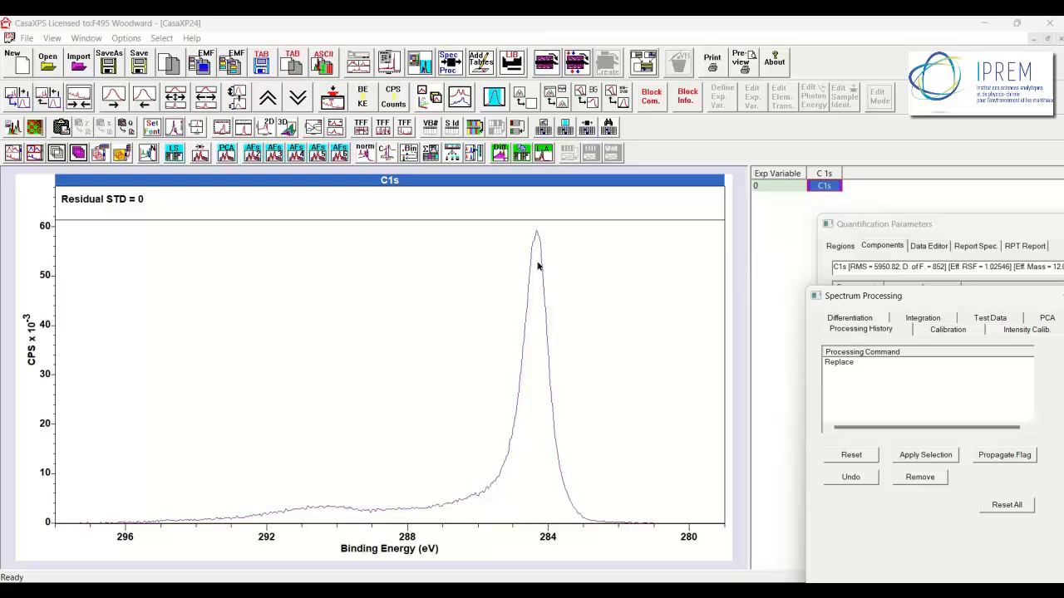
pyautogui.moveTo(781, 196)
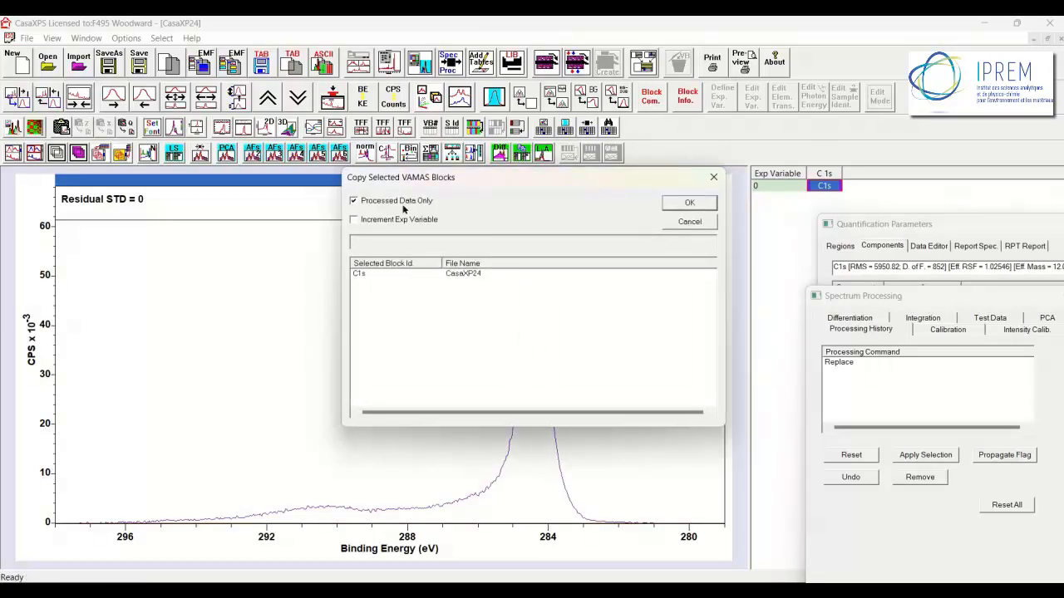
pyautogui.moveTo(368, 203)
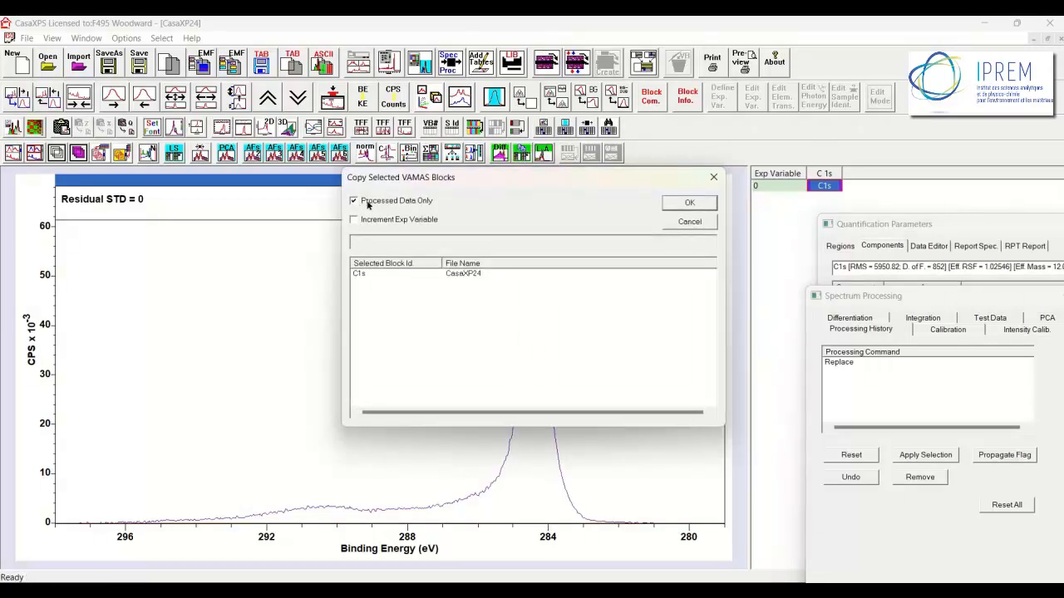
pyautogui.click(689, 203)
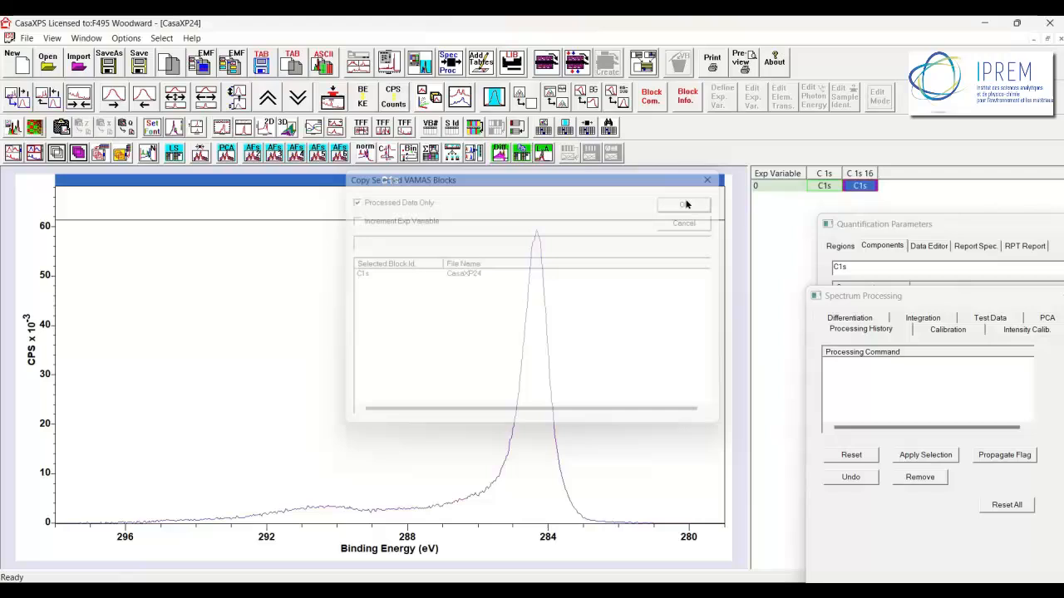
pyautogui.click(683, 204)
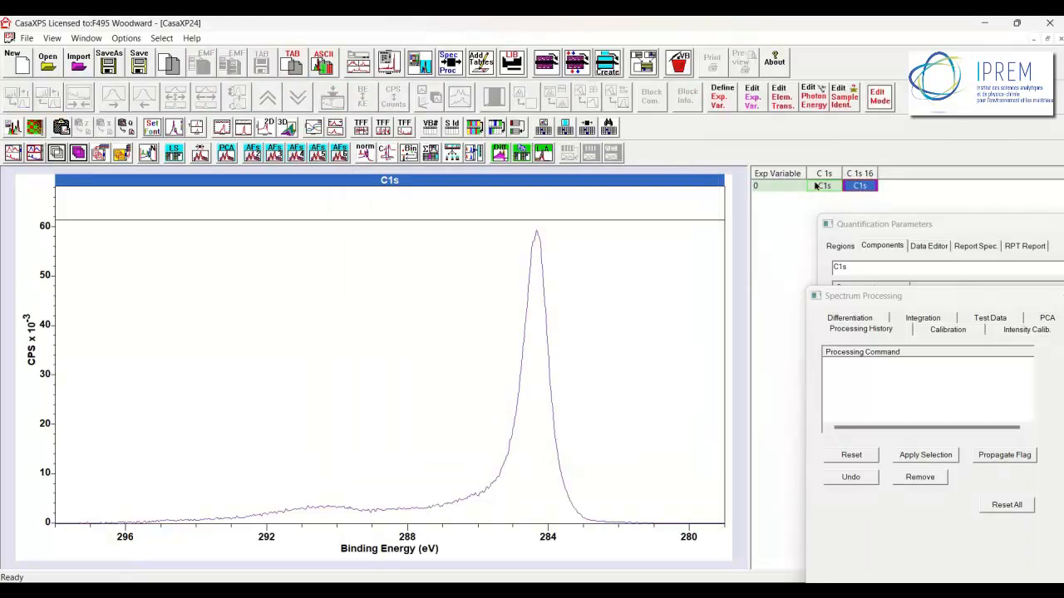
pyautogui.moveTo(491, 311)
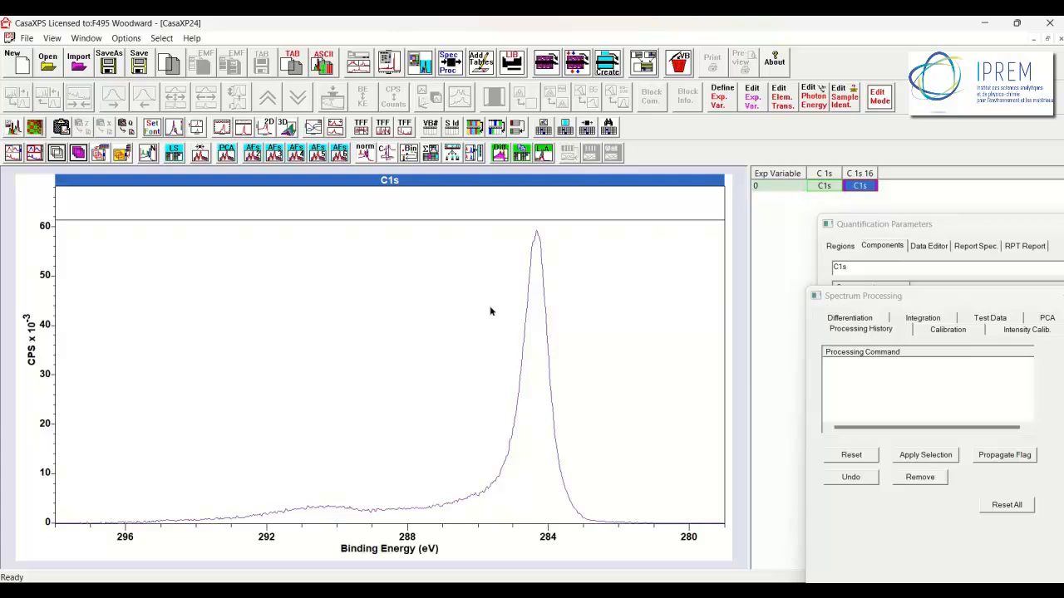
pyautogui.moveTo(823, 199)
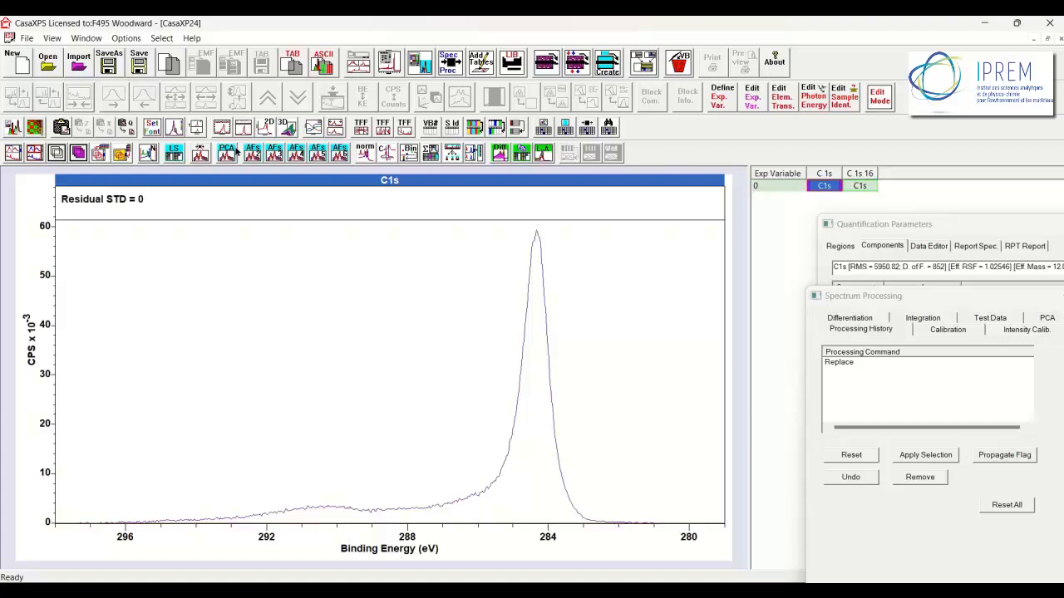
# Display the new C 1s 16 block and show its quantification region settings.
pyautogui.click(859, 185)
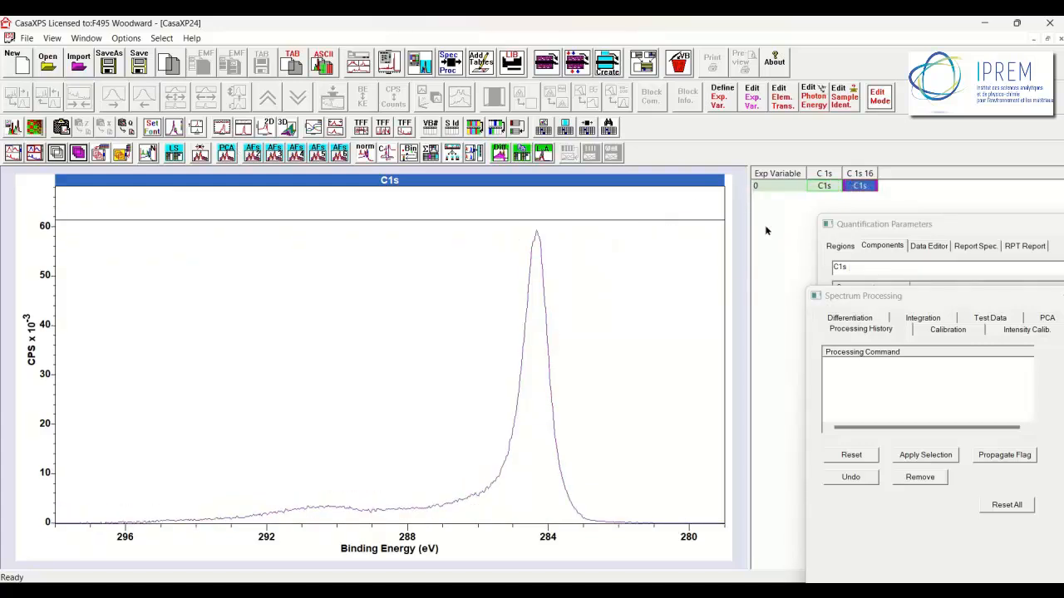
pyautogui.moveTo(525, 380)
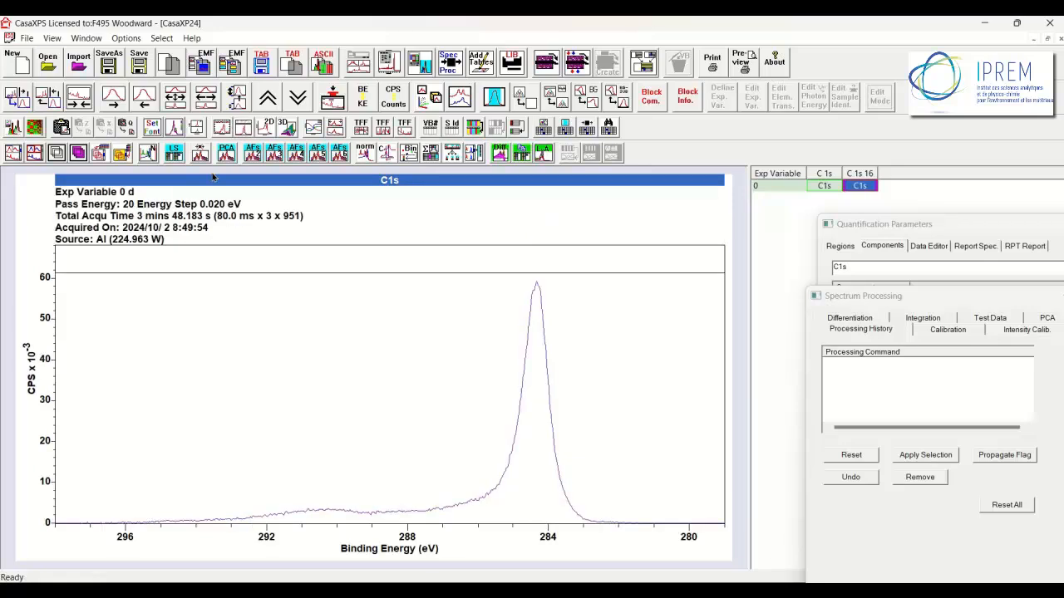
pyautogui.moveTo(149, 214)
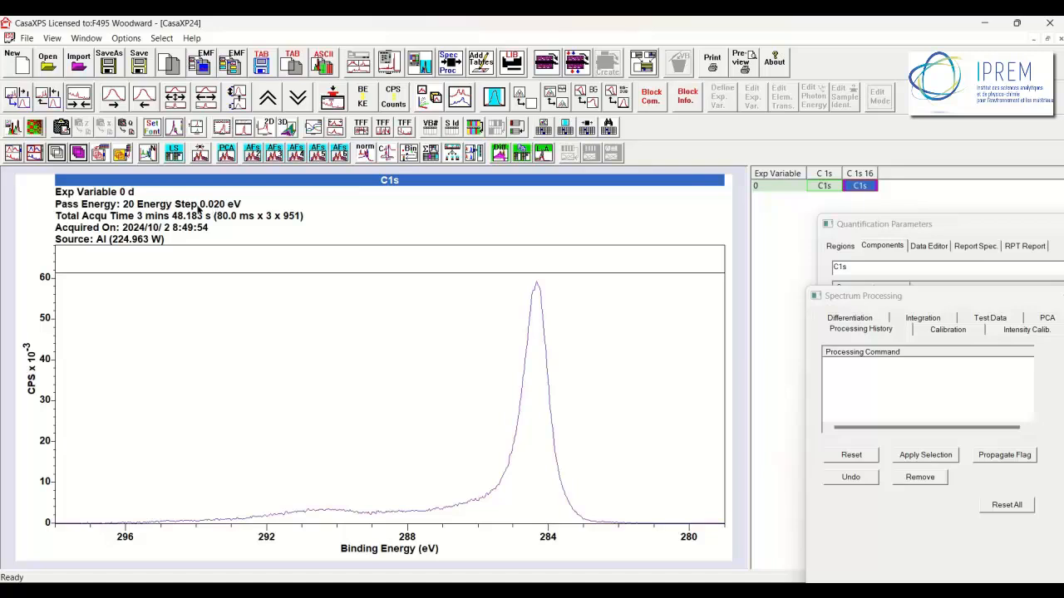
pyautogui.moveTo(443, 337)
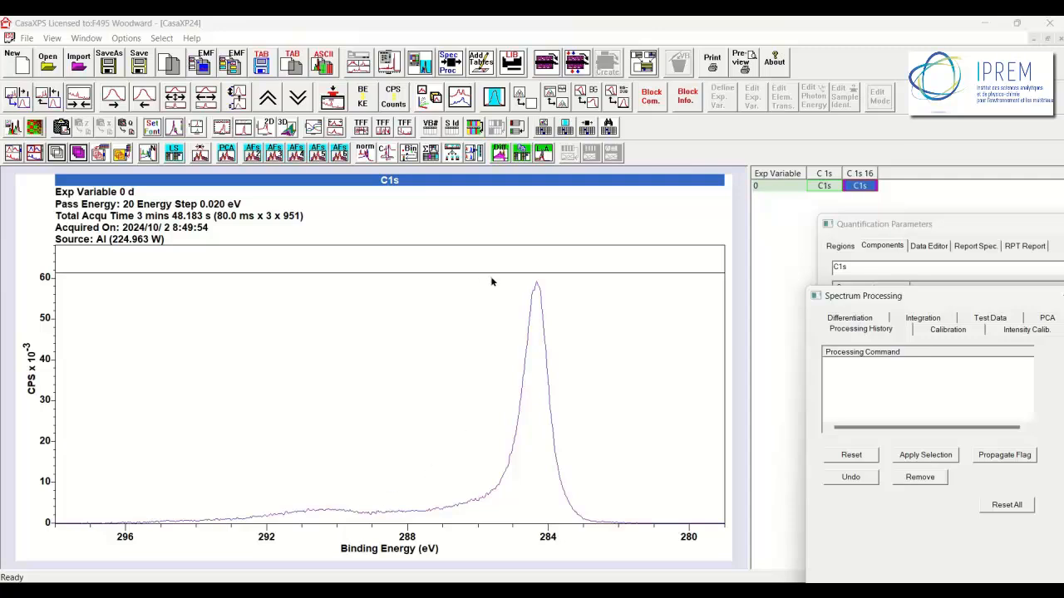
pyautogui.moveTo(496, 431)
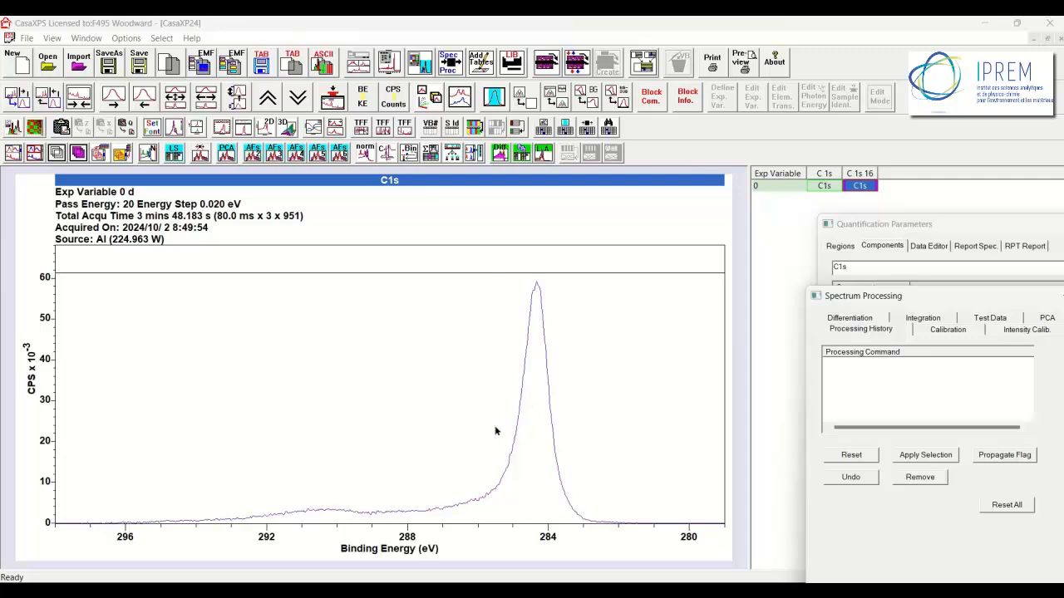
pyautogui.moveTo(842, 234)
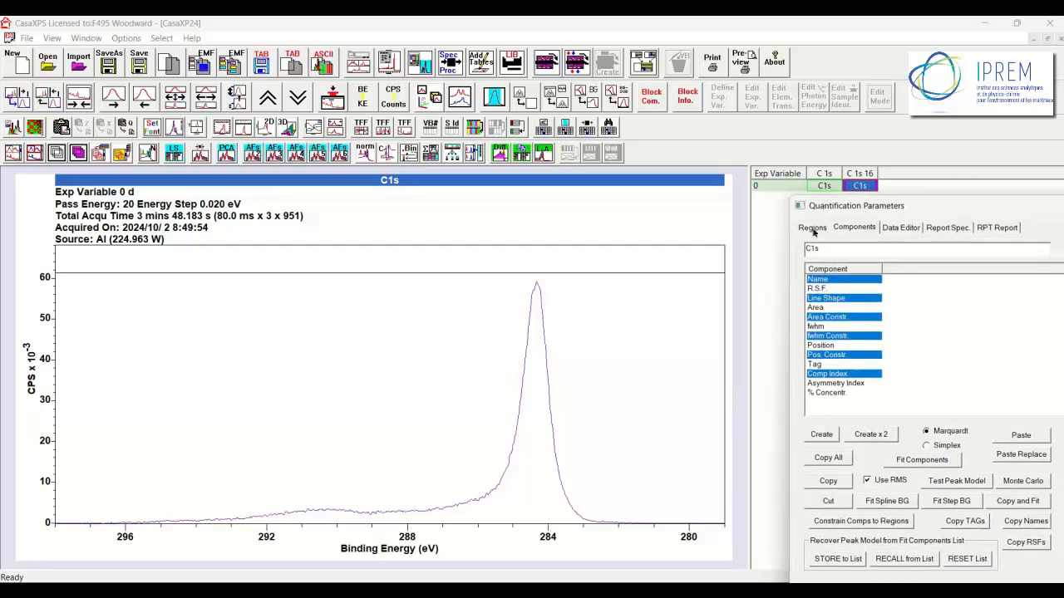
pyautogui.click(812, 226)
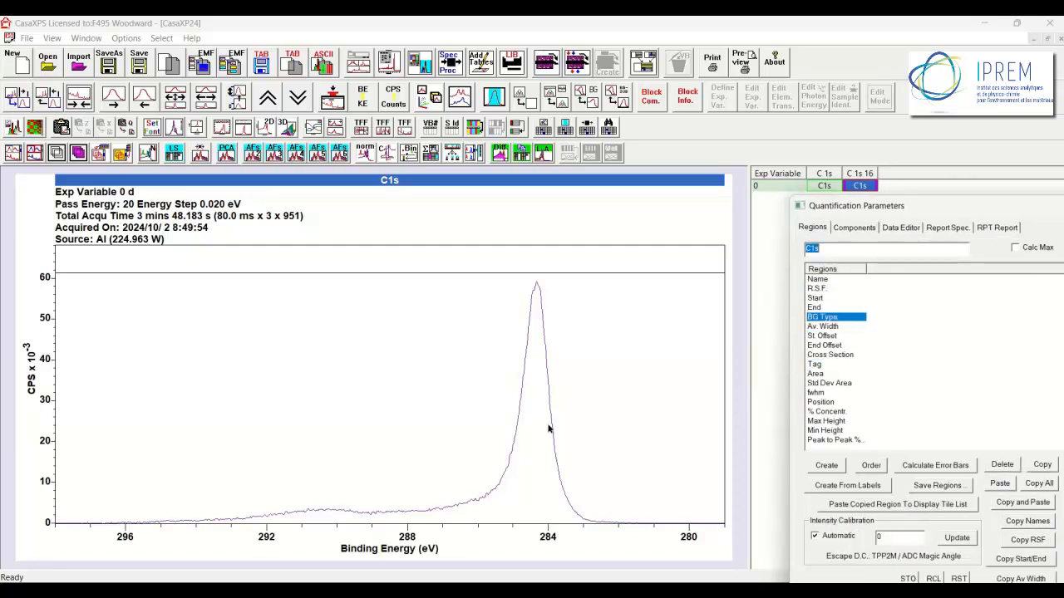
pyautogui.moveTo(306, 514)
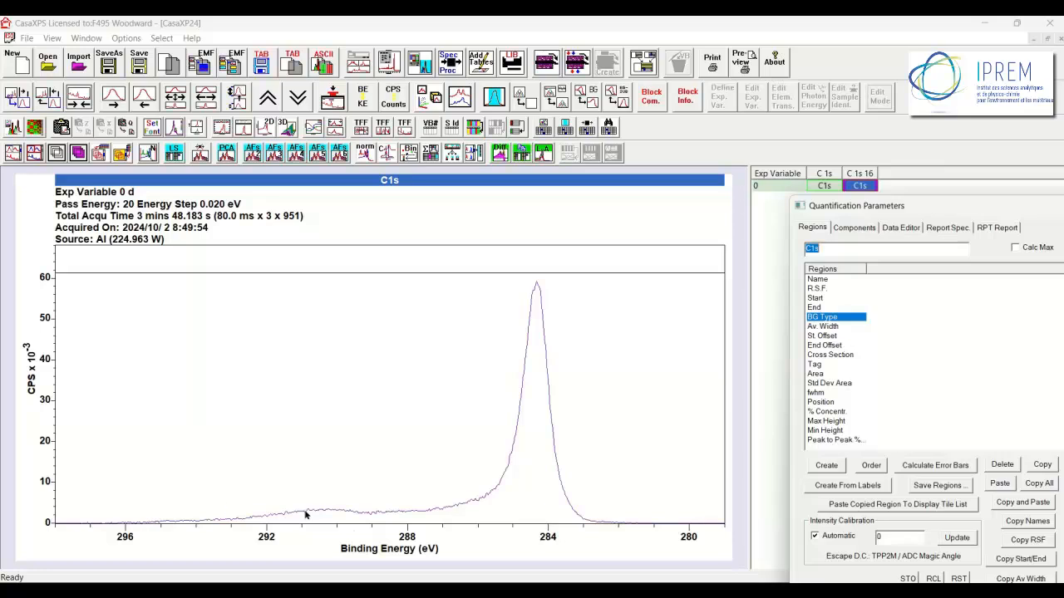
pyautogui.moveTo(665, 506)
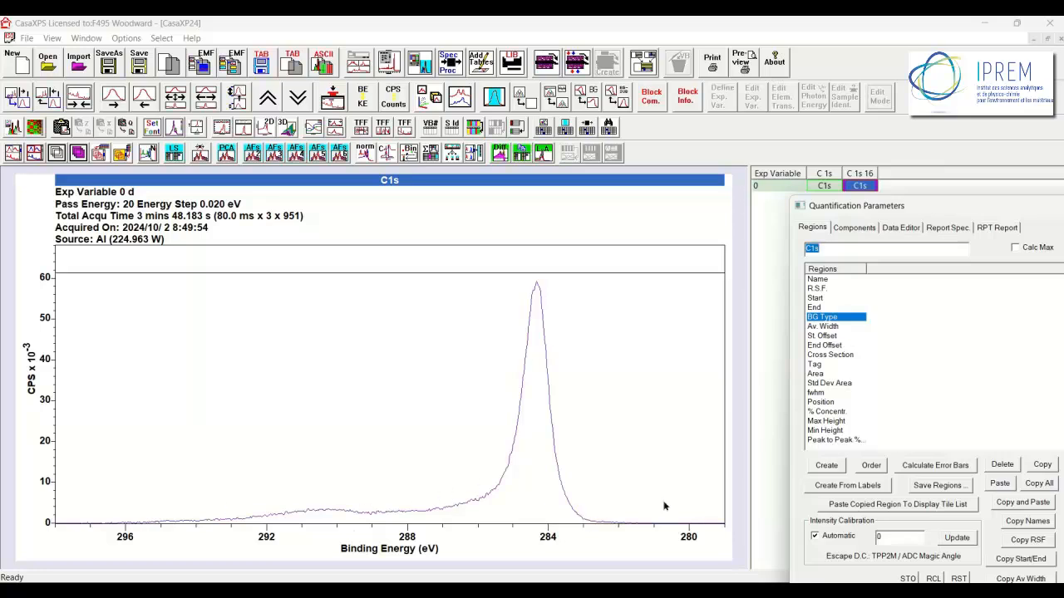
pyautogui.moveTo(405, 526)
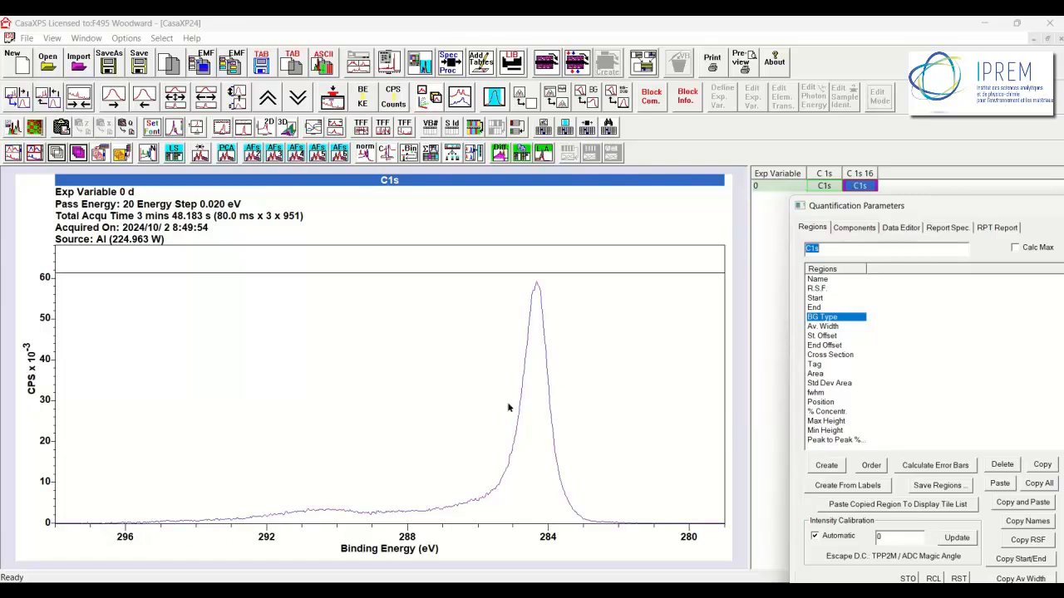
pyautogui.moveTo(503, 346)
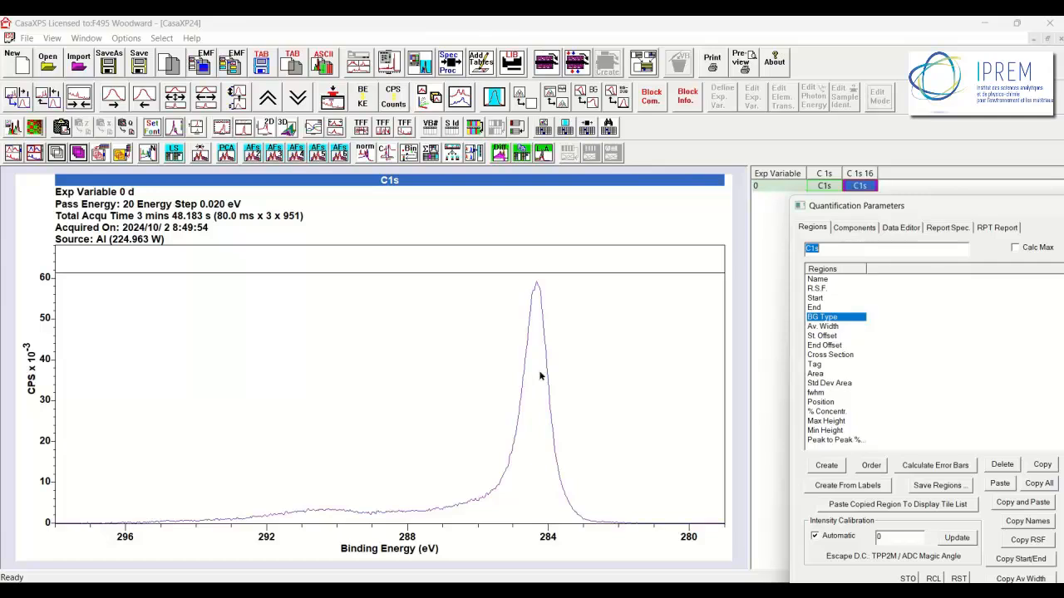
pyautogui.moveTo(558, 358)
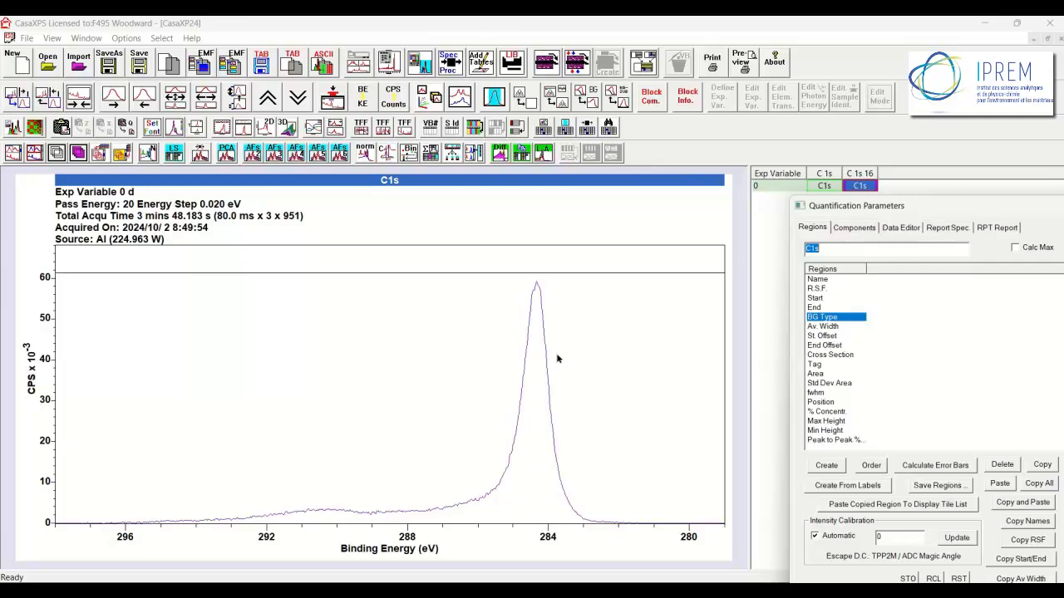
pyautogui.moveTo(367, 517)
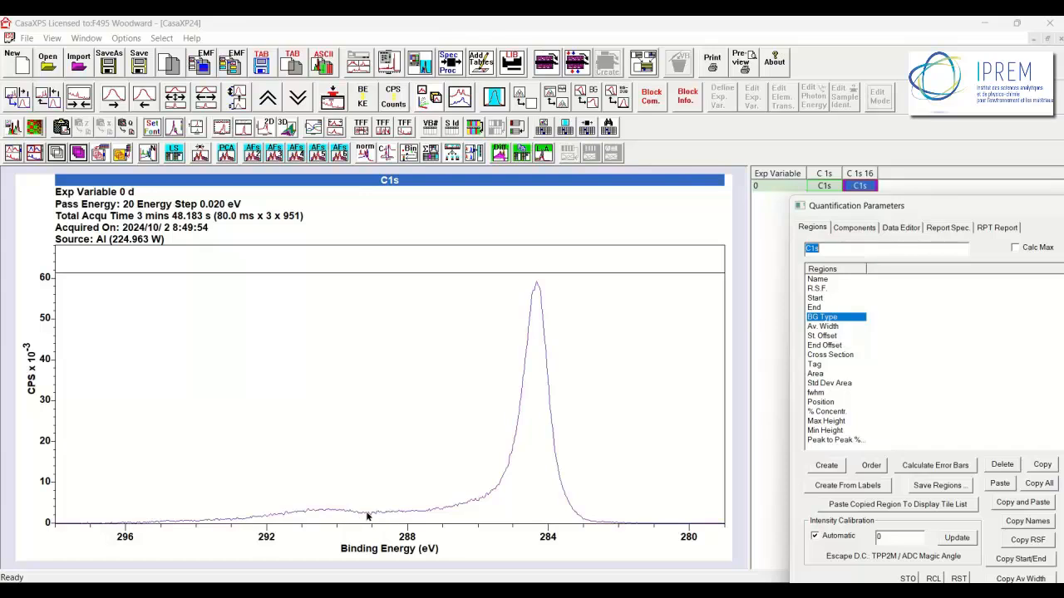
# Create a polynomial-regression region on C 1s 16, starting at 298 eV.
pyautogui.click(826, 464)
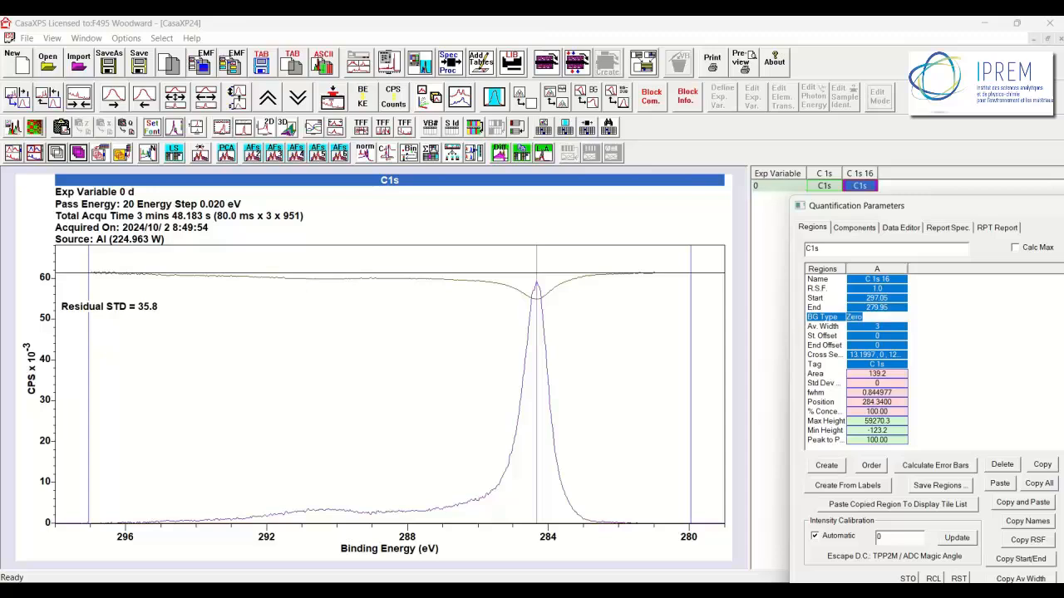
pyautogui.click(876, 317)
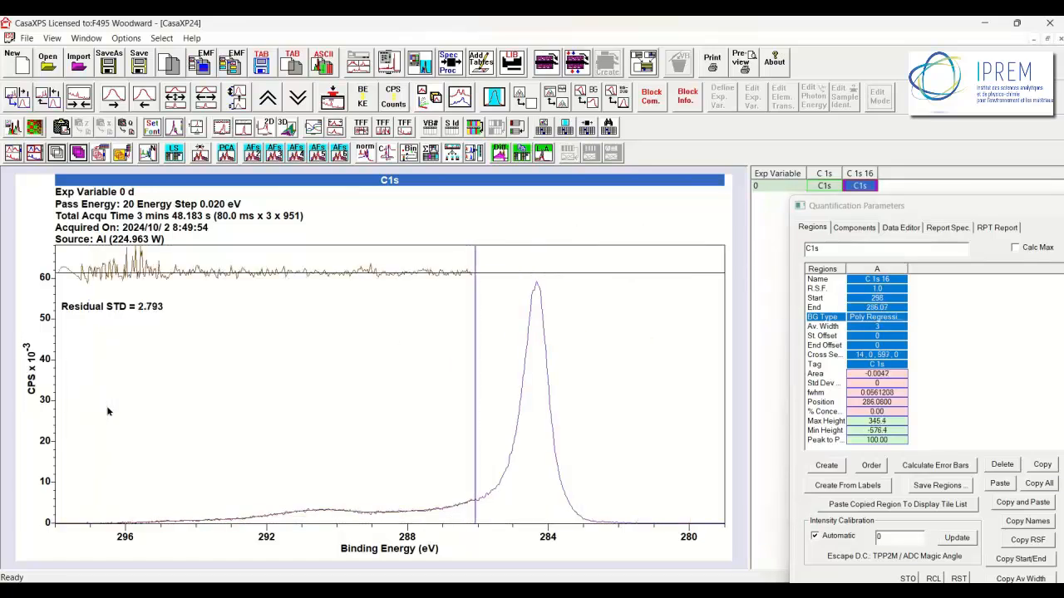
pyautogui.moveTo(399, 360)
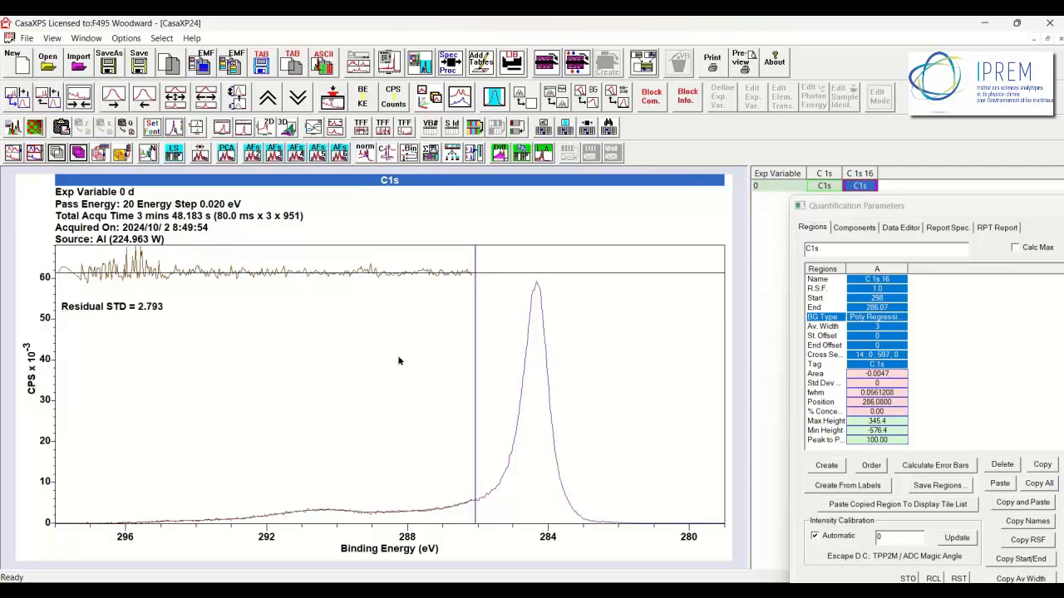
pyautogui.moveTo(468, 474)
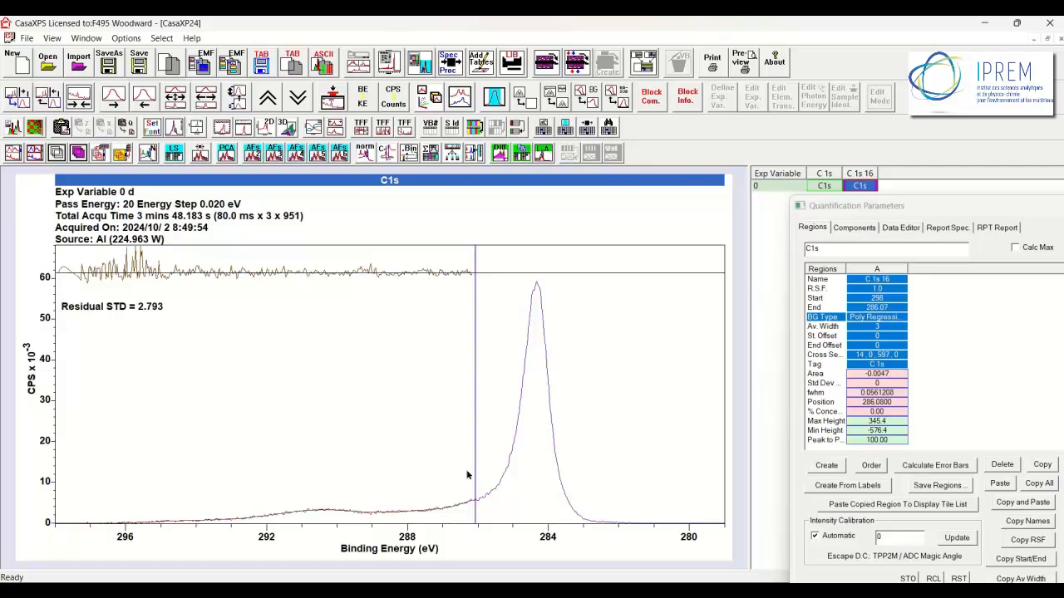
pyautogui.moveTo(284, 512)
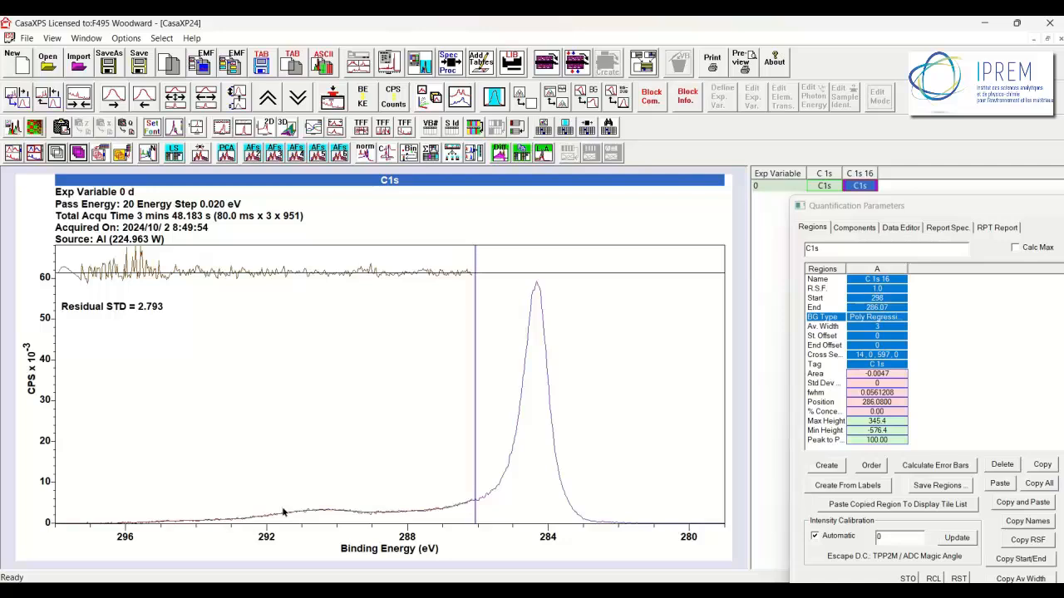
pyautogui.moveTo(235, 268)
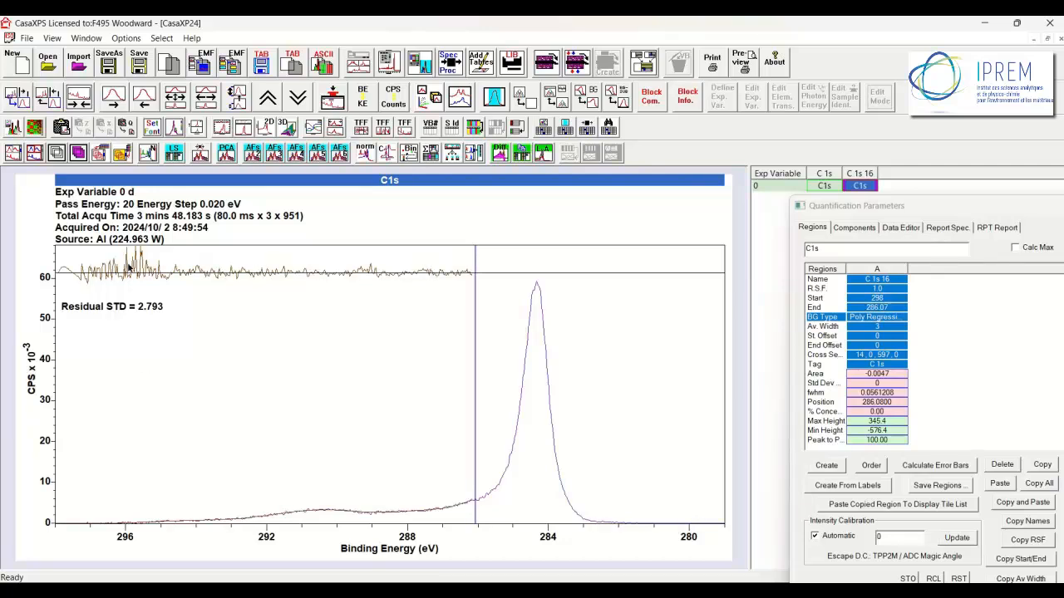
pyautogui.moveTo(391, 275)
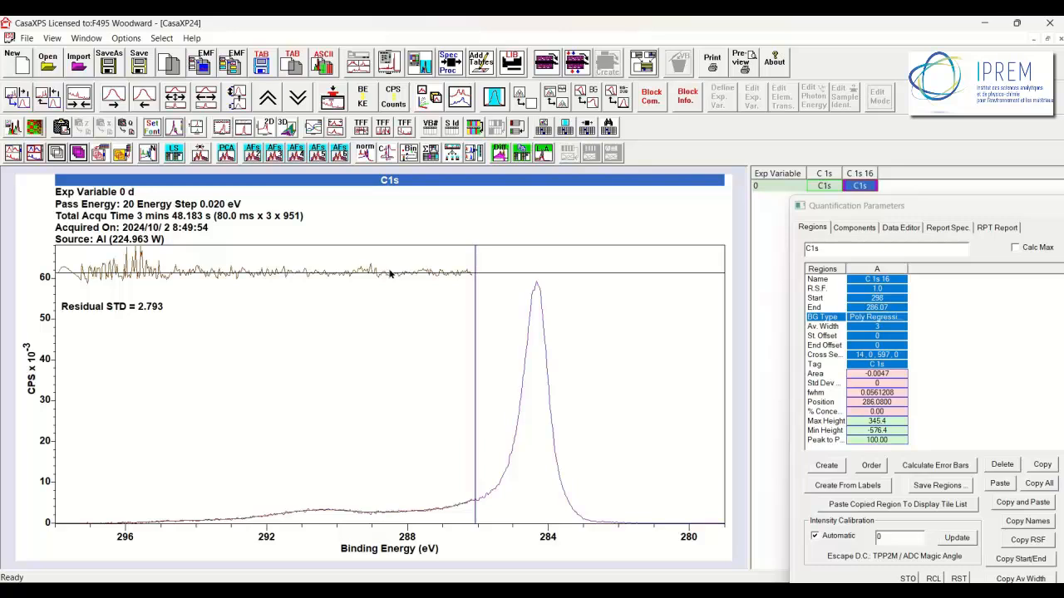
pyautogui.moveTo(313, 510)
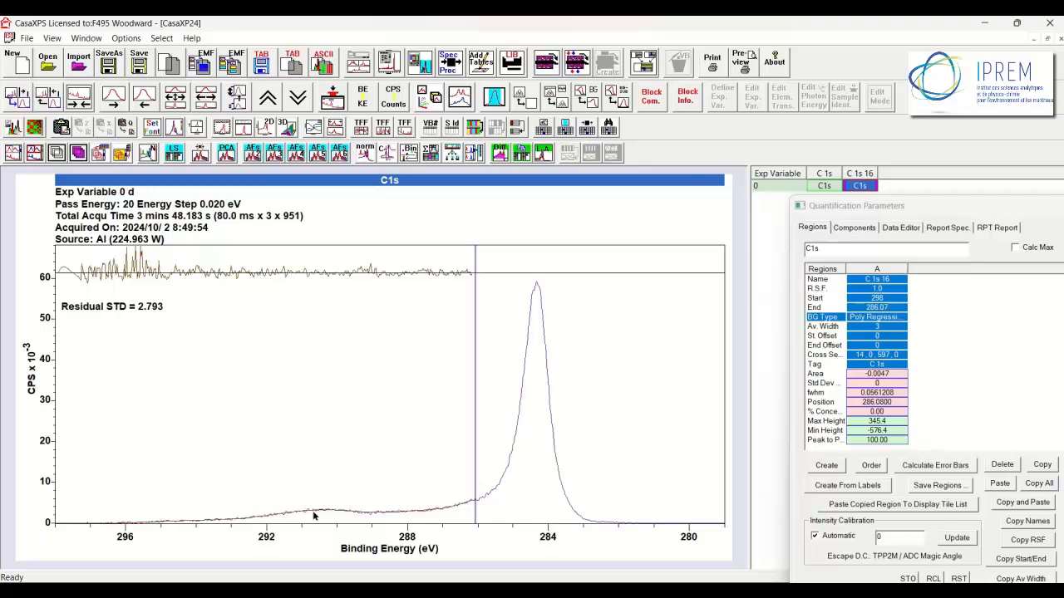
pyautogui.moveTo(488, 361)
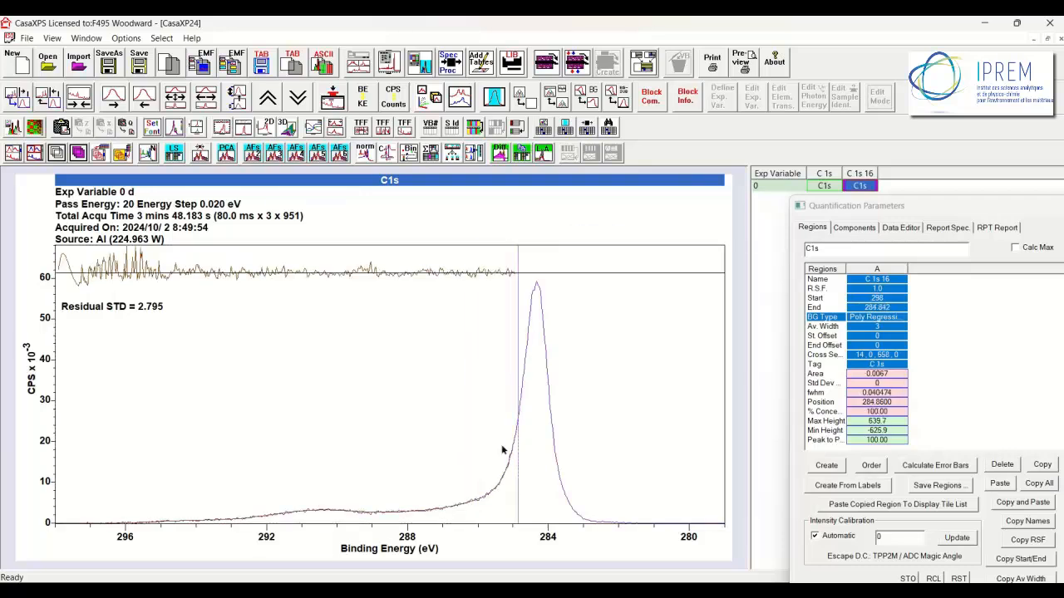
pyautogui.moveTo(519, 337)
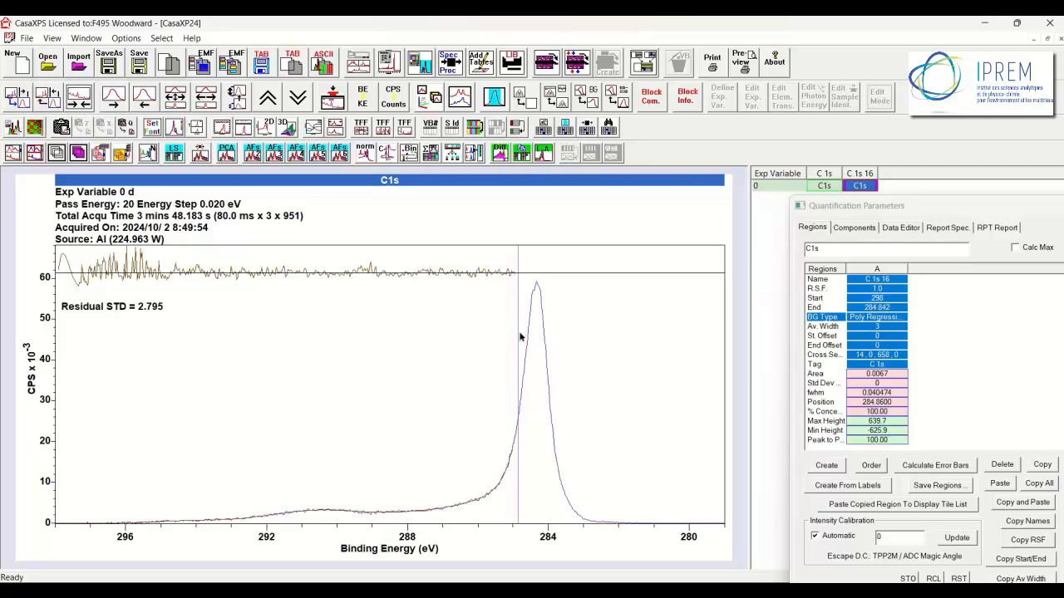
pyautogui.moveTo(210, 280)
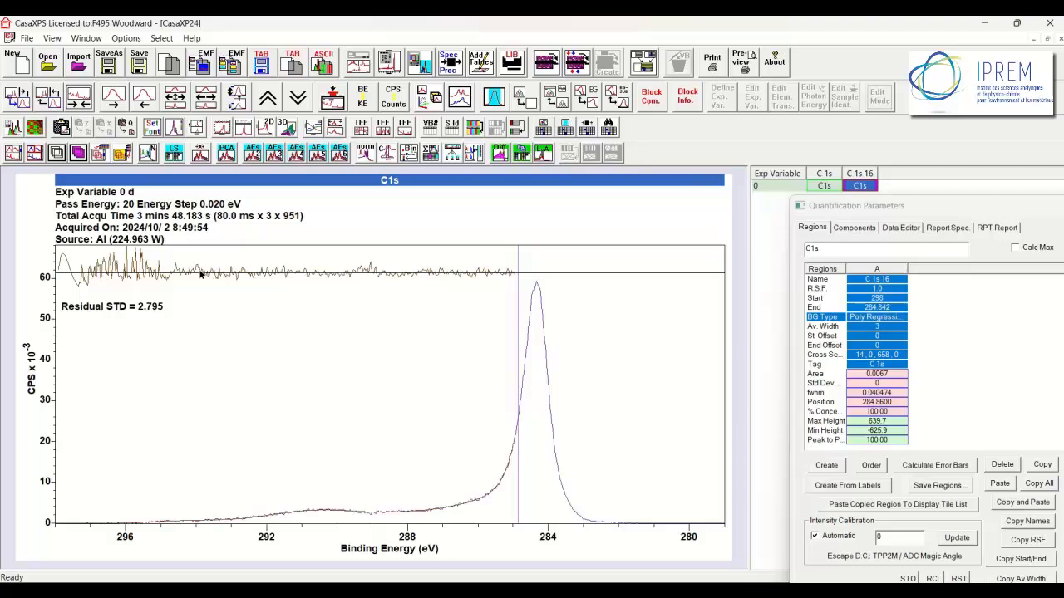
pyautogui.moveTo(438, 279)
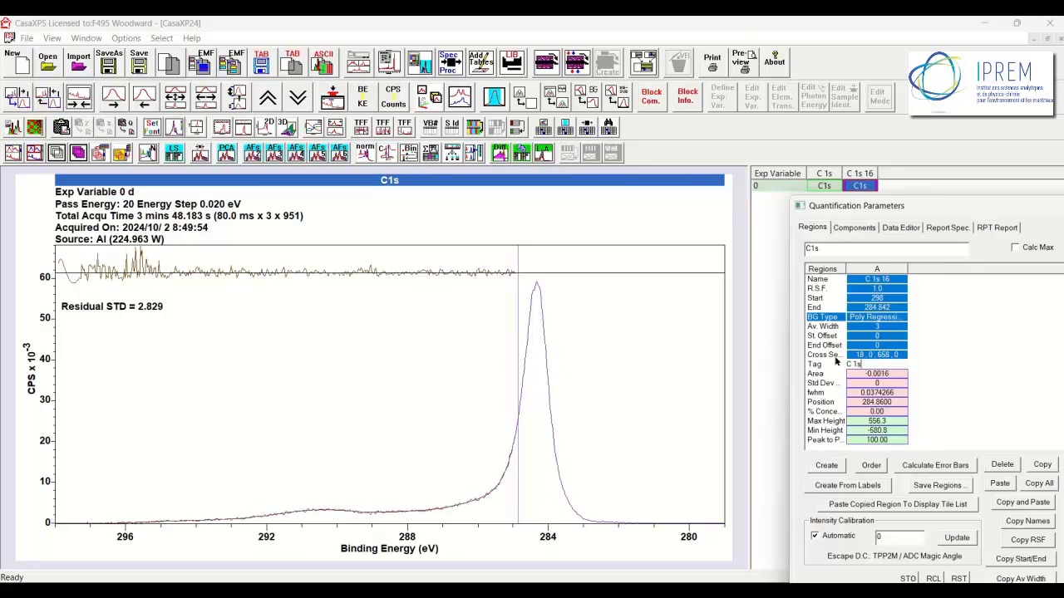
pyautogui.moveTo(501, 376)
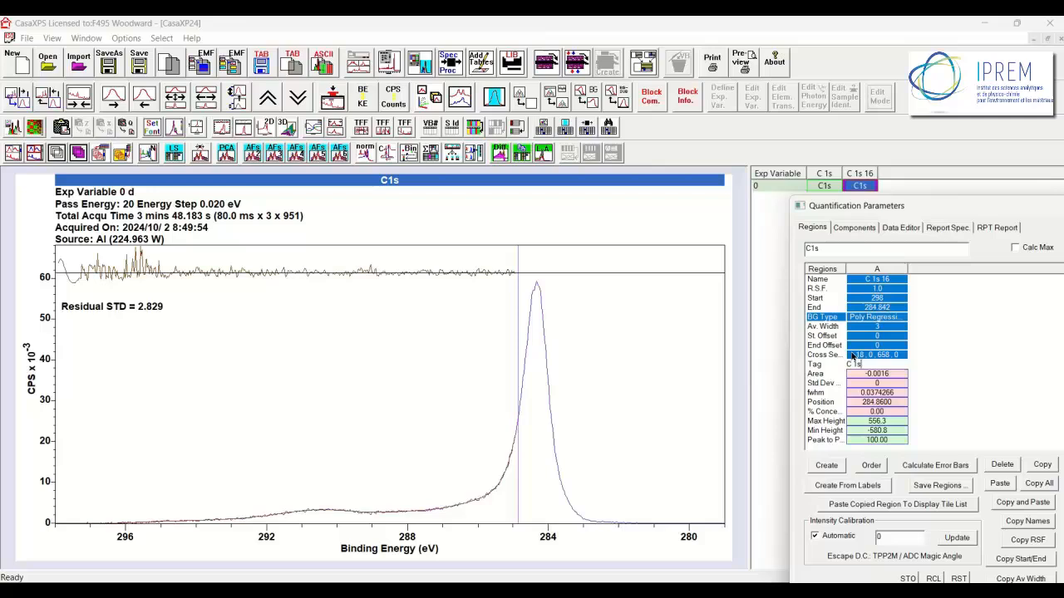
pyautogui.moveTo(773, 388)
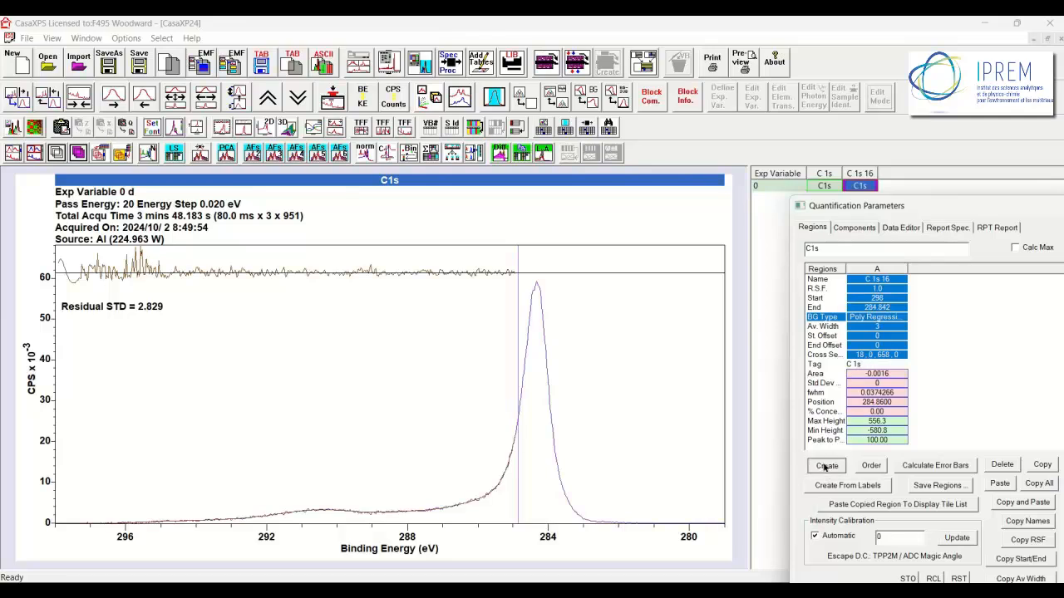
# Create region B with Poly Regression background over 284.803–282.456 eV.
pyautogui.click(826, 465)
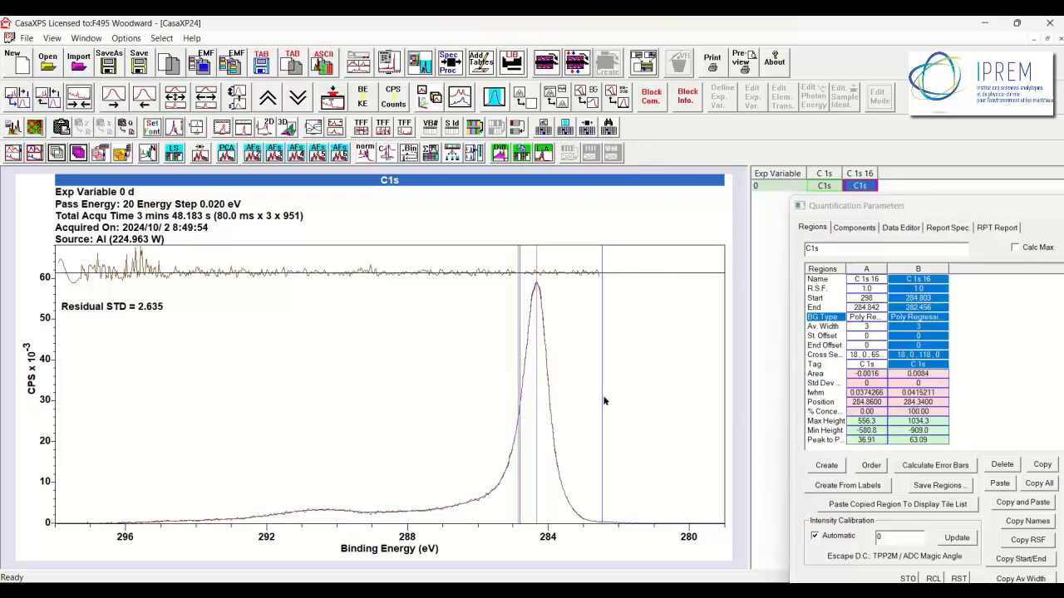
pyautogui.moveTo(539, 293)
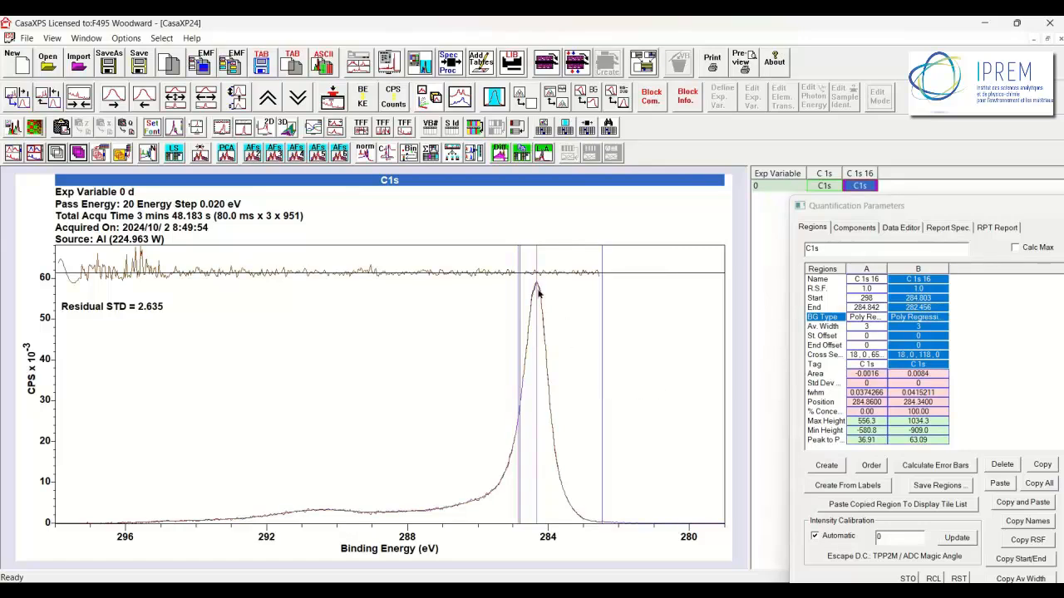
pyautogui.moveTo(782, 305)
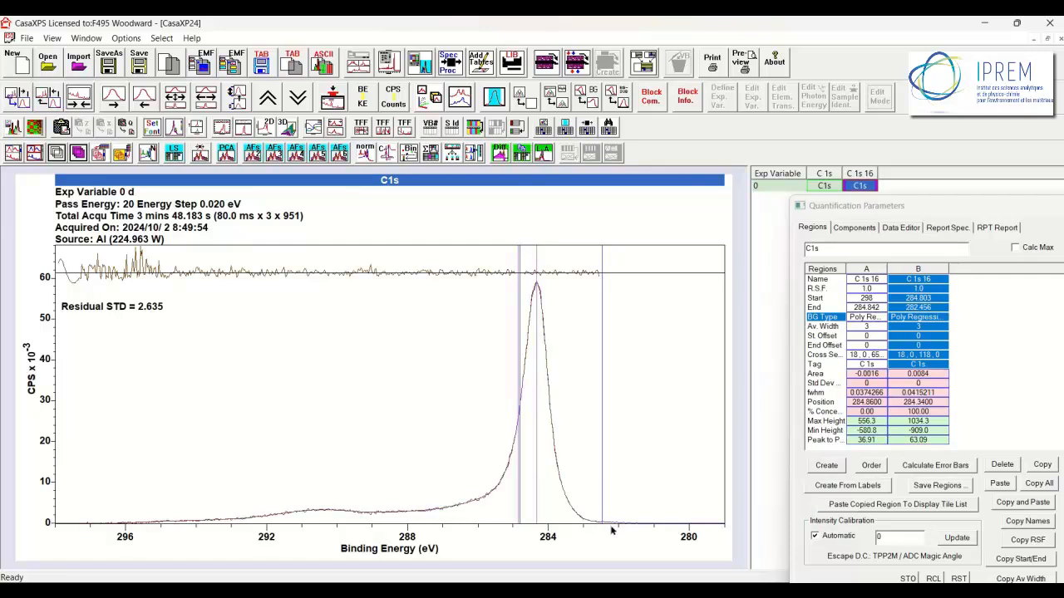
pyautogui.moveTo(517, 380)
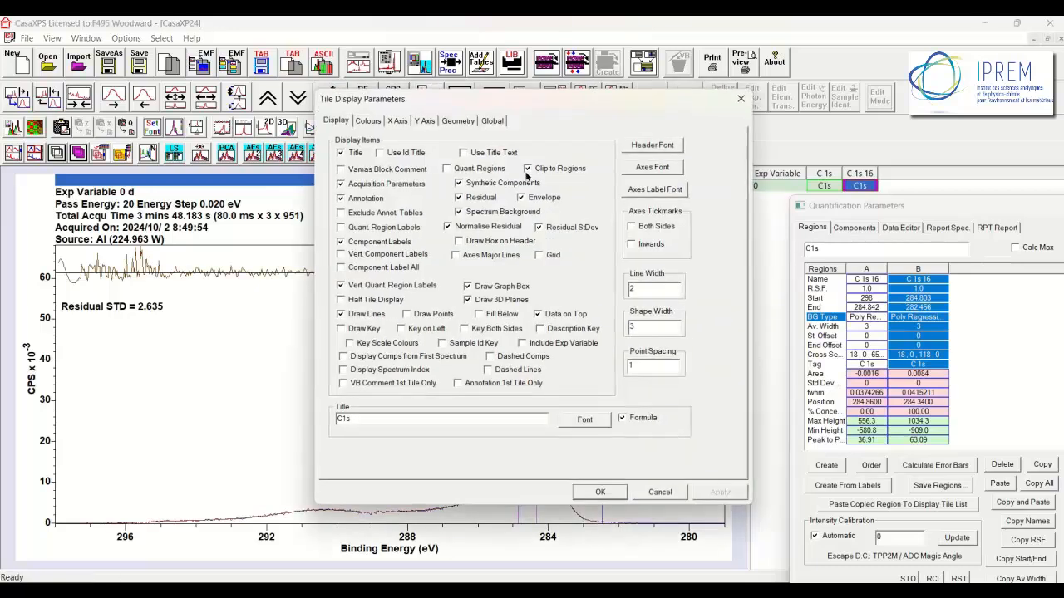
pyautogui.click(447, 226)
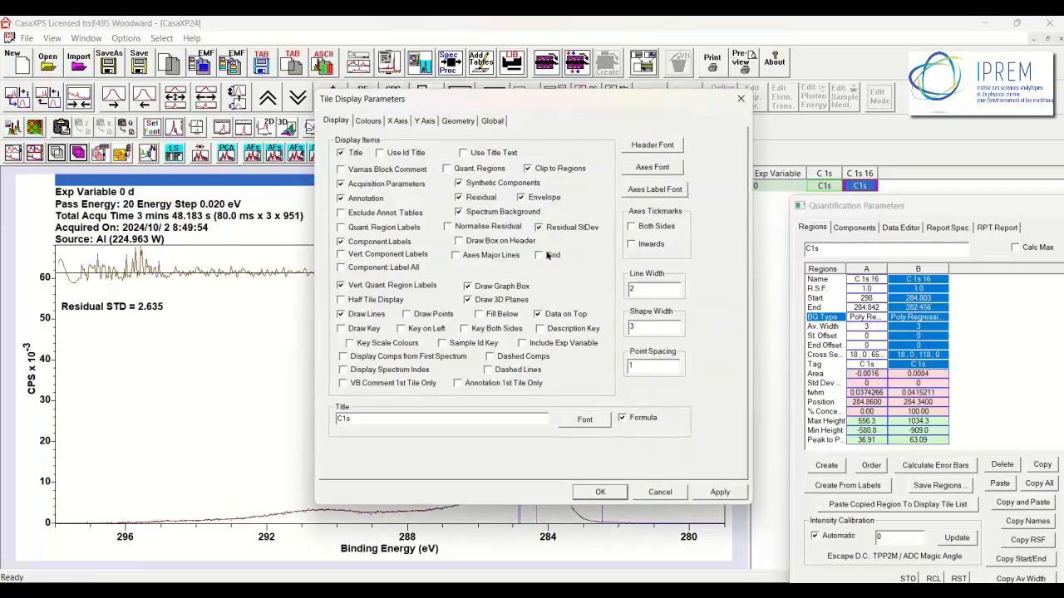
pyautogui.click(600, 491)
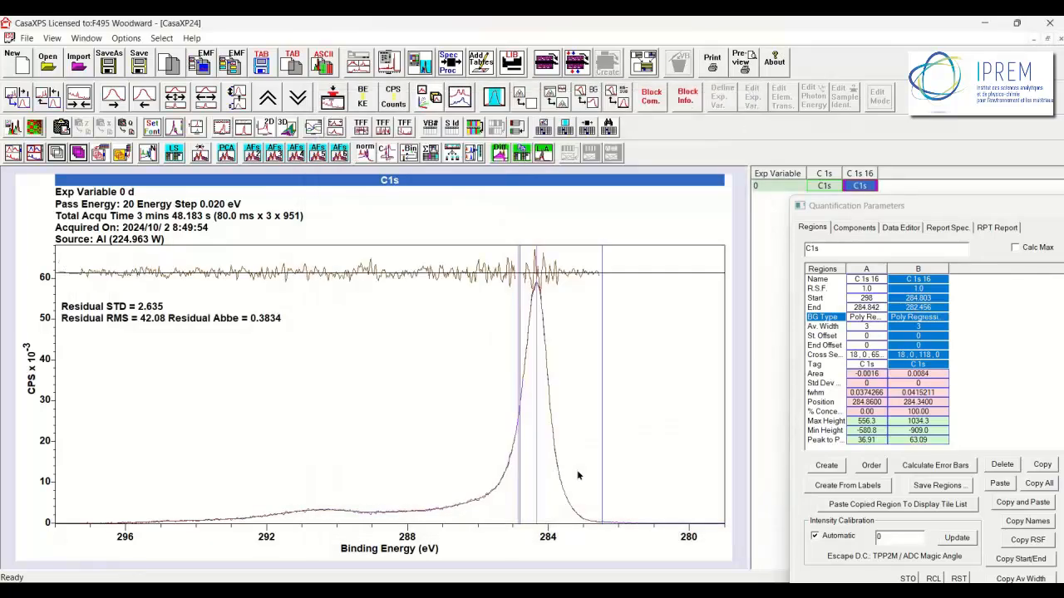
pyautogui.moveTo(127, 271)
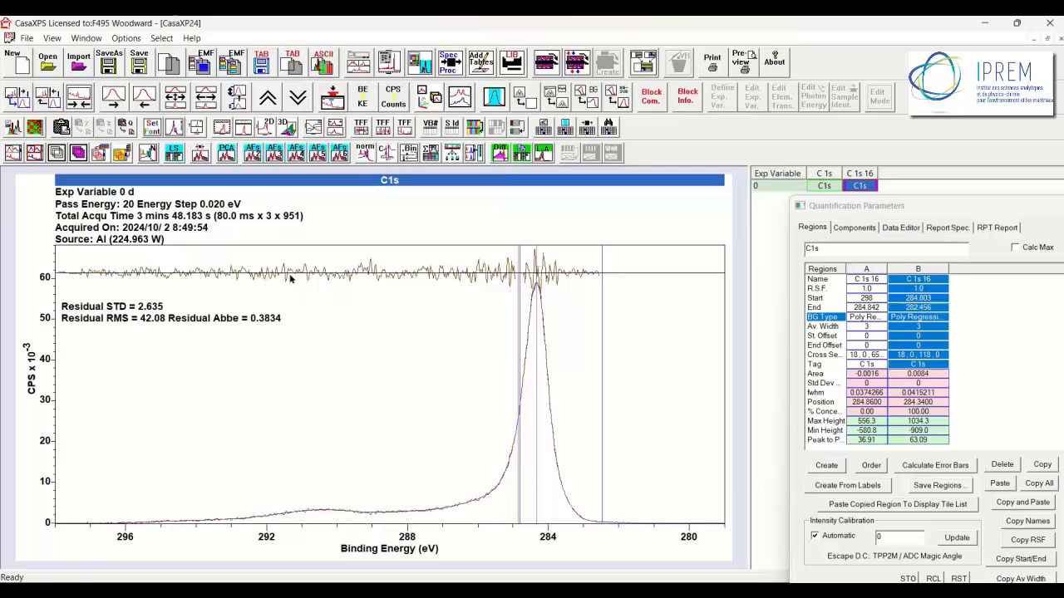
pyautogui.moveTo(381, 273)
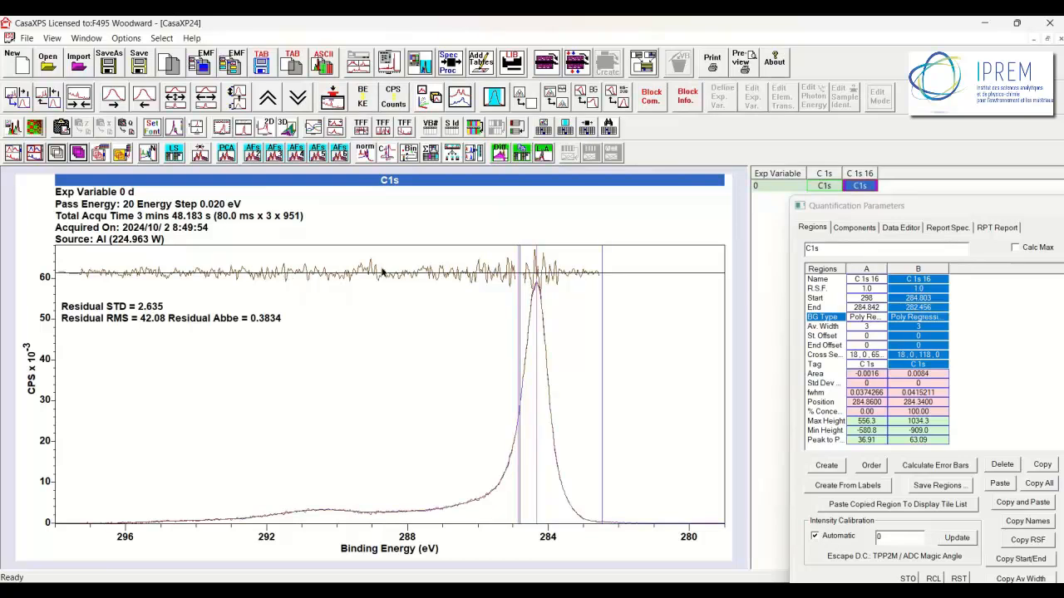
pyautogui.moveTo(237, 278)
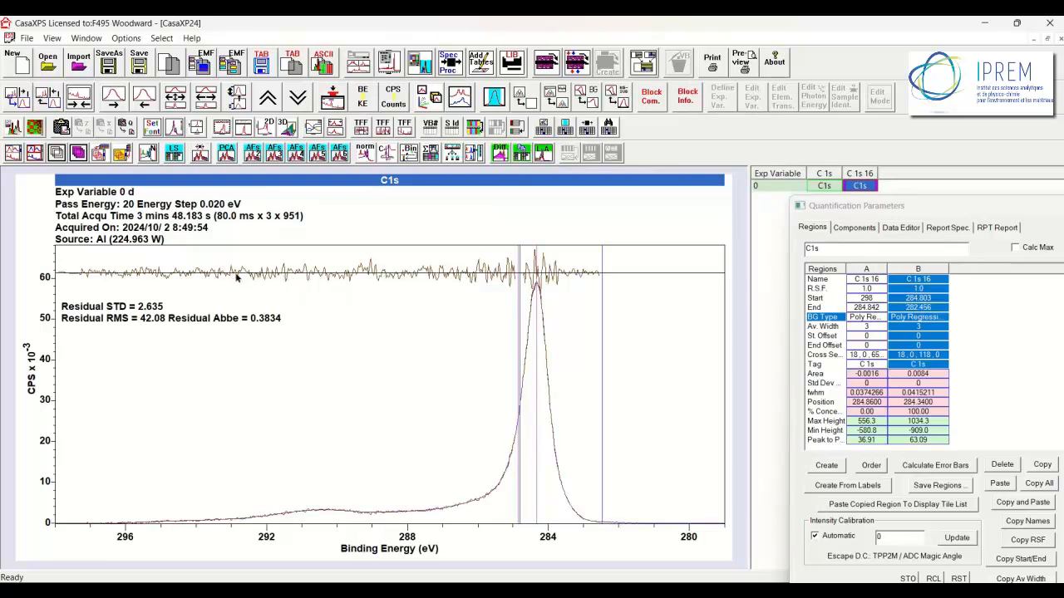
pyautogui.moveTo(322, 316)
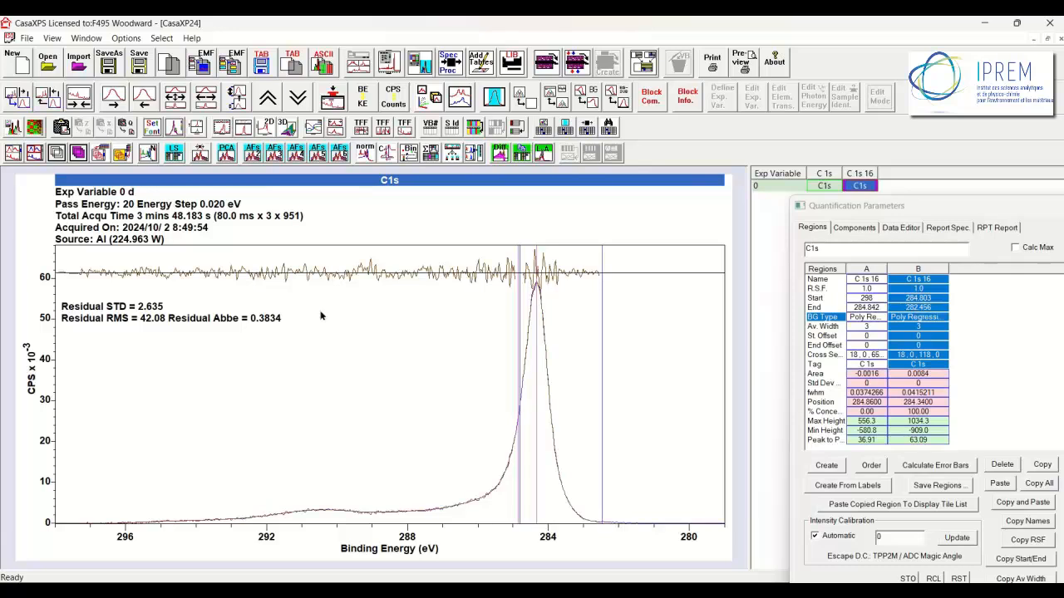
pyautogui.moveTo(168, 290)
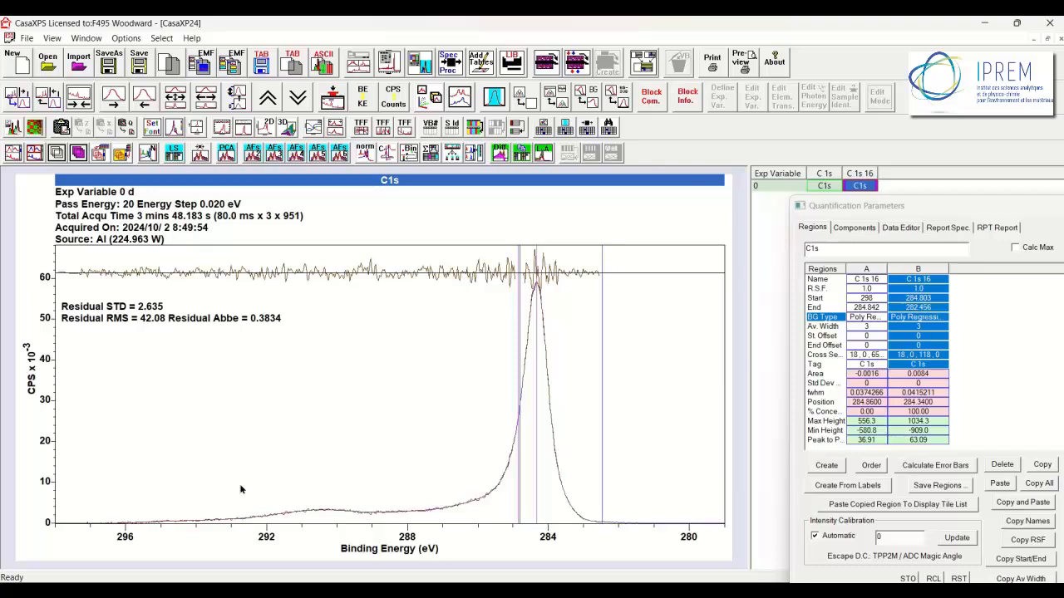
pyautogui.moveTo(288, 278)
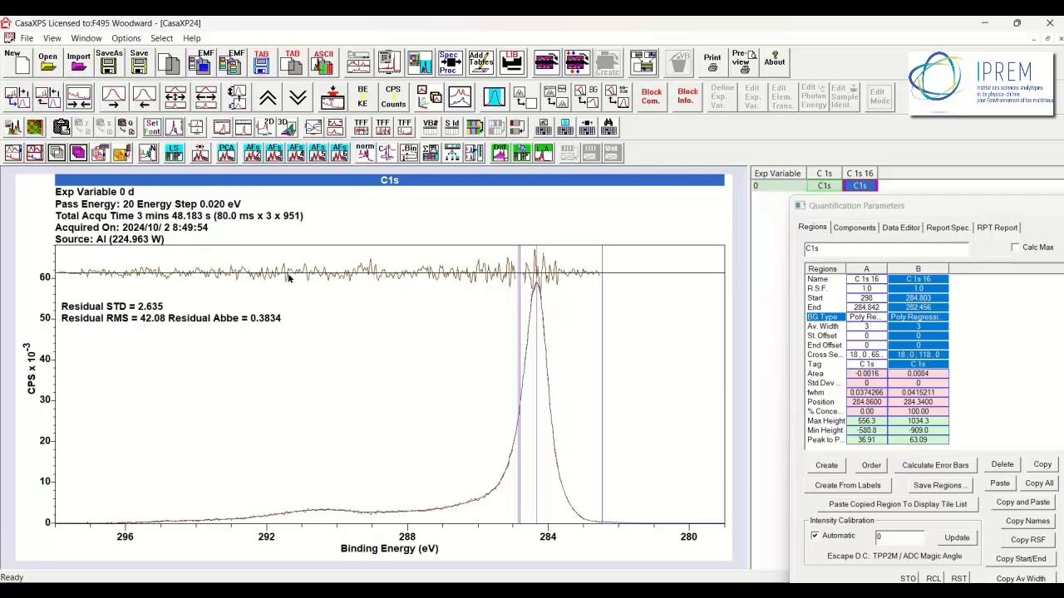
pyautogui.moveTo(114, 256)
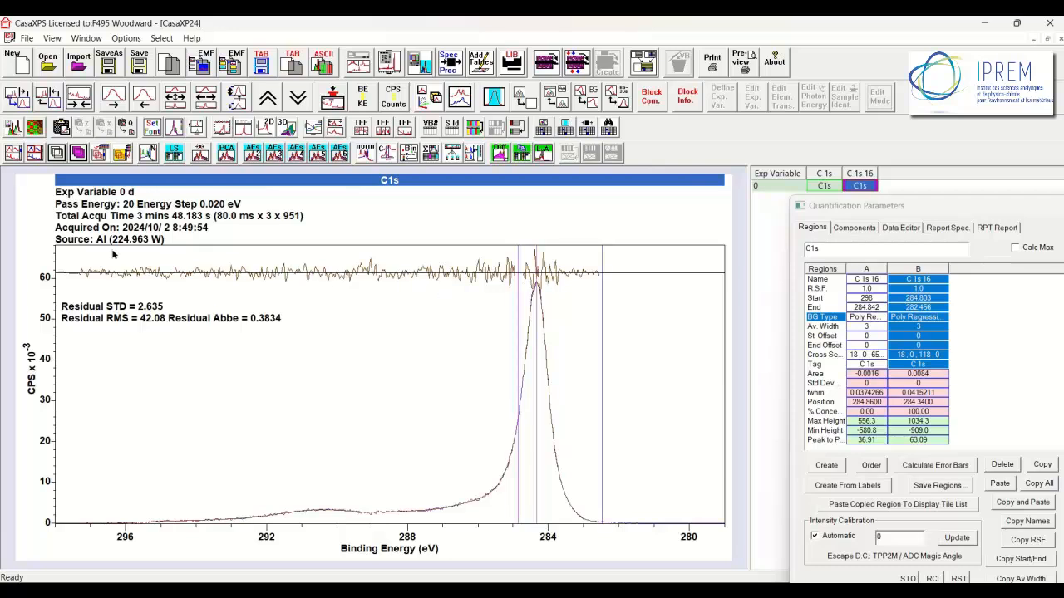
pyautogui.moveTo(525, 274)
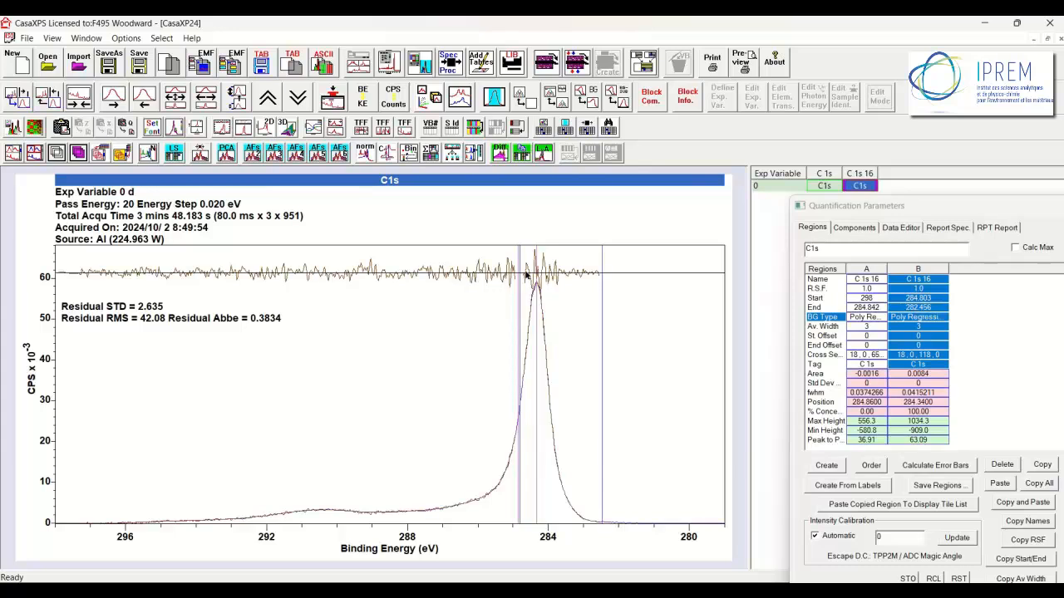
pyautogui.moveTo(565, 279)
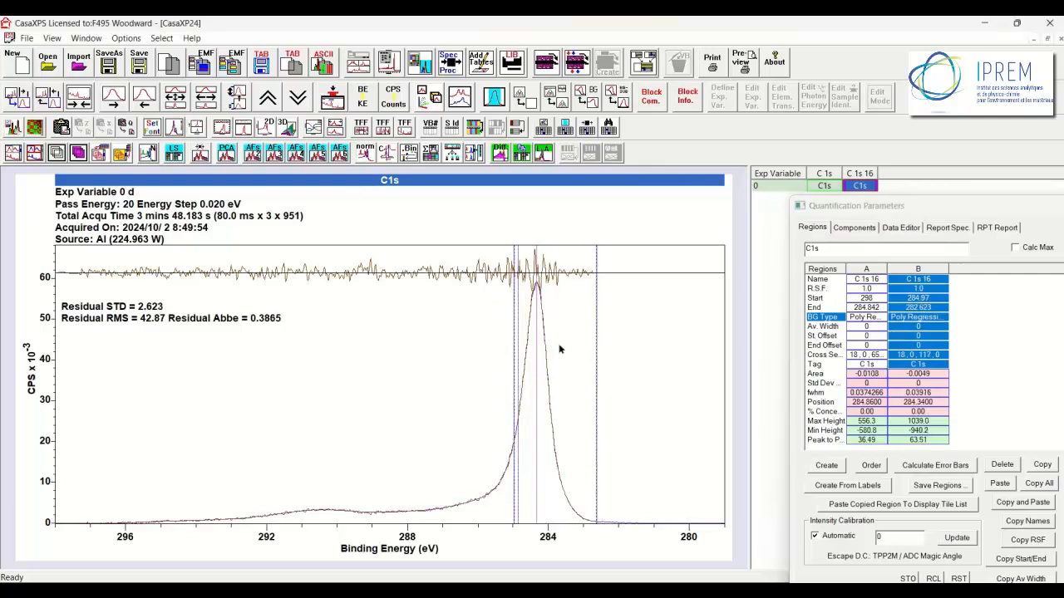
pyautogui.moveTo(585, 369)
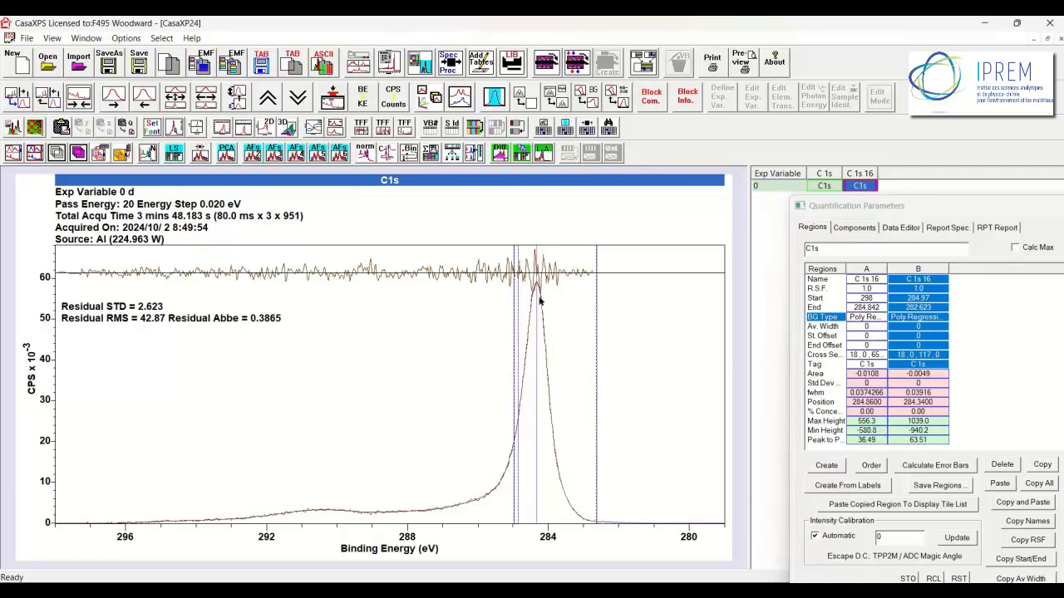
pyautogui.moveTo(546, 402)
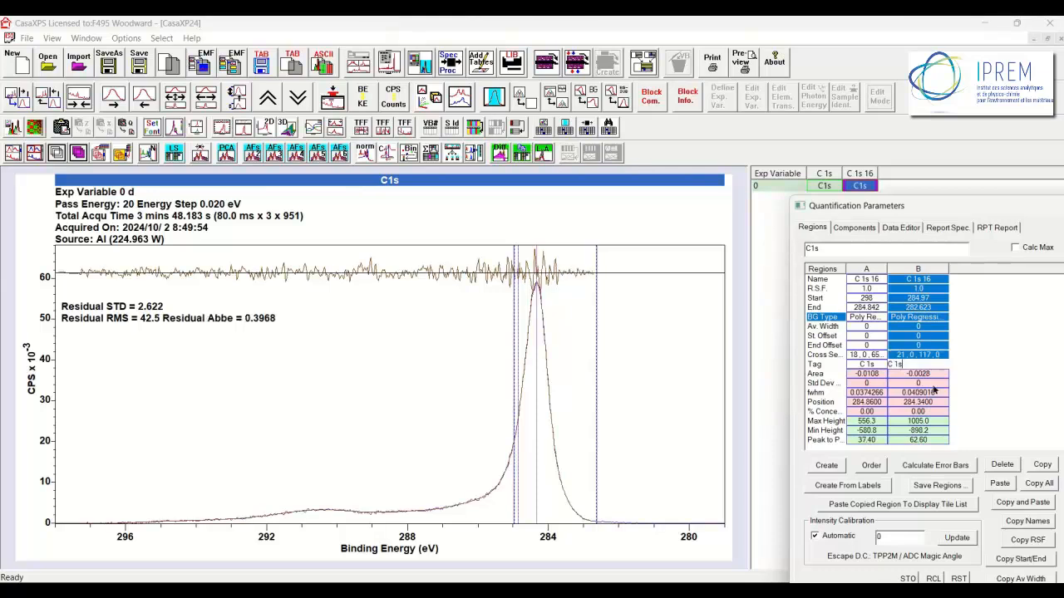
pyautogui.moveTo(554, 280)
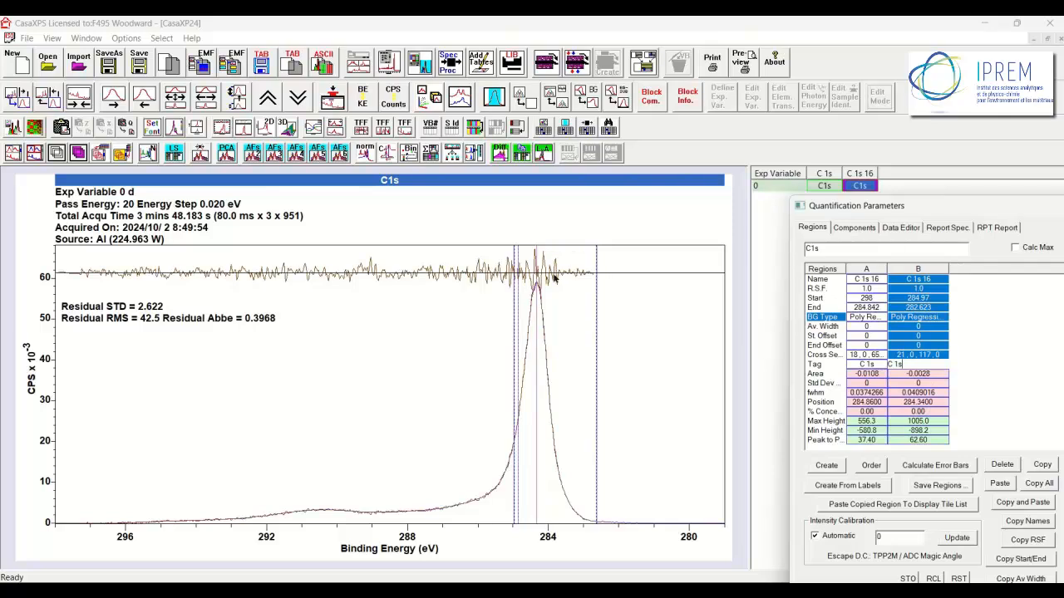
pyautogui.moveTo(513, 286)
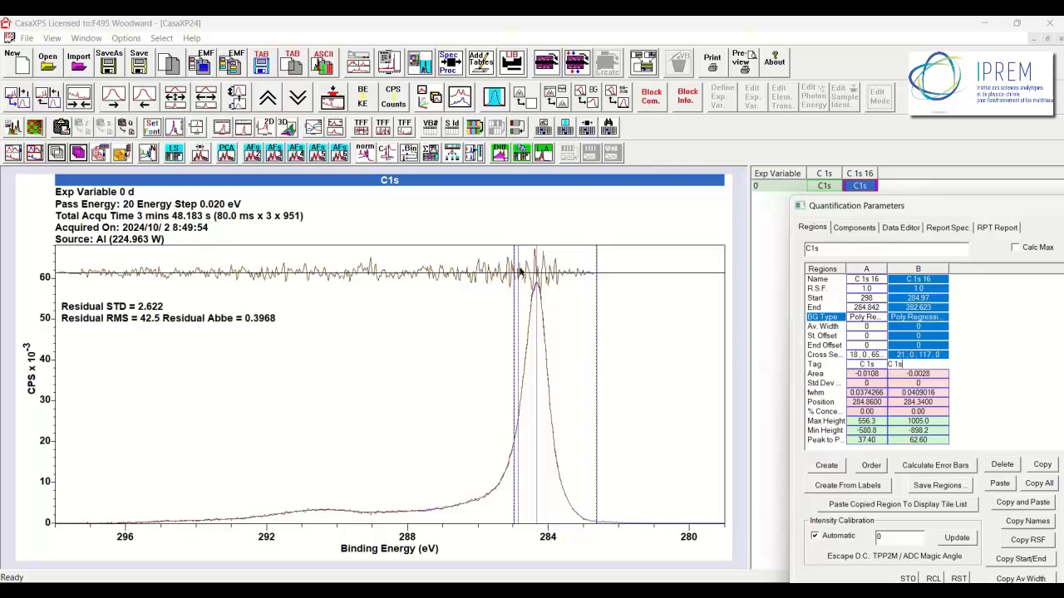
pyautogui.moveTo(617, 434)
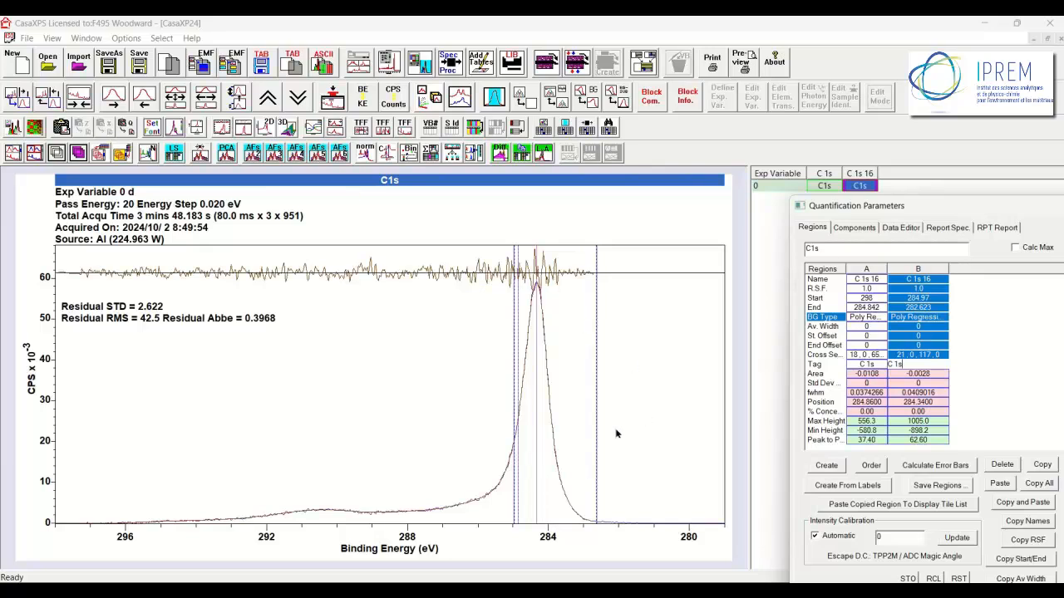
pyautogui.moveTo(725, 531)
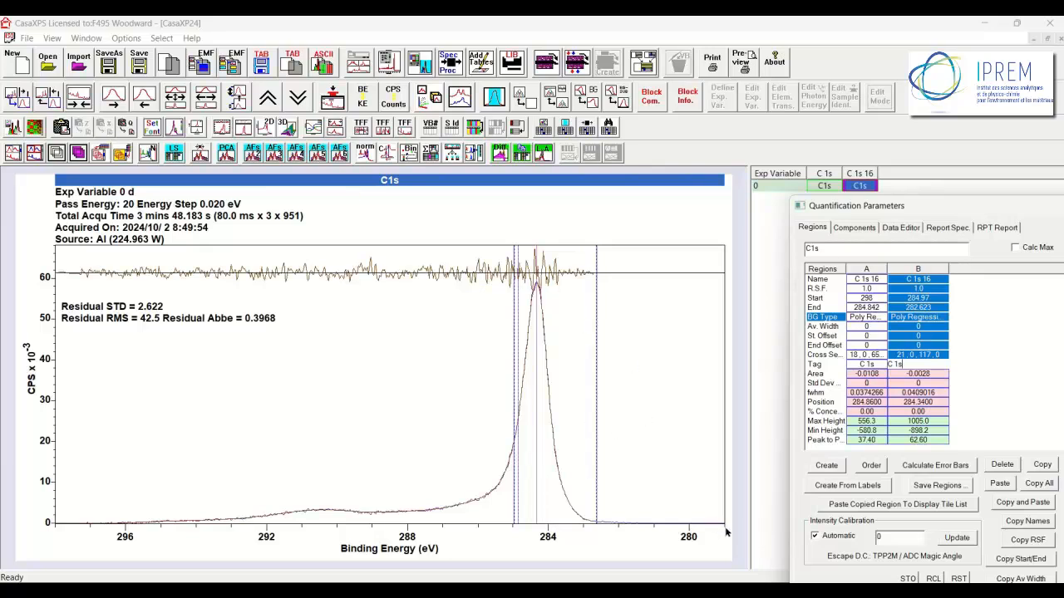
pyautogui.moveTo(298, 292)
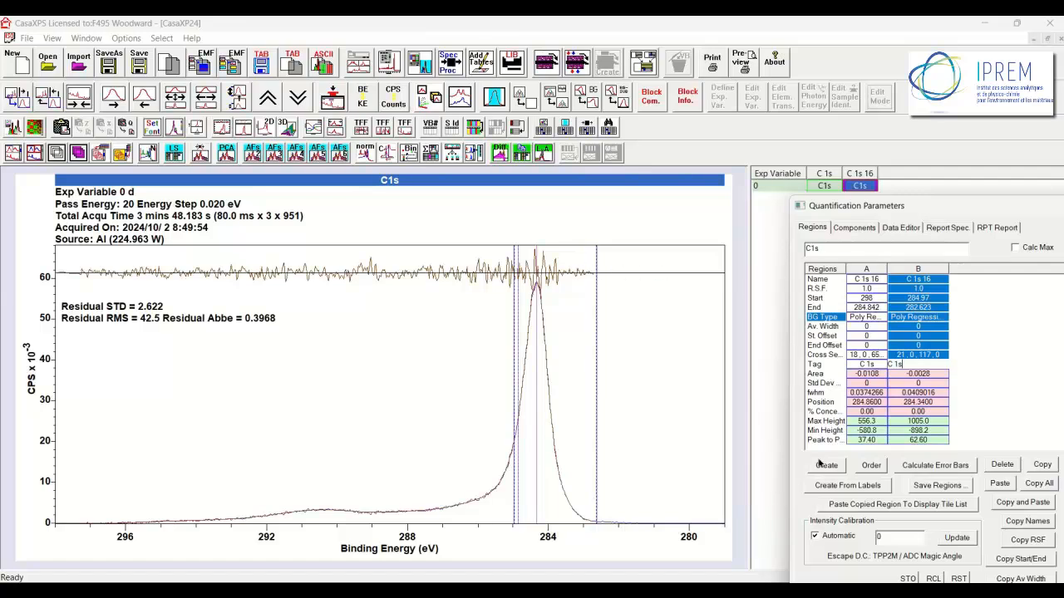
# Create region C spanning 283.762 to 279.295 eV.
pyautogui.click(826, 465)
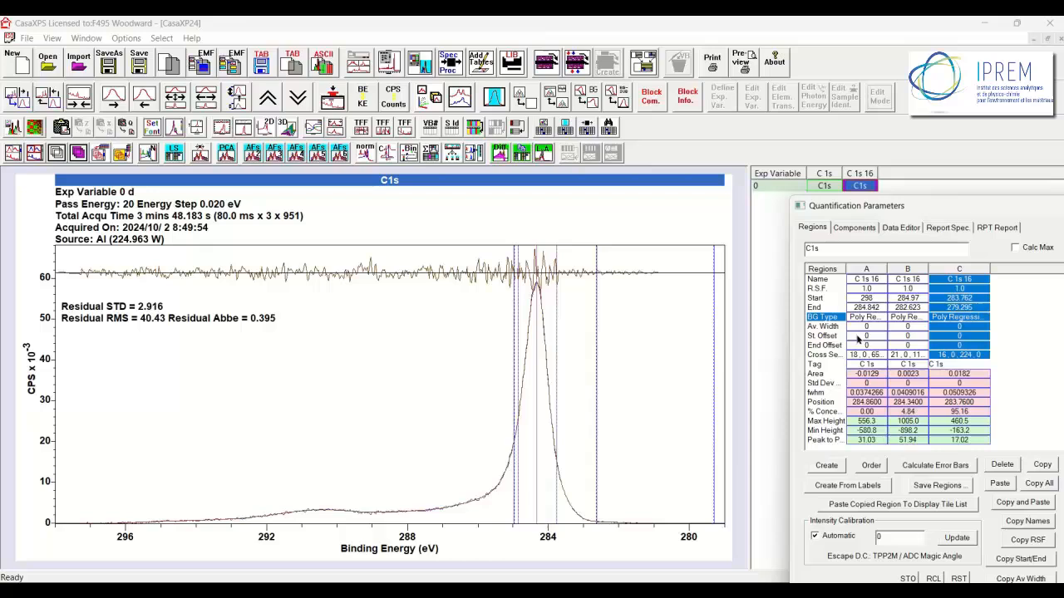
pyautogui.moveTo(665, 278)
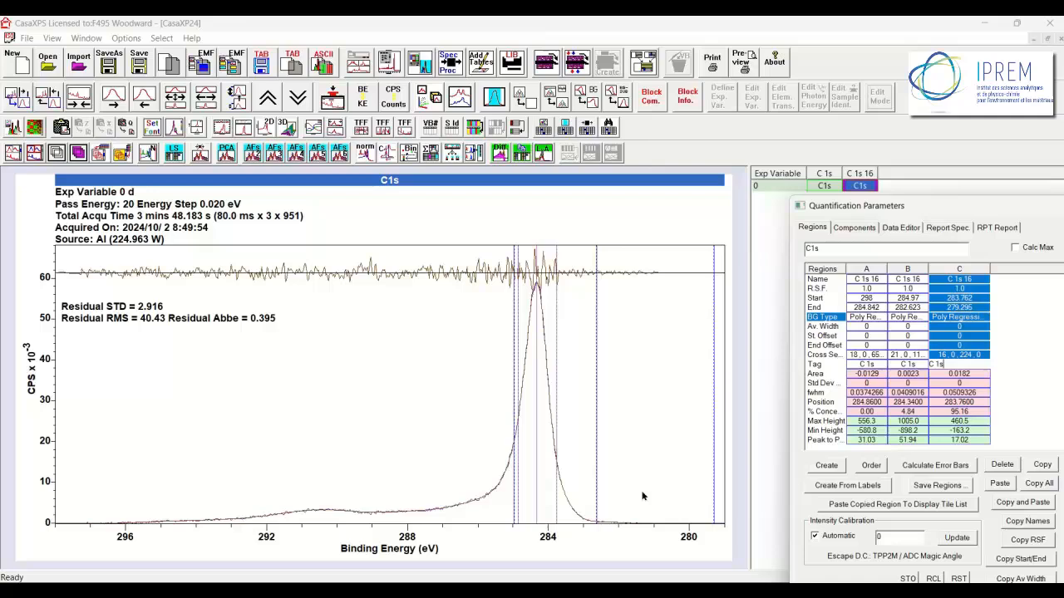
pyautogui.moveTo(661, 294)
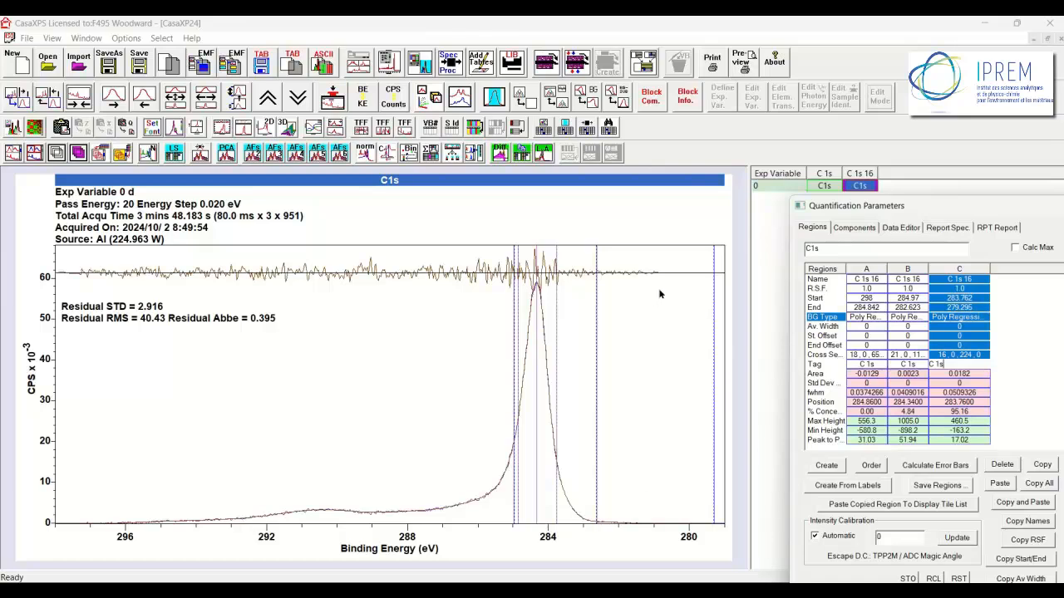
pyautogui.moveTo(459, 505)
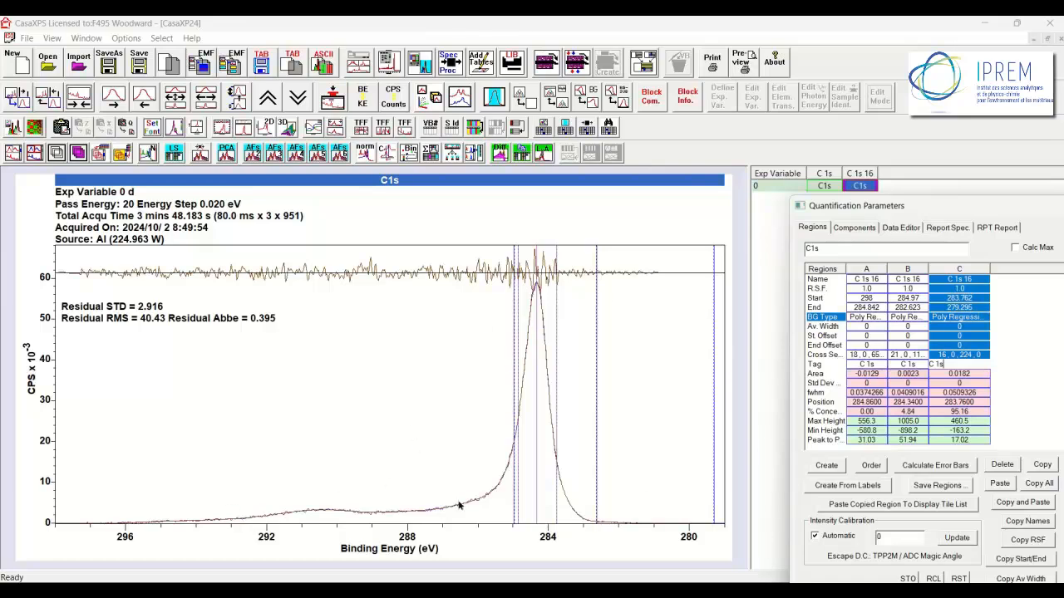
pyautogui.moveTo(426, 503)
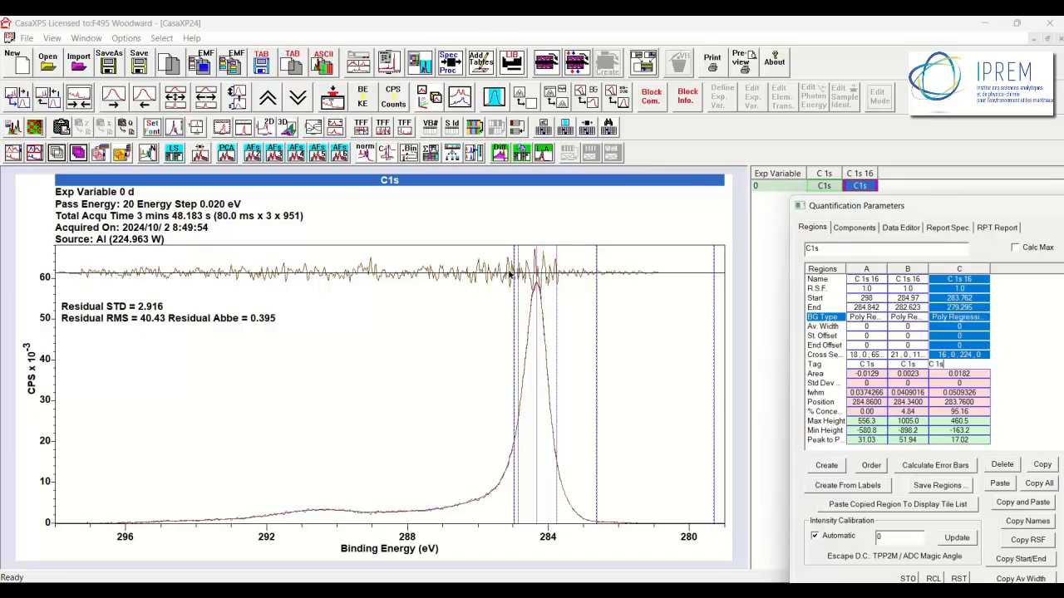
pyautogui.moveTo(649, 264)
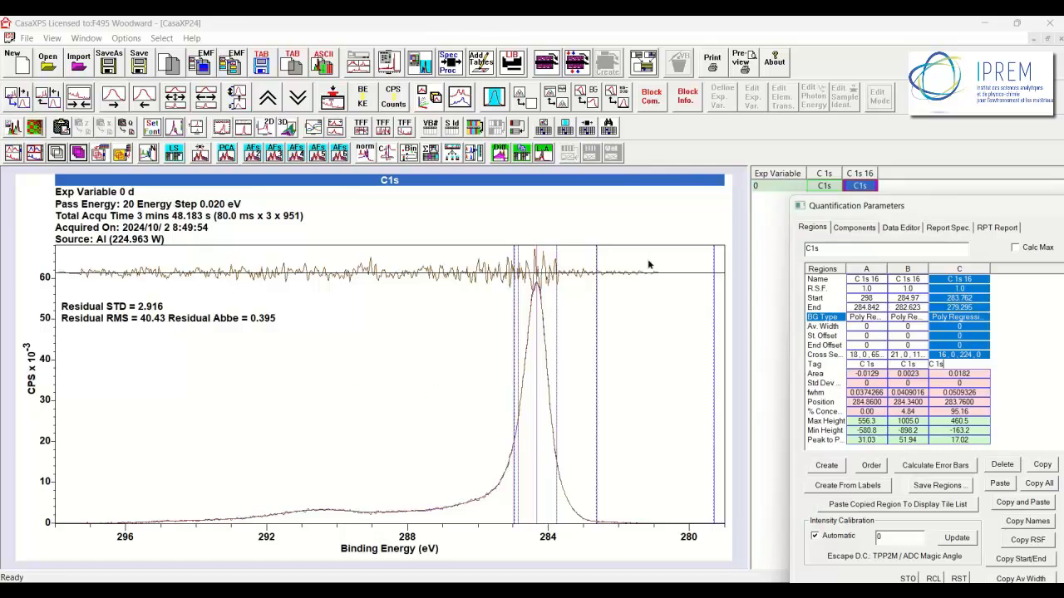
pyautogui.moveTo(636, 304)
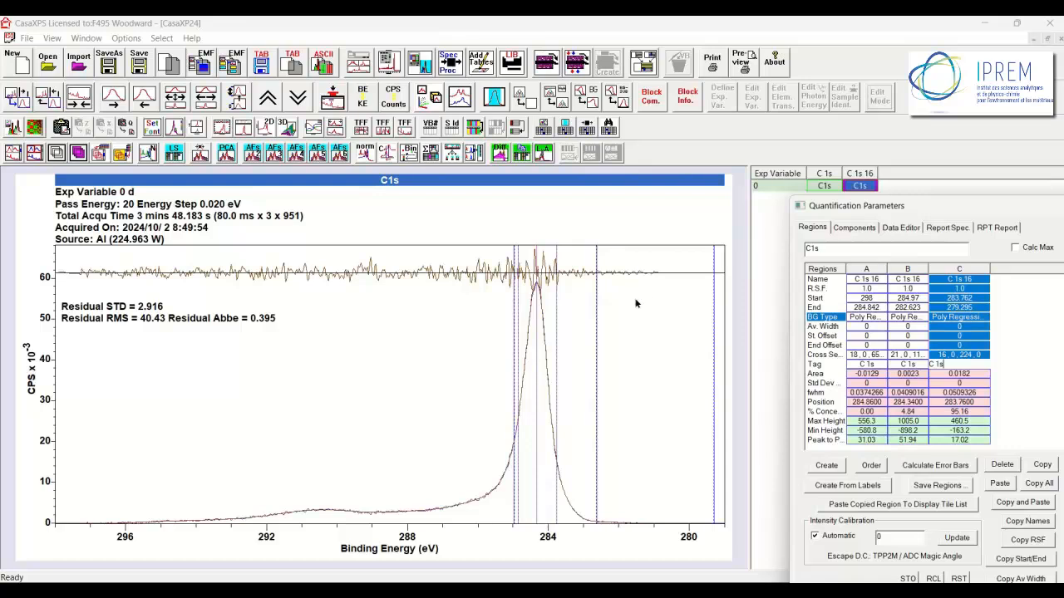
pyautogui.moveTo(619, 285)
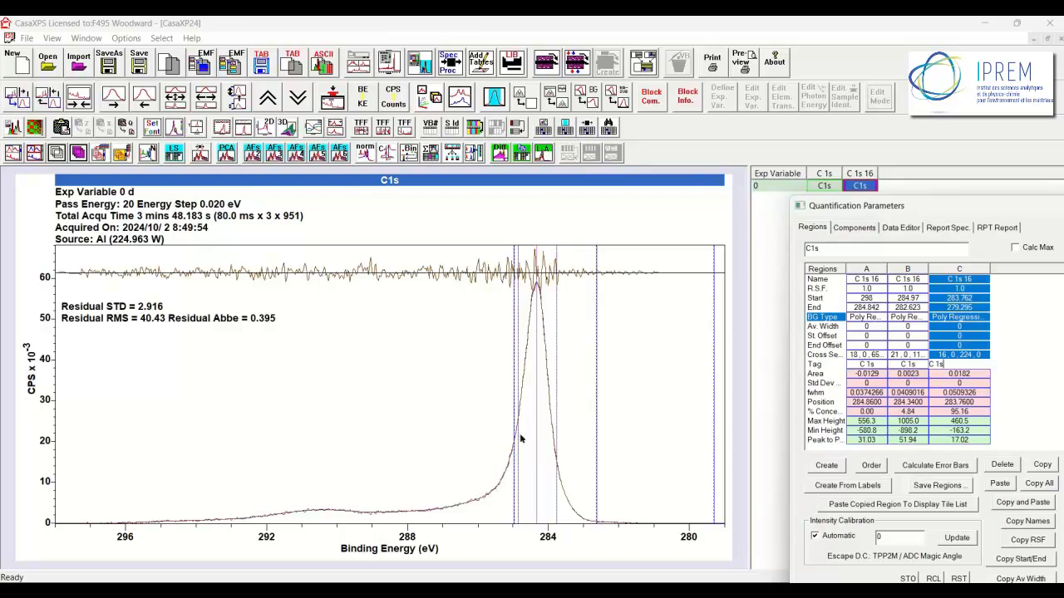
pyautogui.moveTo(529, 412)
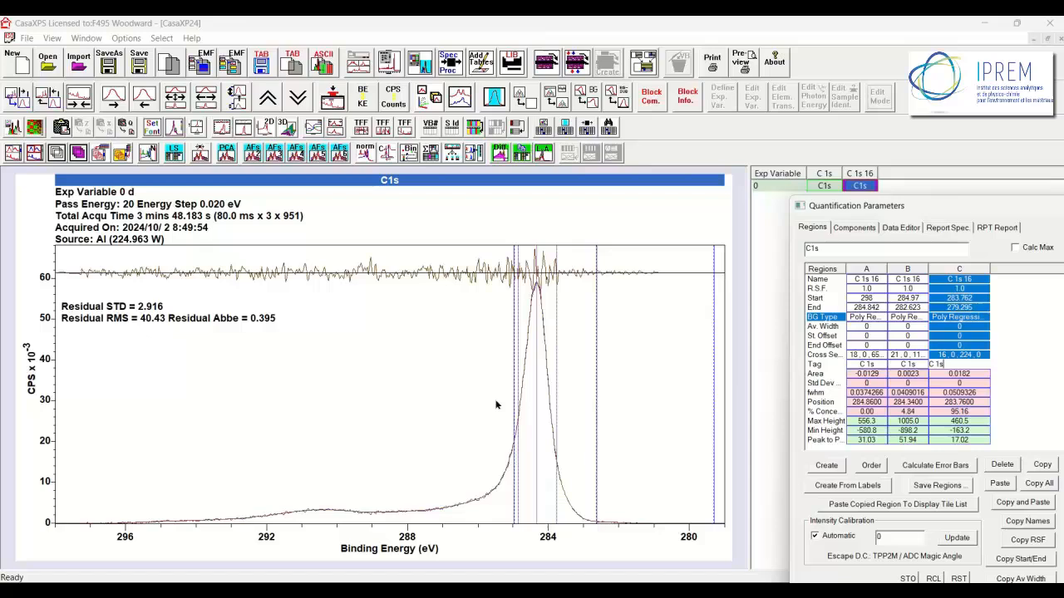
pyautogui.moveTo(440, 358)
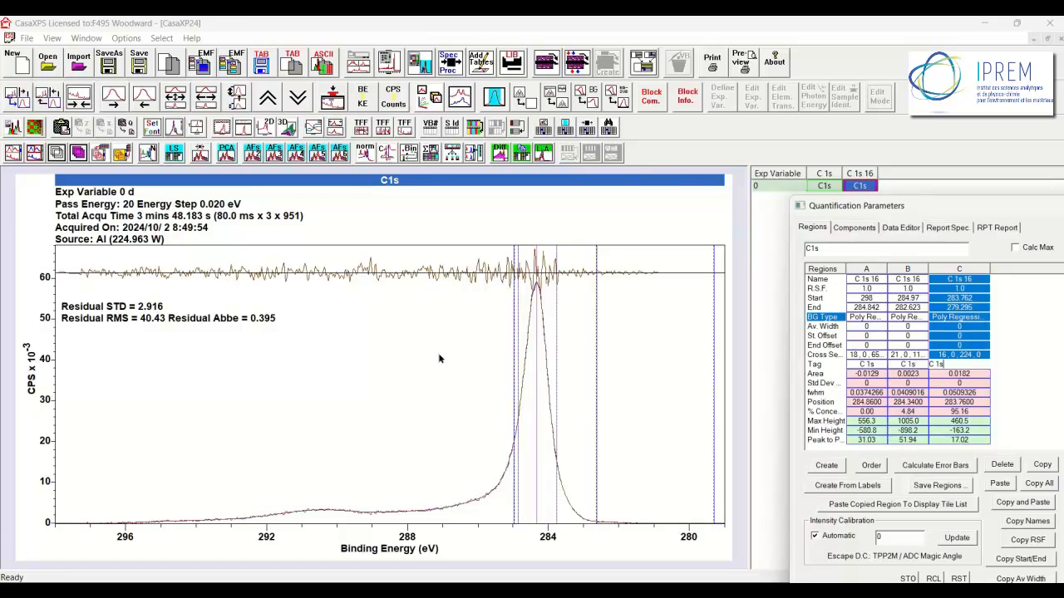
pyautogui.moveTo(426, 302)
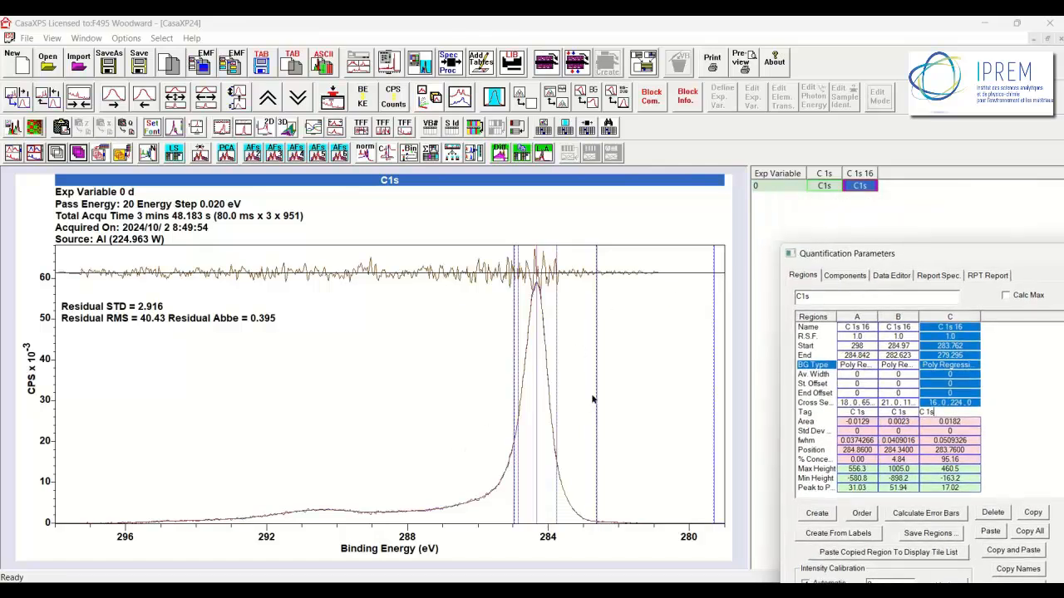
pyautogui.moveTo(501, 234)
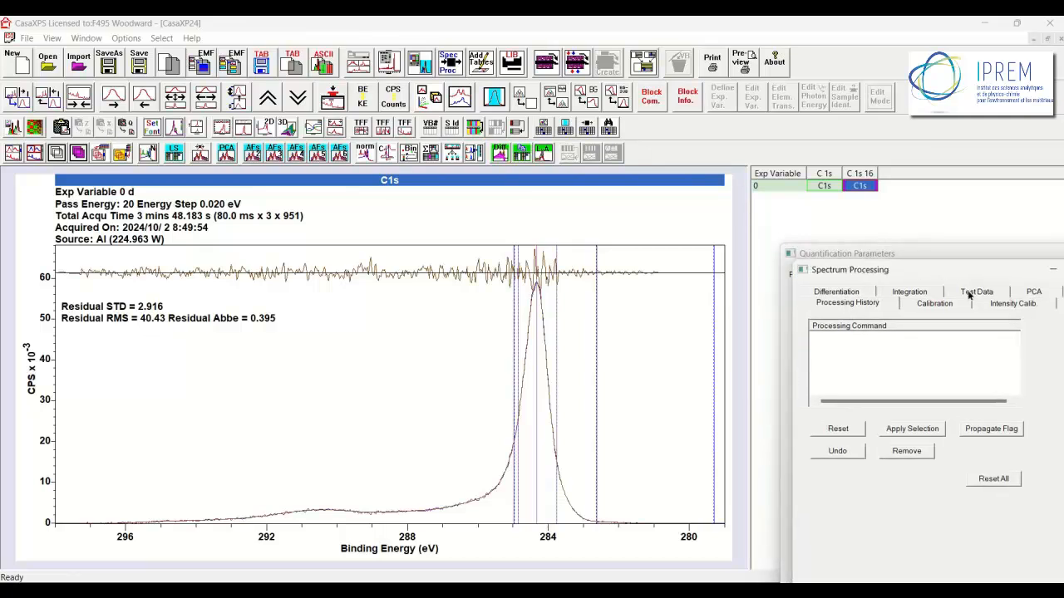
# Copy C 1s 16 as a processed-data-only third block without regions.
pyautogui.click(977, 291)
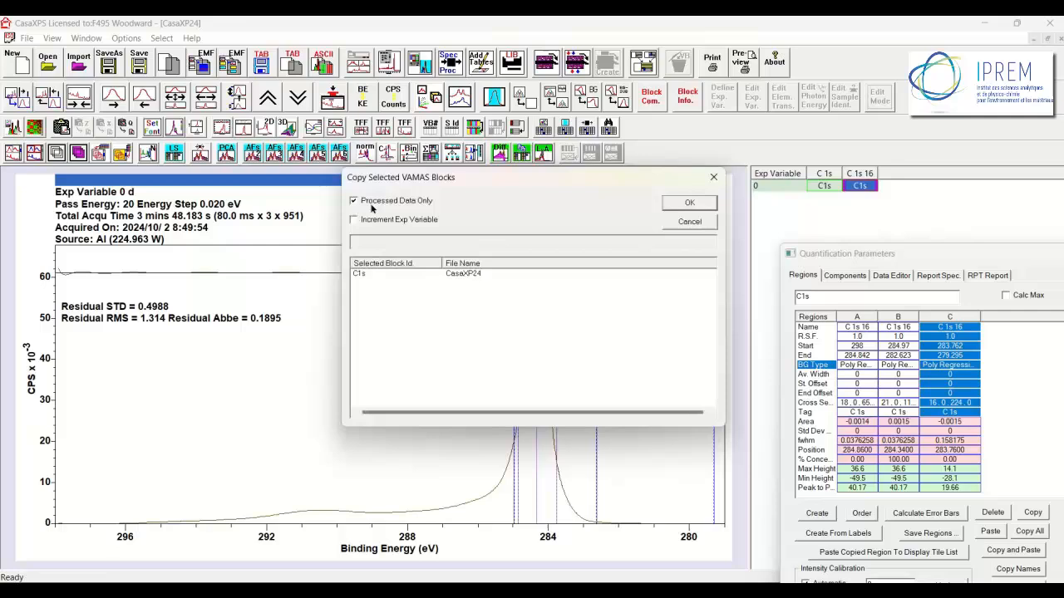
pyautogui.click(689, 202)
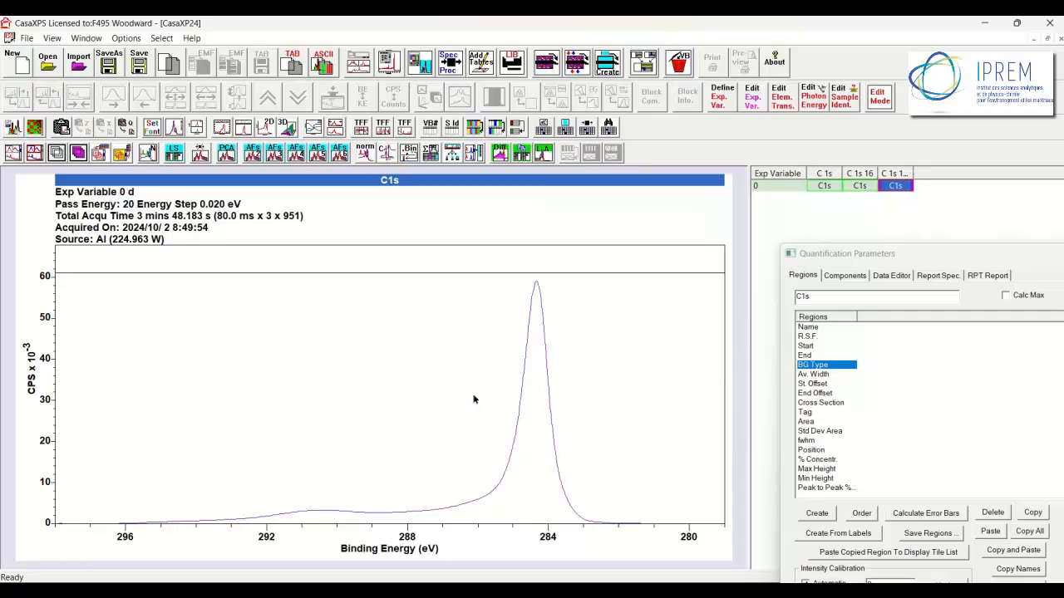
pyautogui.moveTo(474, 441)
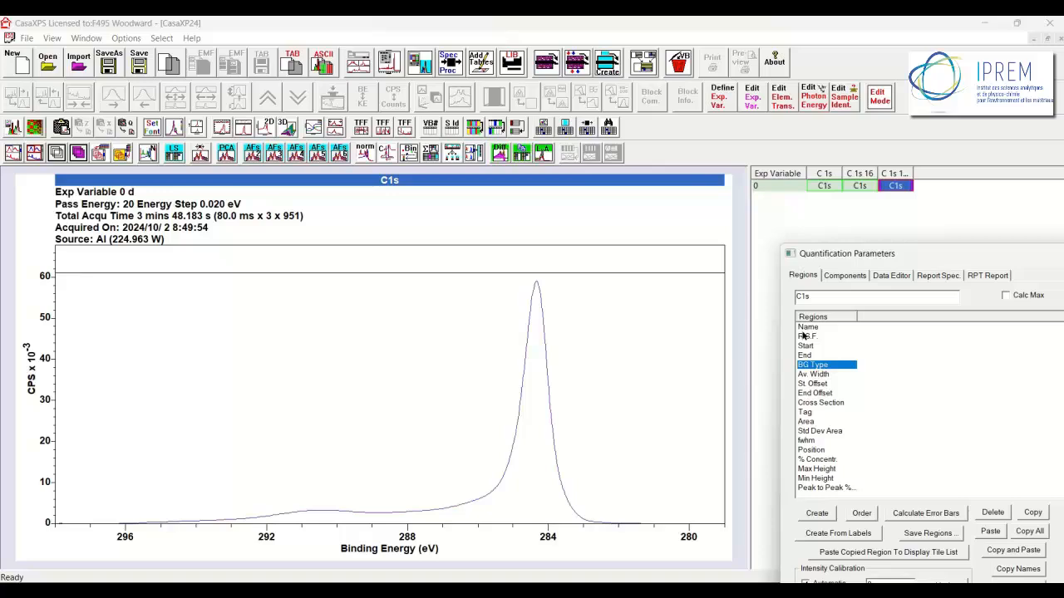
# Create a line shape from the copied C 1s block's data.
pyautogui.click(816, 513)
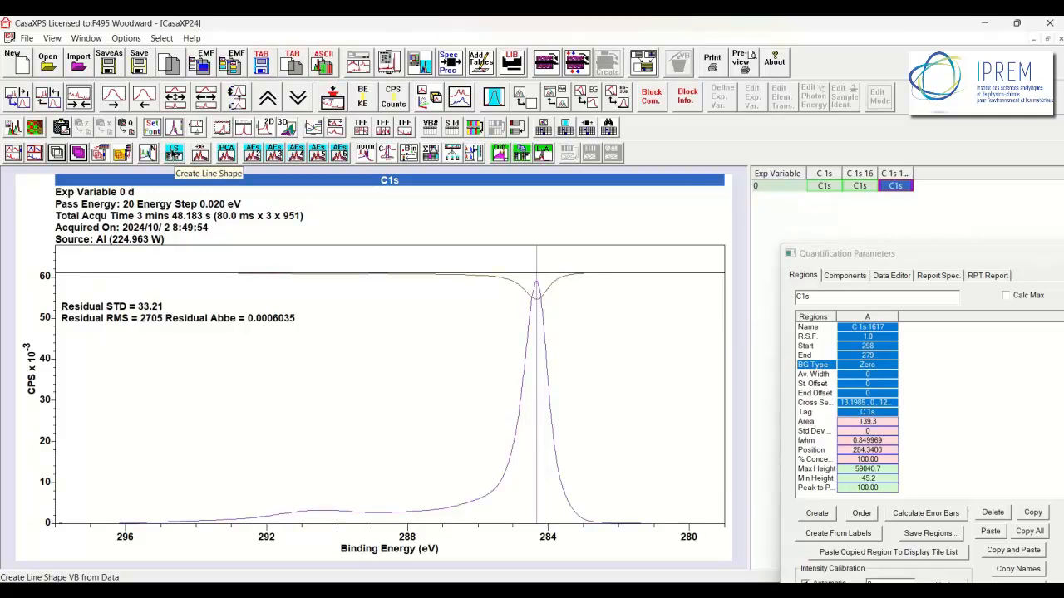
pyautogui.moveTo(776, 259)
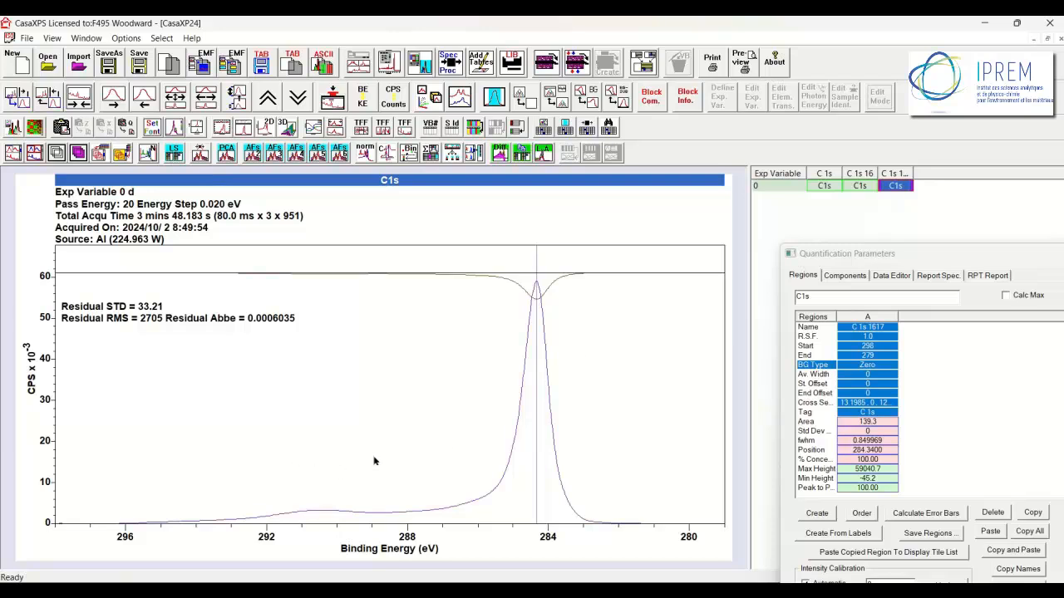
pyautogui.moveTo(271, 427)
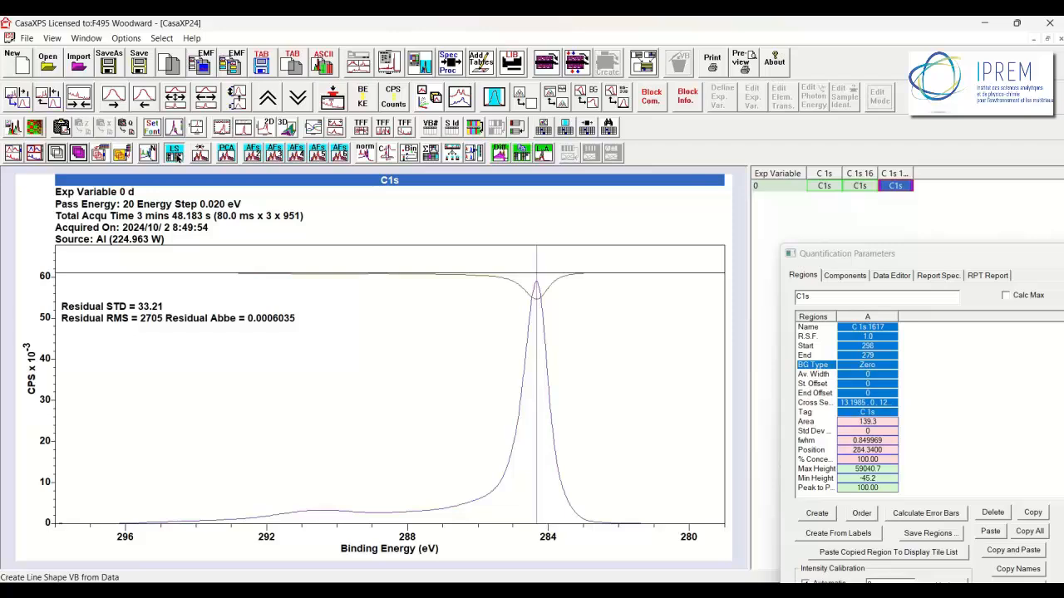
# Copy the line-shape spectrum as a processed-data-only fourth block, %&<>C1s, and widen its column.
pyautogui.click(1032, 512)
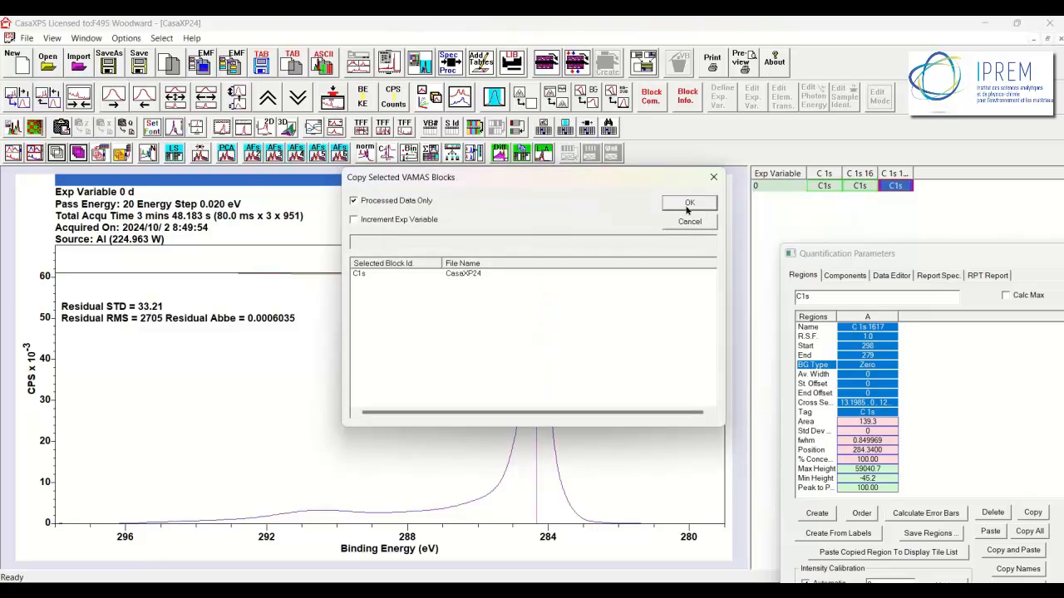
pyautogui.click(689, 203)
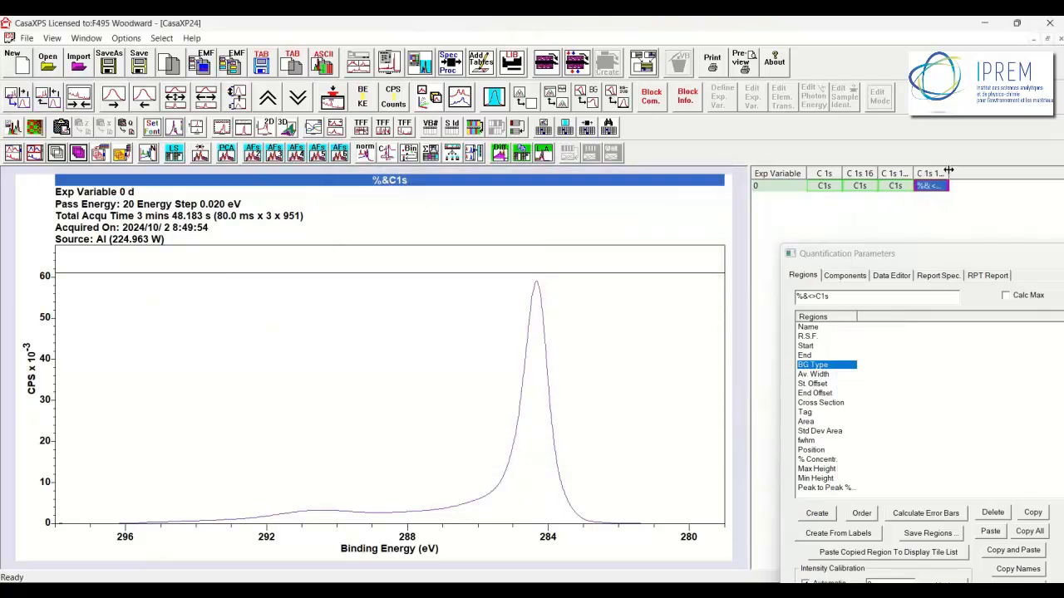
pyautogui.click(957, 185)
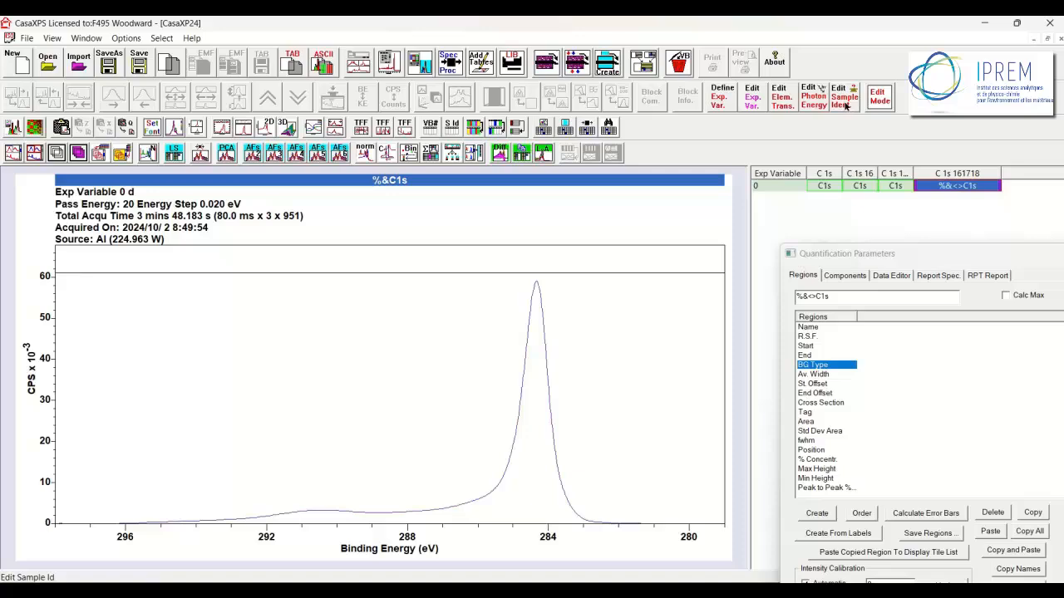
# Append 'CB' to the fourth block's identifier so it reads %&<>C1s CB.
pyautogui.click(845, 96)
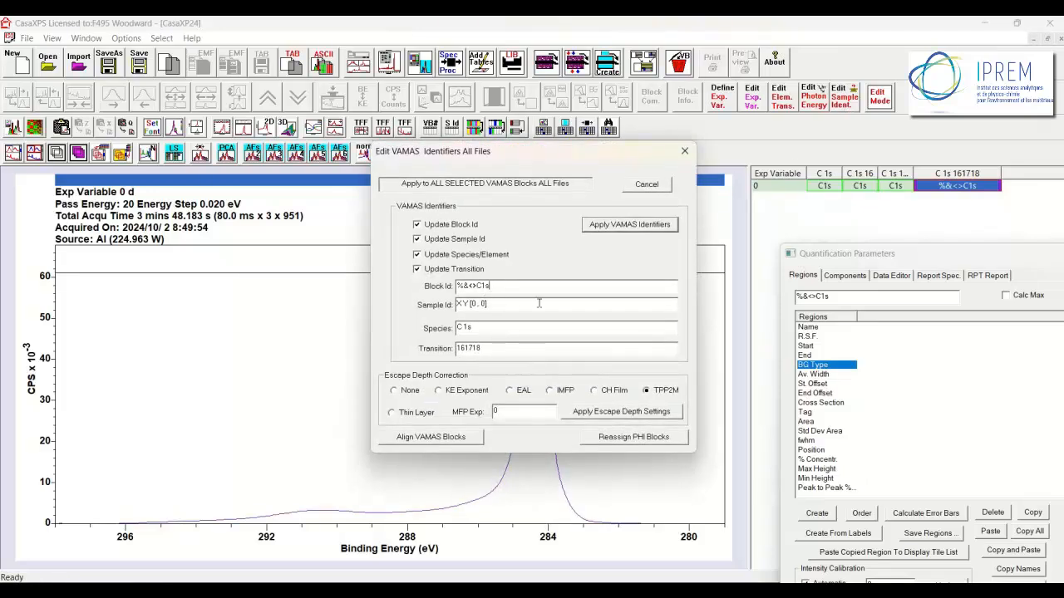
pyautogui.write('CB')
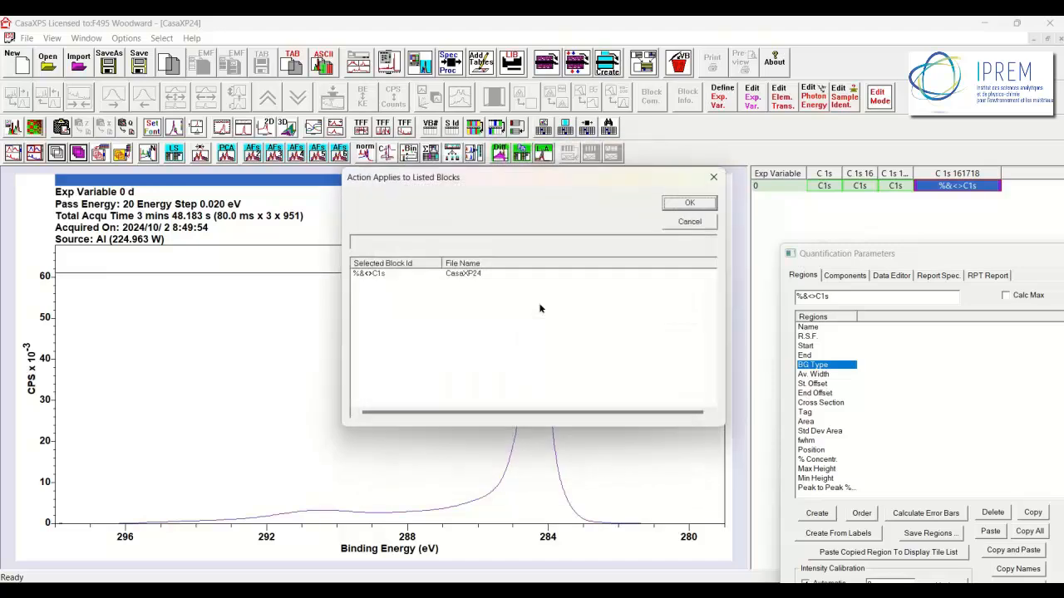
pyautogui.click(689, 202)
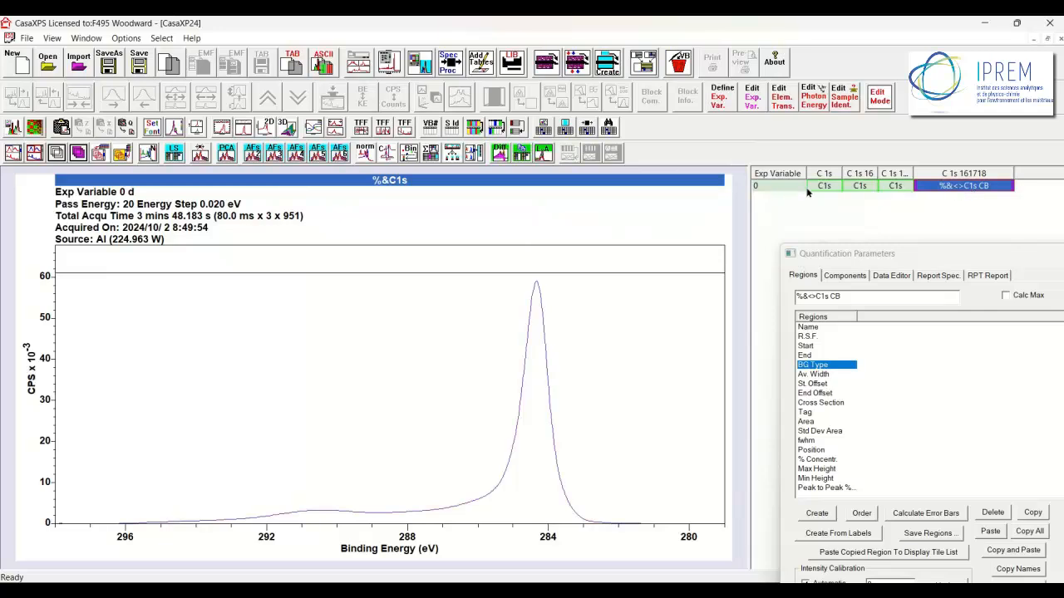
pyautogui.moveTo(433, 111)
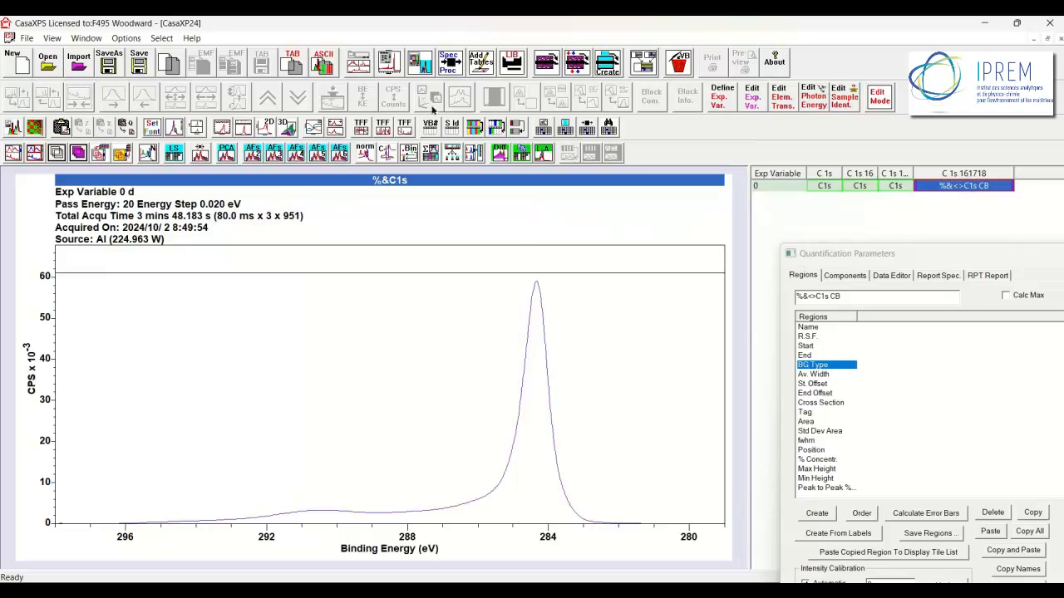
# Switch to area scan.vms and copy the %&<>C1s CB block in, using Sample Id labels.
pyautogui.click(86, 38)
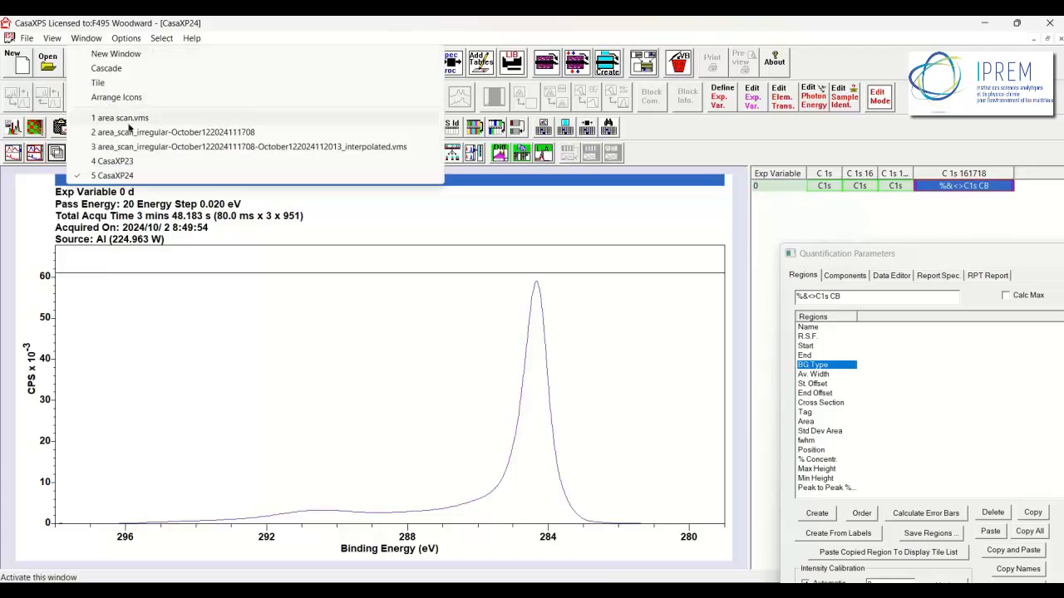
pyautogui.click(119, 117)
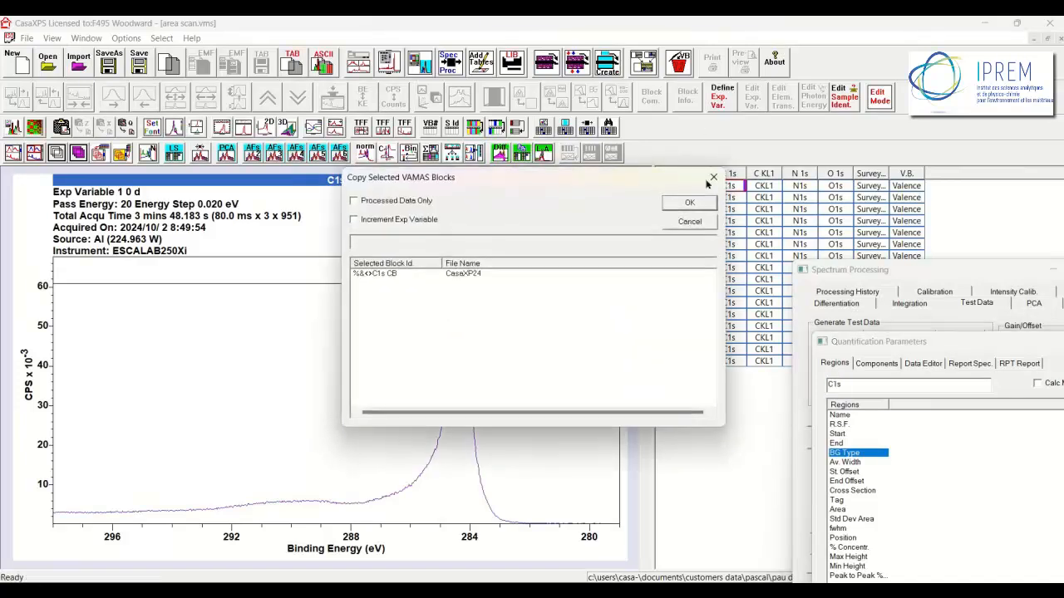
pyautogui.click(689, 203)
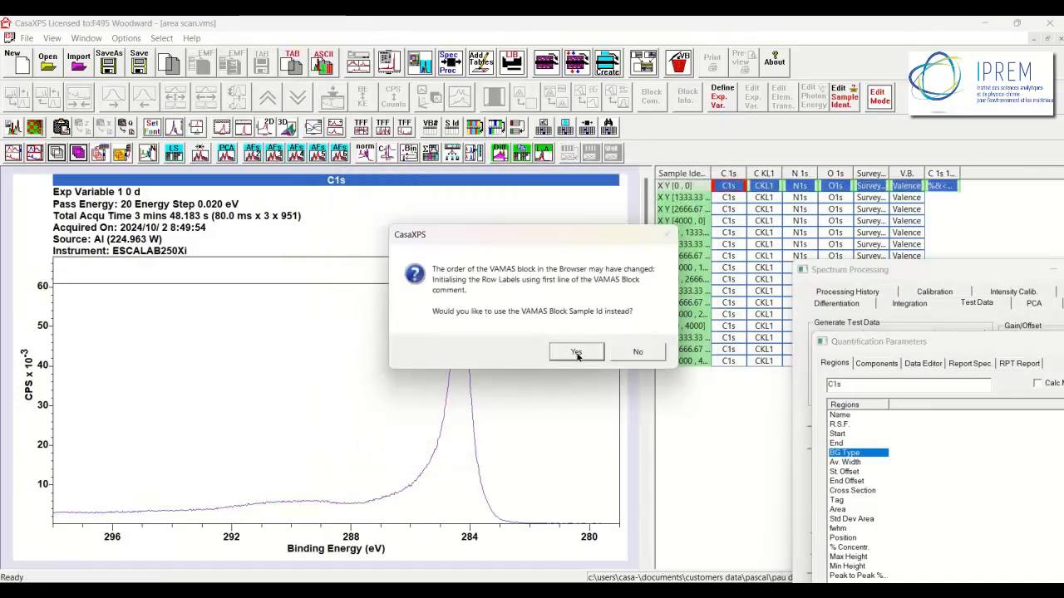
pyautogui.click(576, 351)
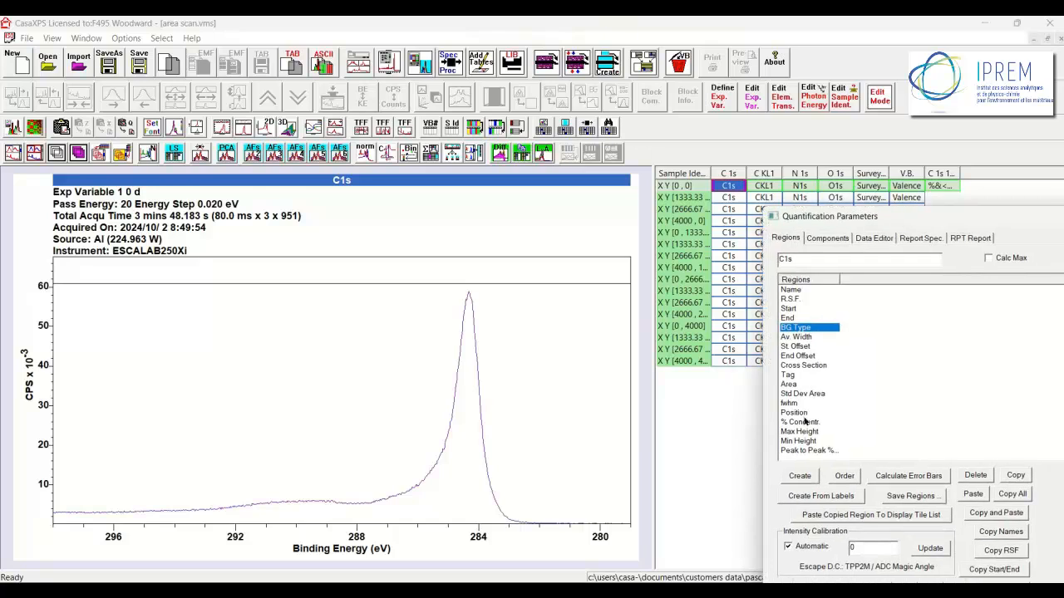
# Create a Shirley background region from 296.9 to 280.2 eV on the first C1s spectrum.
pyautogui.click(799, 475)
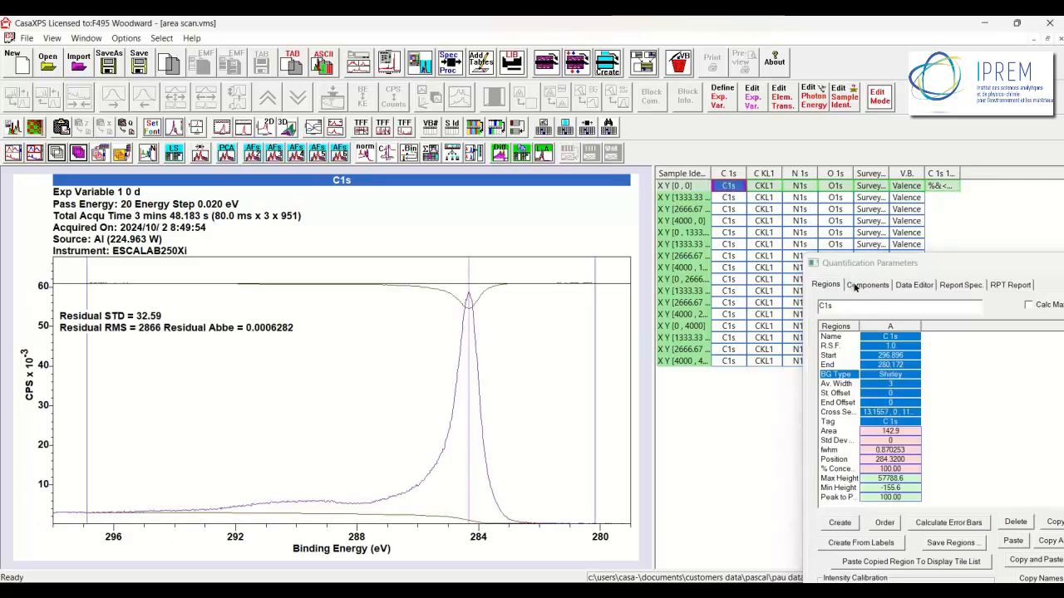
# Create a fixed-FWHM component using the %&<>C1SCB line shape, dropping residual STD to 14.07.
pyautogui.click(867, 285)
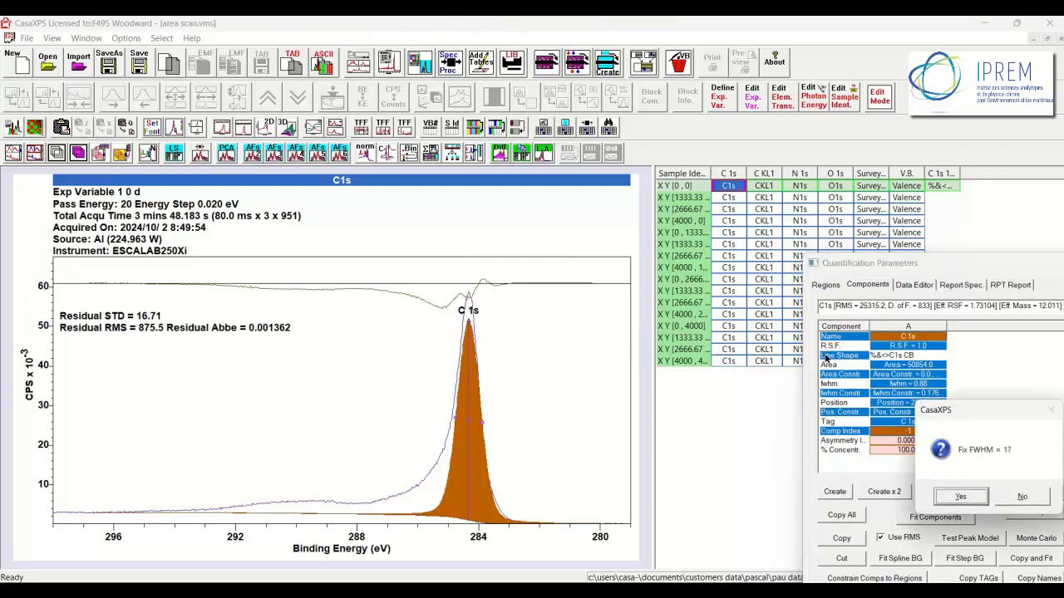
pyautogui.click(960, 496)
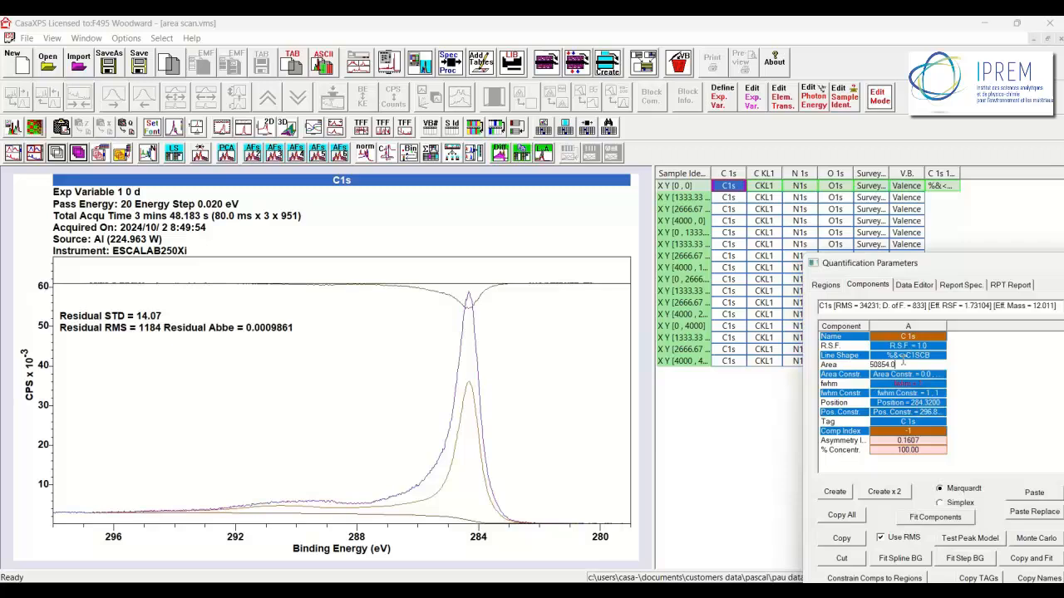
pyautogui.click(906, 355)
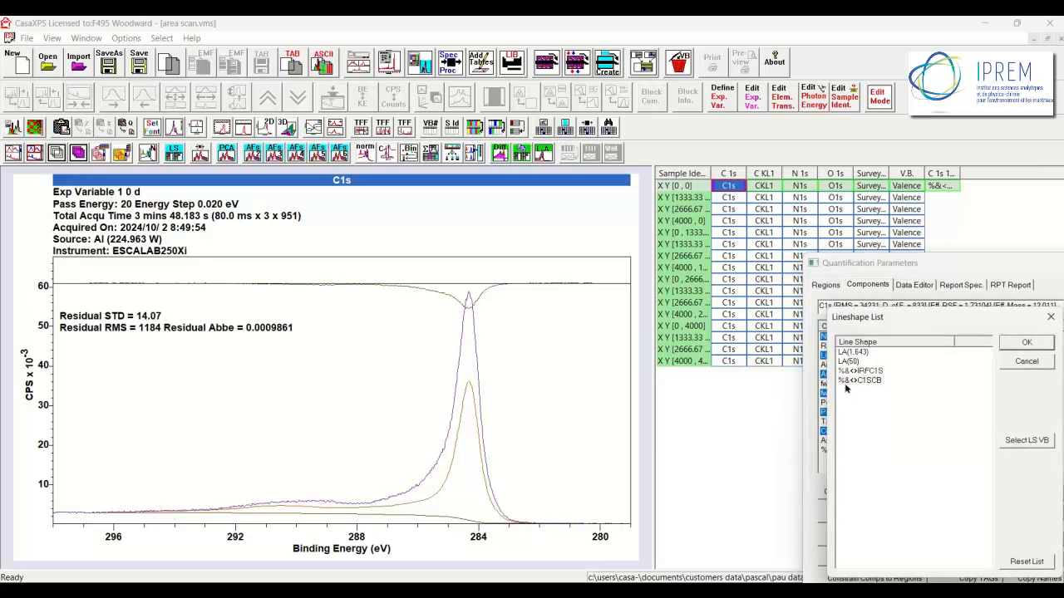
pyautogui.click(860, 379)
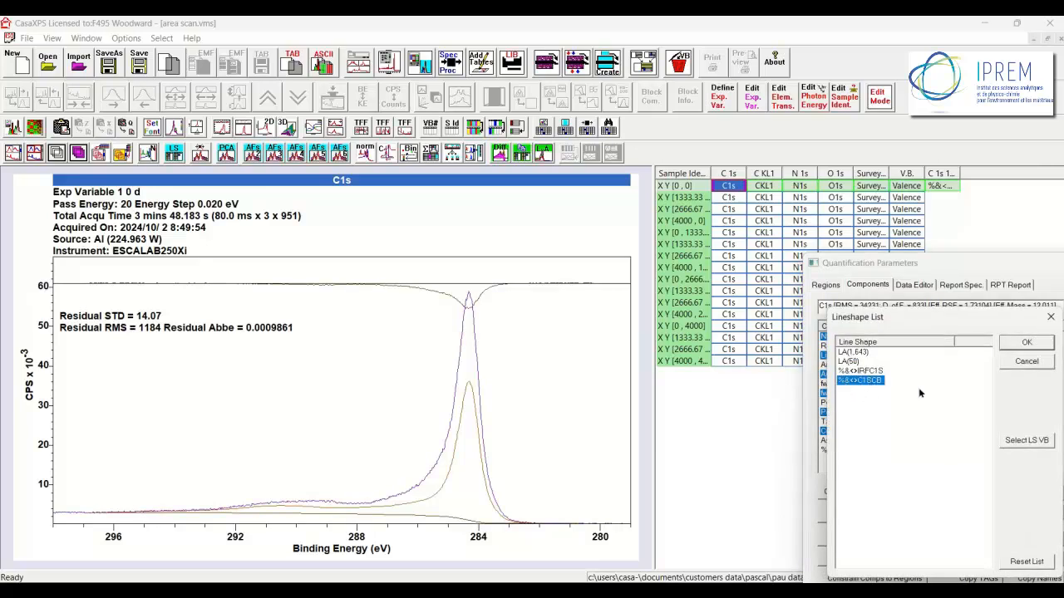
pyautogui.moveTo(1040, 316)
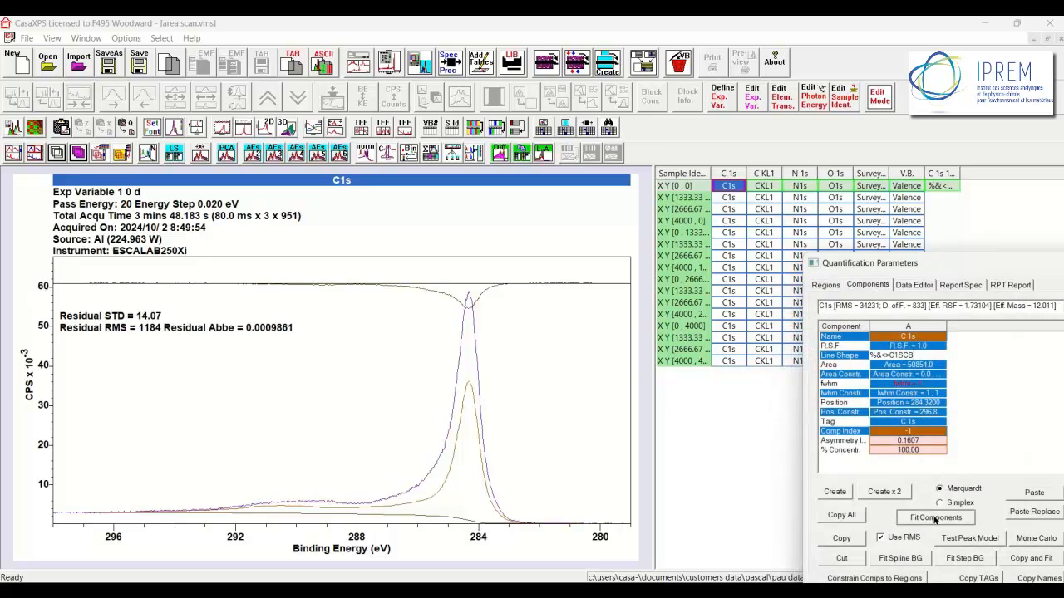
# Fit the carbon black component, propagate it with auto-fit to all C1s blocks, and inspect positions.
pyautogui.click(935, 517)
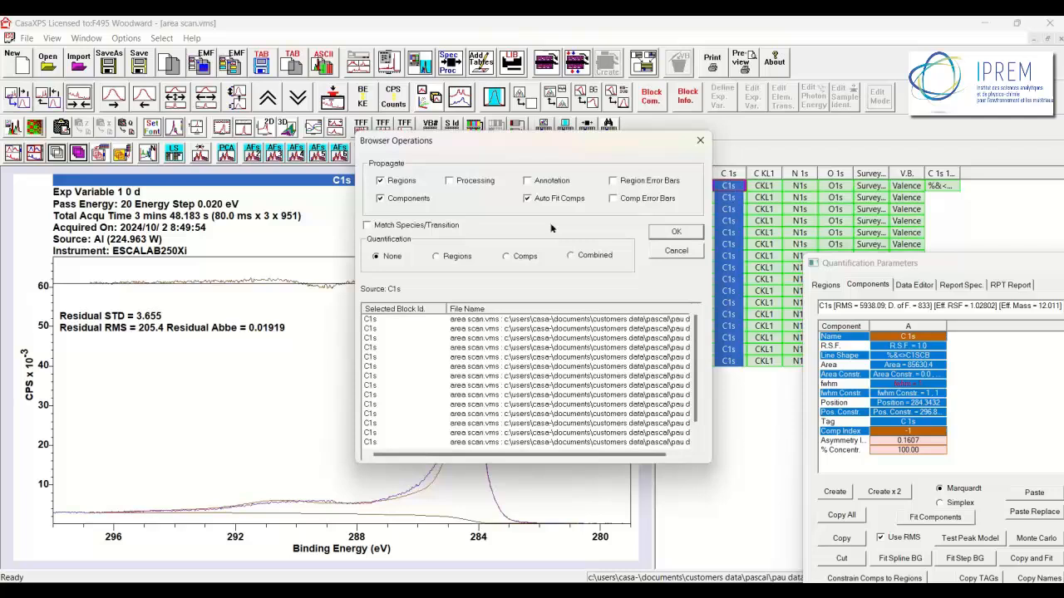
pyautogui.click(675, 231)
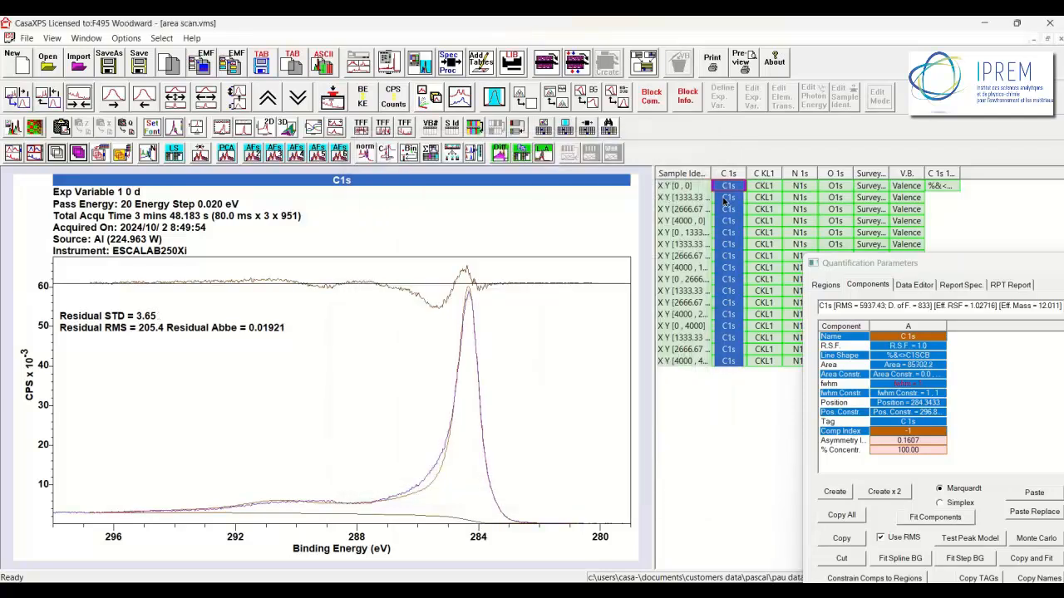
pyautogui.click(729, 197)
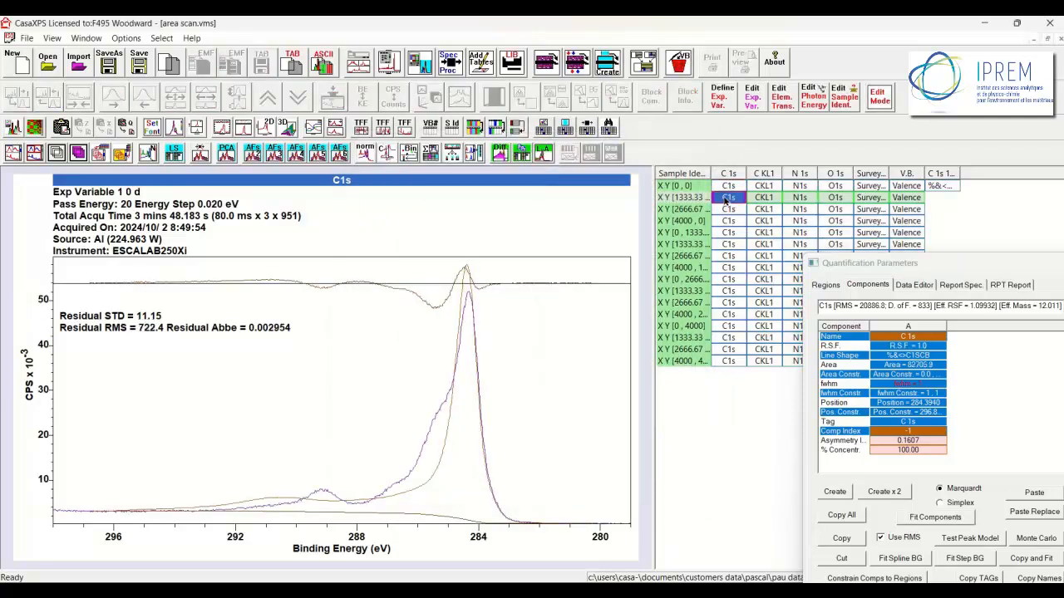
pyautogui.click(729, 290)
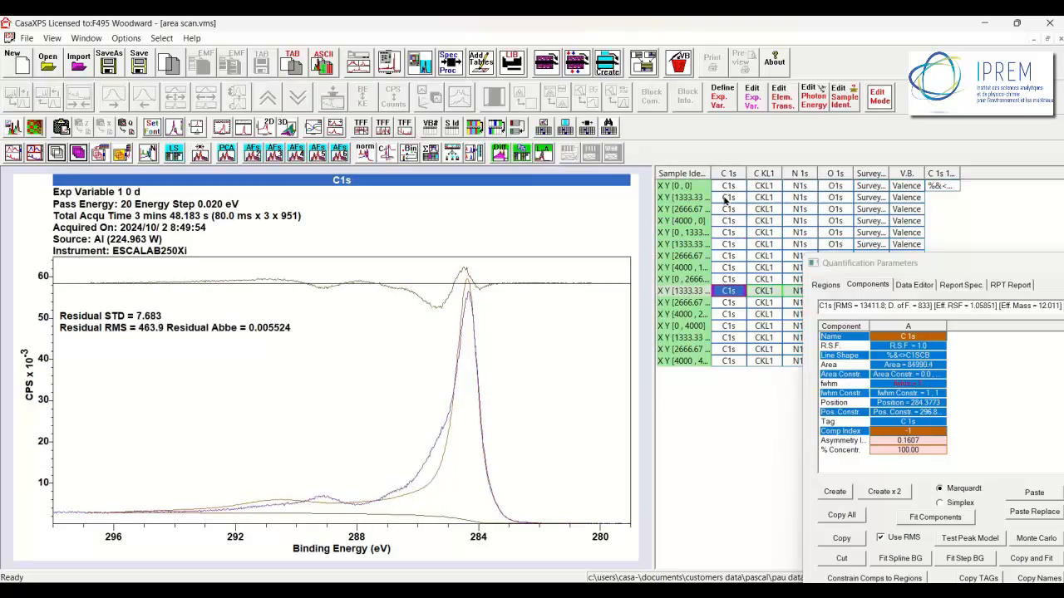
pyautogui.click(728, 197)
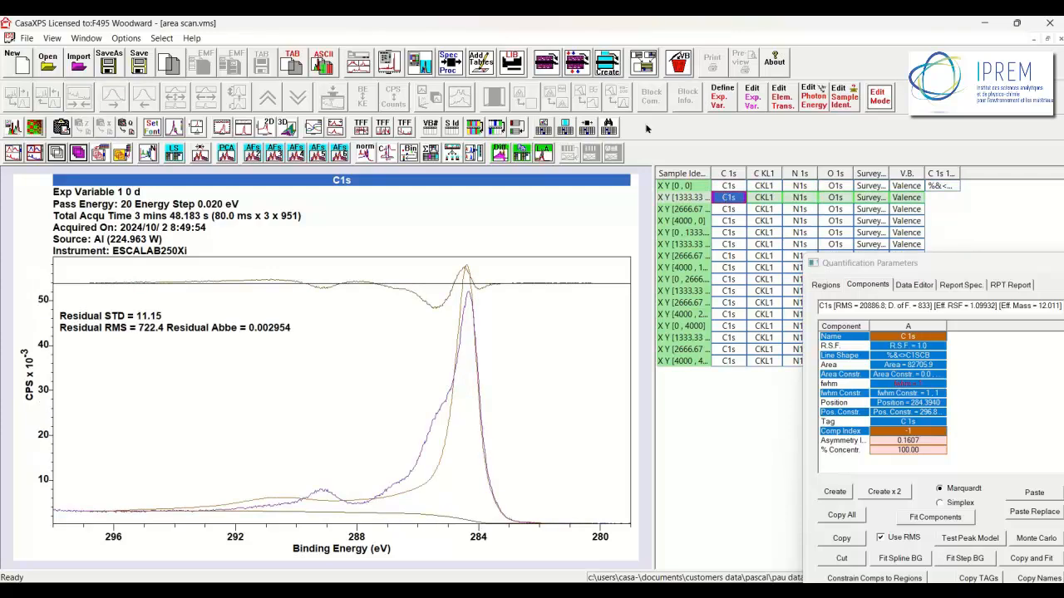
pyautogui.moveTo(466, 273)
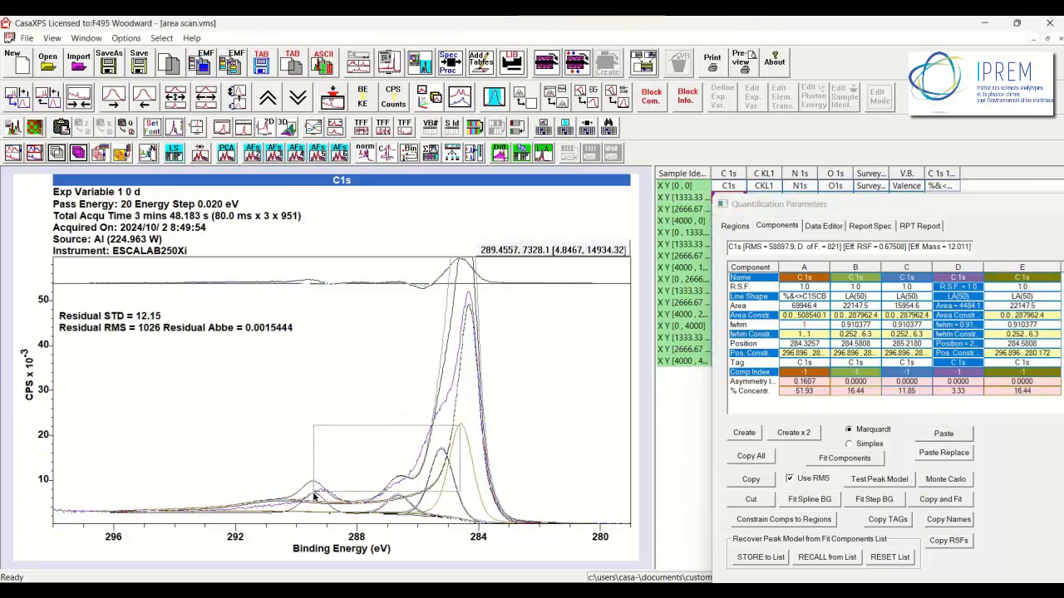
# Set Comp Index to 0 for carbon black component A and 1 for LA(50) components B–E.
pyautogui.click(845, 458)
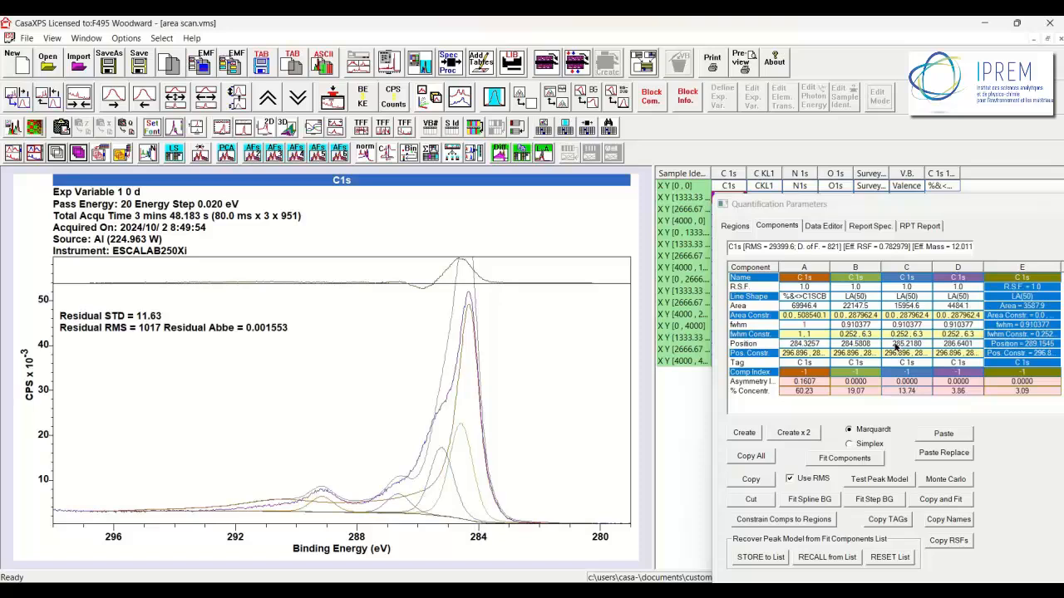
pyautogui.click(803, 267)
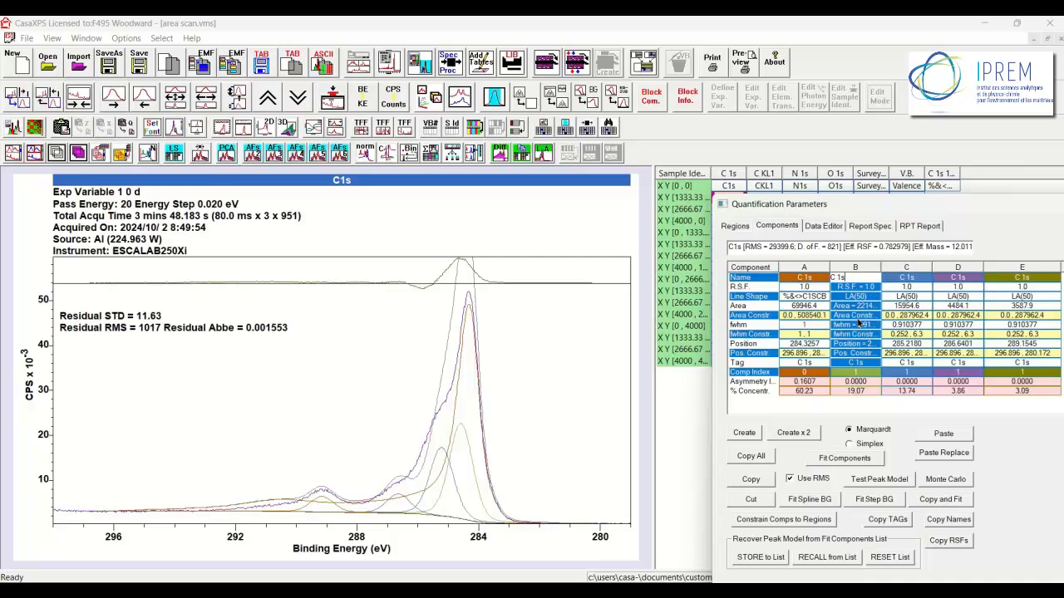
pyautogui.moveTo(963, 306)
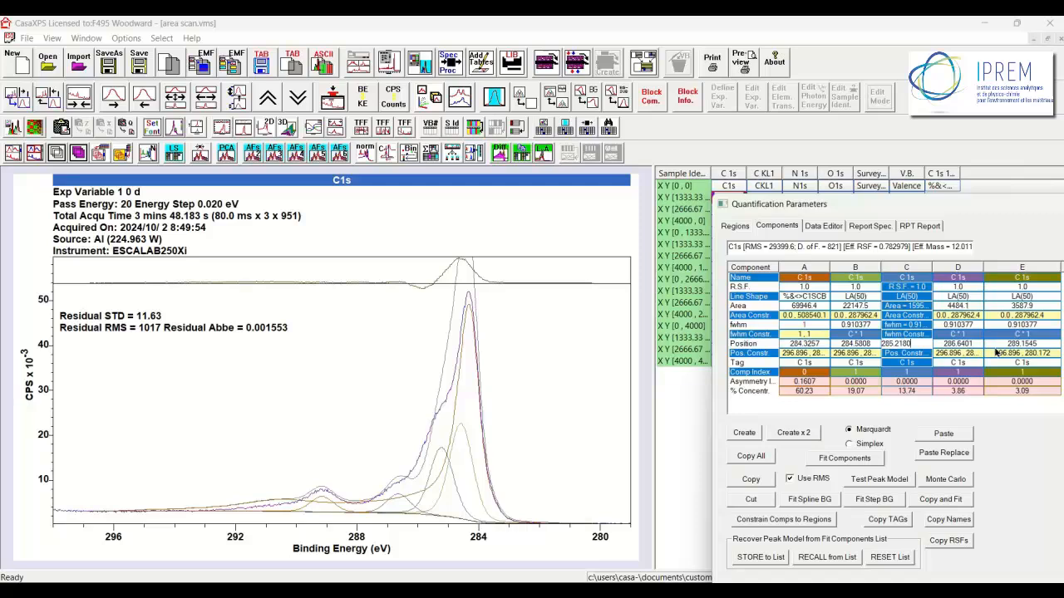
pyautogui.moveTo(933, 336)
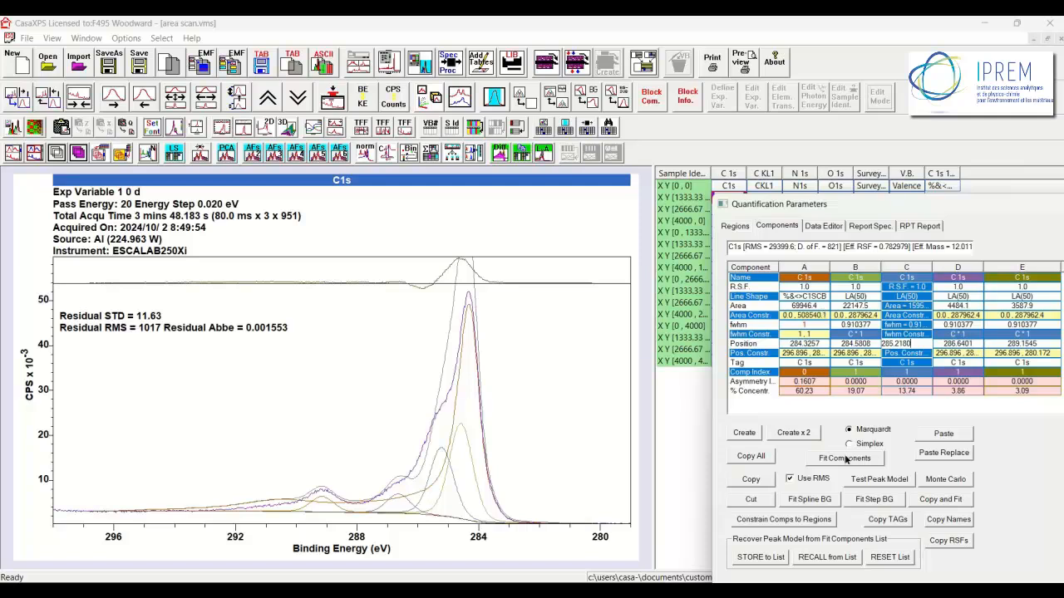
# Refit the five C1s components repeatedly with Use RMS off, reaching residual STD 2.451.
pyautogui.click(844, 458)
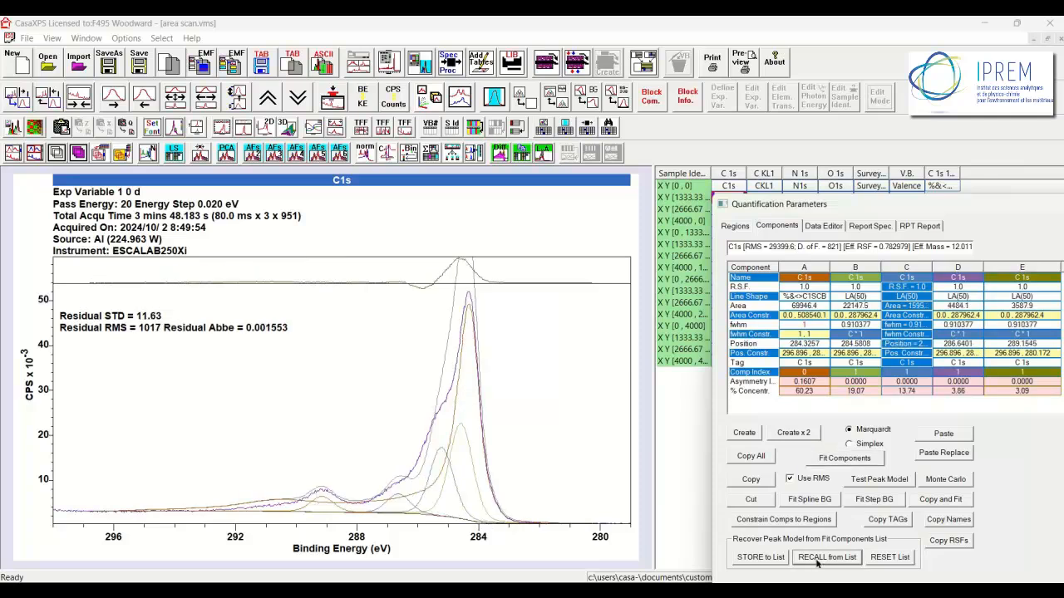
pyautogui.click(826, 557)
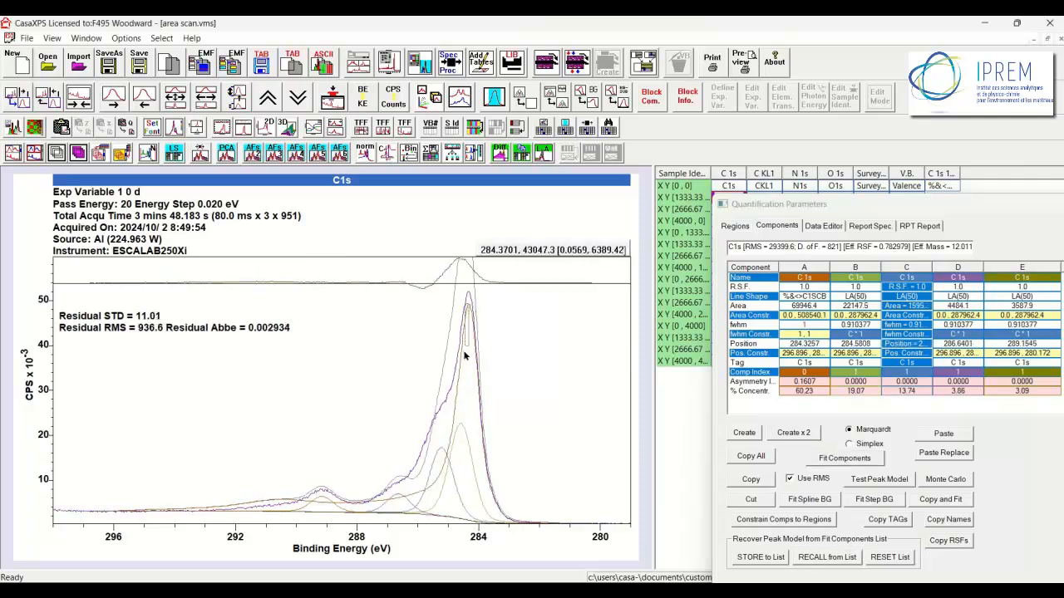
pyautogui.click(844, 458)
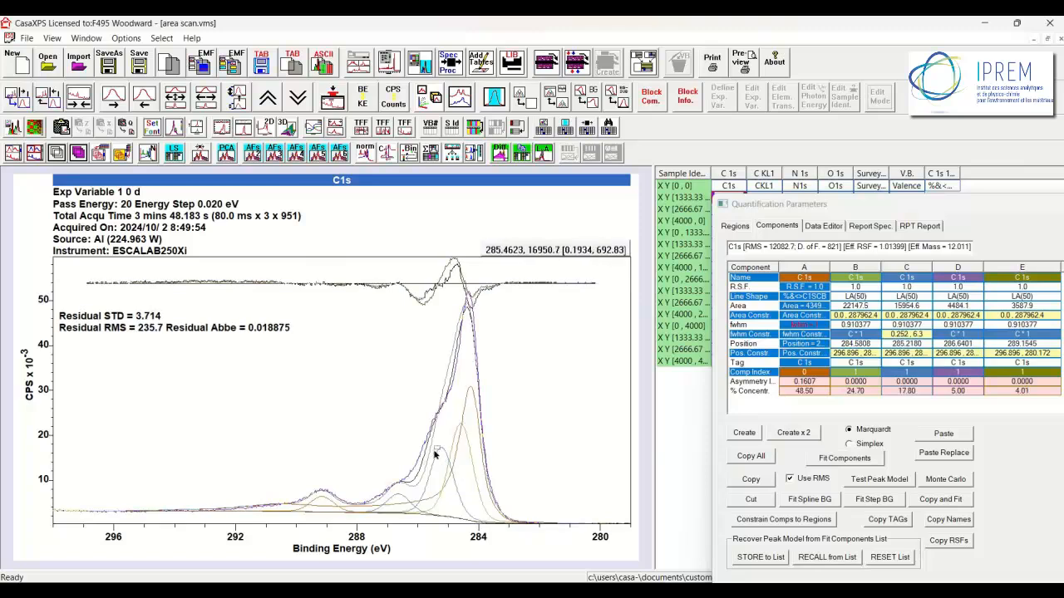
pyautogui.click(845, 458)
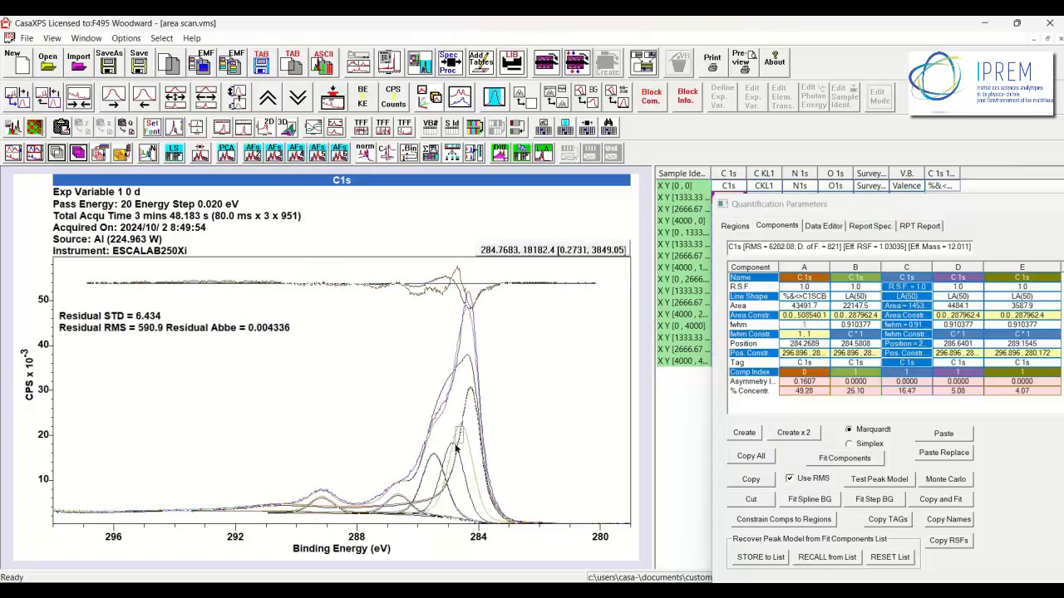
pyautogui.click(844, 458)
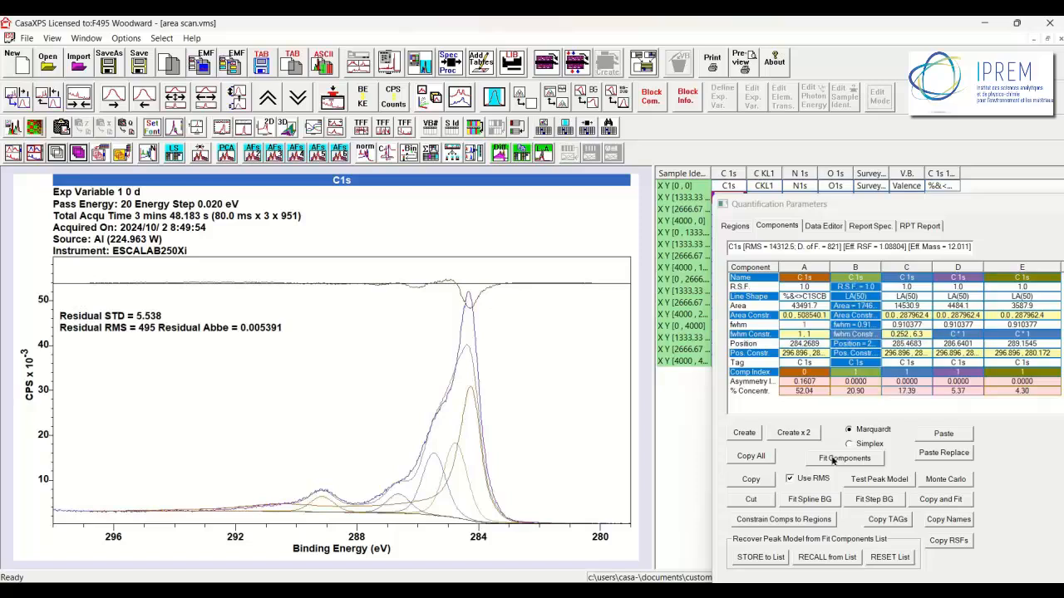
pyautogui.click(843, 458)
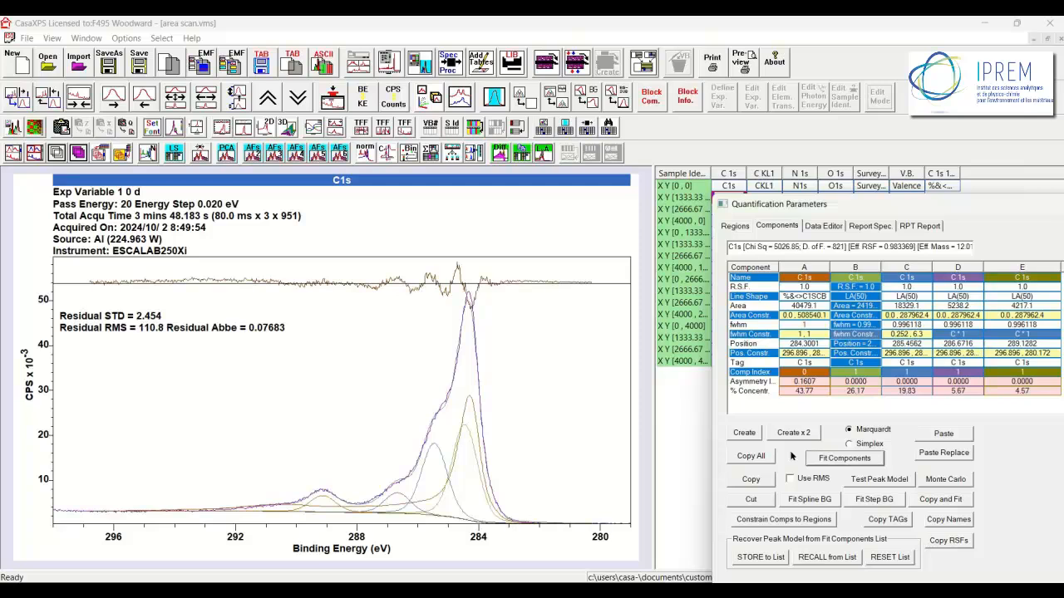
pyautogui.click(843, 458)
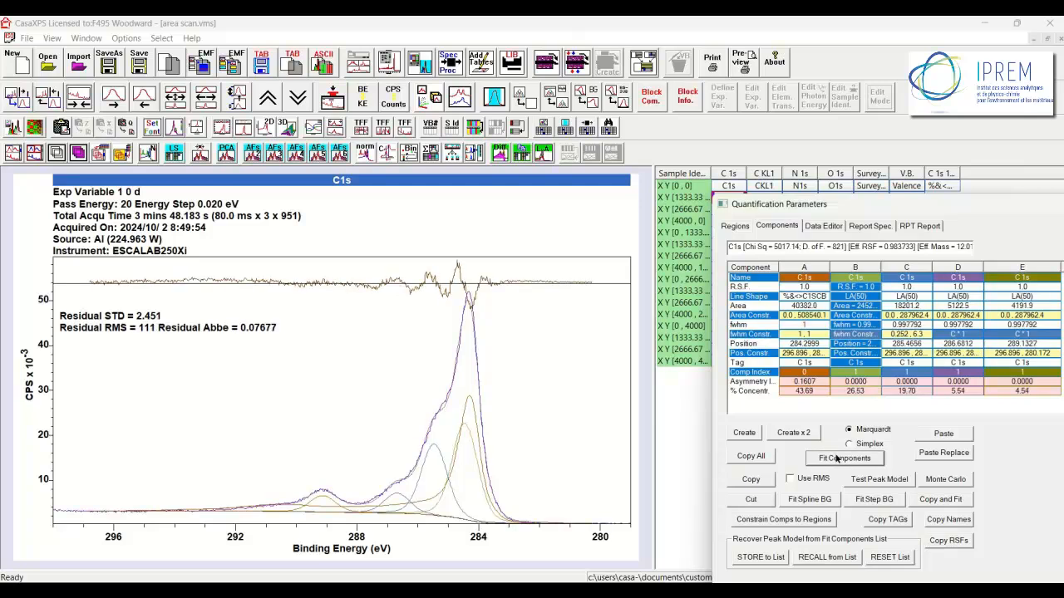
pyautogui.click(844, 458)
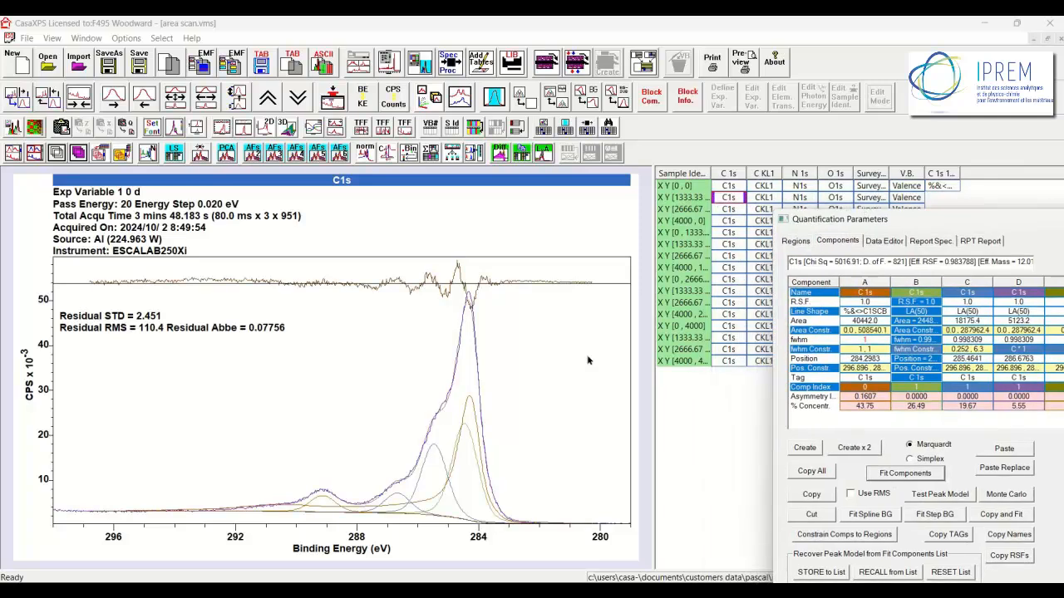
pyautogui.moveTo(640, 218)
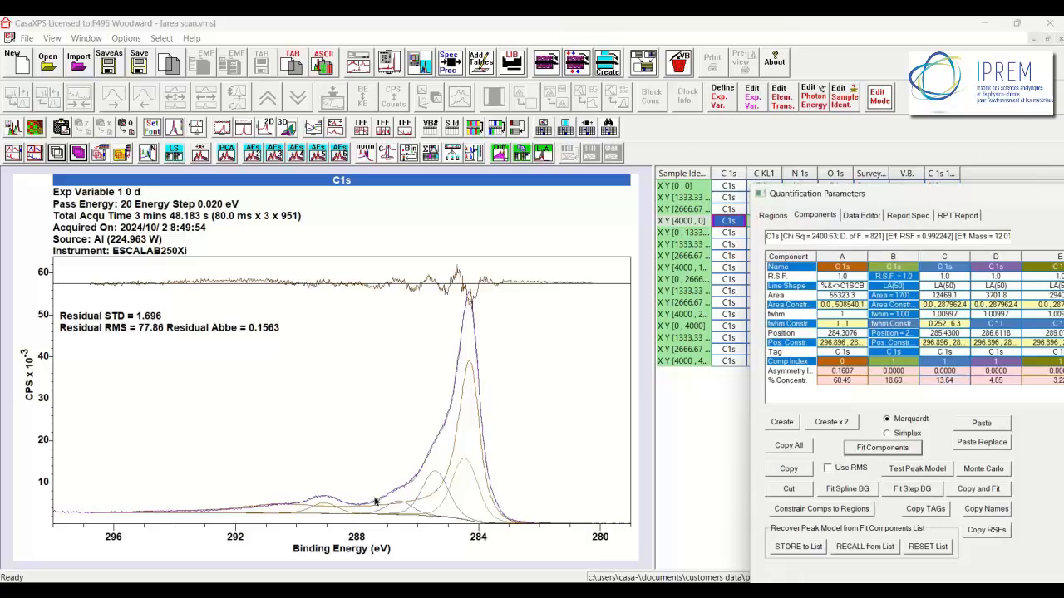
pyautogui.moveTo(447, 497)
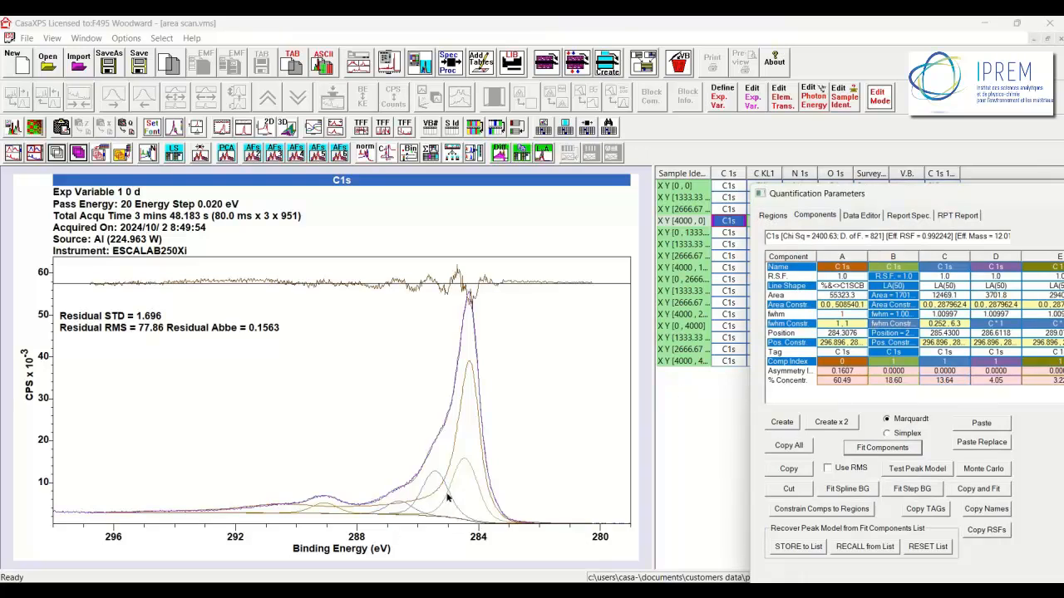
pyautogui.moveTo(449, 487)
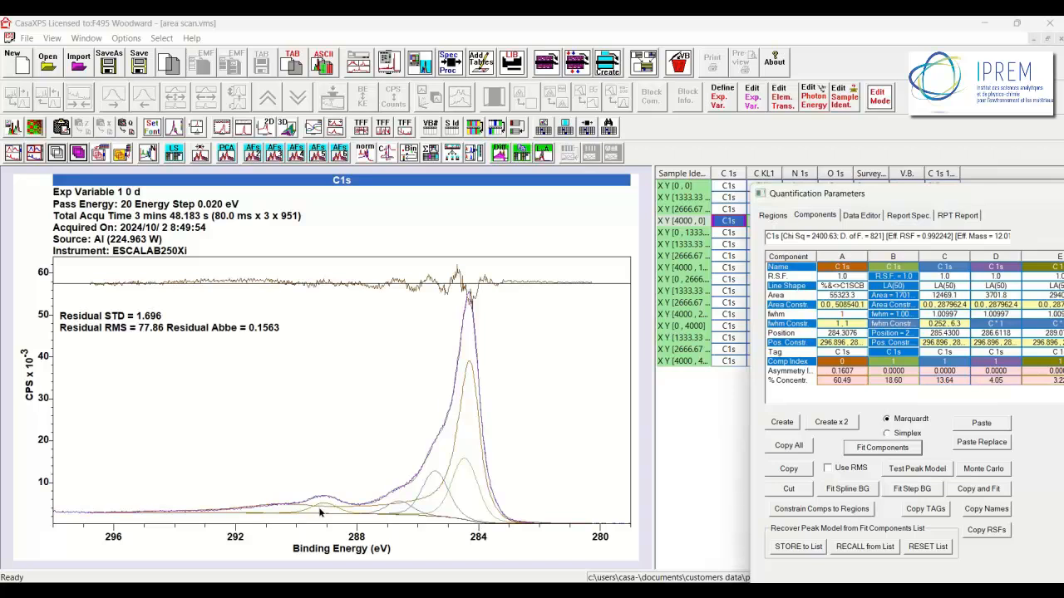
pyautogui.moveTo(422, 461)
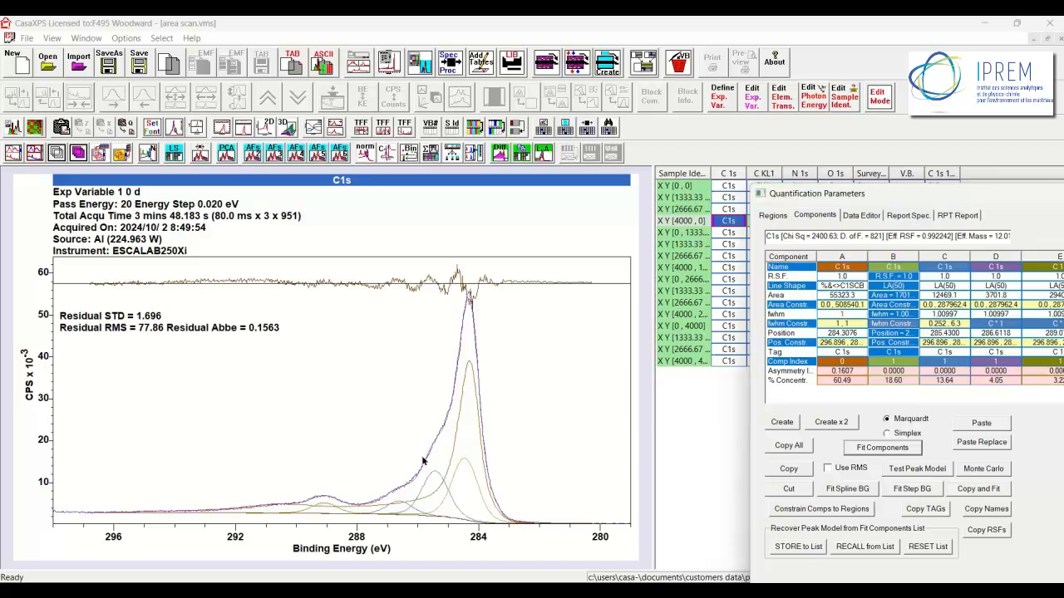
pyautogui.moveTo(588, 434)
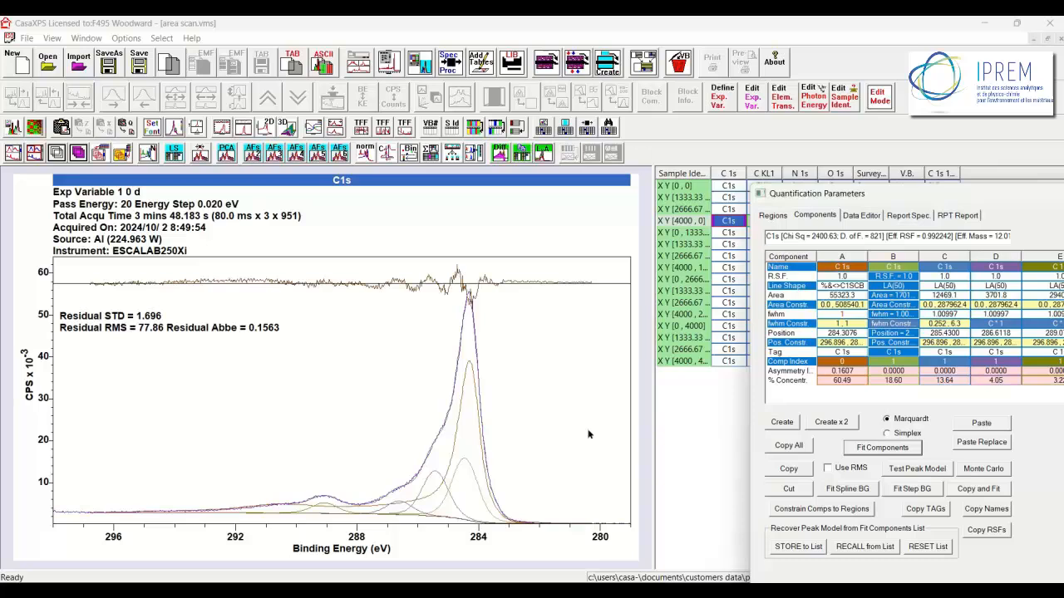
pyautogui.moveTo(441, 490)
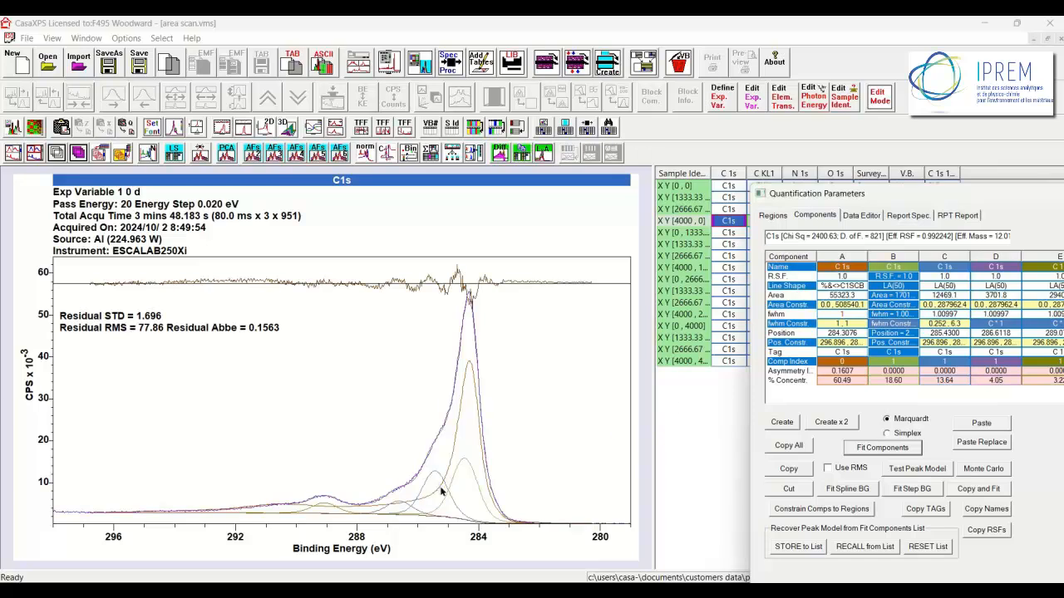
pyautogui.moveTo(467, 476)
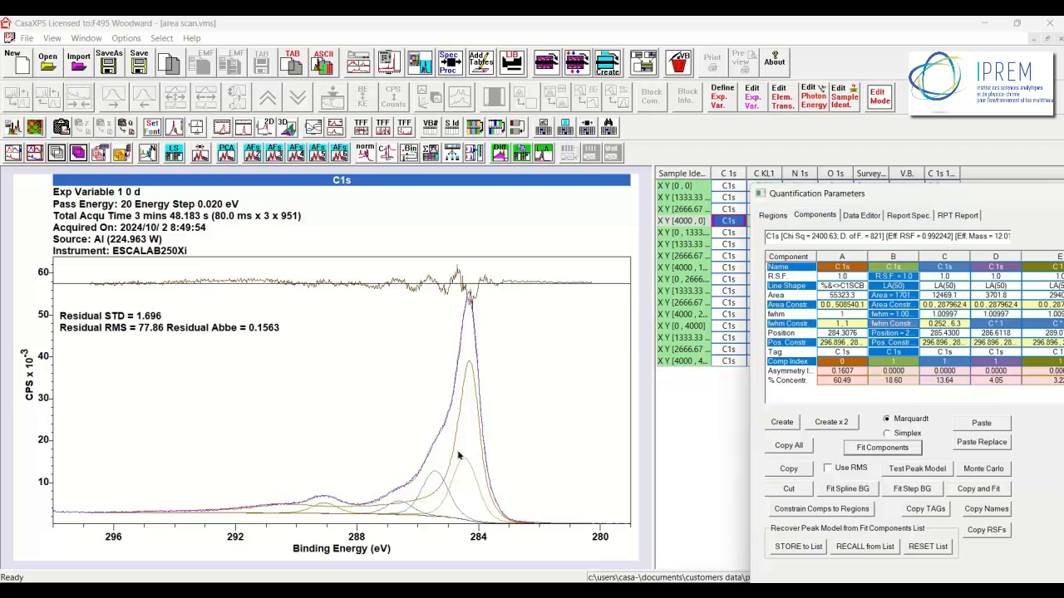
pyautogui.moveTo(472, 380)
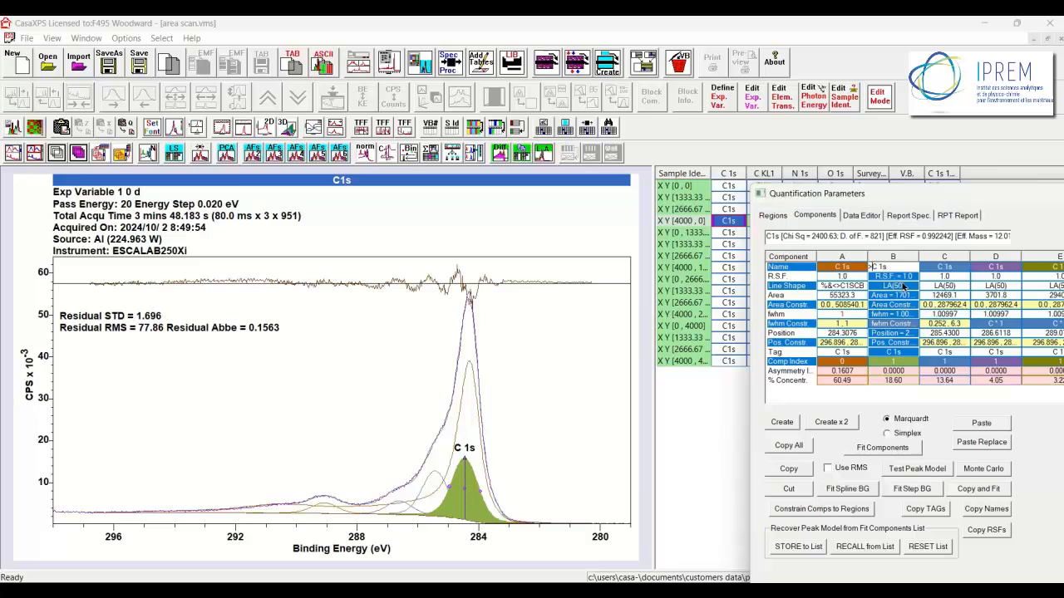
pyautogui.moveTo(921, 273)
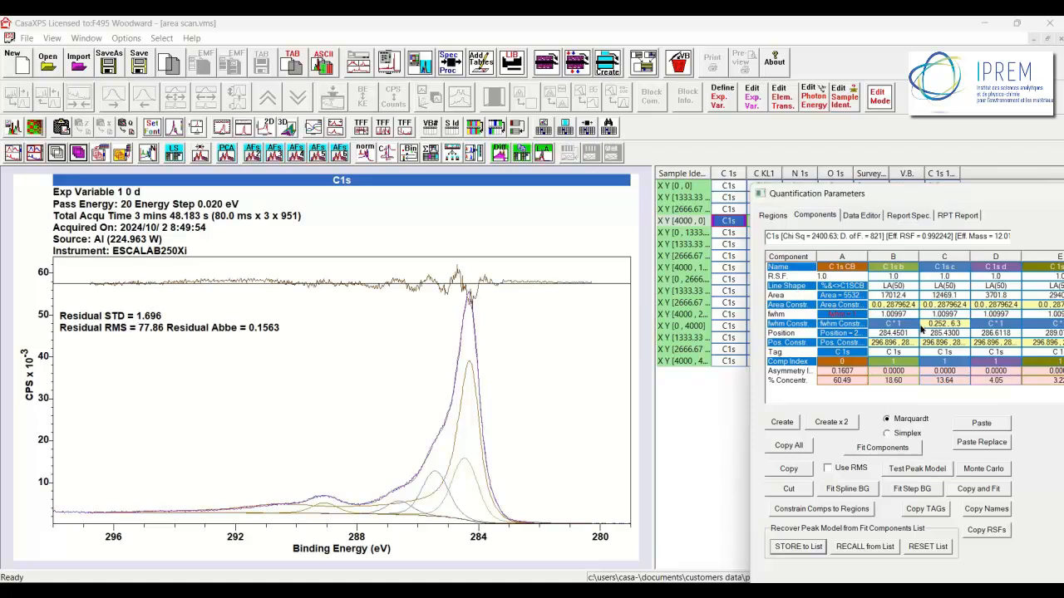
pyautogui.moveTo(951, 368)
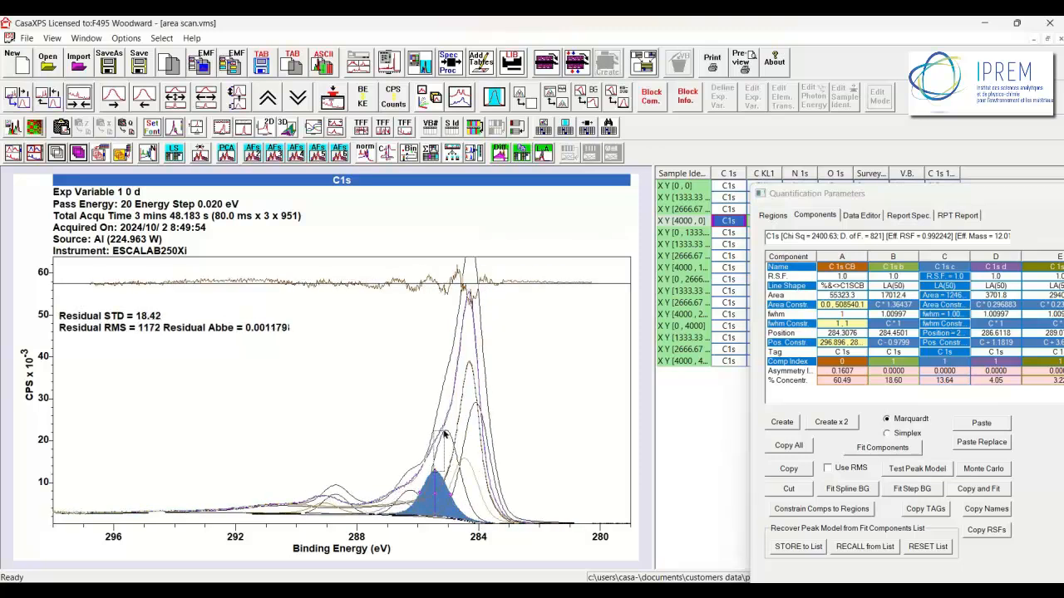
# Refit the constrained components, lowering residual STD to 2.33 with carbon black at 58.74%.
pyautogui.click(883, 447)
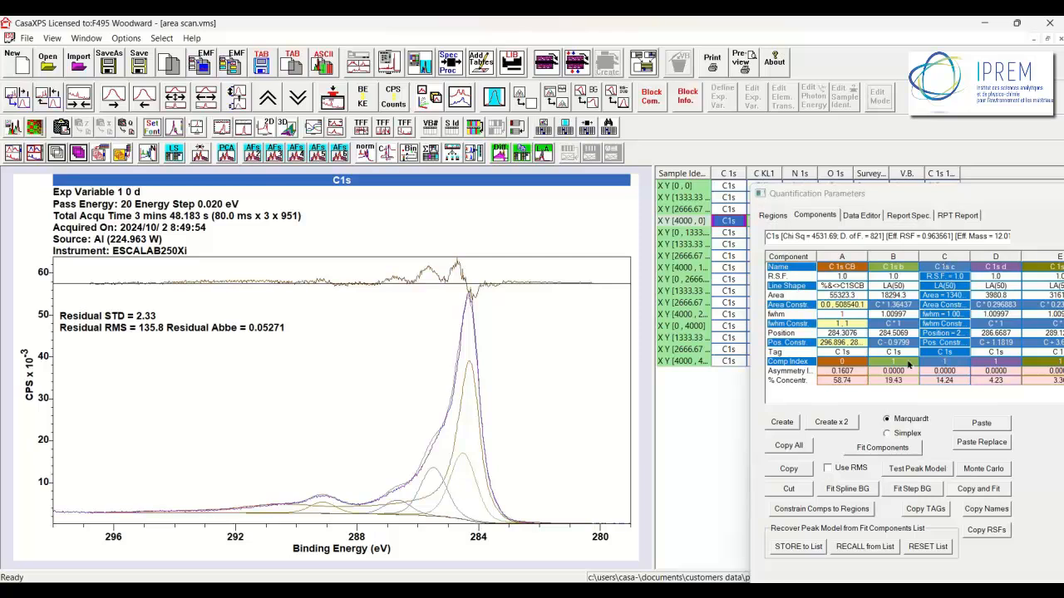
# Propagate the constrained region and components to all C1s blocks with Auto Fit Comps enabled.
pyautogui.click(883, 447)
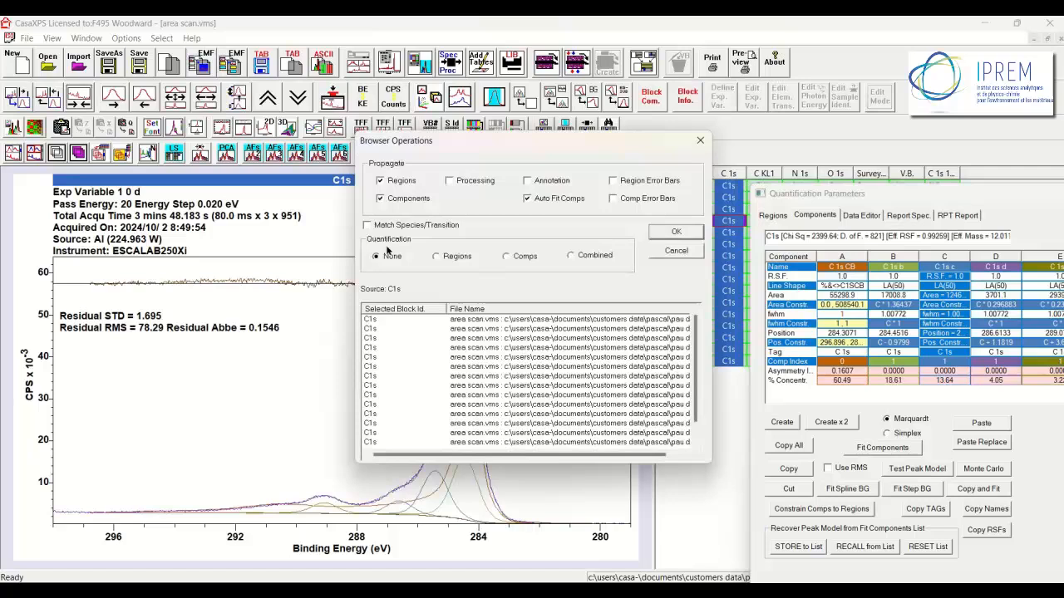
pyautogui.click(676, 231)
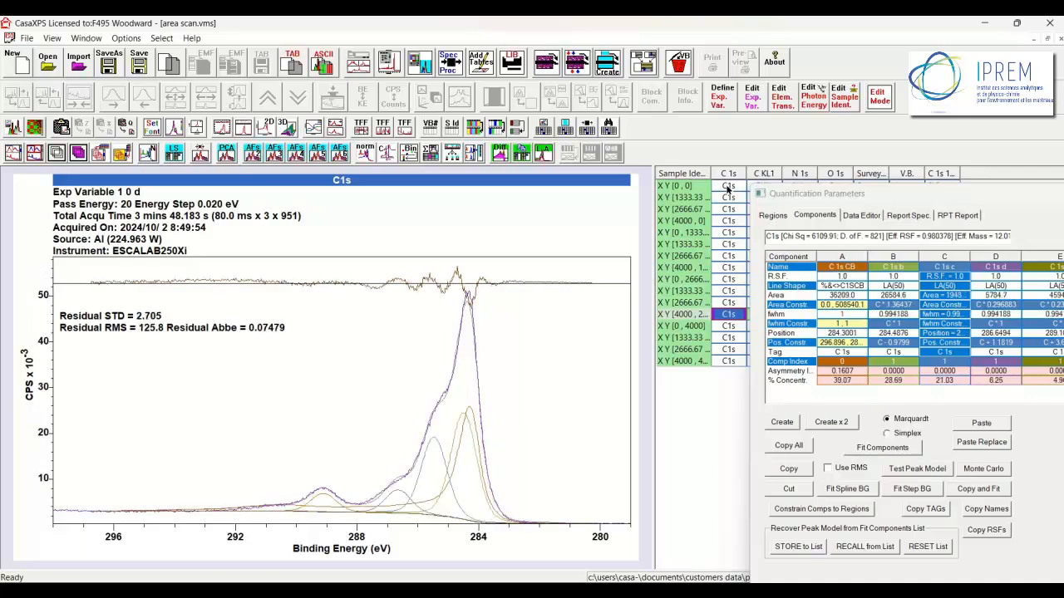
# Display the propagated C1s fit for block X 0, Y 4000 (residual STD 1.219, carbon black 80.40%).
pyautogui.click(882, 447)
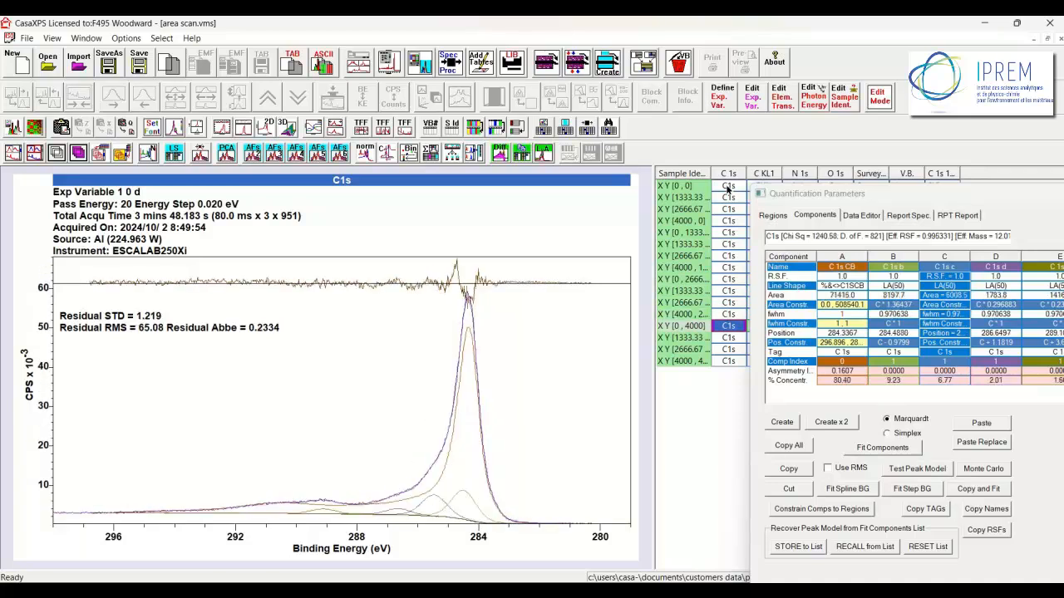